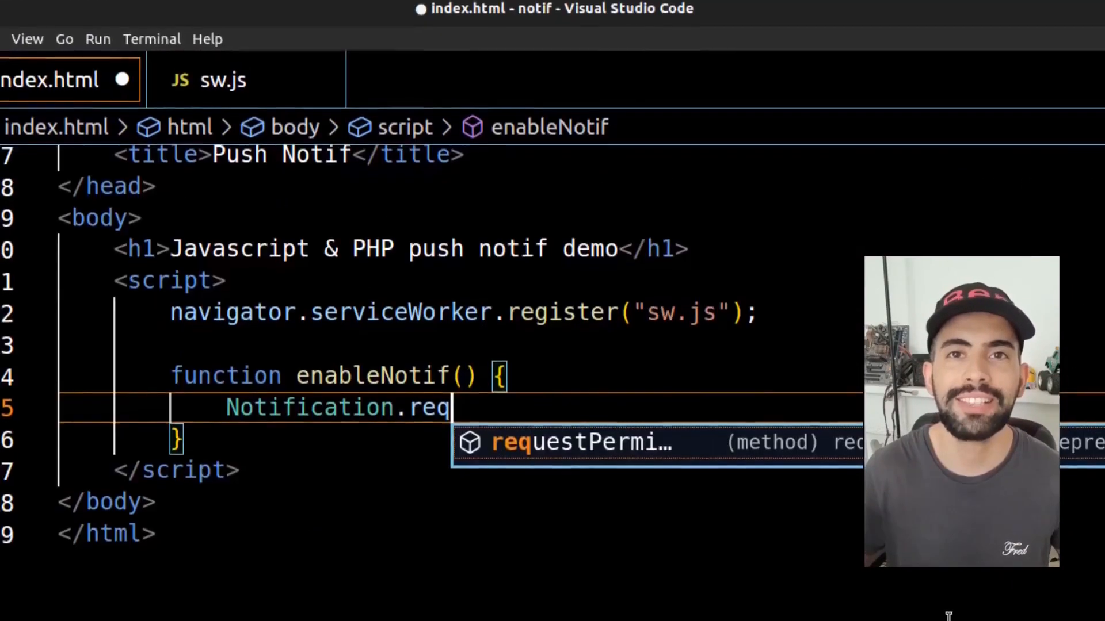
Open a terminal in the notif folder and launch the editor on it with code.
{"action": "key", "text": "Tab"}
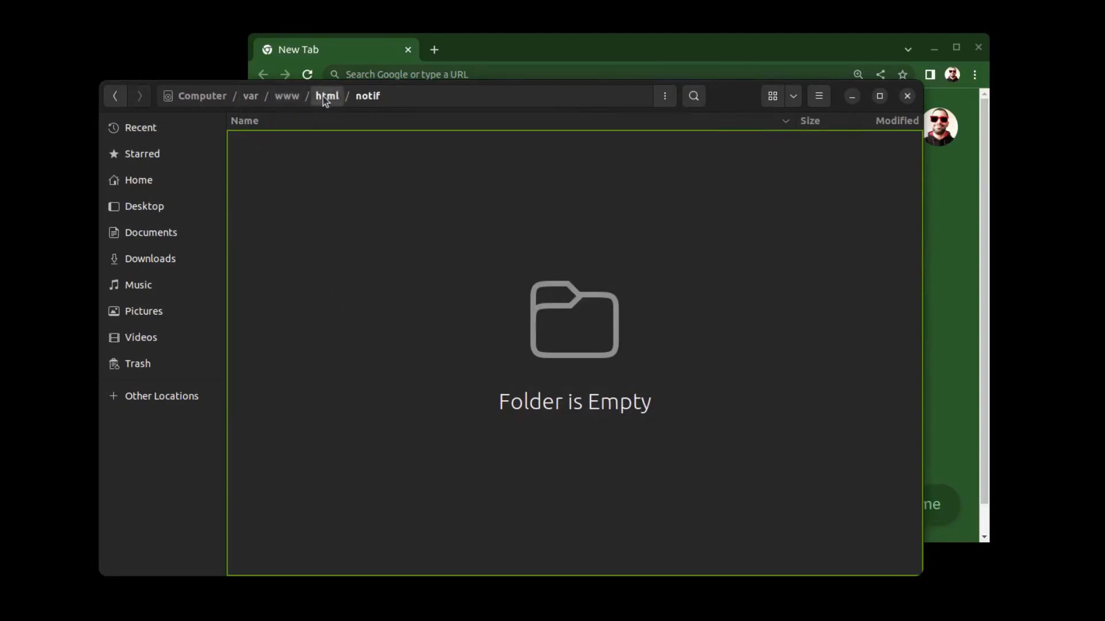
{"action": "mouse_move", "coordinate": [538, 457]}
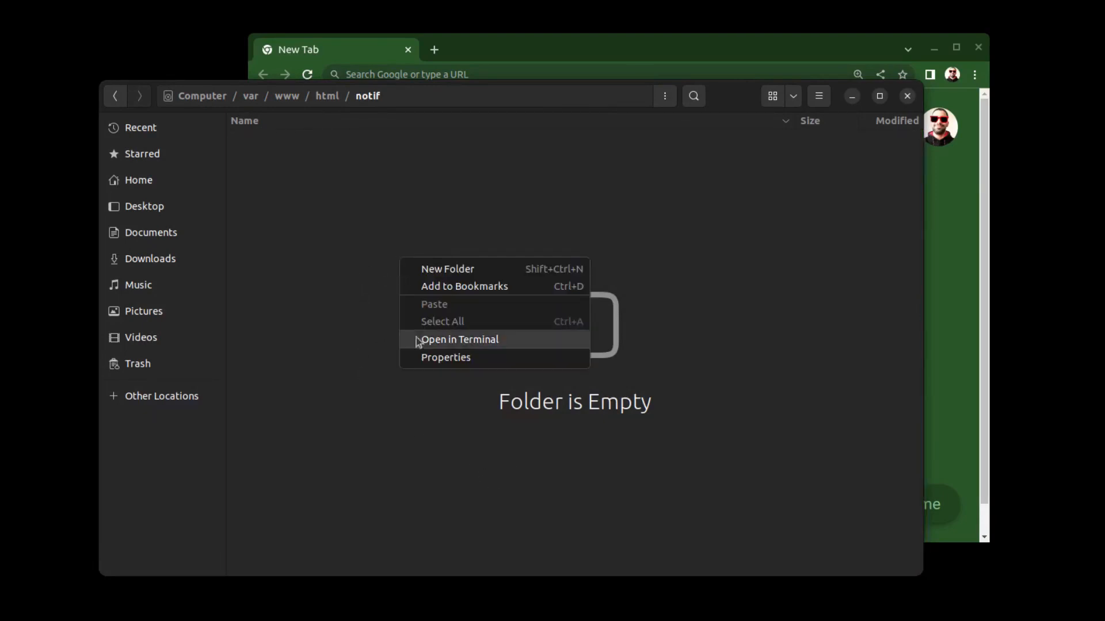
{"action": "left_click", "coordinate": [459, 338]}
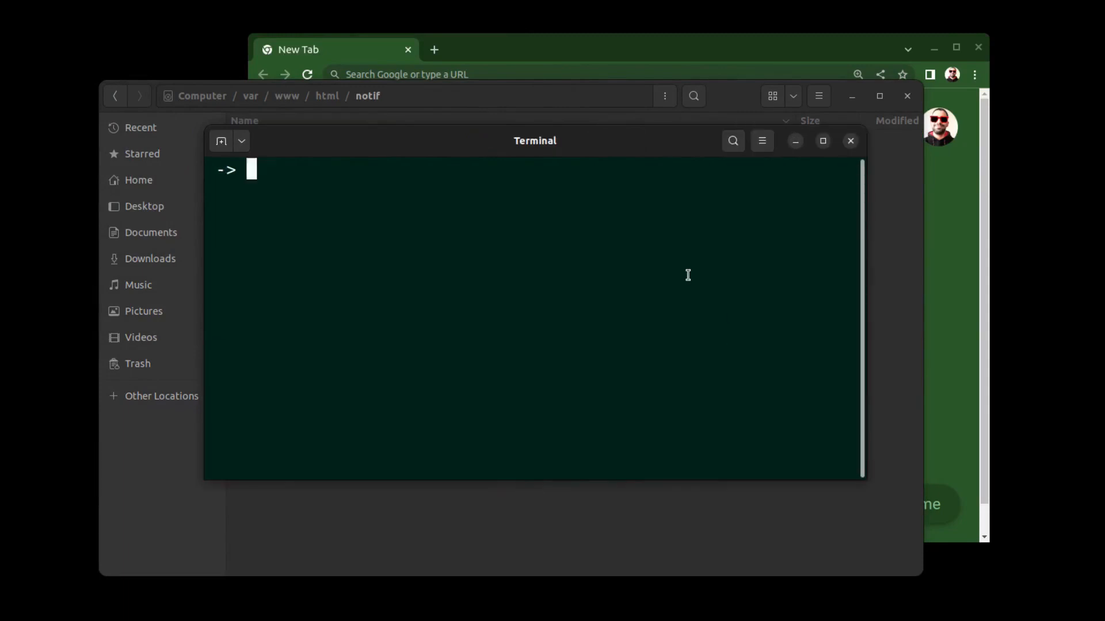
{"action": "type", "text": "code ."}
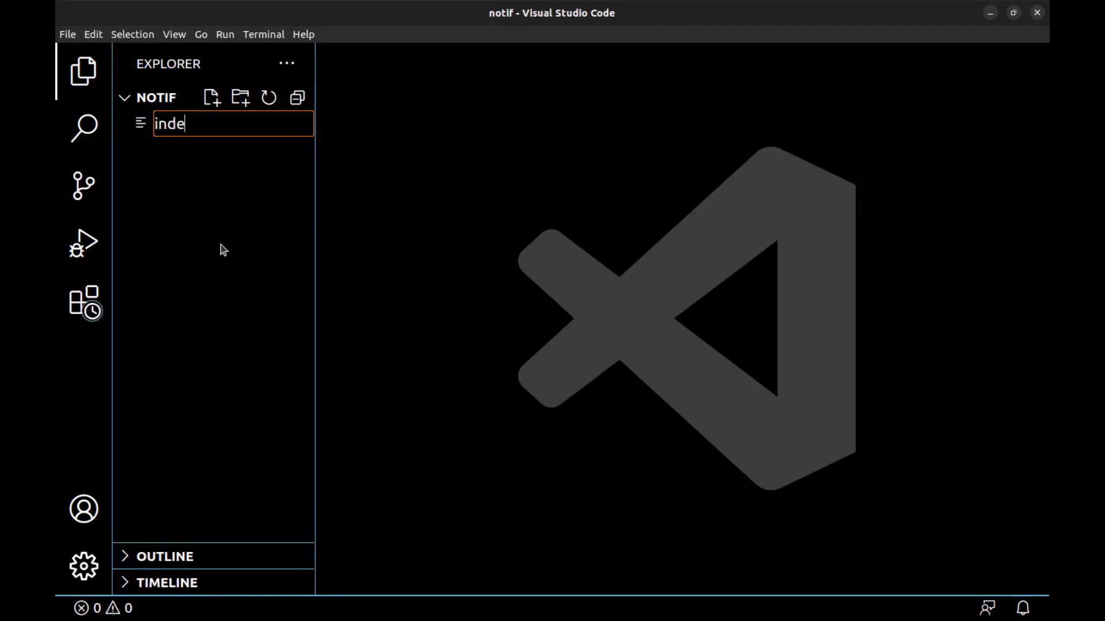
Create index.html from boilerplate titled Push Notif with an h1 'Javascript & PHP push notif demo'.
{"action": "type", "text": "x.html"}
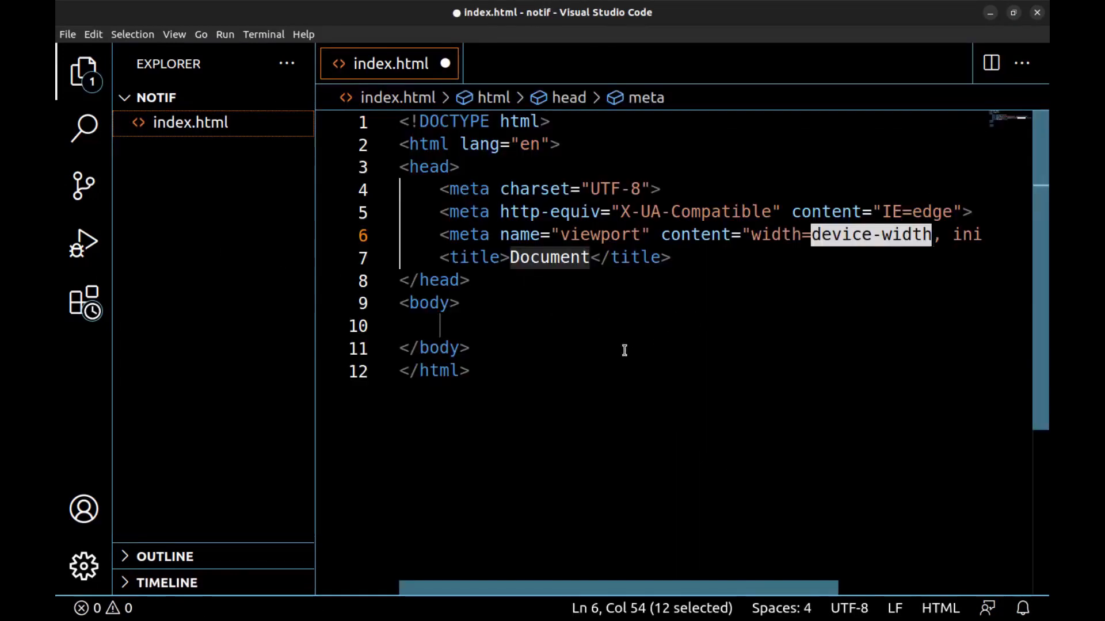
{"action": "type", "text": "P"}
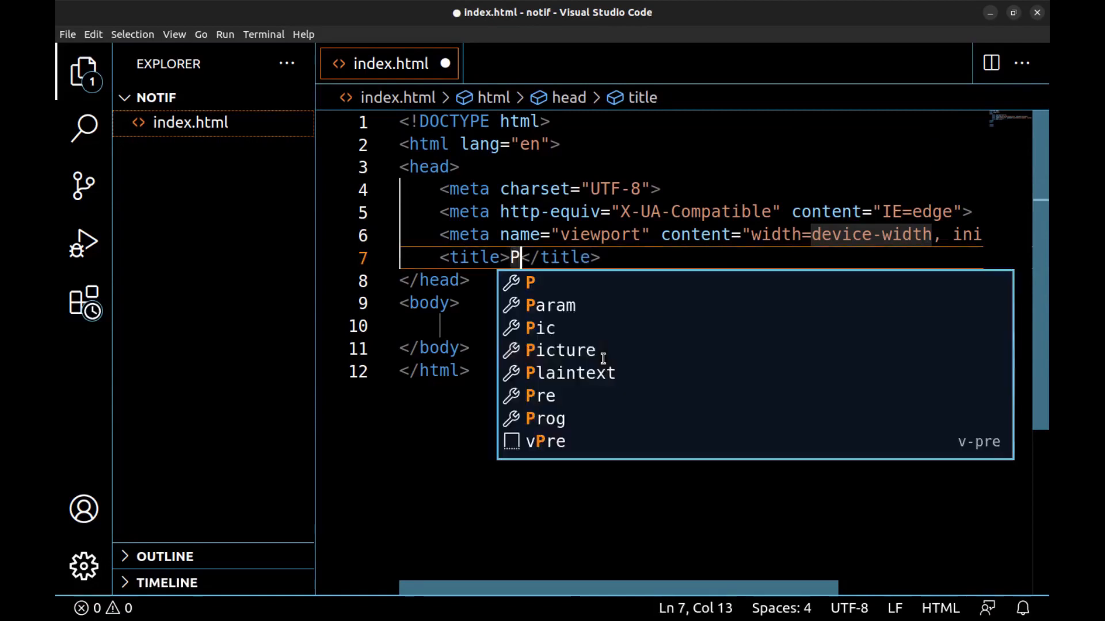
{"action": "type", "text": "ush Notif"}
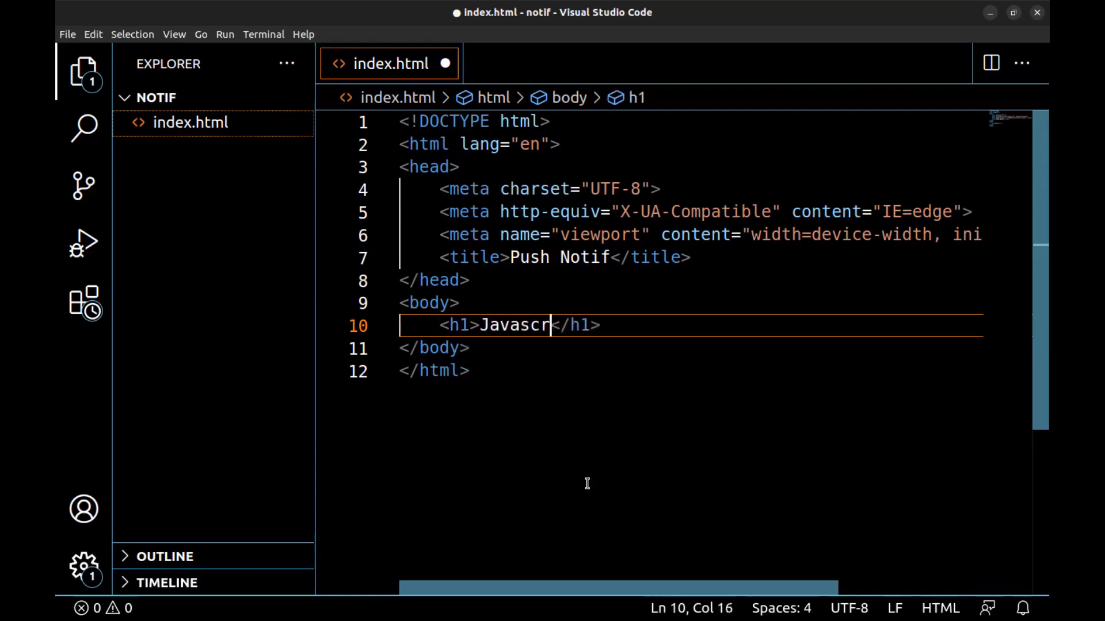
{"action": "type", "text": "ipt & PHP push notif demo"}
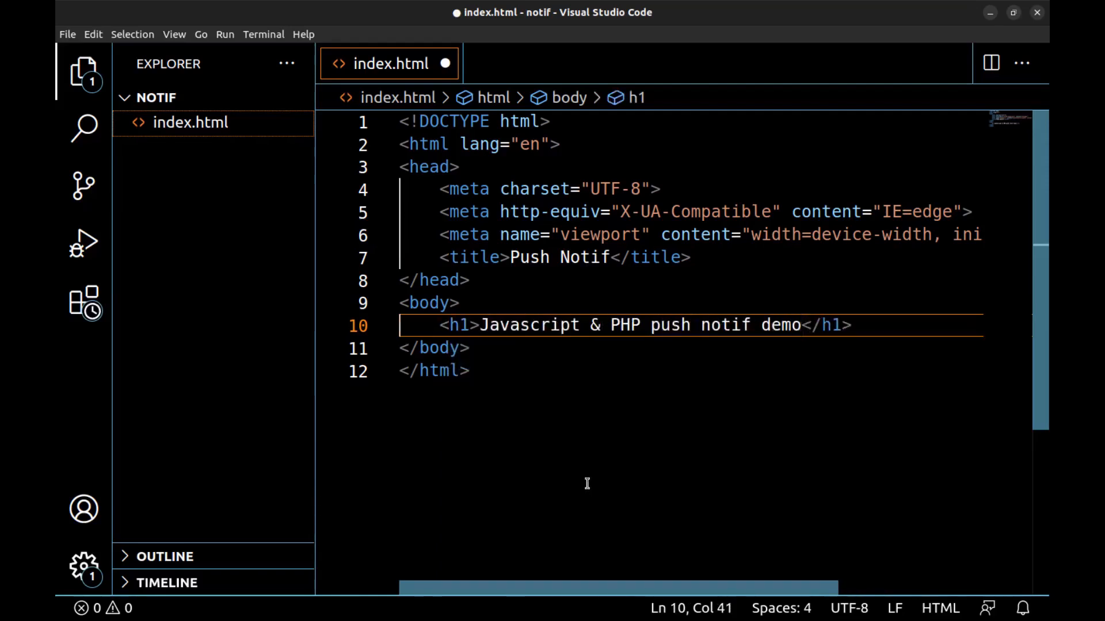
{"action": "left_click", "coordinate": [67, 33]}
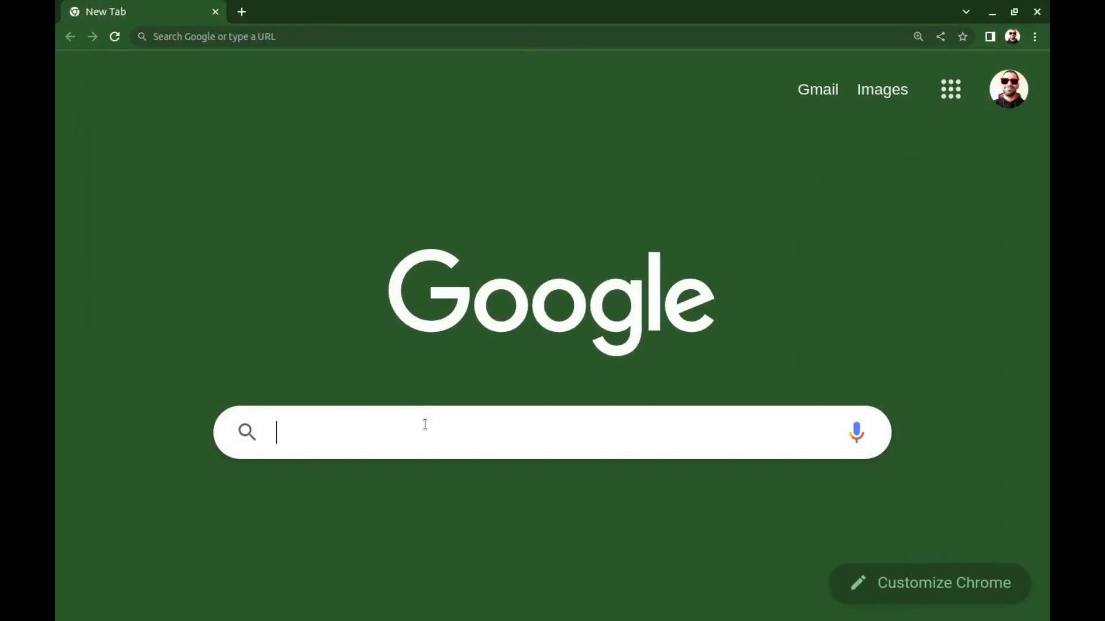
{"action": "type", "text": "http://127.0.0.1"}
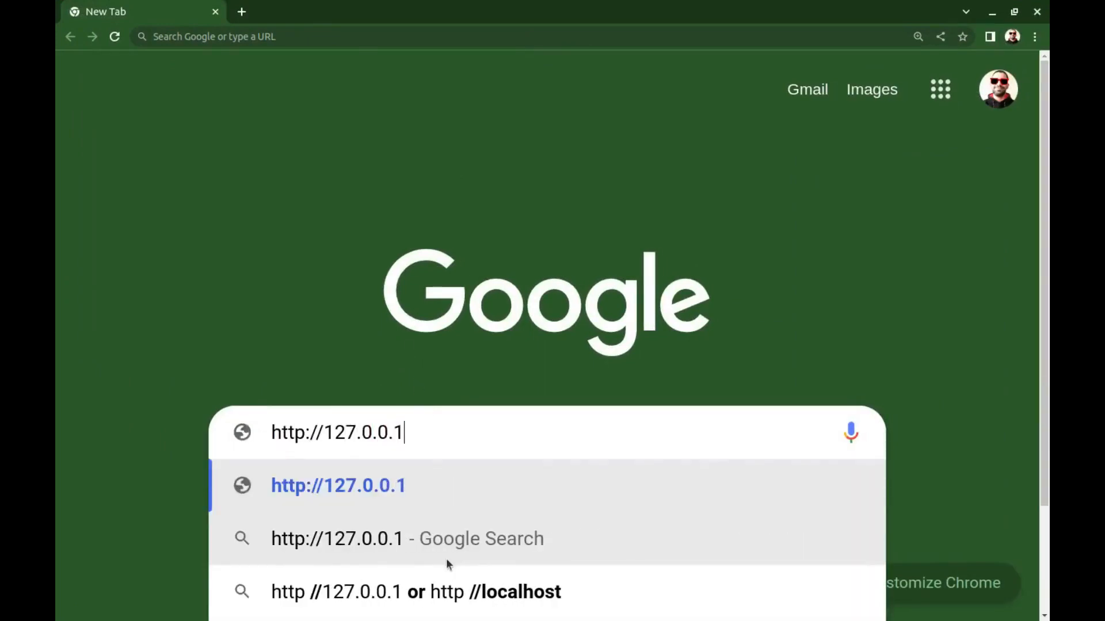
{"action": "type", "text": "/notif/"}
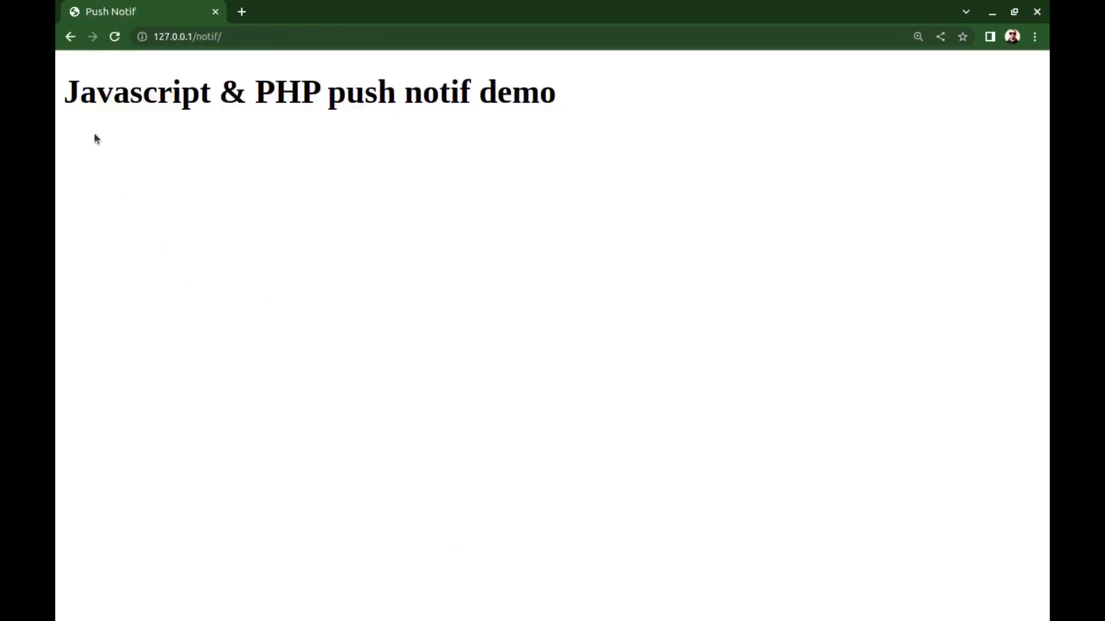
{"action": "mouse_move", "coordinate": [221, 242]}
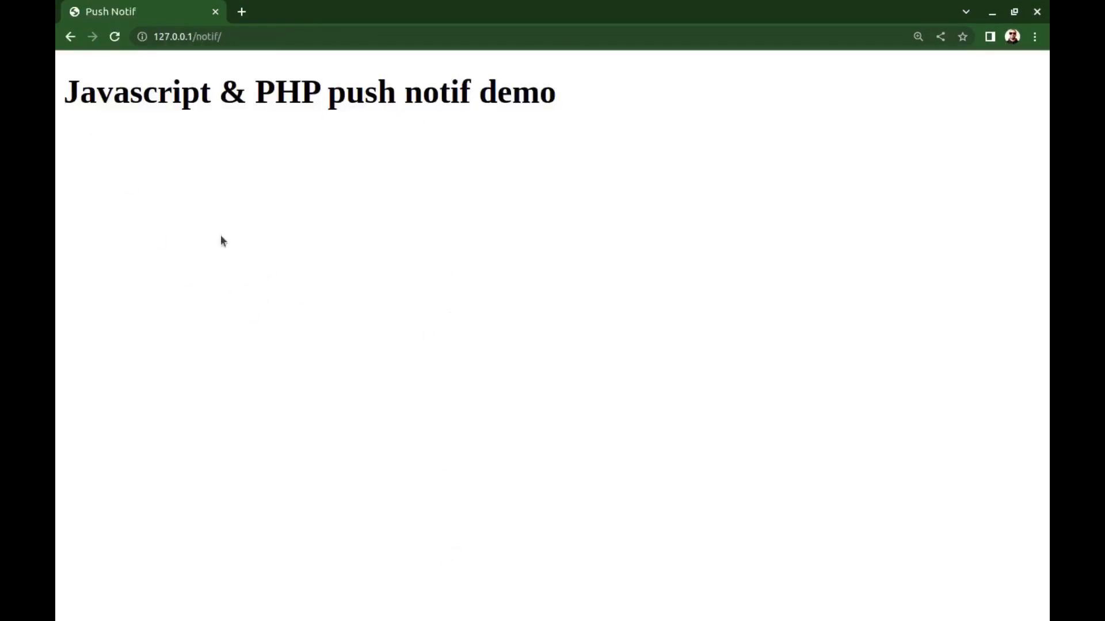
{"action": "mouse_move", "coordinate": [255, 270]}
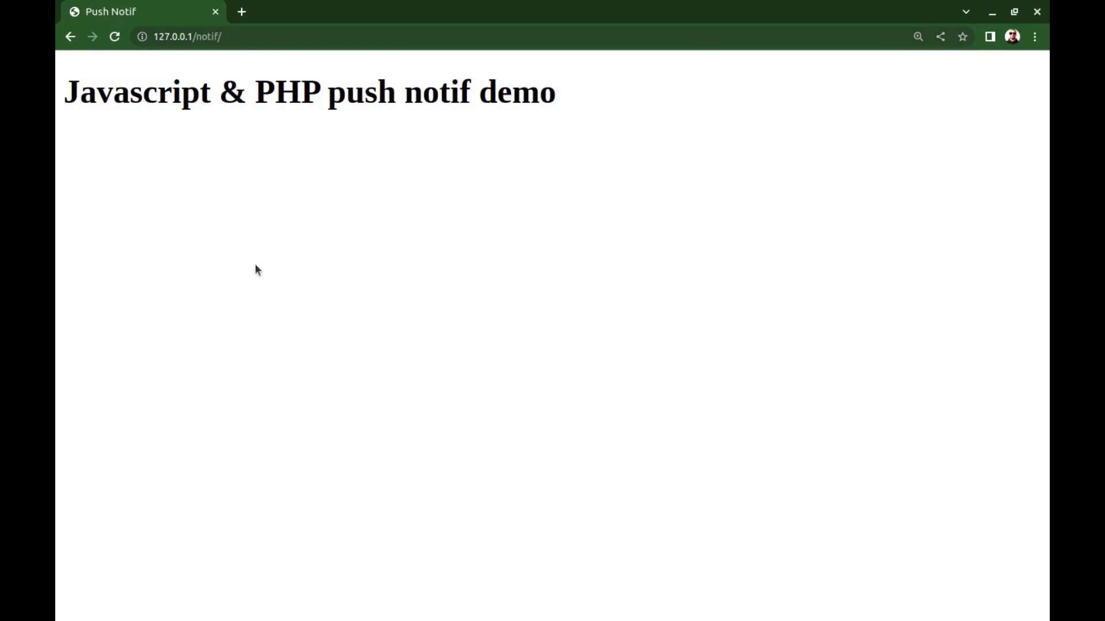
{"action": "mouse_move", "coordinate": [339, 209]}
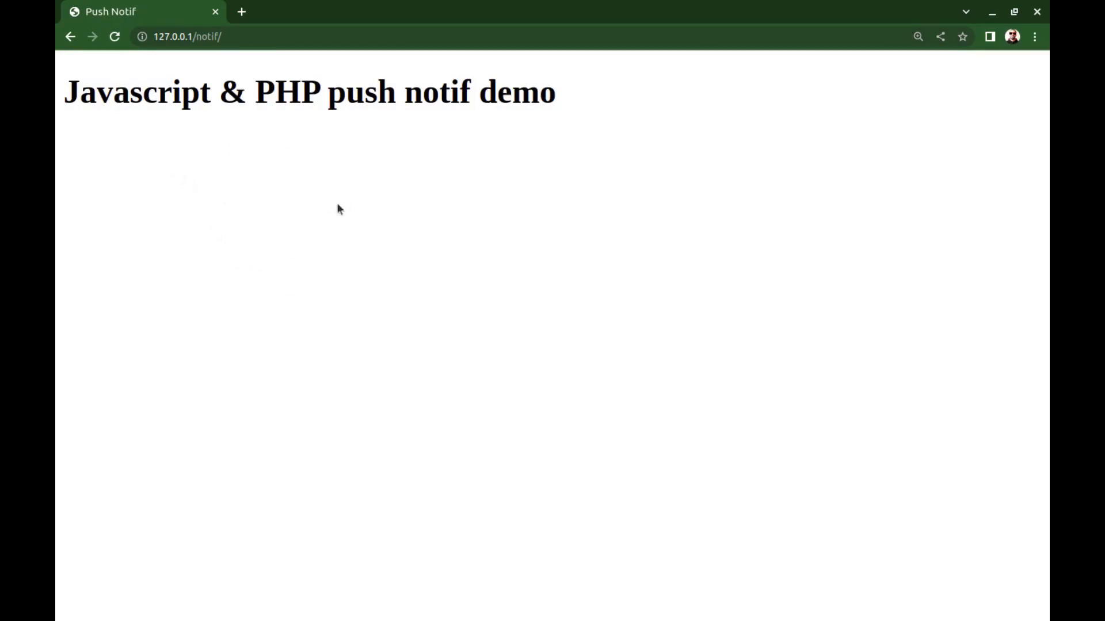
{"action": "mouse_move", "coordinate": [331, 249]}
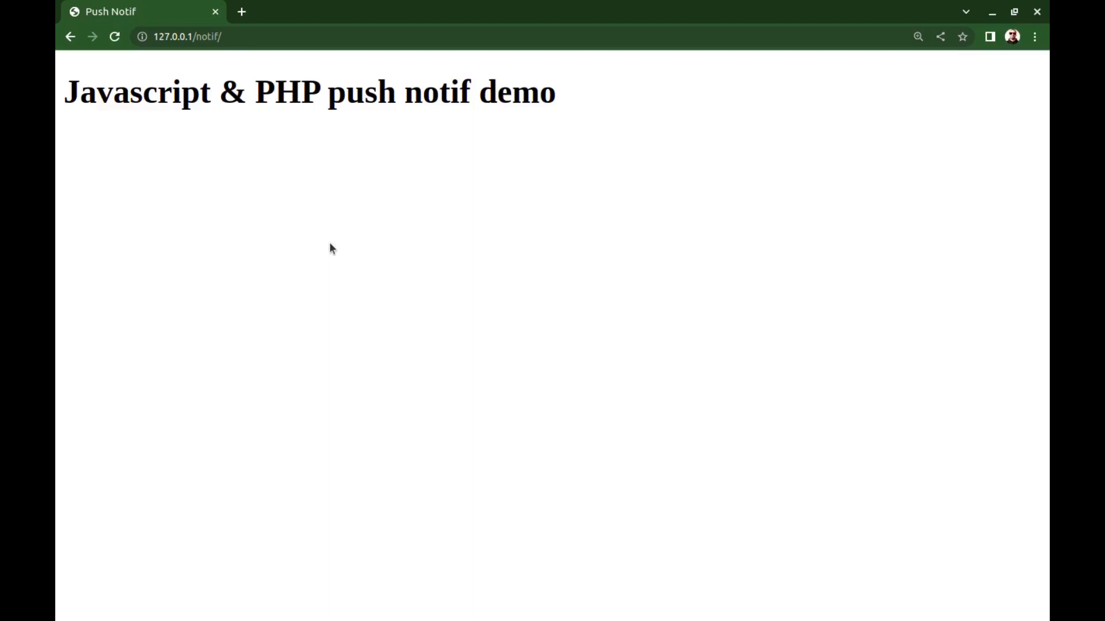
{"action": "mouse_move", "coordinate": [699, 219]}
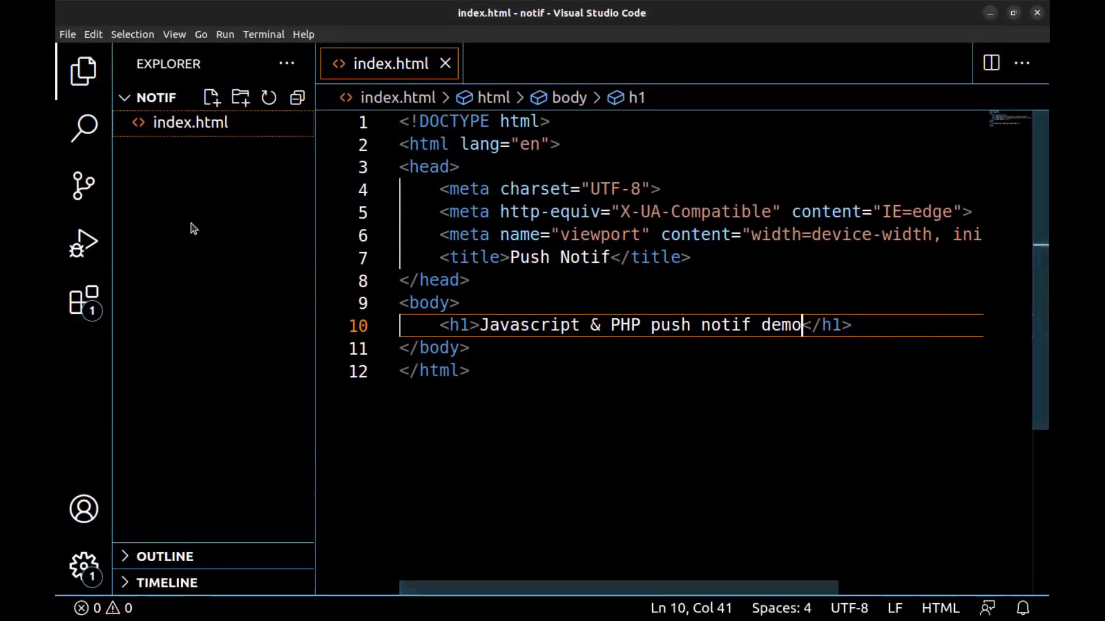
Create sw.js and start a self push event listener with an arrow-function handler.
{"action": "type", "text": "s"}
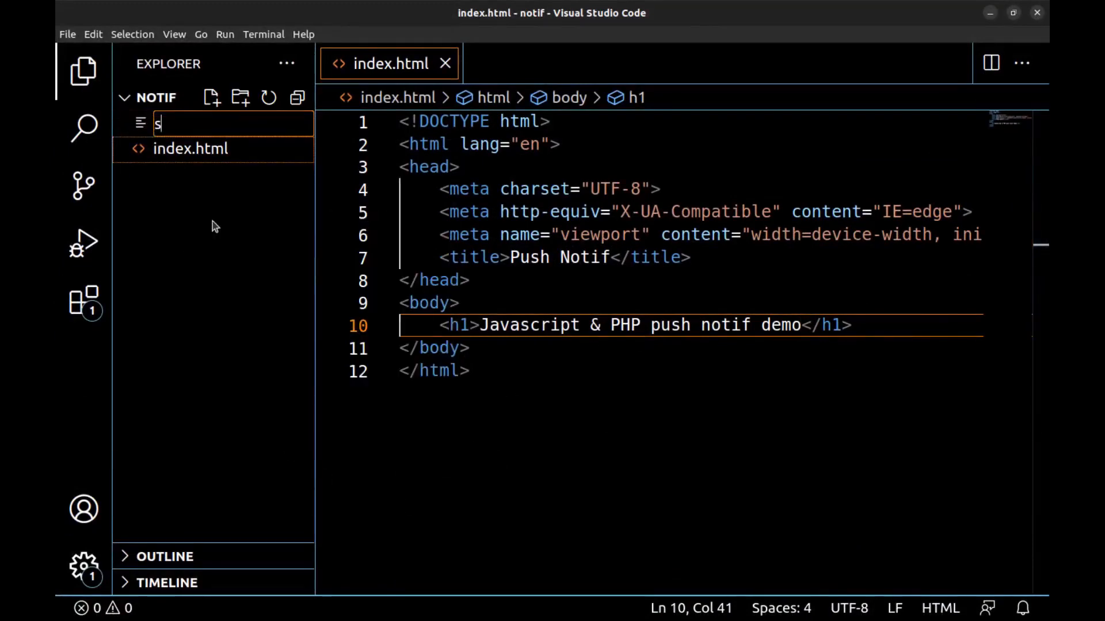
{"action": "type", "text": "sw.js"}
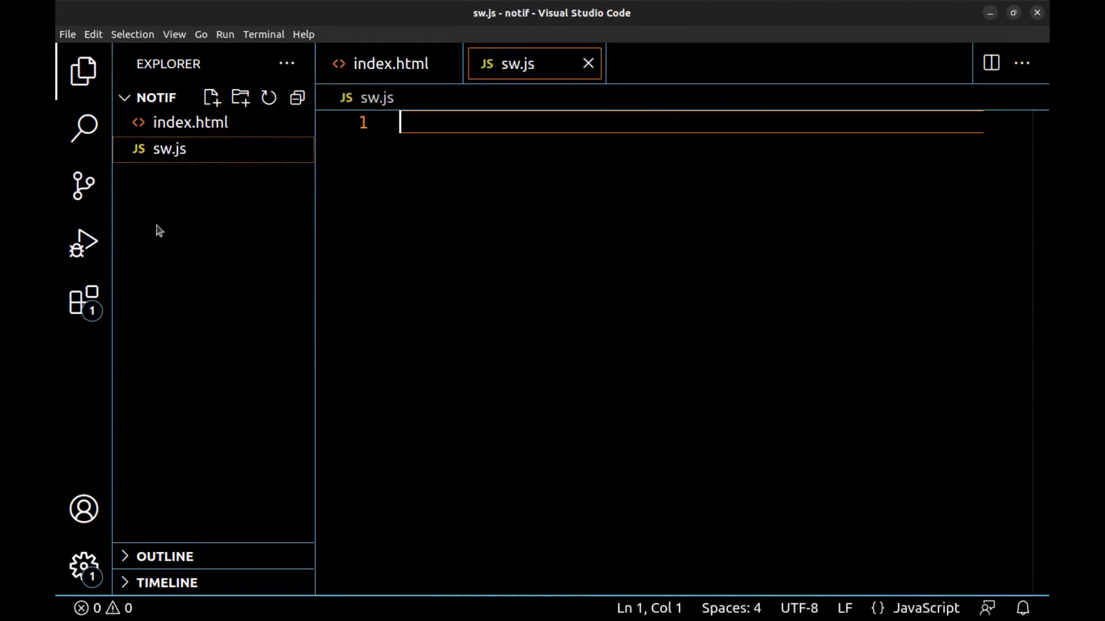
{"action": "left_click", "coordinate": [83, 70]}
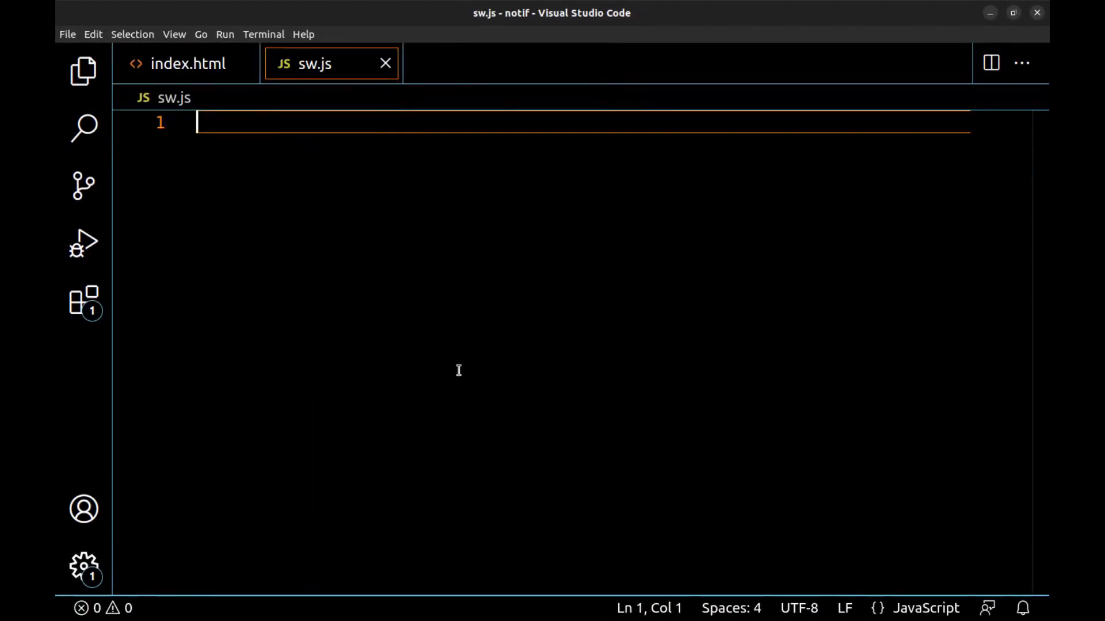
{"action": "type", "text": "self.addEventListener(type, listener"}
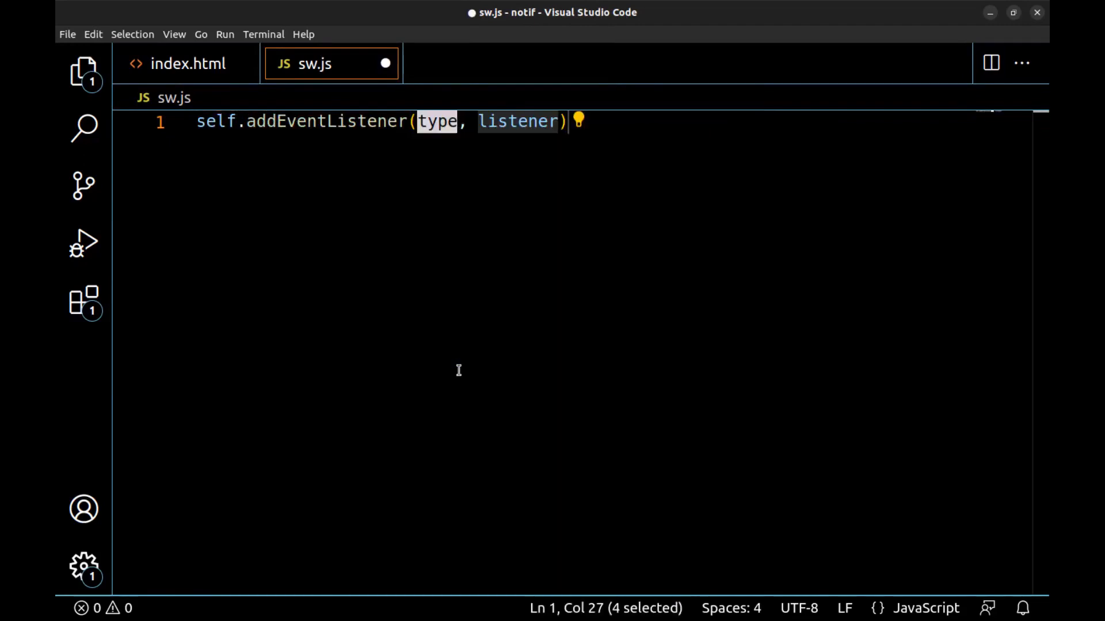
{"action": "type", "text": "\"push\""}
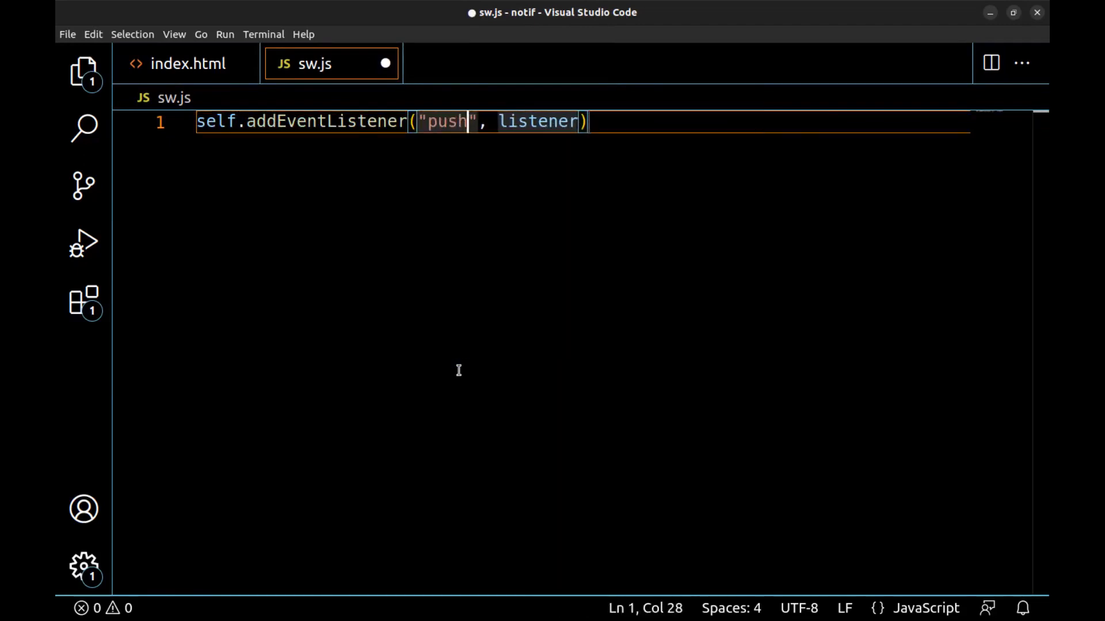
{"action": "type", "text": "(e"}
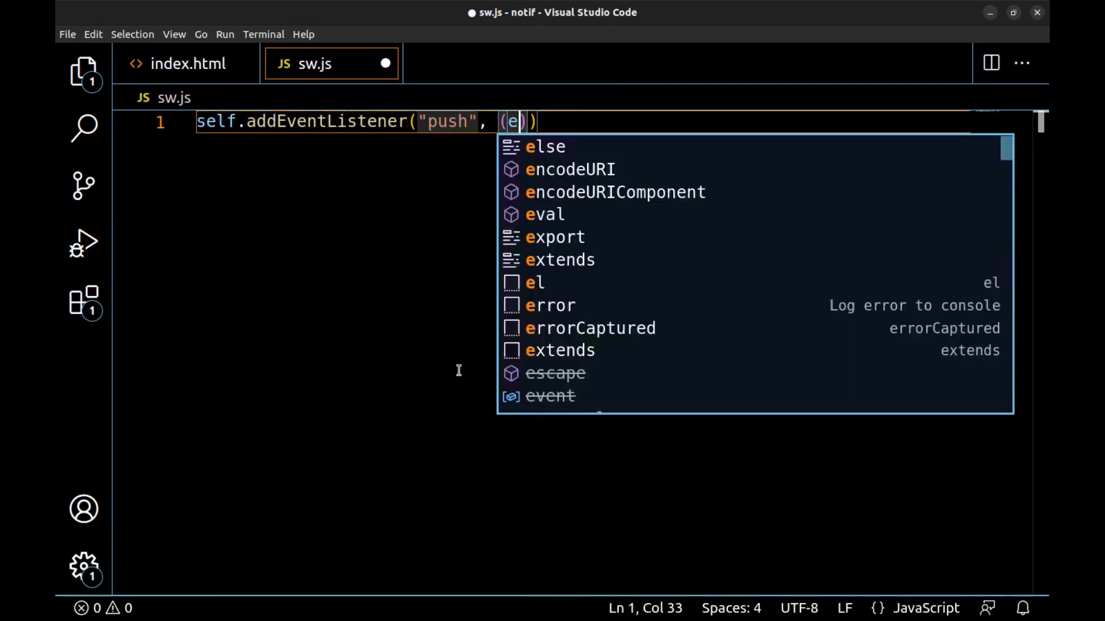
{"action": "type", "text": "vent) =>"}
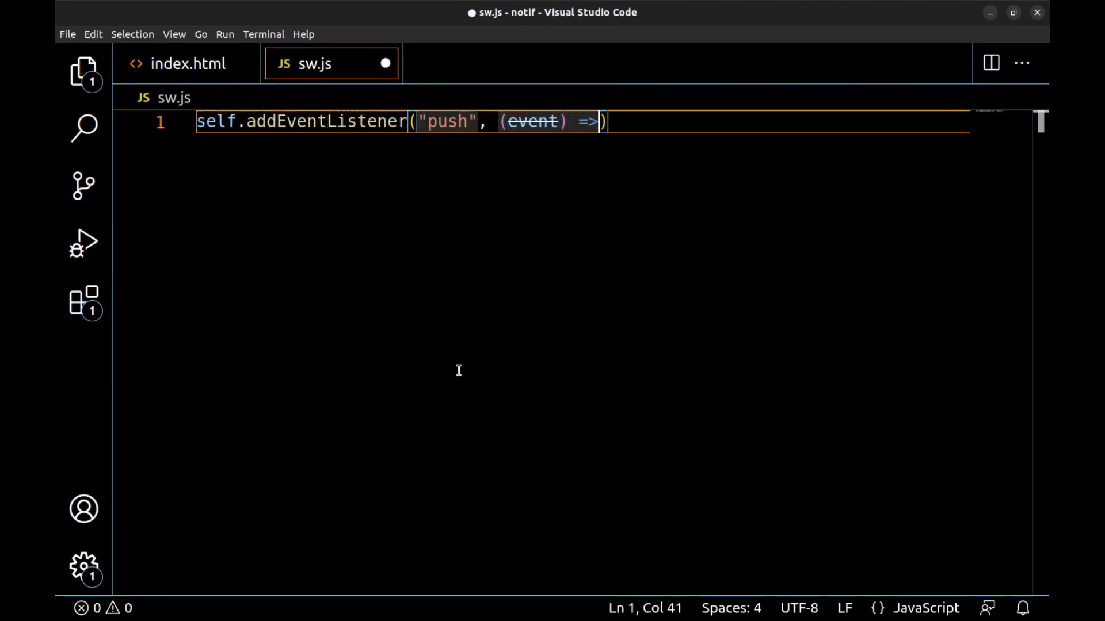
{"action": "type", "text": "{"}
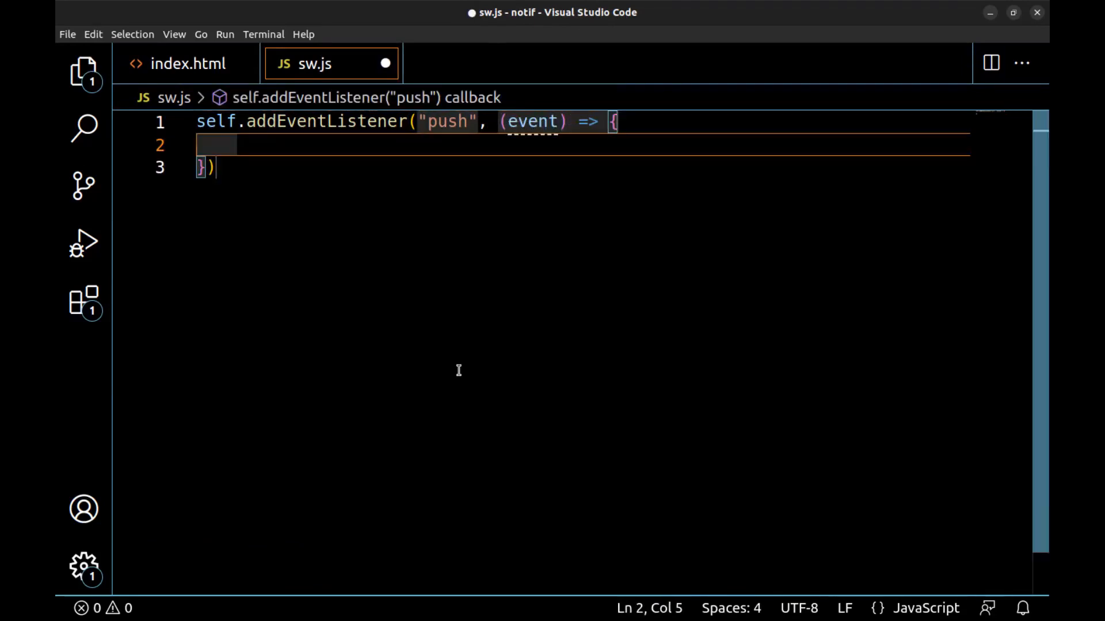
Parse the push payload with const notification = event.data.json();.
{"action": "type", "text": "const"}
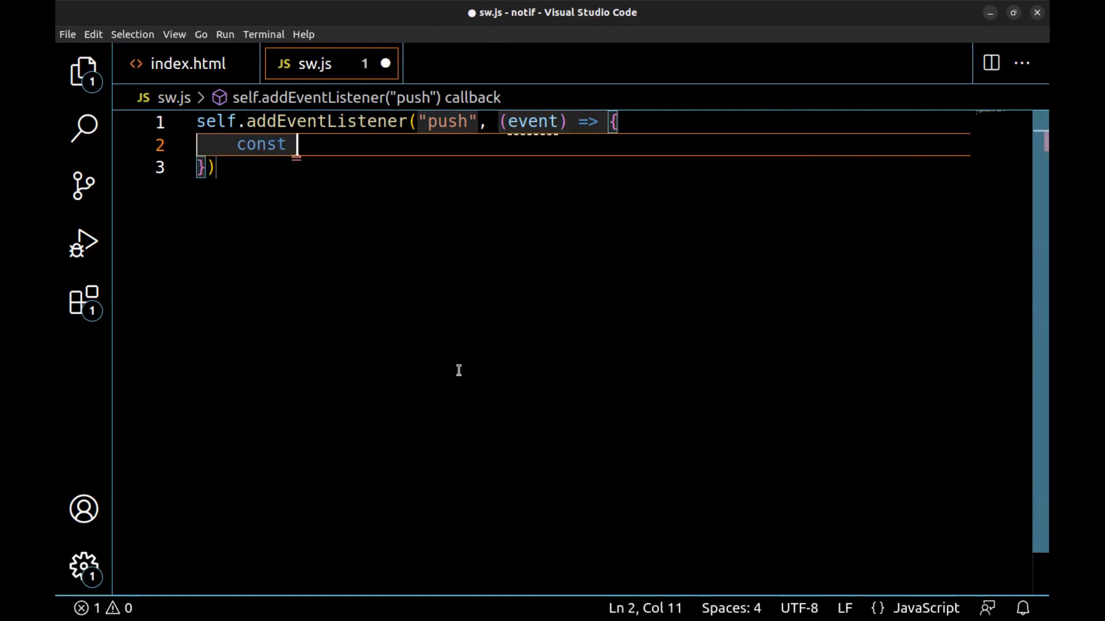
{"action": "type", "text": "notificati"}
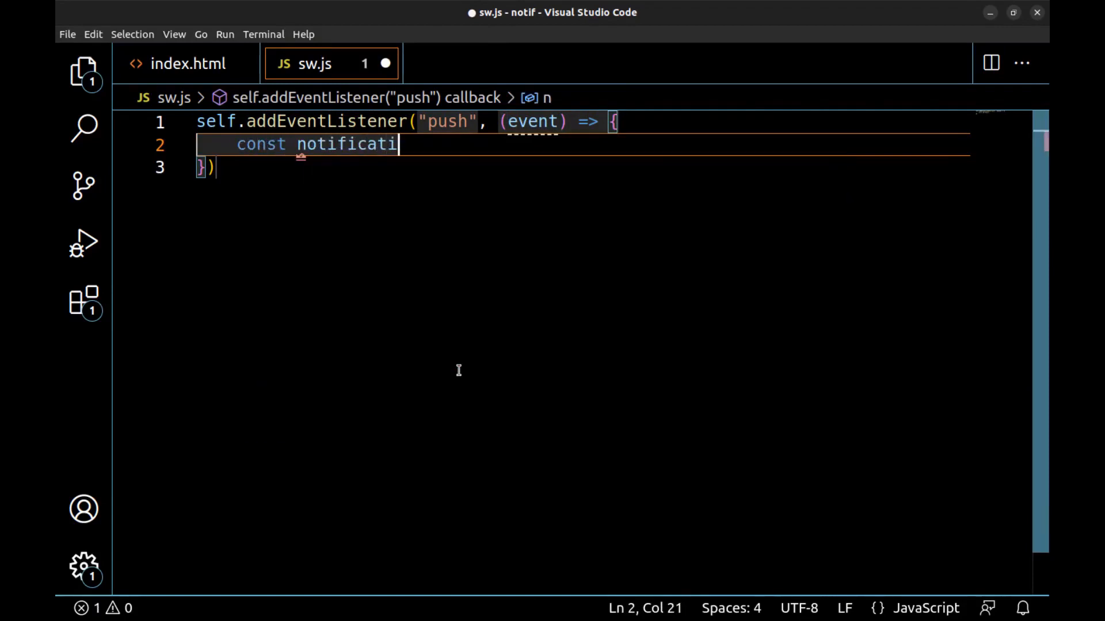
{"action": "type", "text": "on ="}
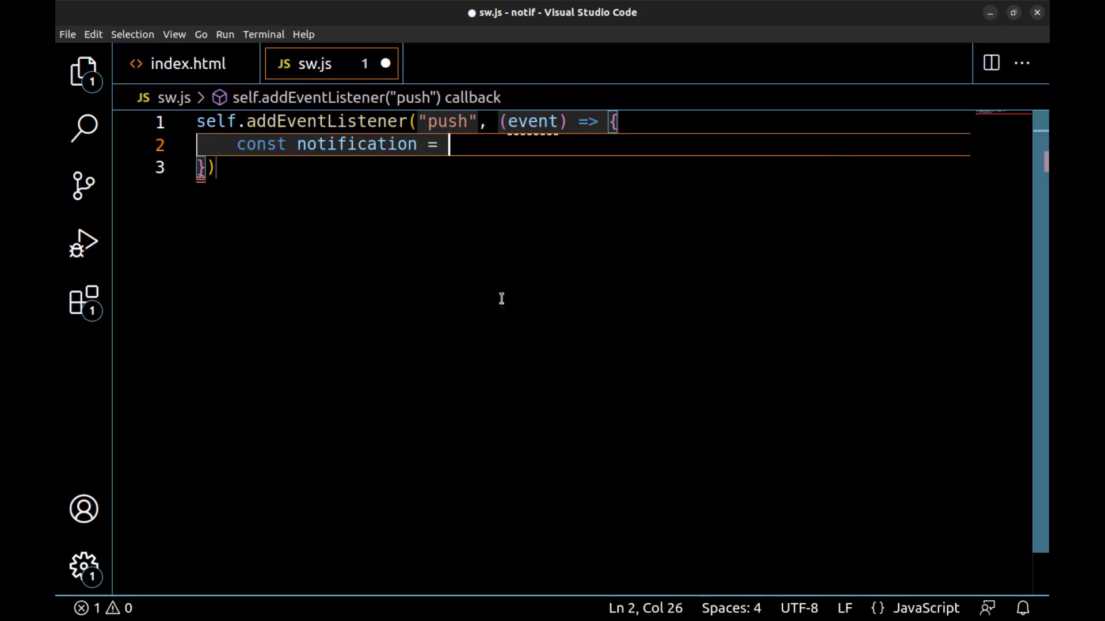
{"action": "mouse_move", "coordinate": [498, 265]}
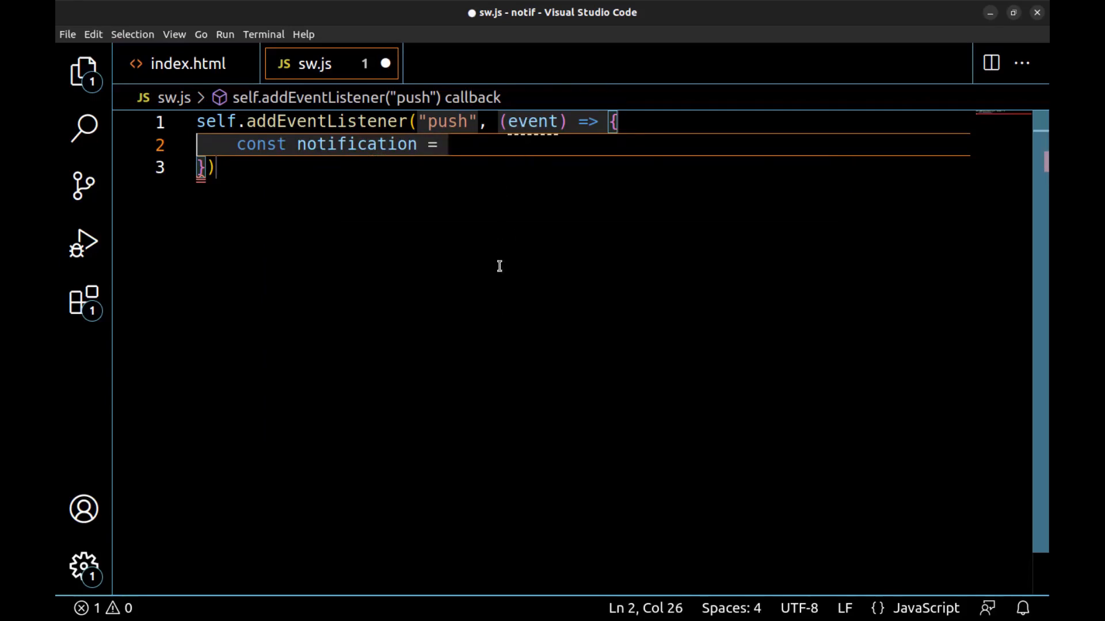
{"action": "type", "text": "event."}
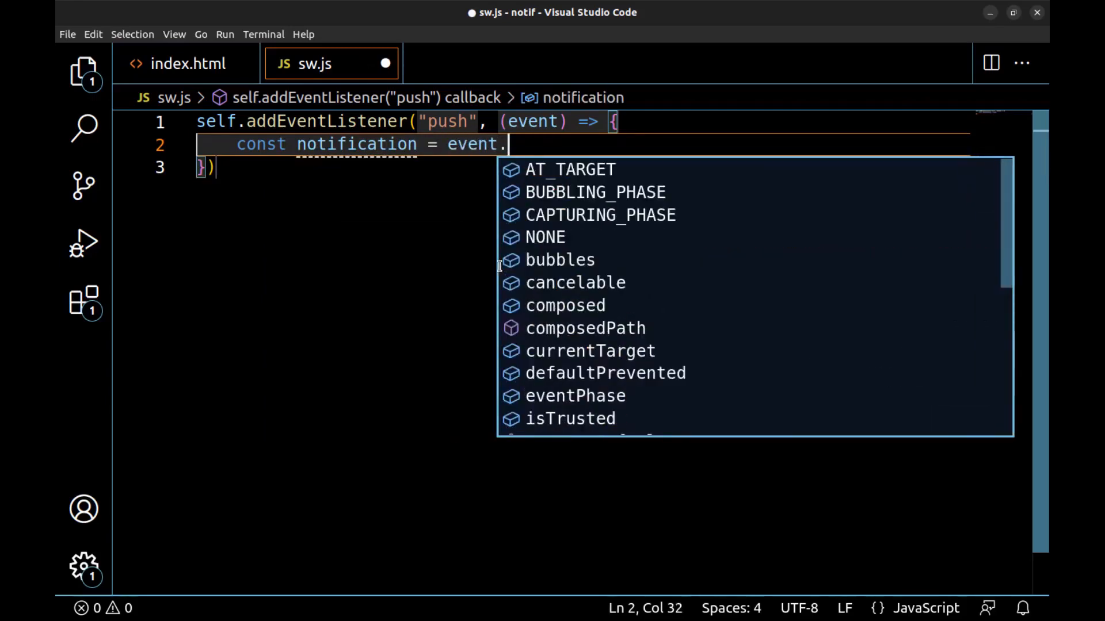
{"action": "type", "text": "data.json("}
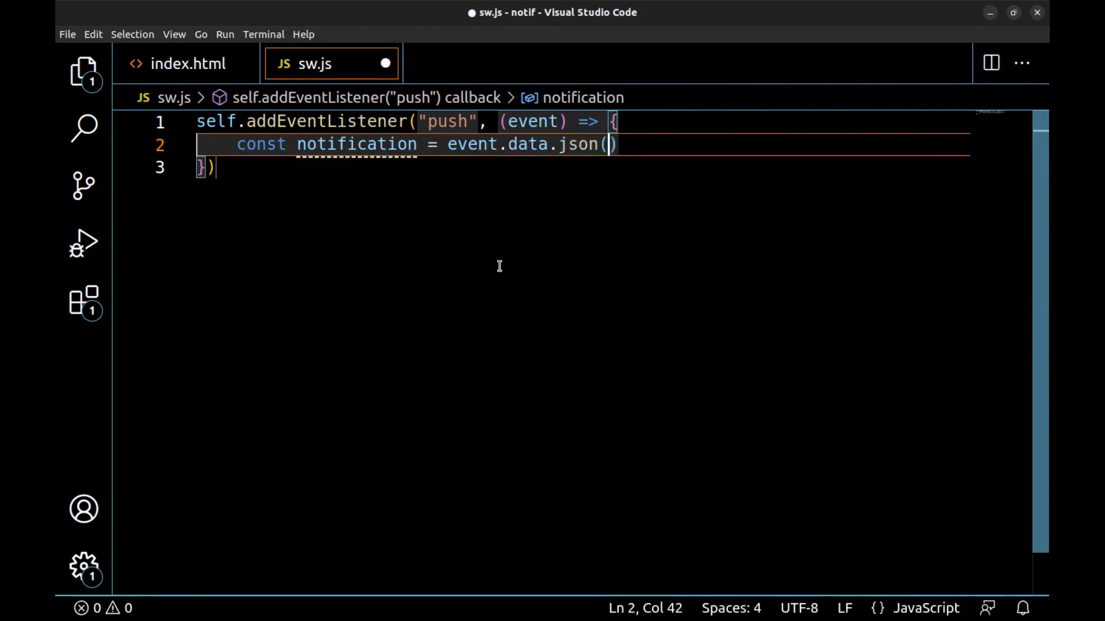
{"action": "type", "text": ";"}
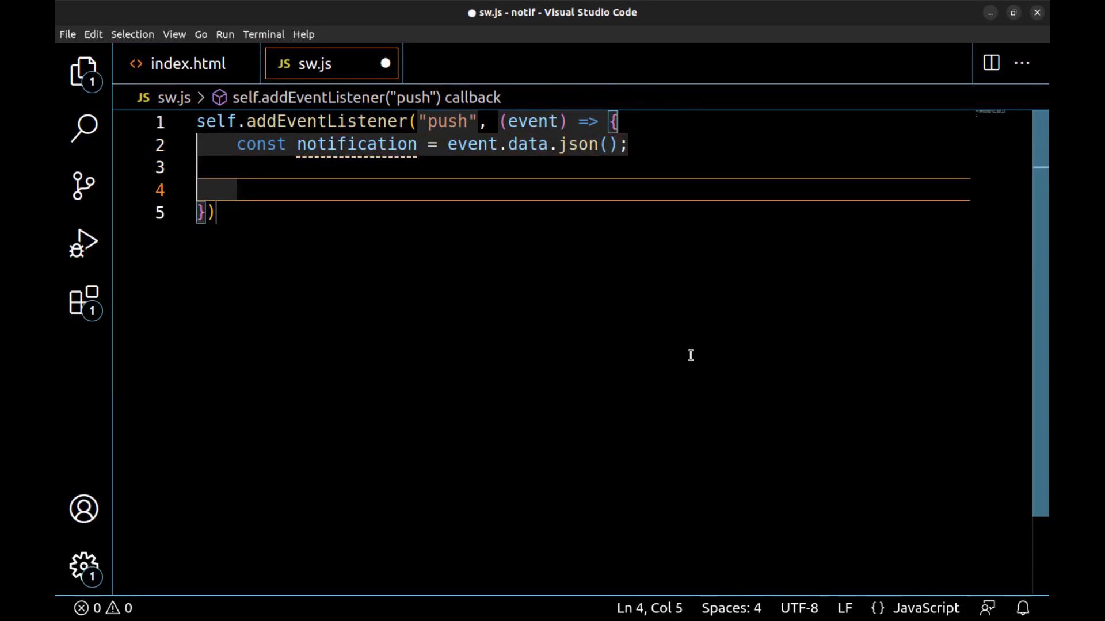
Call self.registration.showNotification with notification.title and an options object.
{"action": "type", "text": "self."}
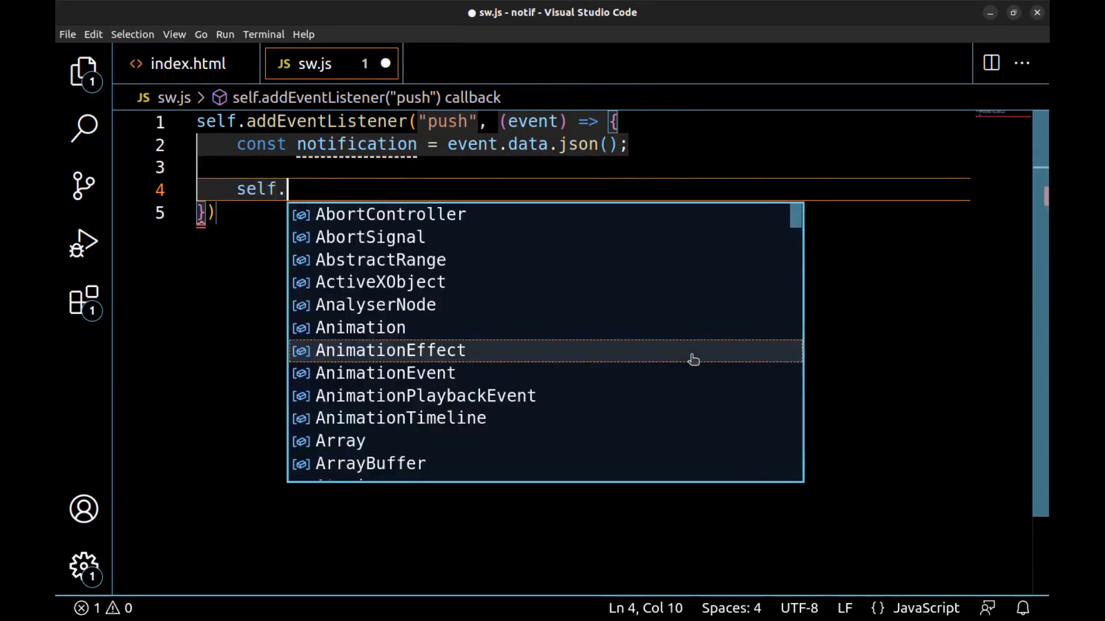
{"action": "type", "text": "registration.sho"}
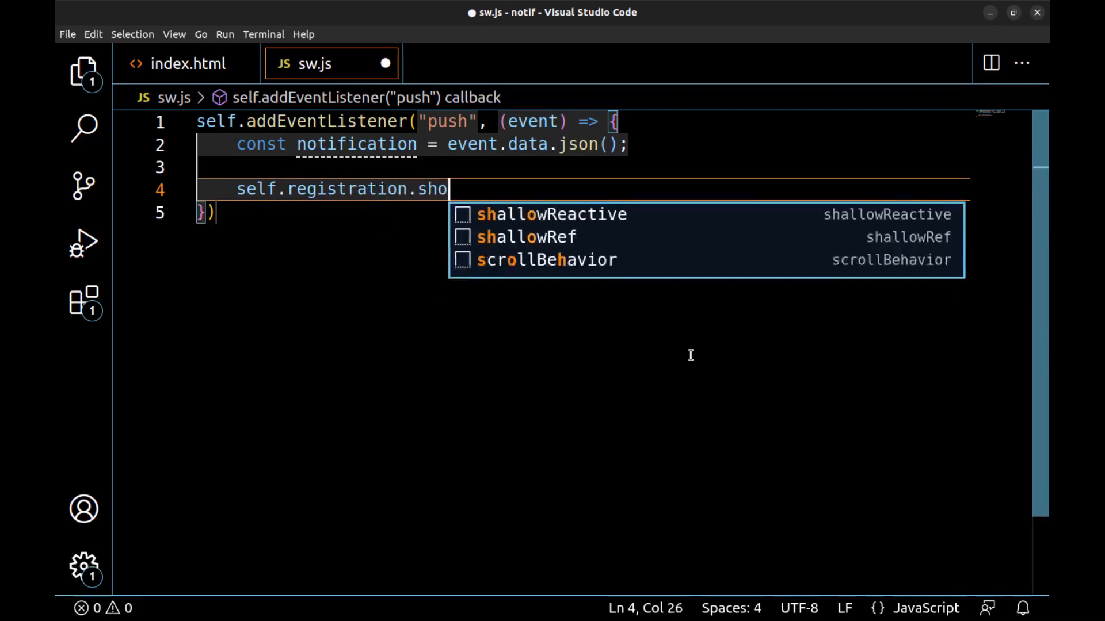
{"action": "type", "text": "wNotifica"}
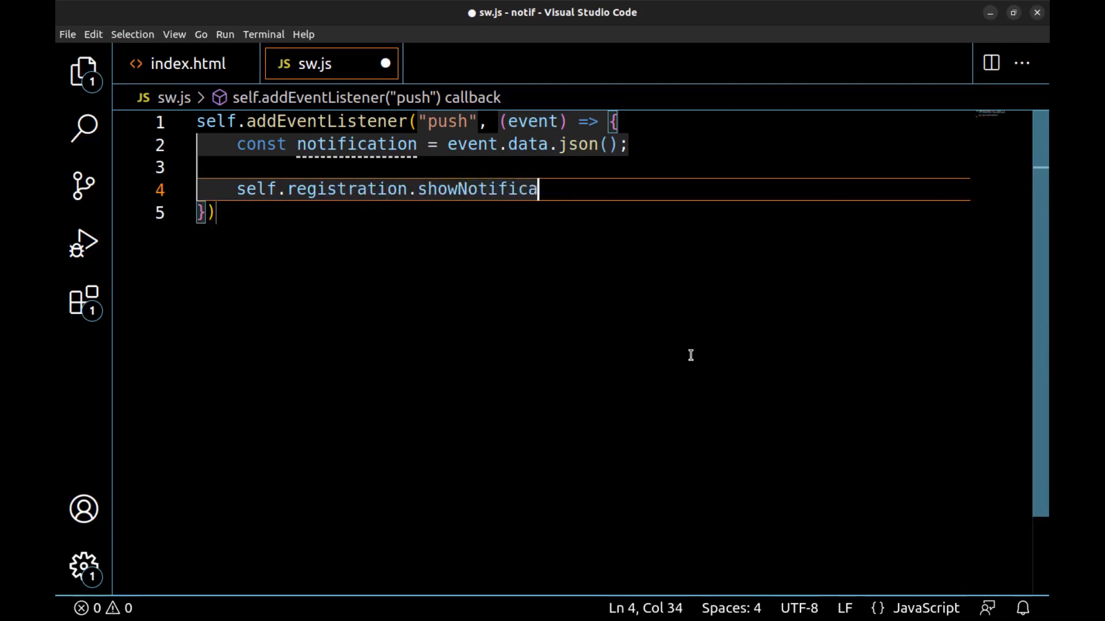
{"action": "type", "text": "tion()"}
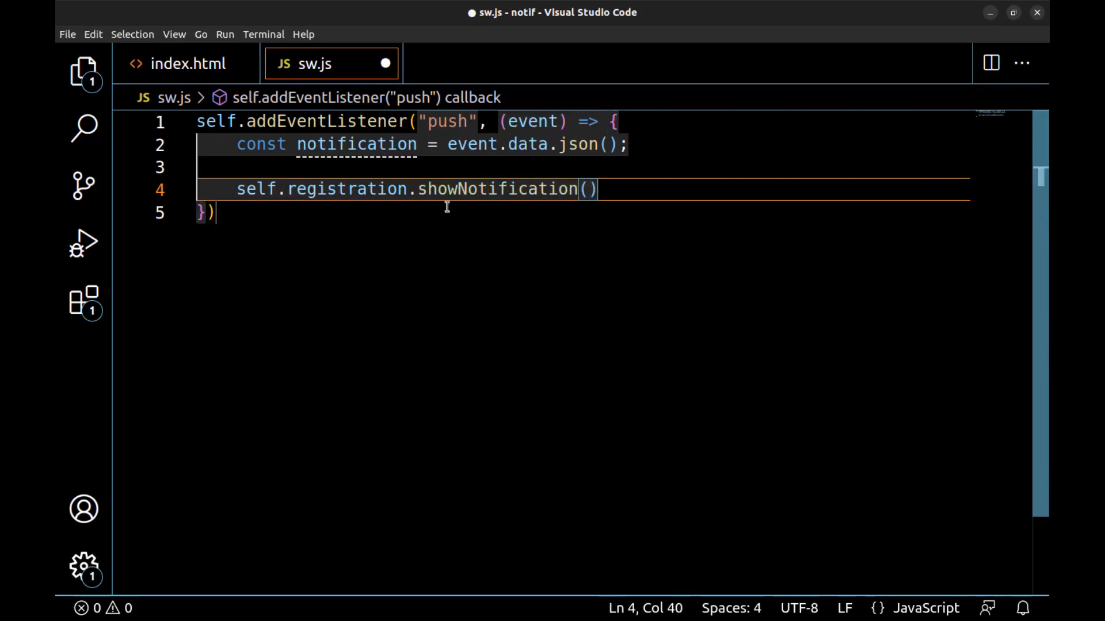
{"action": "mouse_move", "coordinate": [627, 310]}
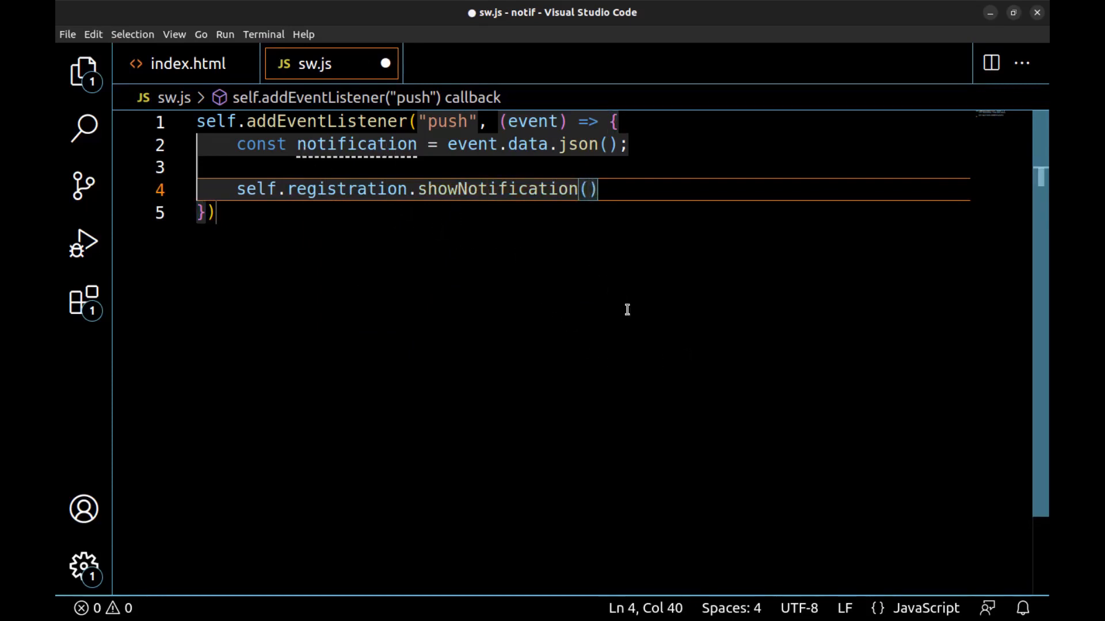
{"action": "type", "text": "noti"}
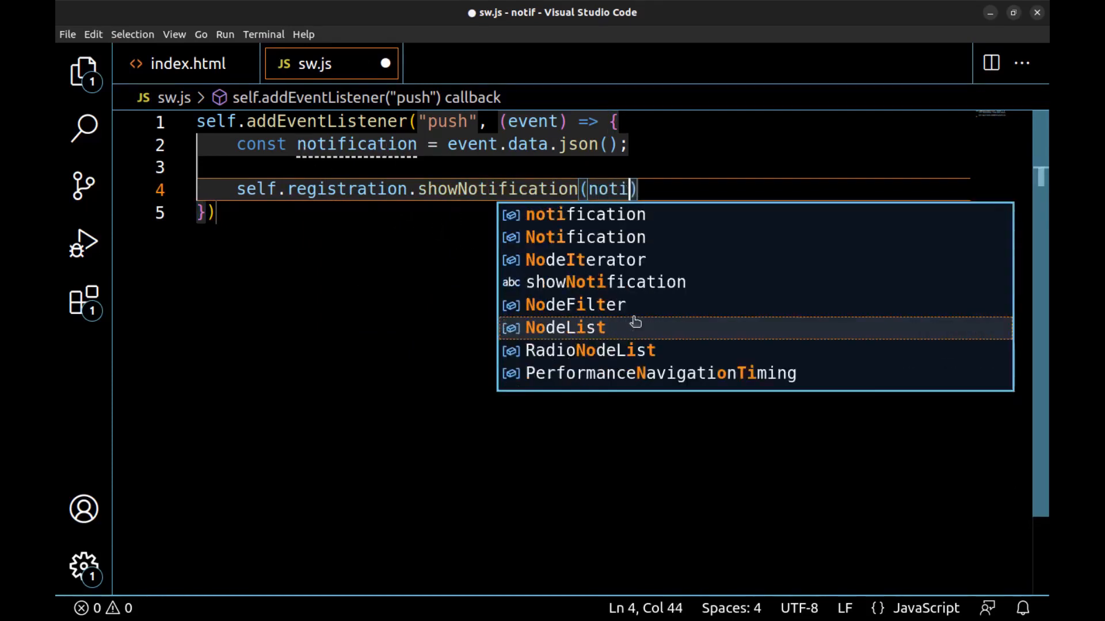
{"action": "type", "text": "fication."}
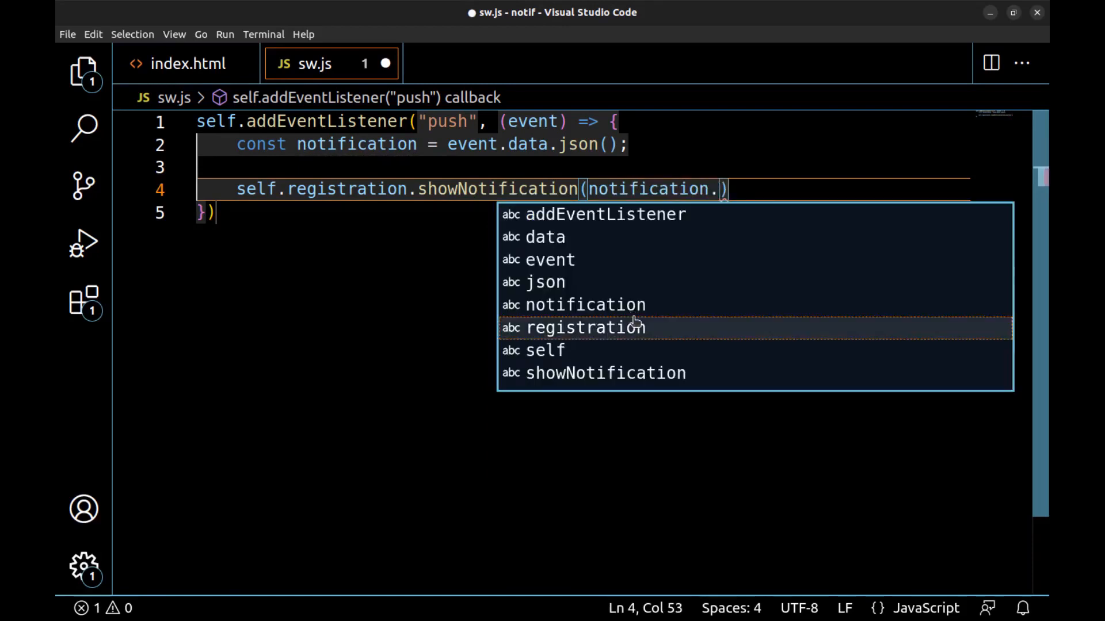
{"action": "type", "text": "title"}
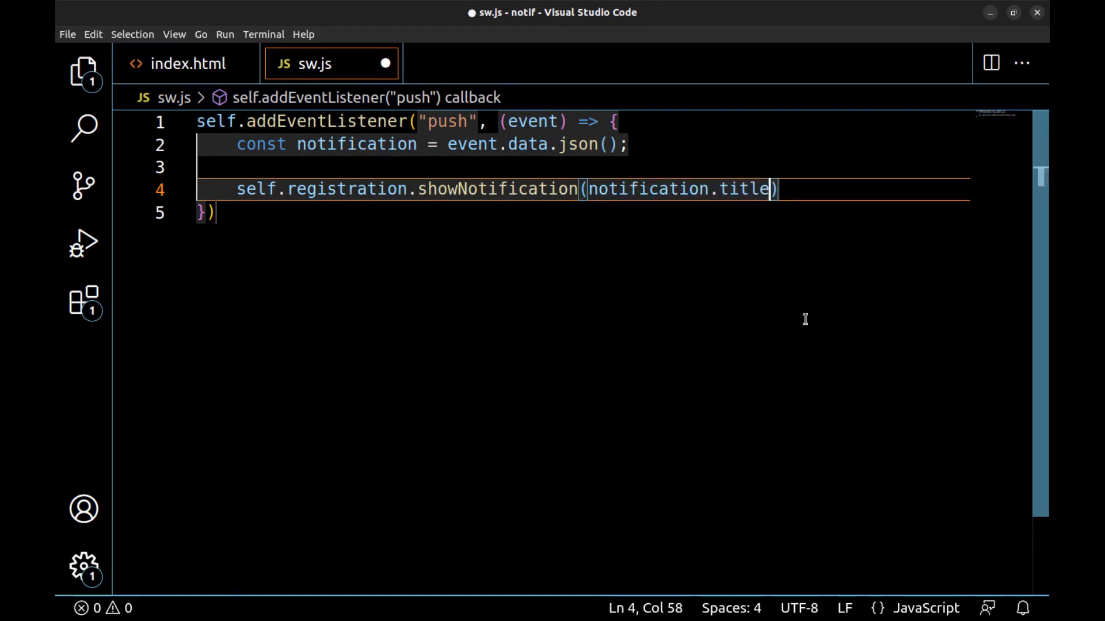
{"action": "type", "text": ","}
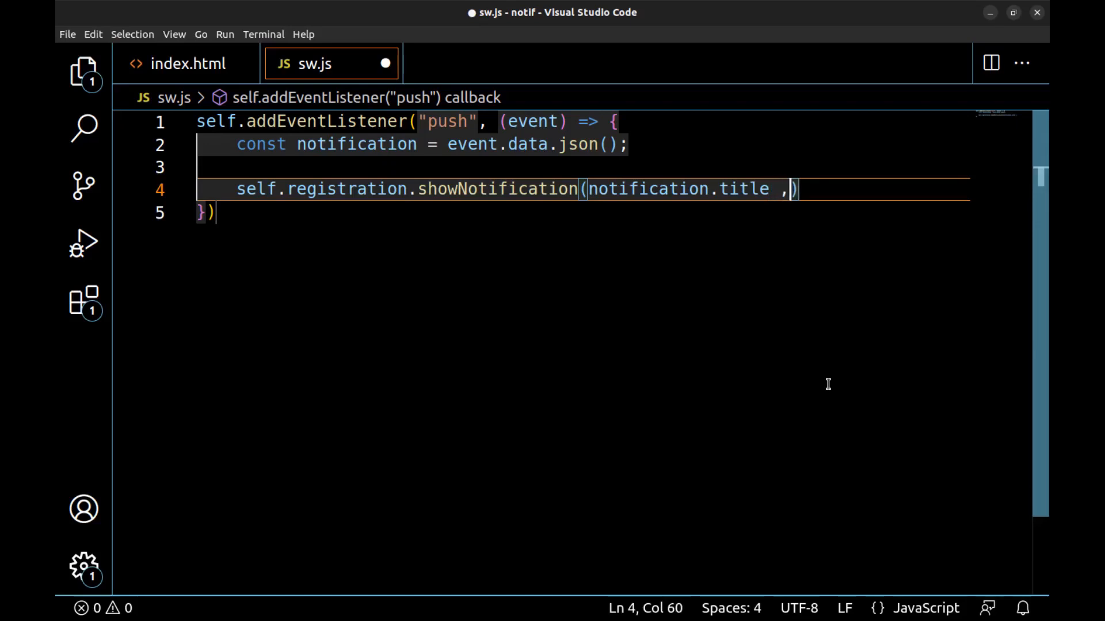
{"action": "type", "text": "{"}
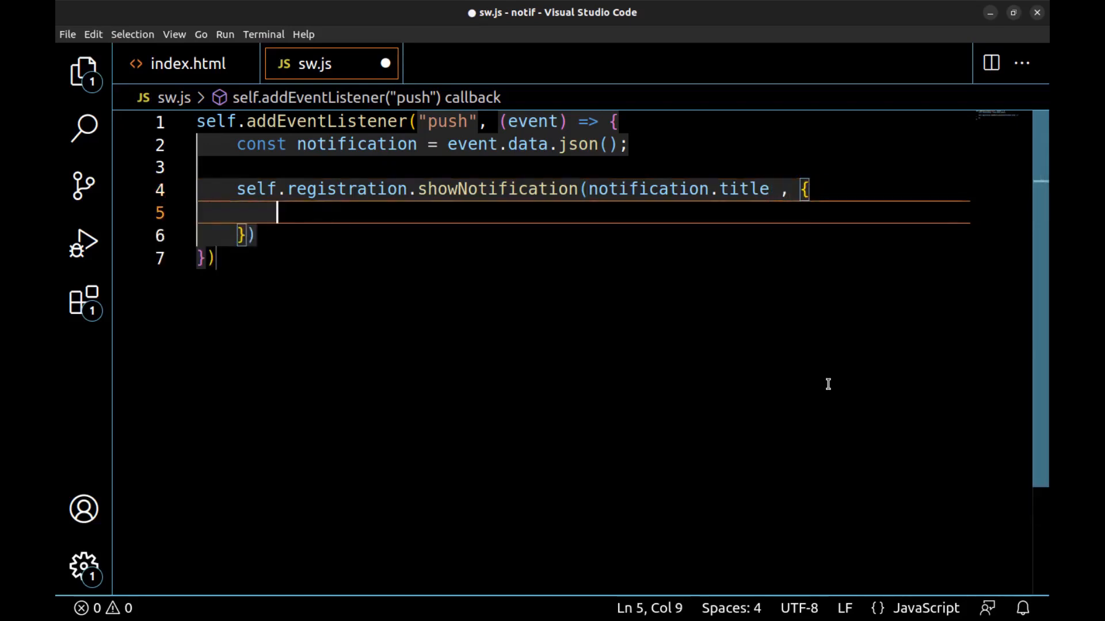
{"action": "mouse_move", "coordinate": [494, 415]}
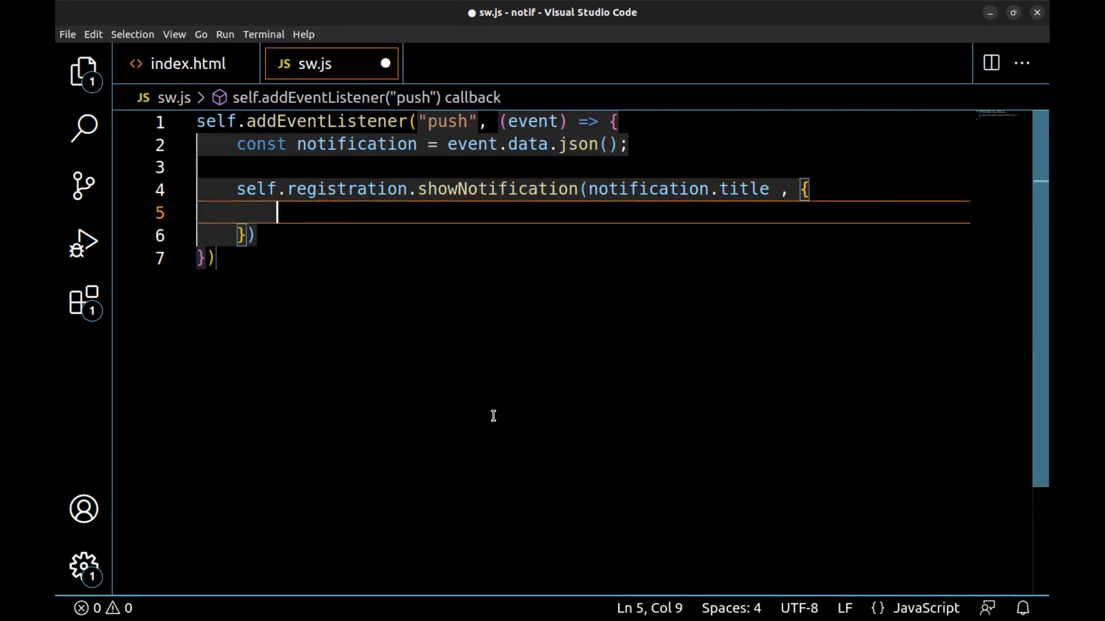
Give the options body: notification.body and start an icon option.
{"action": "type", "text": "bo"}
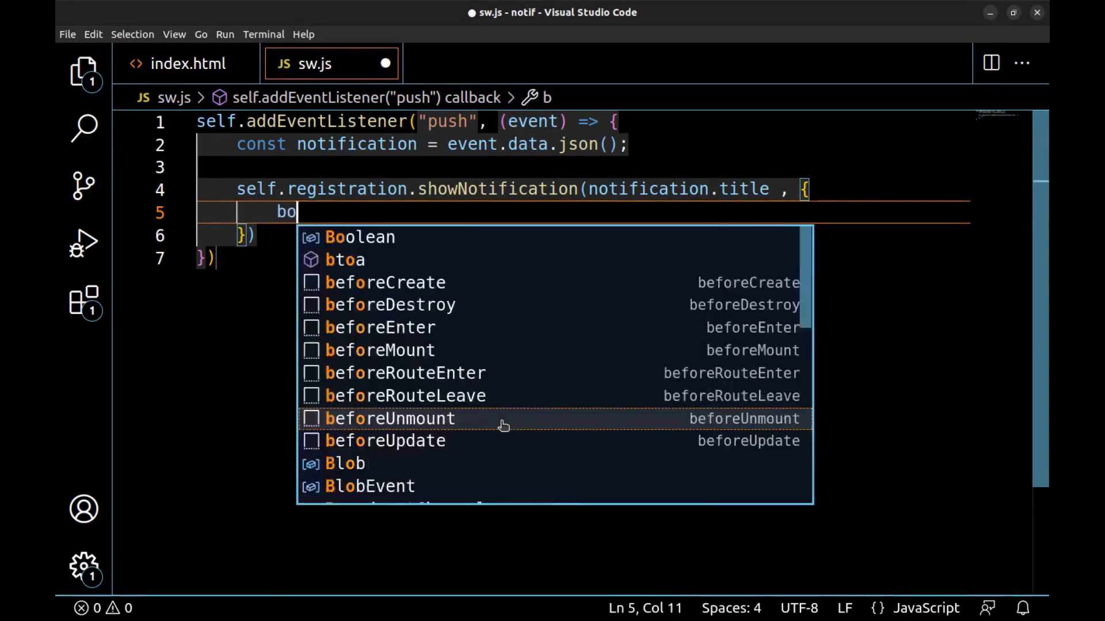
{"action": "type", "text": "dy:n"}
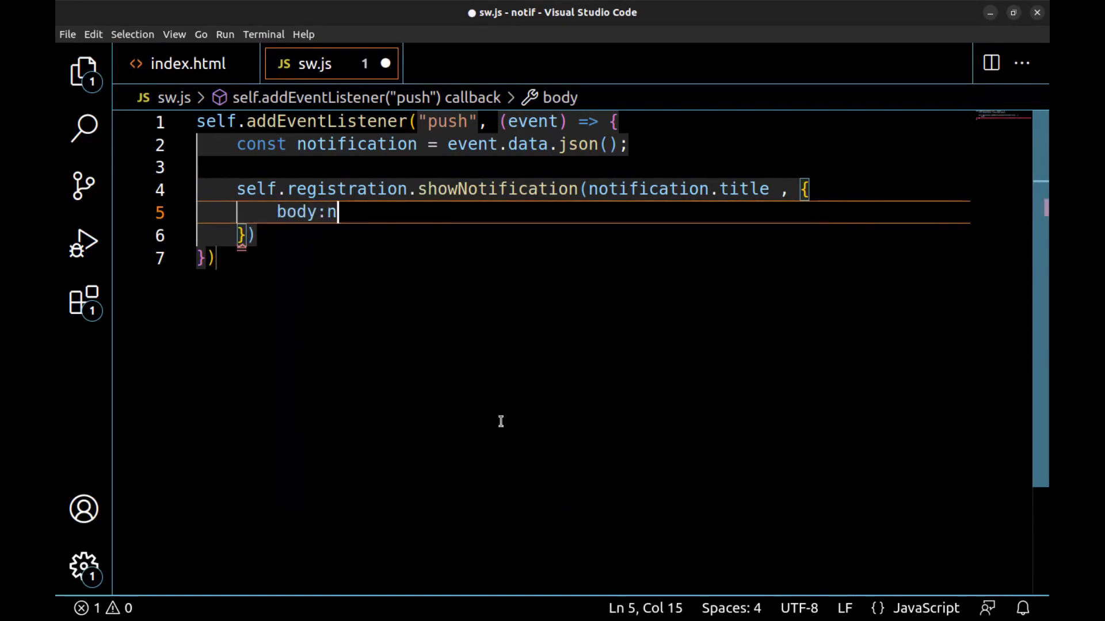
{"action": "type", "text": "otification"}
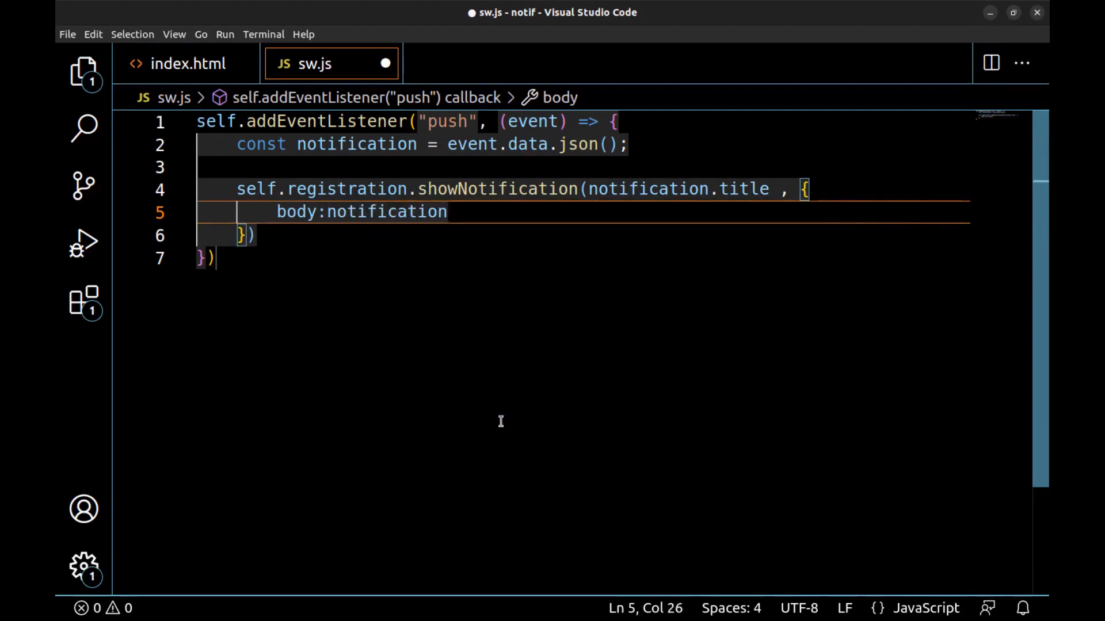
{"action": "type", "text": ".body,"}
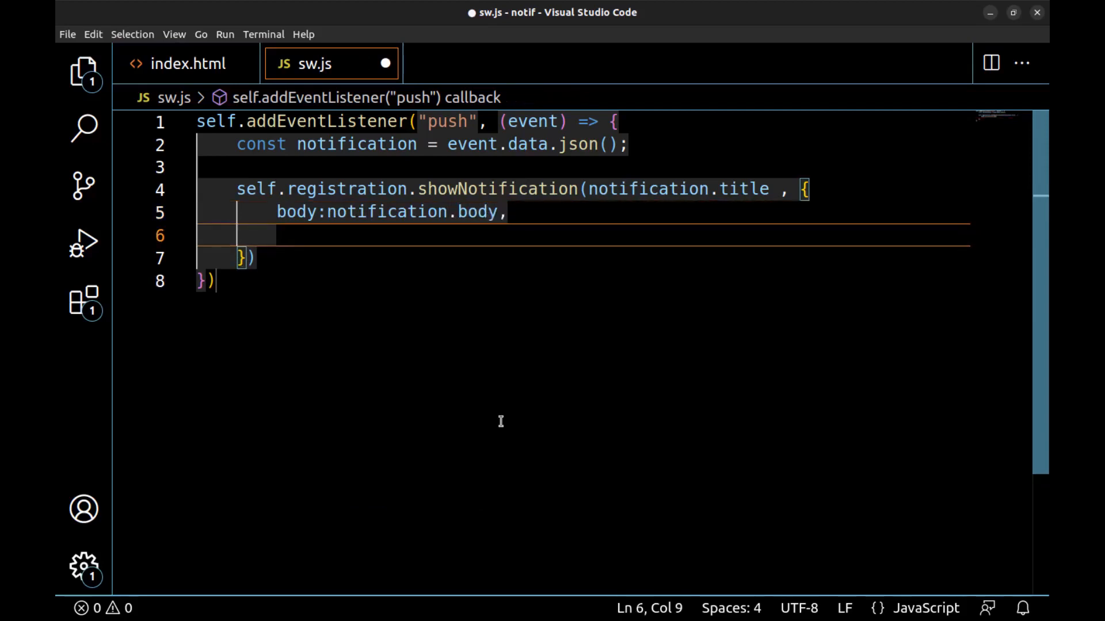
{"action": "type", "text": "icon"}
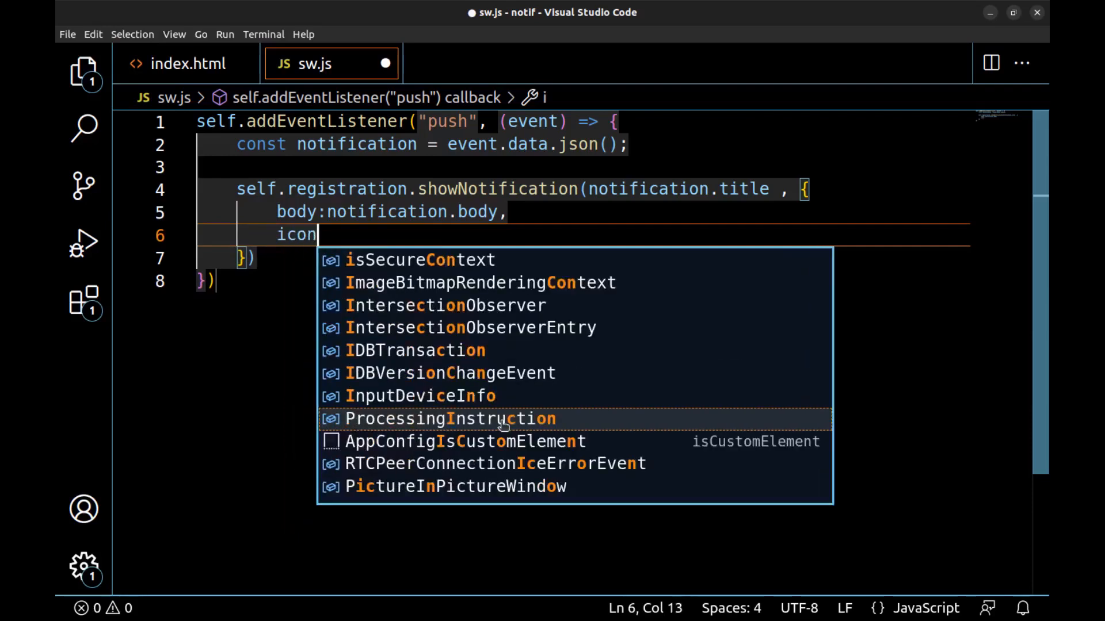
{"action": "type", "text": ":\""}
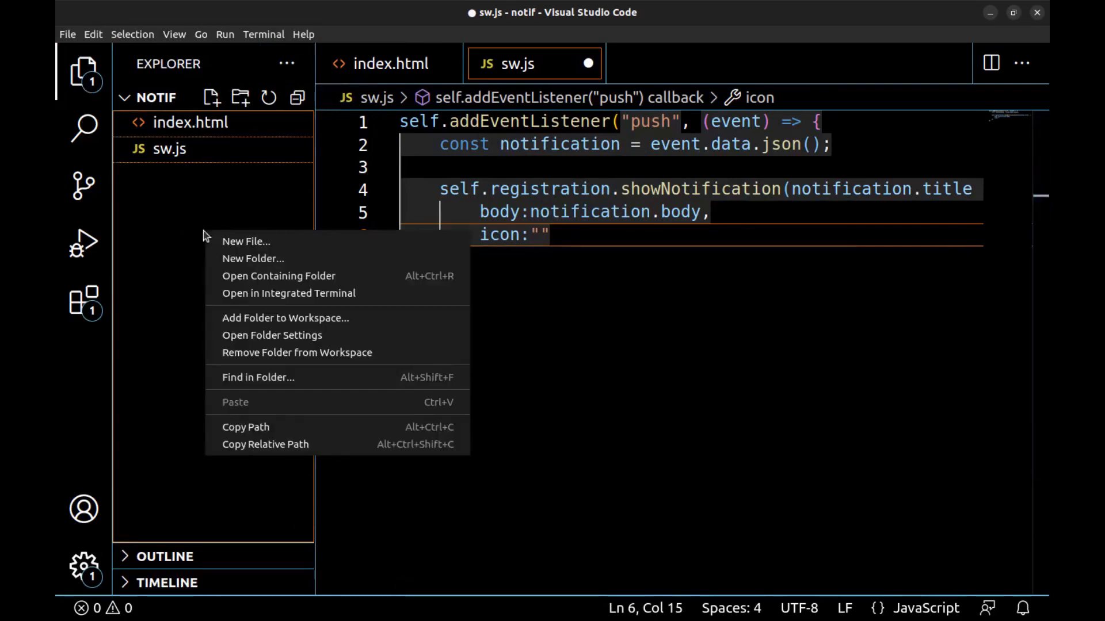
Copy the tears-of-joy emoji from Pictures into notif and rename it icon.png.
{"action": "left_click", "coordinate": [278, 275]}
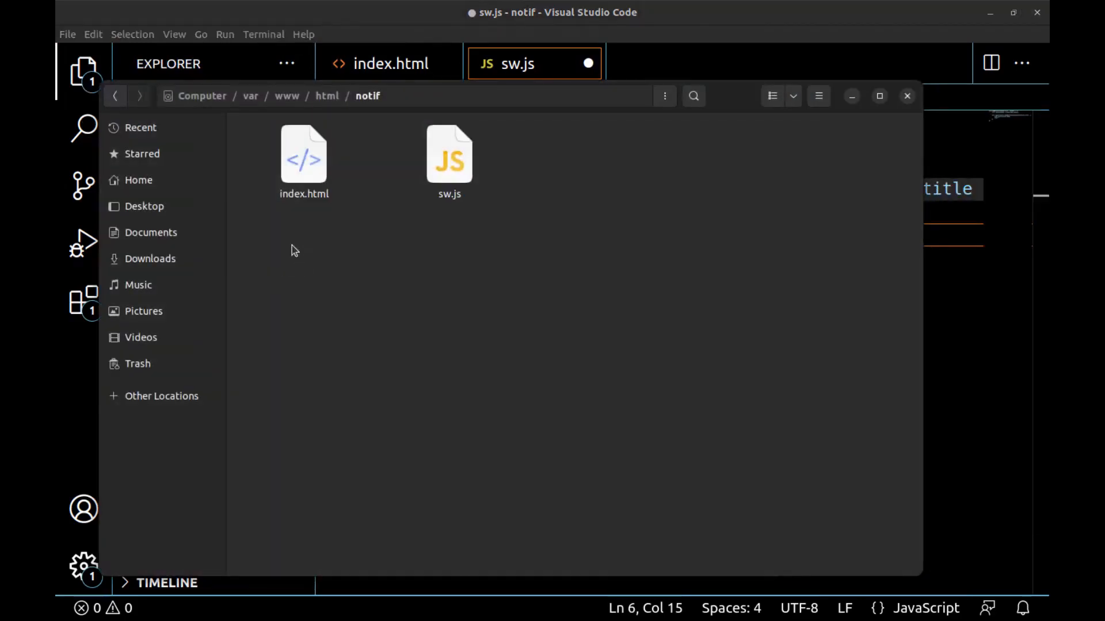
{"action": "mouse_move", "coordinate": [197, 313]}
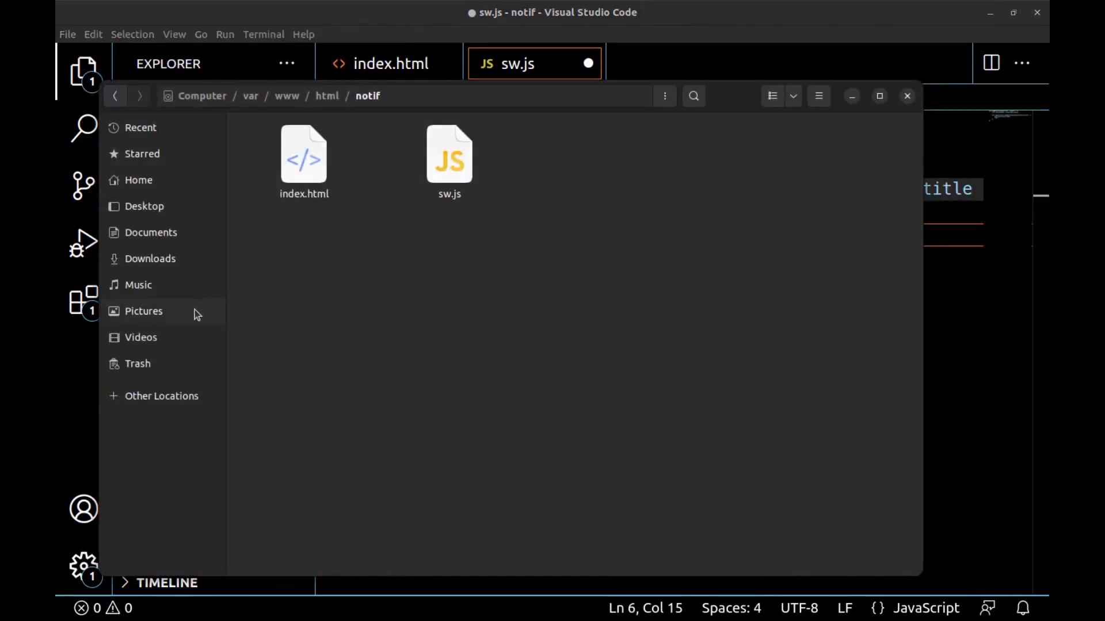
{"action": "left_click", "coordinate": [143, 311]}
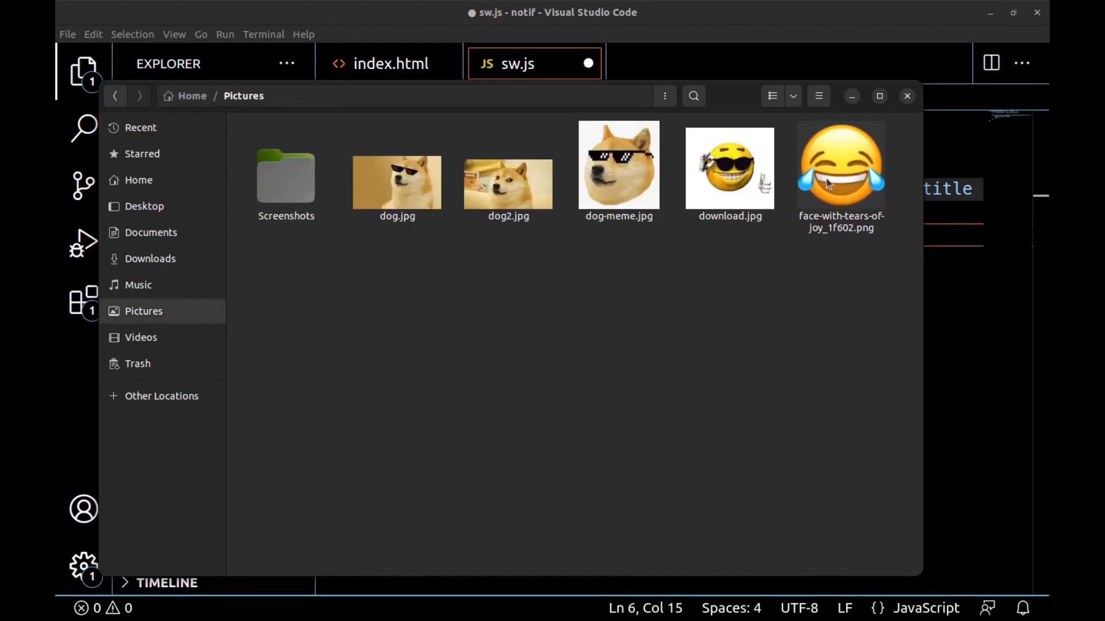
{"action": "left_click", "coordinate": [840, 167]}
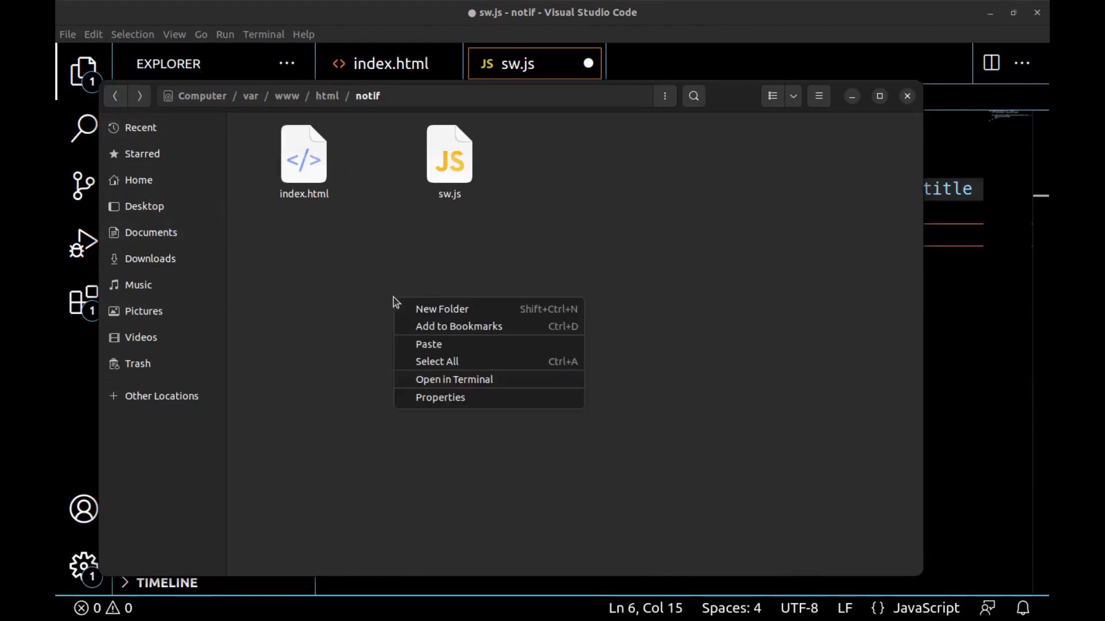
{"action": "left_click", "coordinate": [428, 344]}
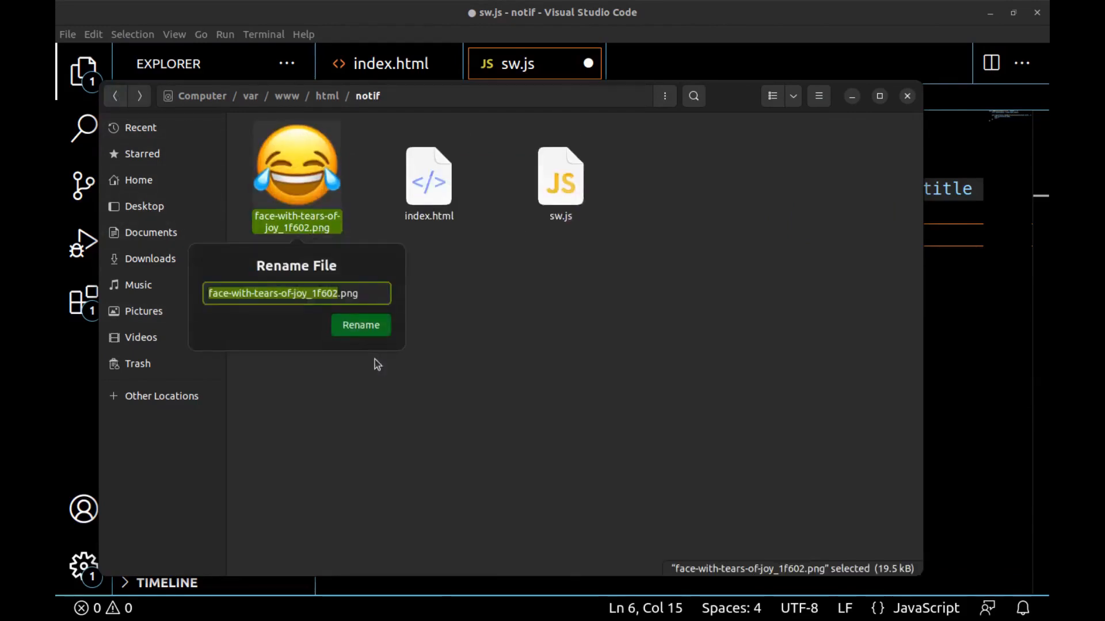
{"action": "type", "text": "icon.png"}
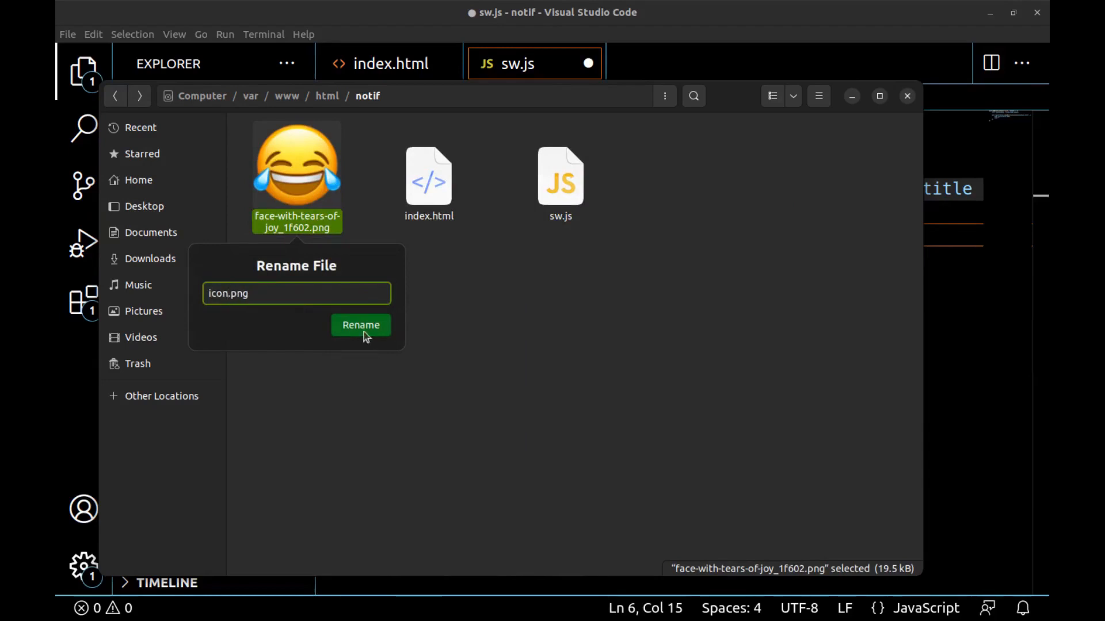
{"action": "left_click", "coordinate": [360, 324]}
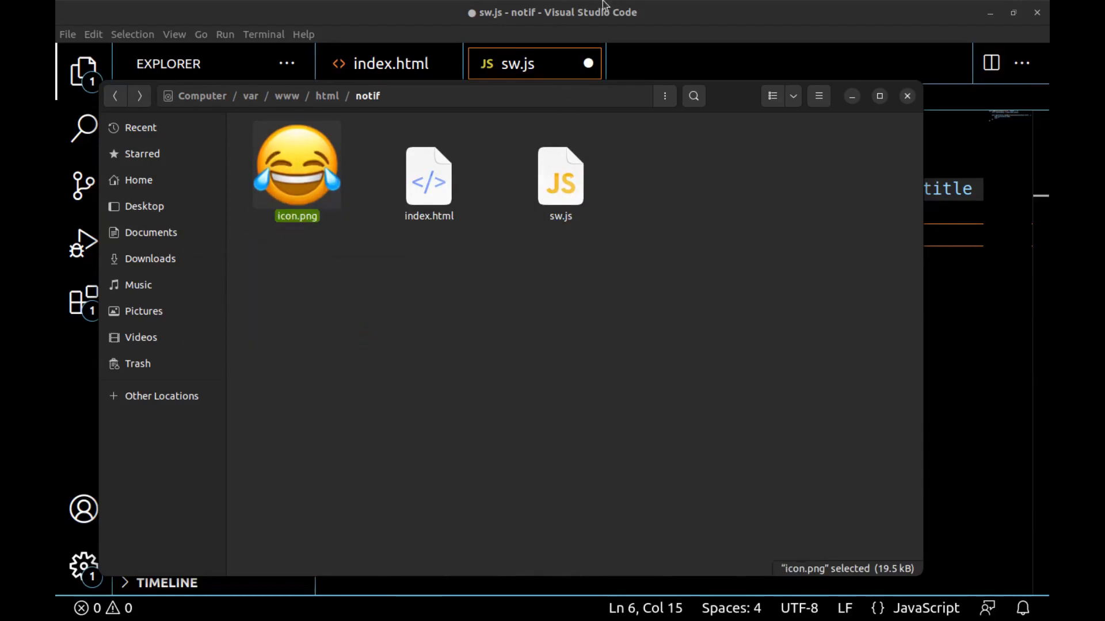
Set icon to icon.png and add data: { notifURL: notification.url } to the options.
{"action": "left_click", "coordinate": [906, 96]}
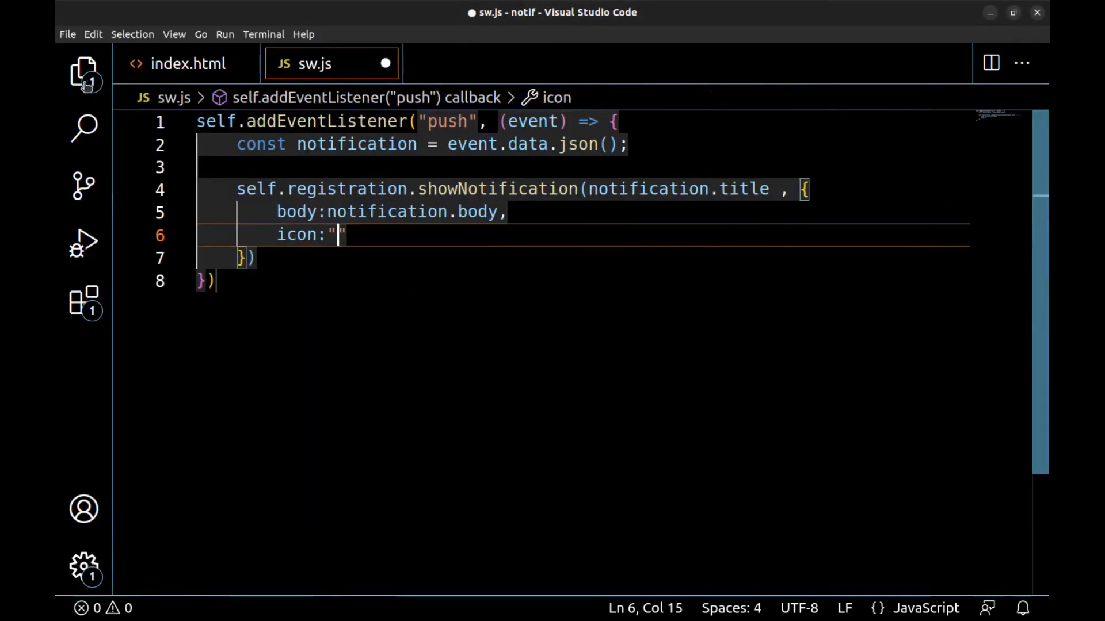
{"action": "type", "text": "ic"}
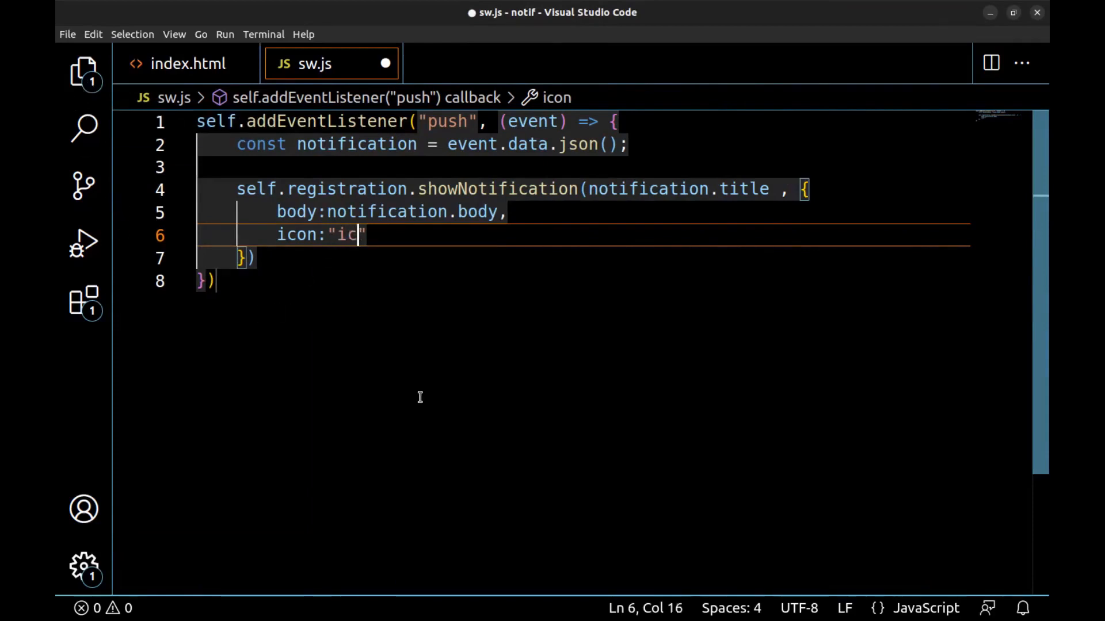
{"action": "type", "text": "on.png"}
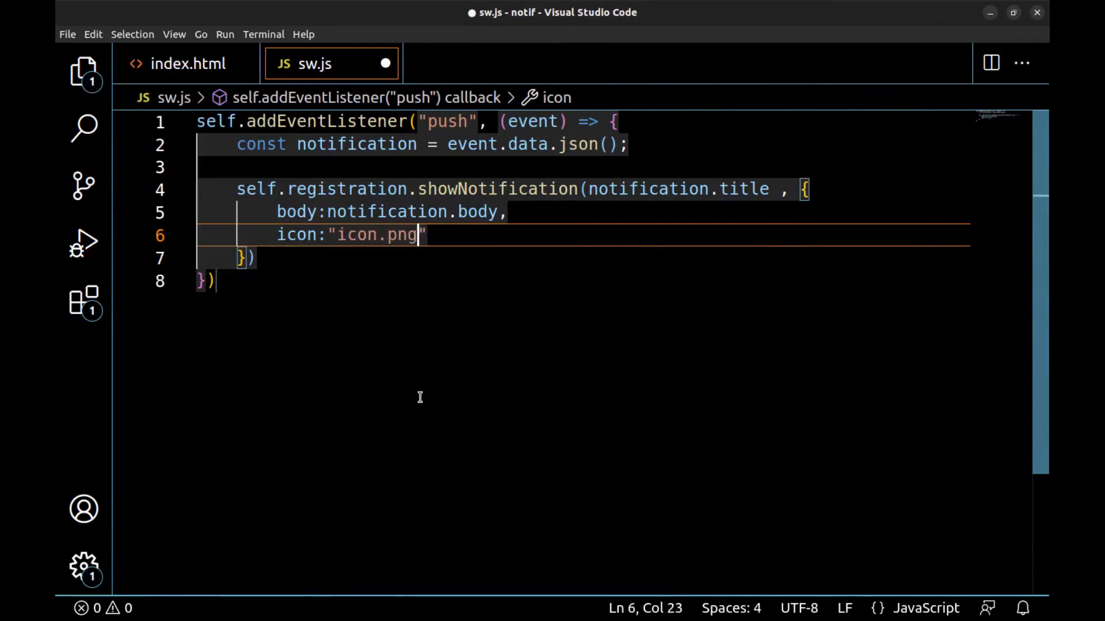
{"action": "key", "text": "Enter"}
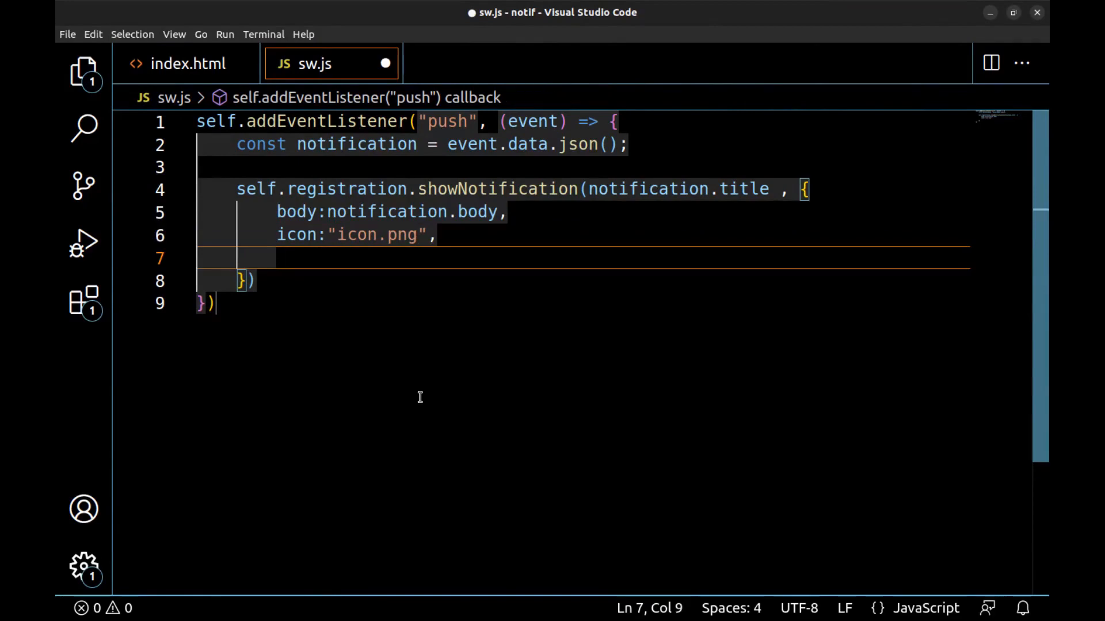
{"action": "type", "text": "data:"}
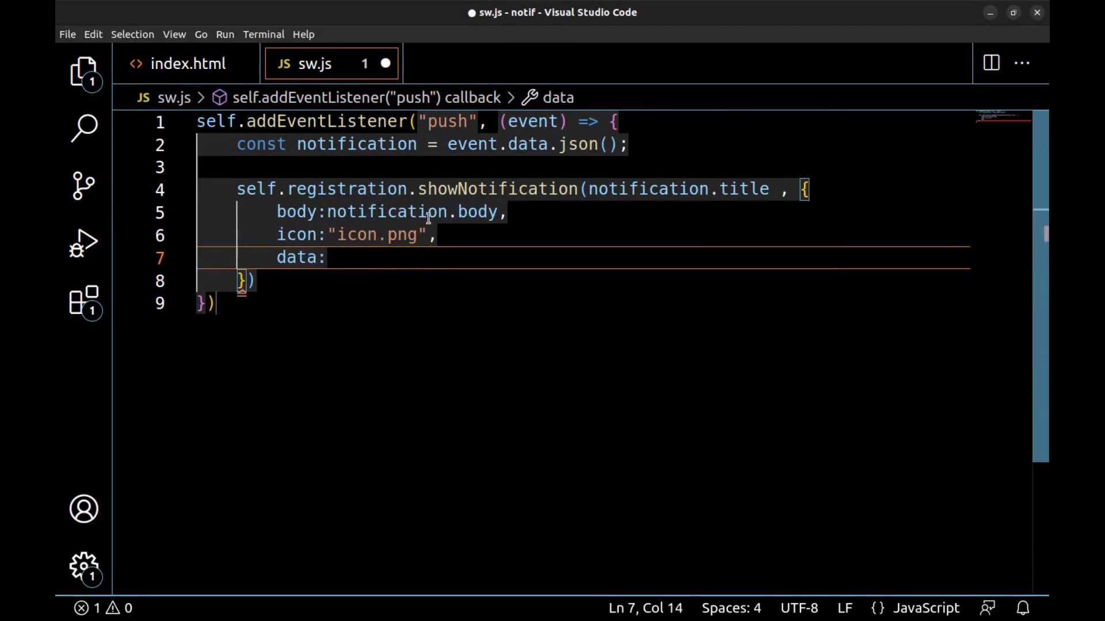
{"action": "type", "text": "\" \""}
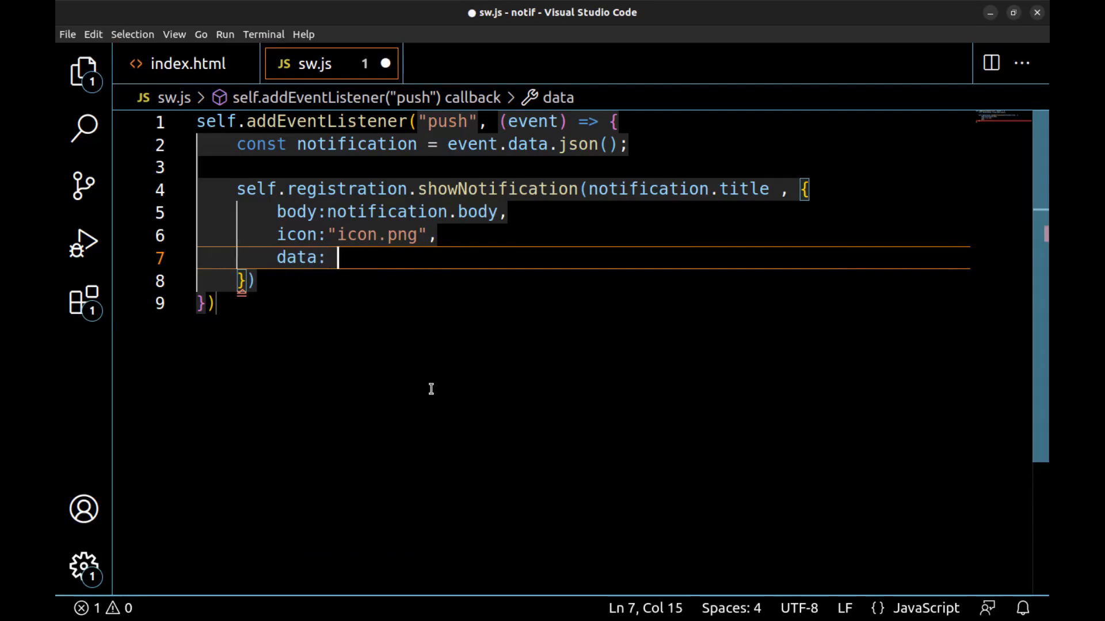
{"action": "type", "text": "{"}
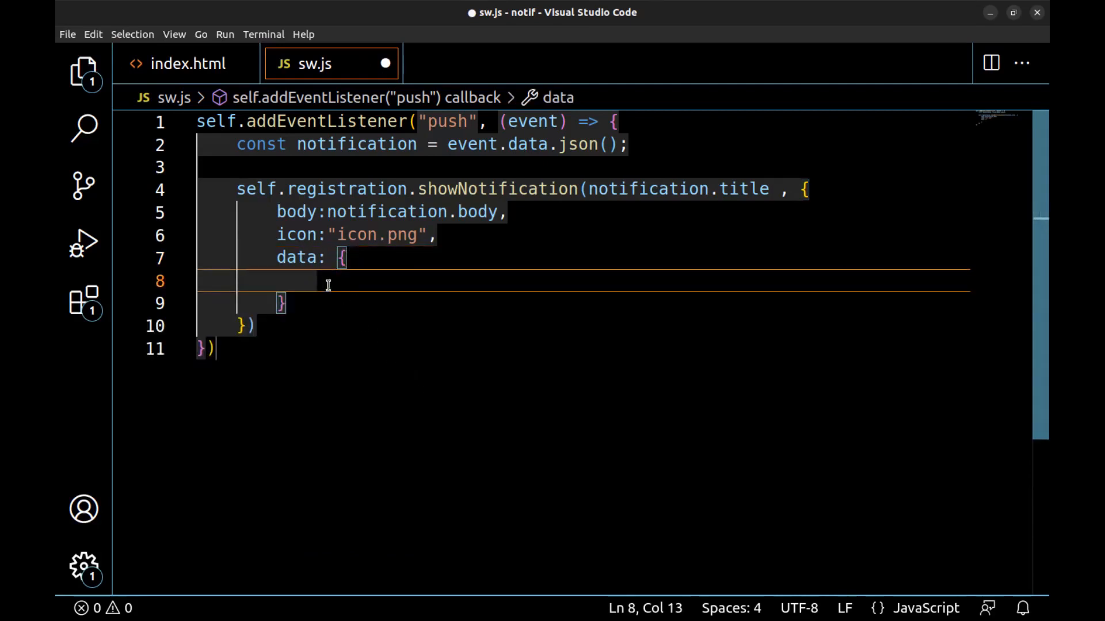
{"action": "type", "text": "n"}
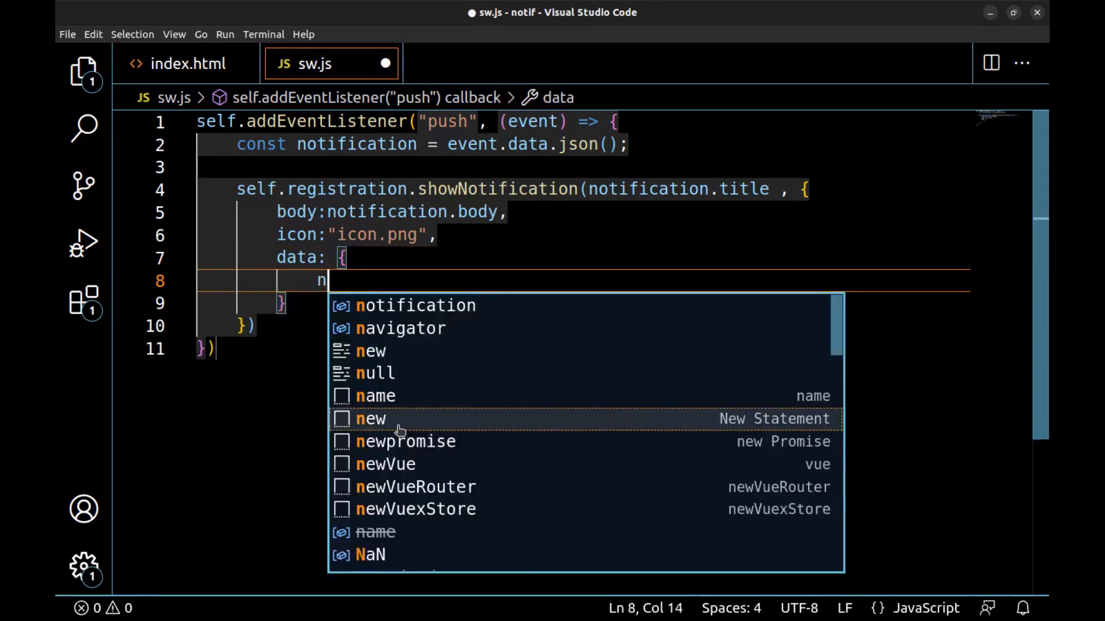
{"action": "type", "text": "otifURL"}
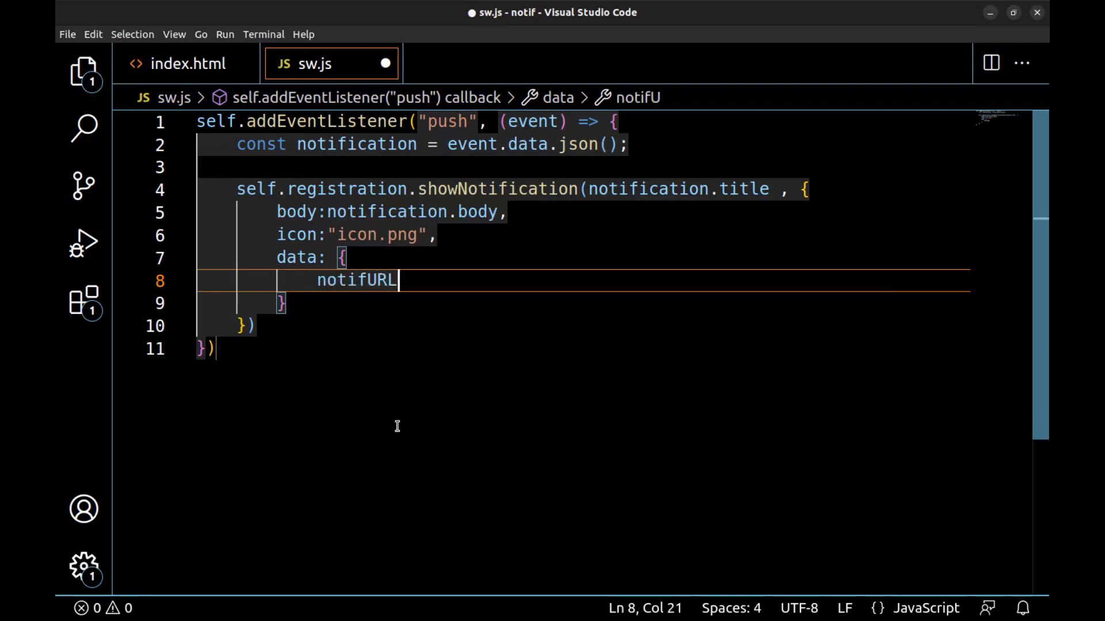
{"action": "type", "text": ":"}
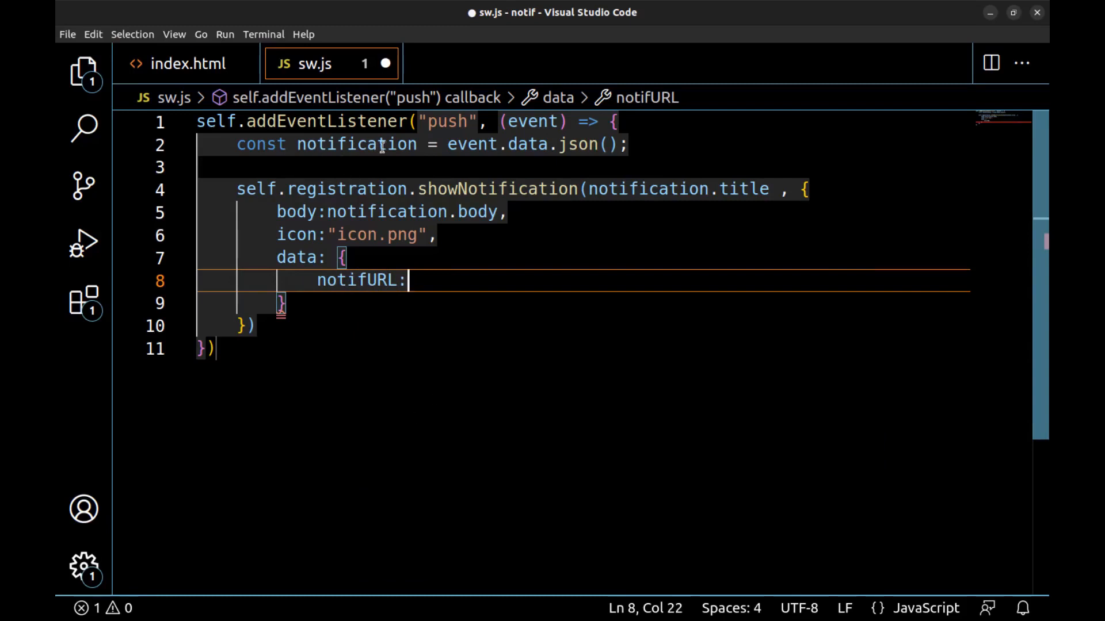
{"action": "type", "text": "notif"}
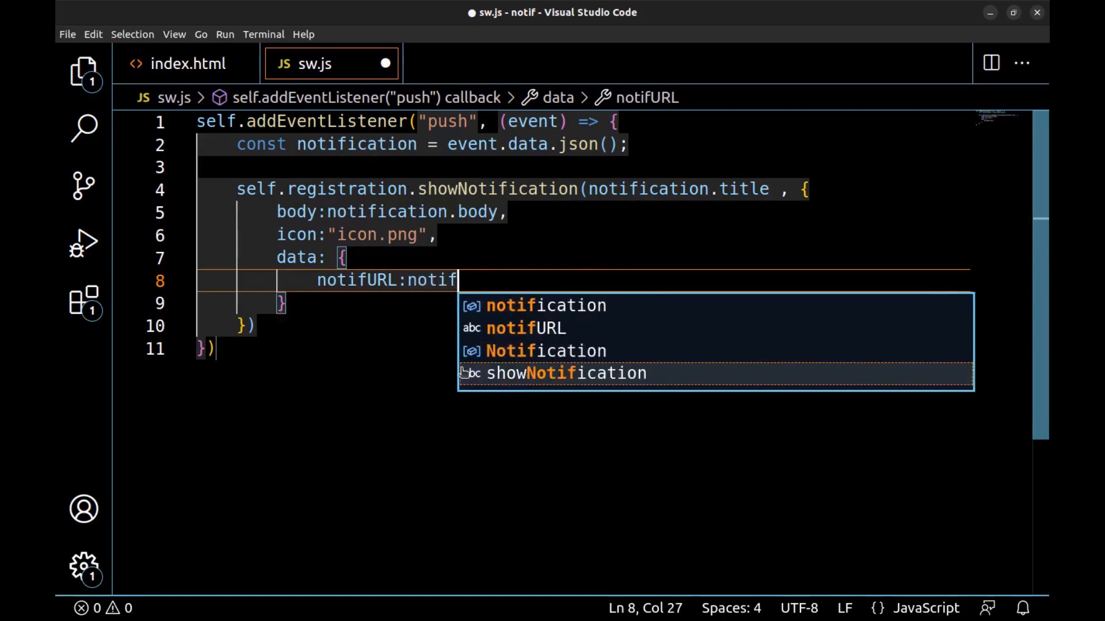
{"action": "type", "text": "ication.url"}
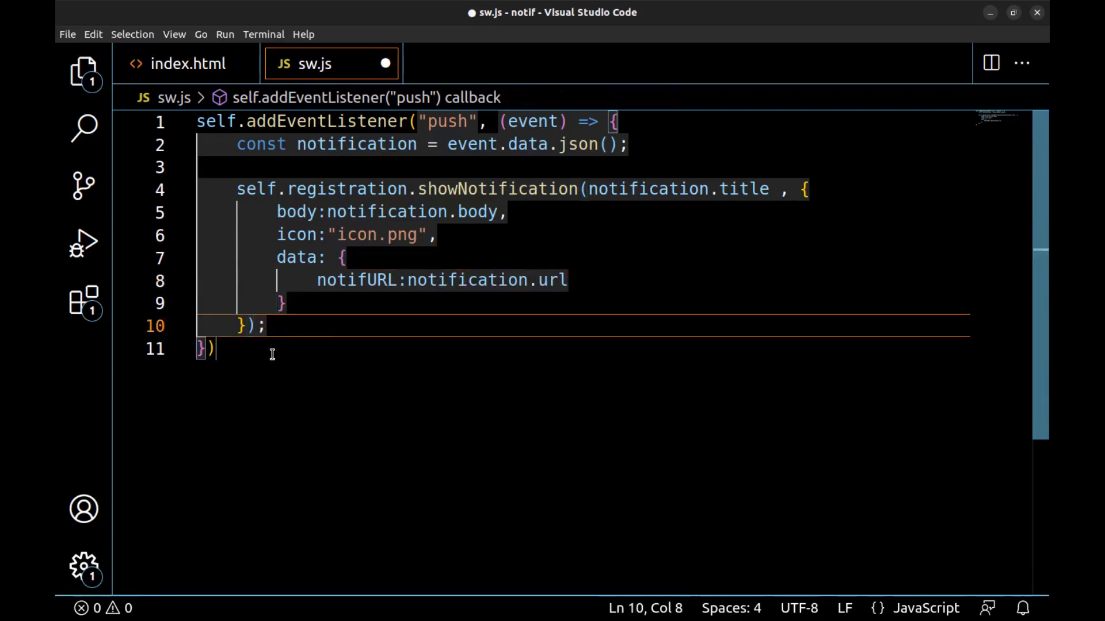
Format the document and wrap showNotification in event.waitUntil(...).
{"action": "right_click", "coordinate": [216, 349]}
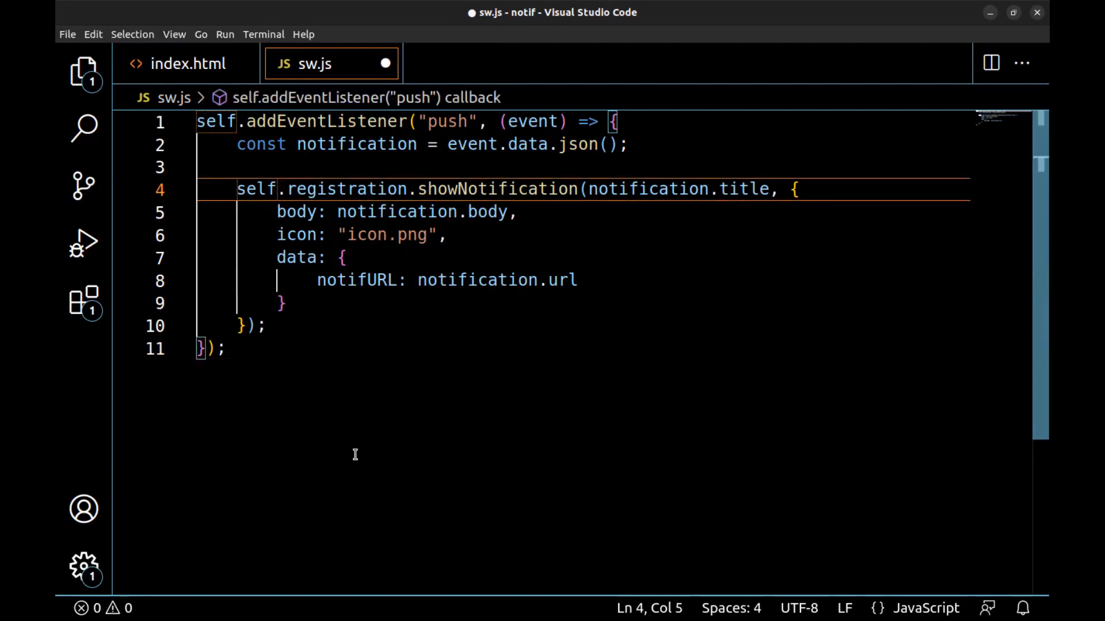
{"action": "type", "text": "event.waitUntil("}
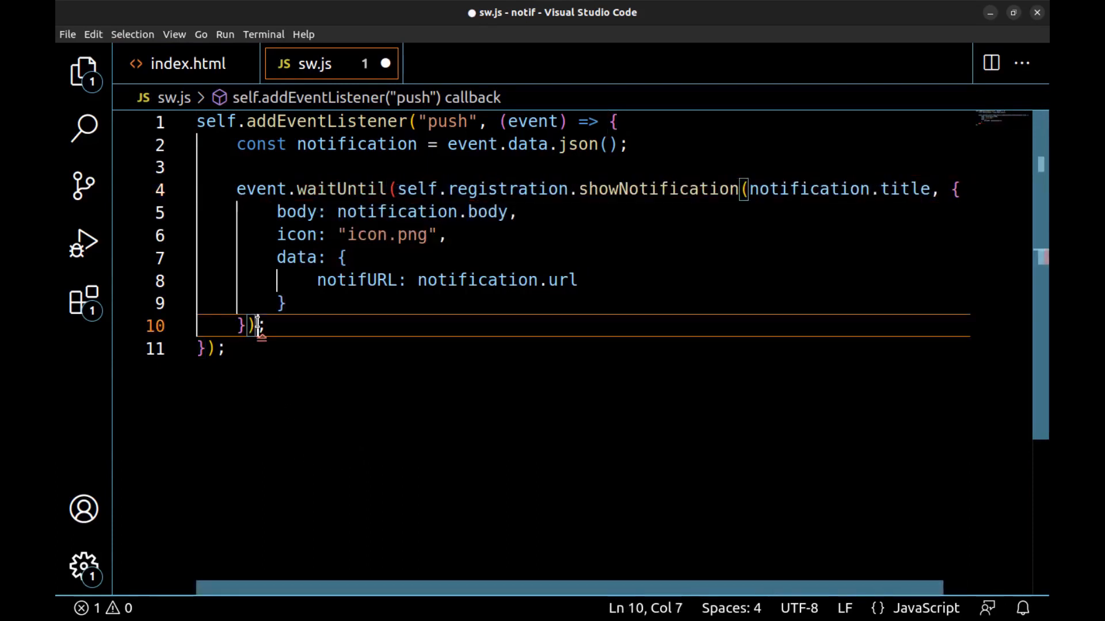
{"action": "type", "text": ")"}
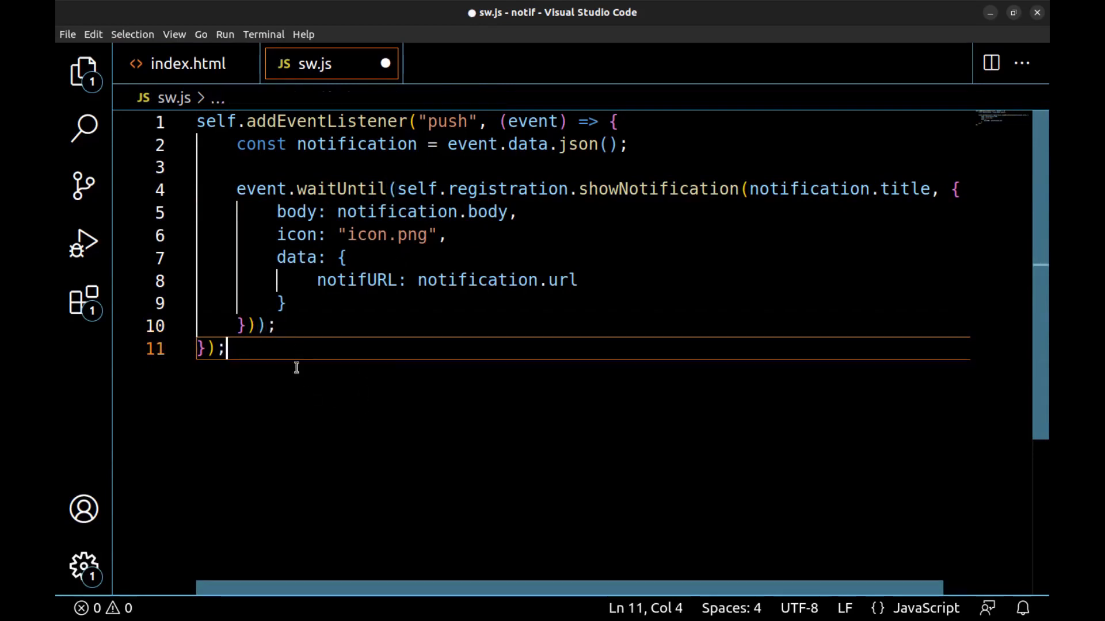
{"action": "key", "text": "Enter"}
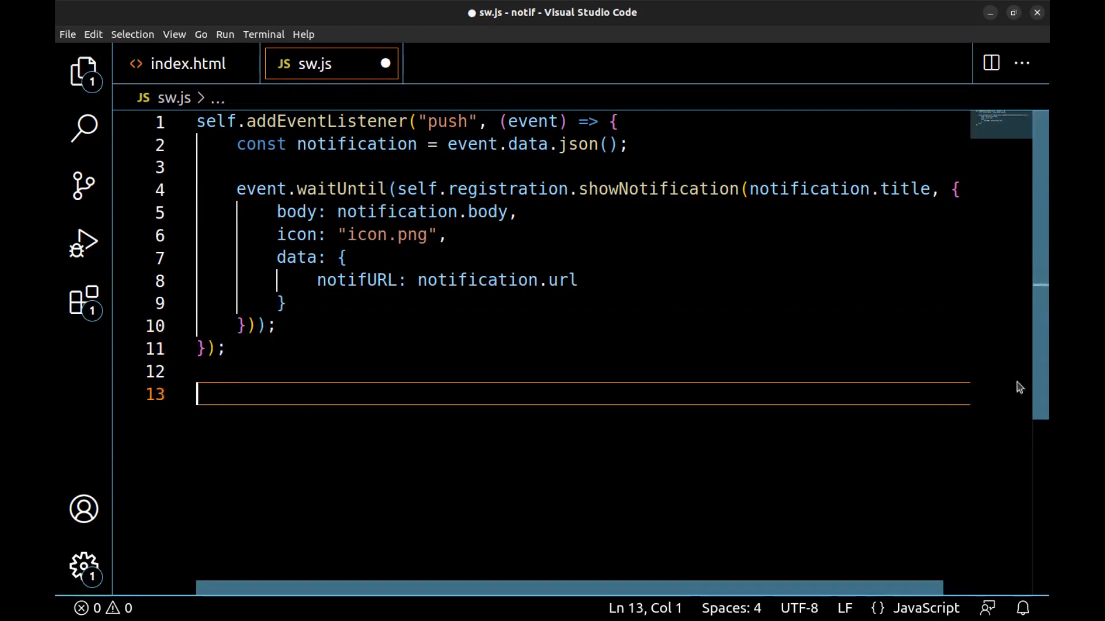
Add a self notificationclick listener with an event arrow-function handler.
{"action": "scroll", "scroll_direction": "down", "scroll_amount": 3}
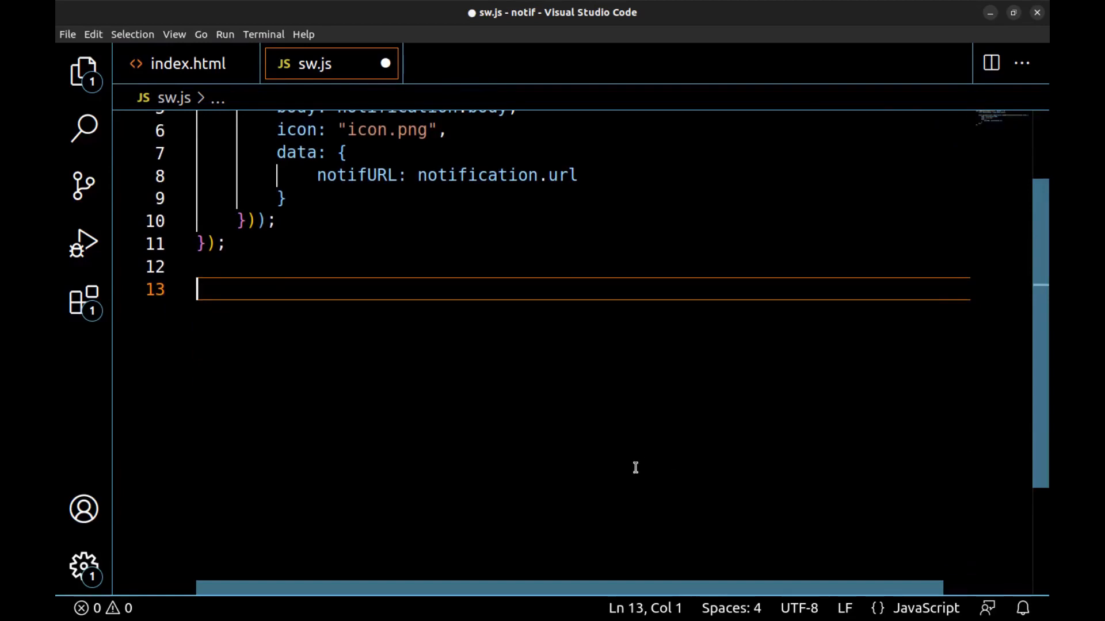
{"action": "type", "text": "self.addEventListener(\"type\", listener"}
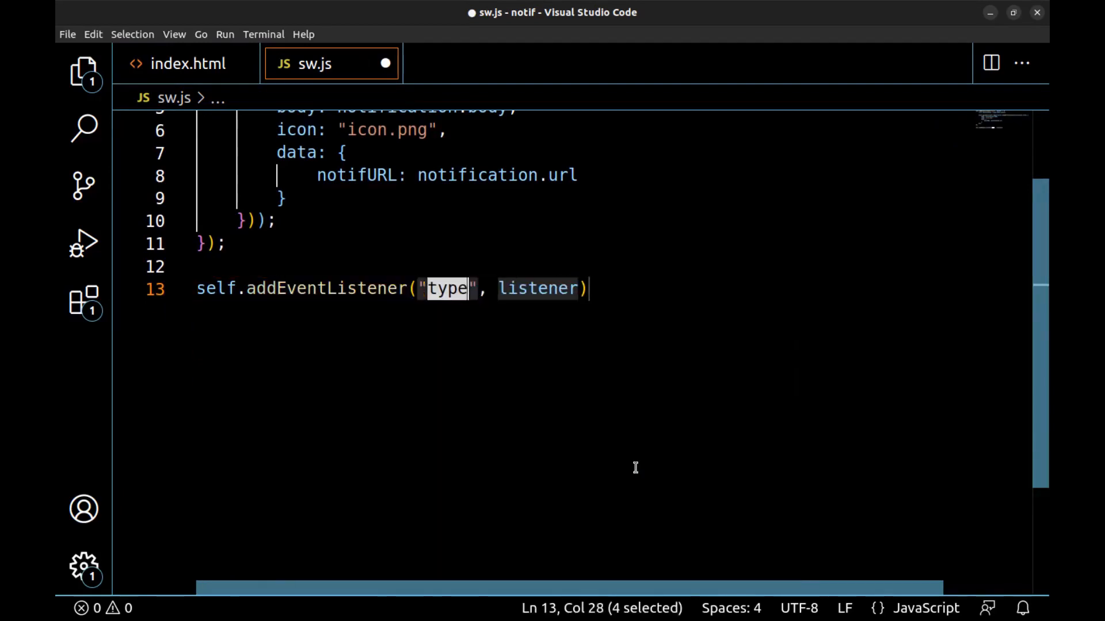
{"action": "type", "text": "notific"}
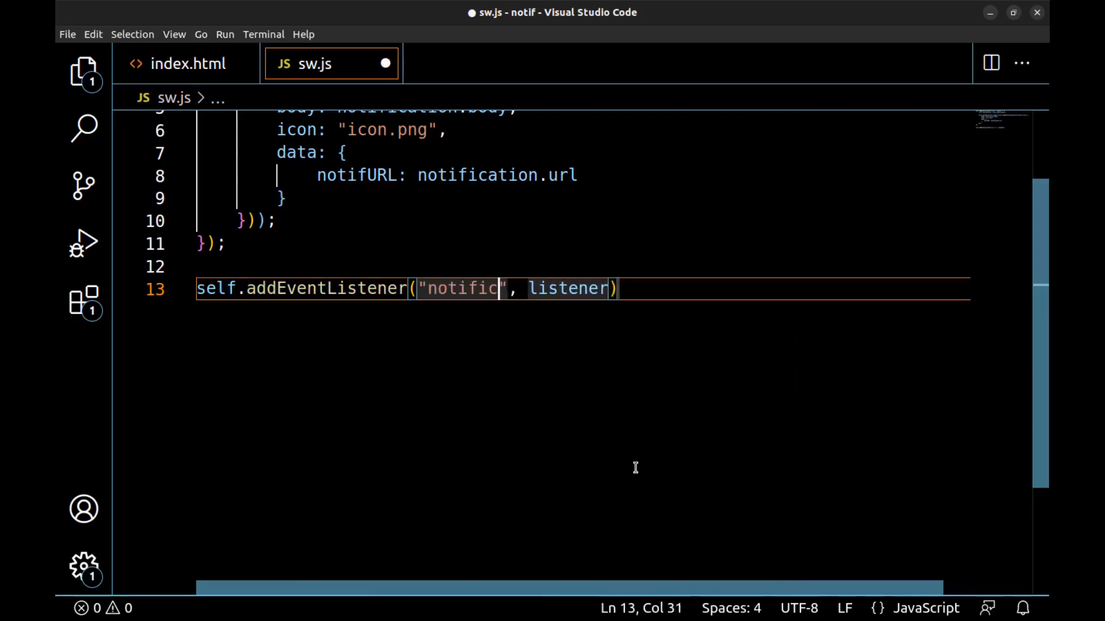
{"action": "type", "text": "ationclick"}
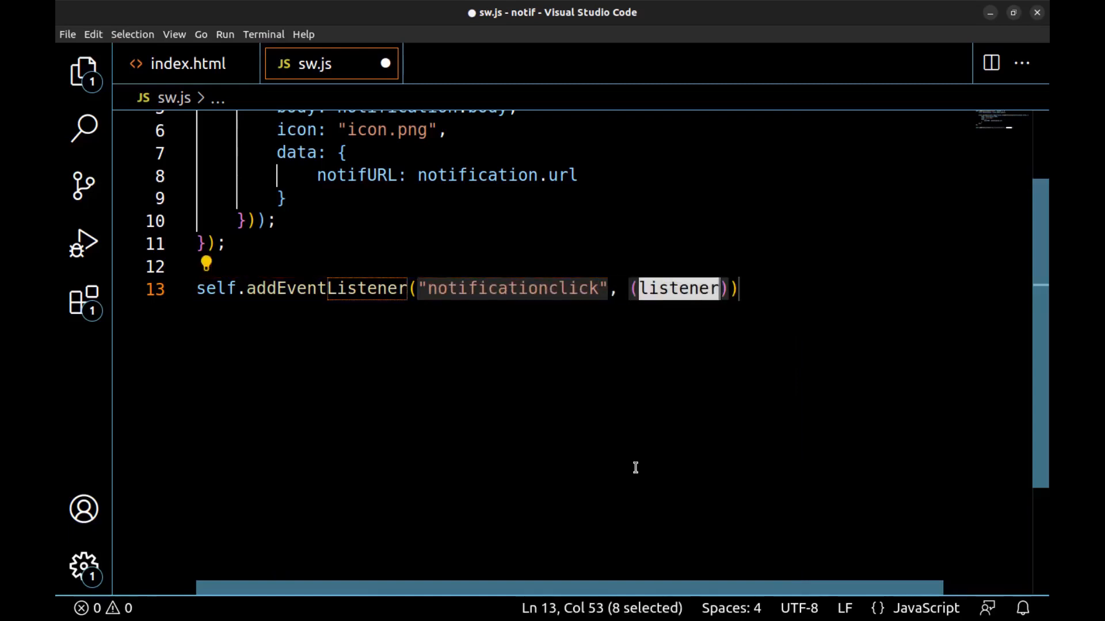
{"action": "type", "text": "event"}
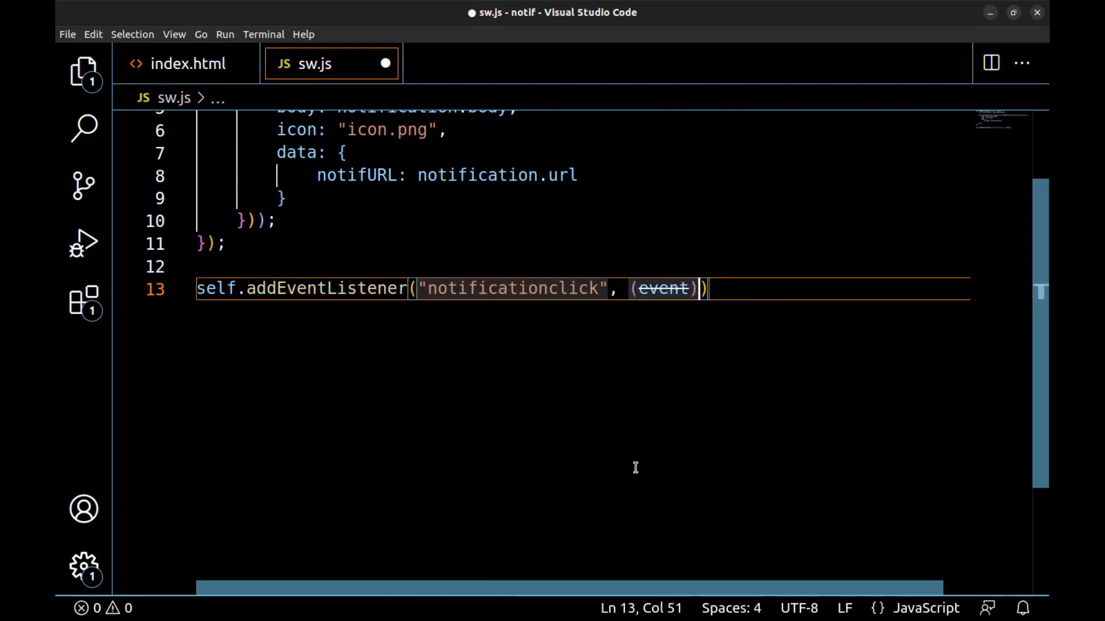
{"action": "type", "text": "=> {"}
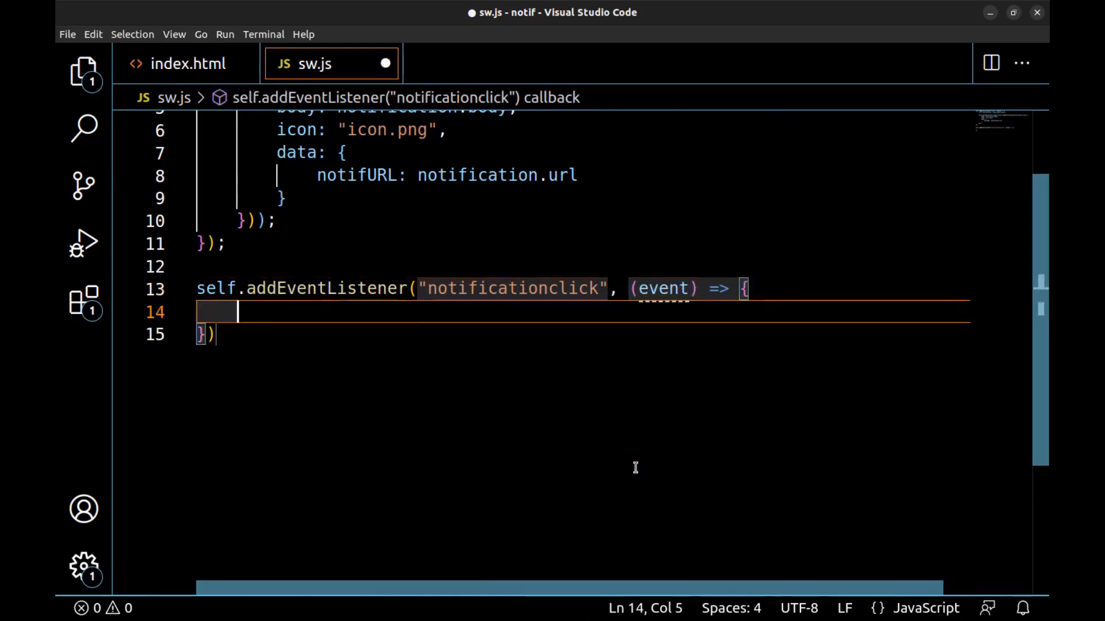
Have it call clients.openWindow(event.notification.data.notifURL).
{"action": "type", "text": "client"}
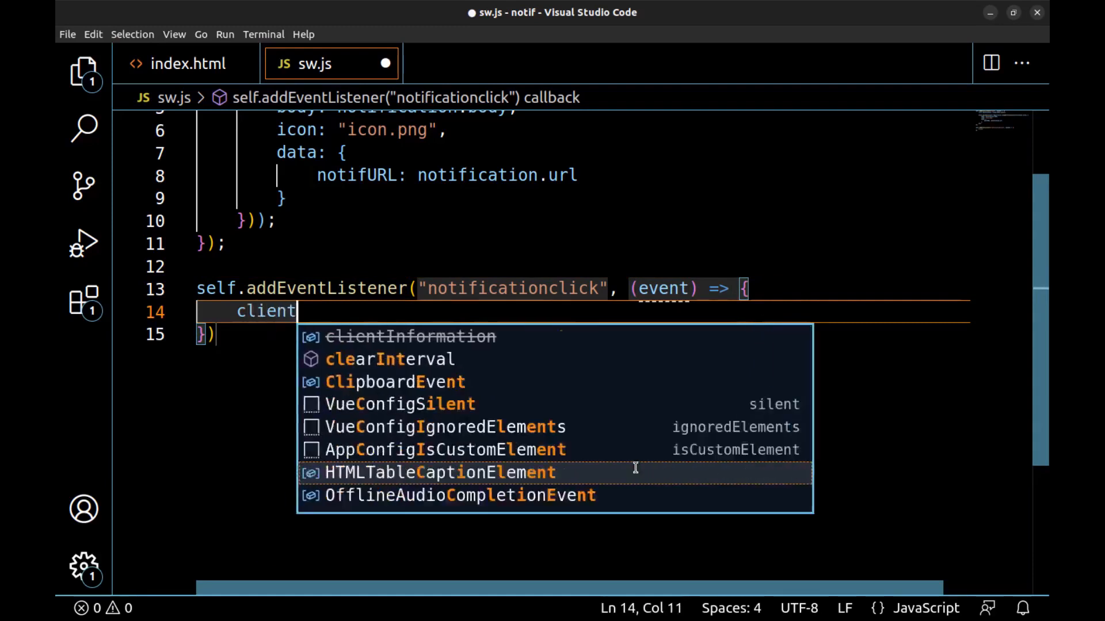
{"action": "type", "text": "s.o"}
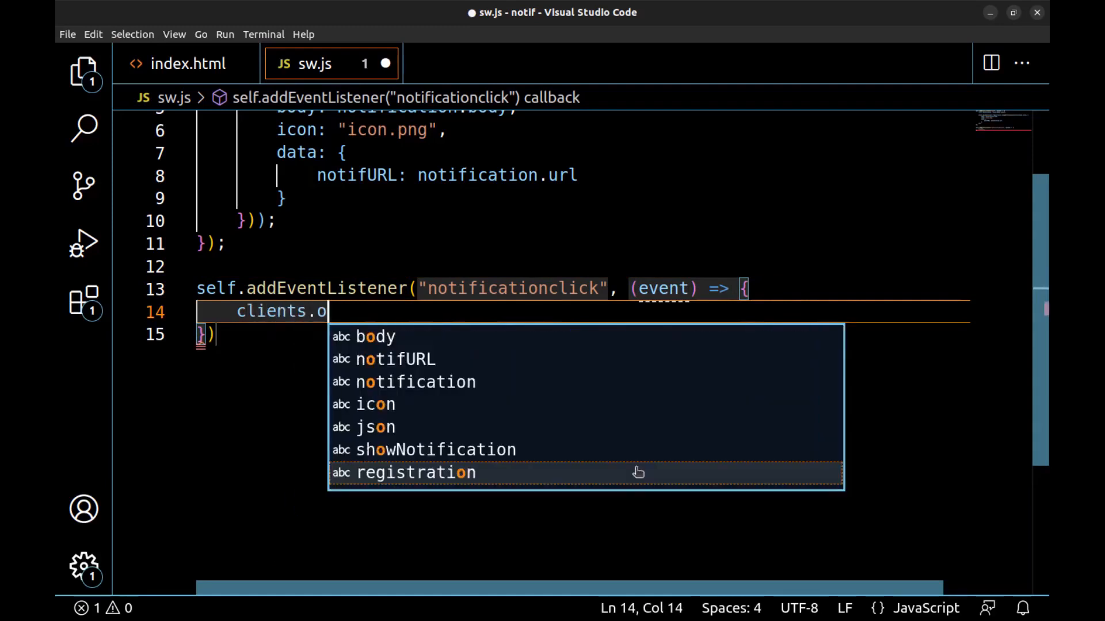
{"action": "type", "text": "penWindow"}
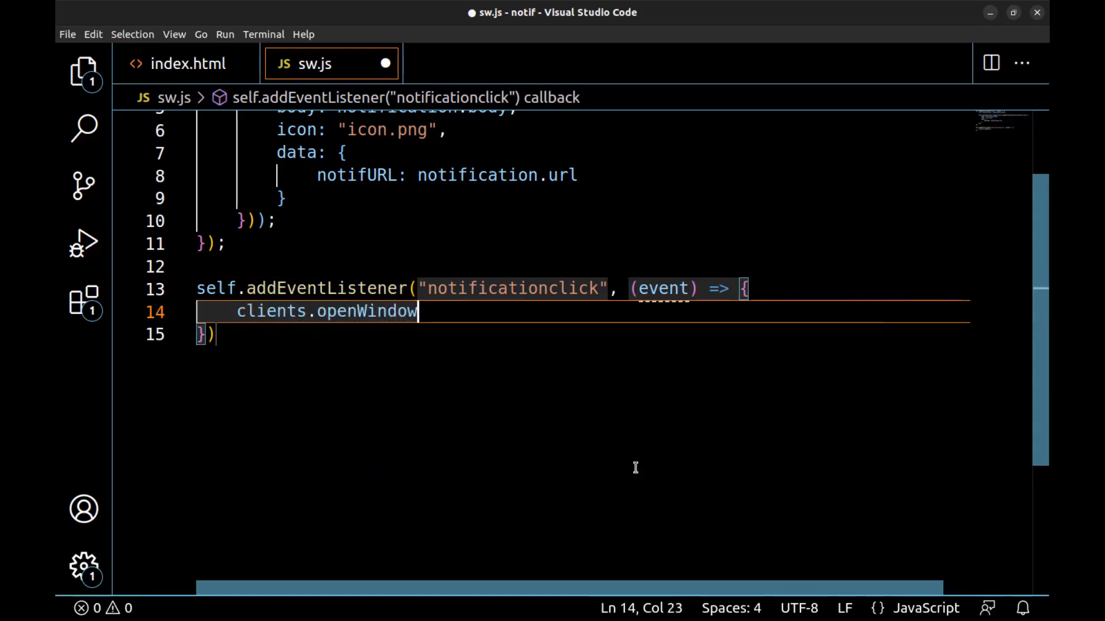
{"action": "type", "text": "(e"}
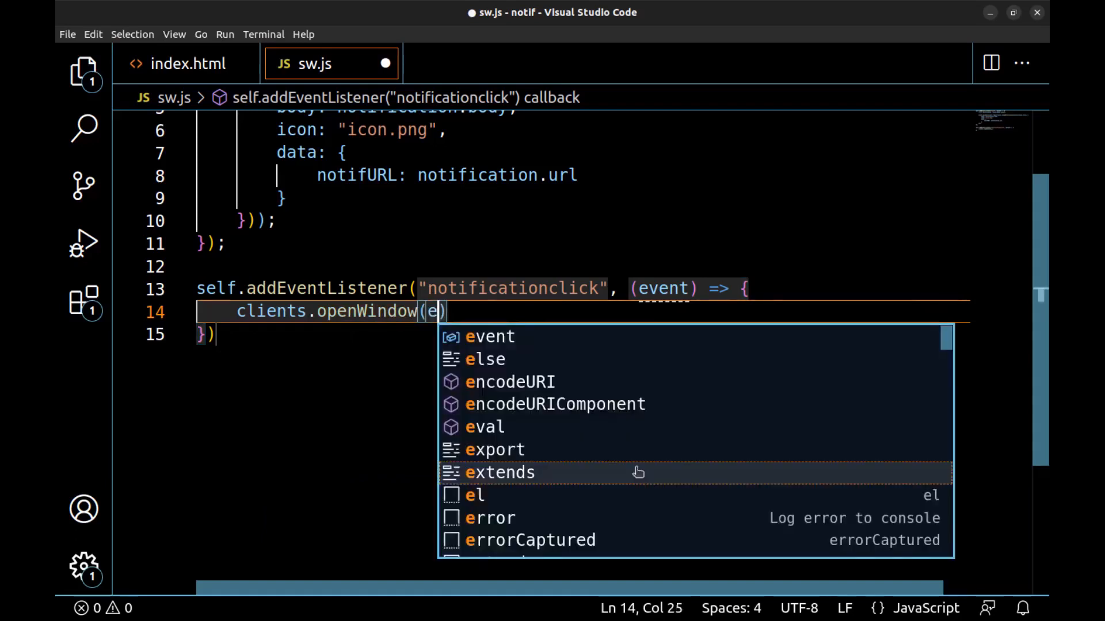
{"action": "type", "text": "vent."}
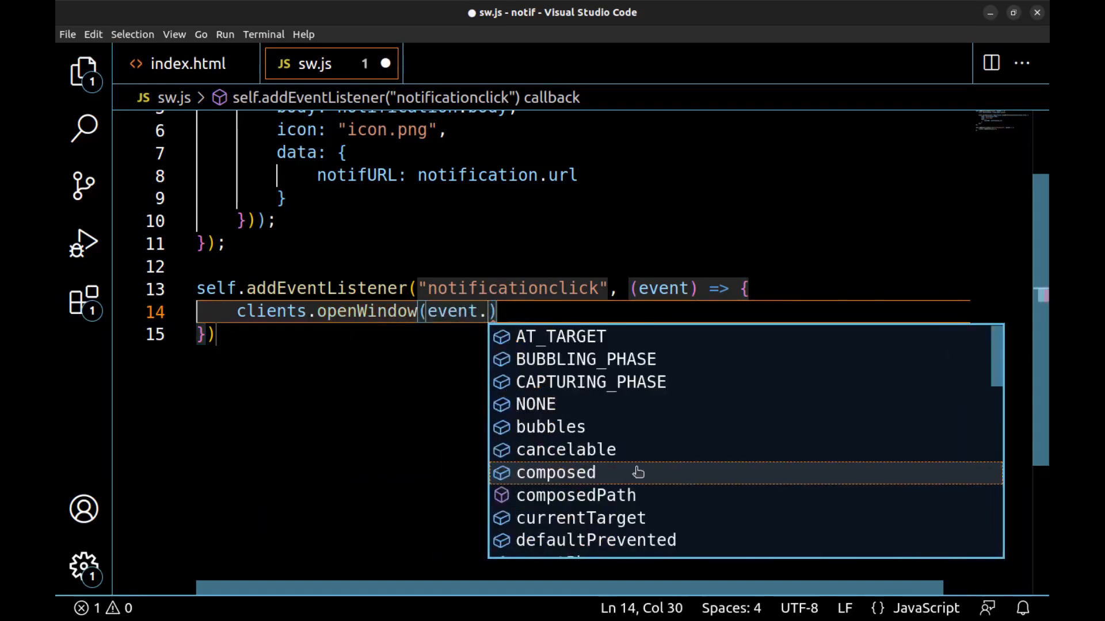
{"action": "type", "text": "notification"}
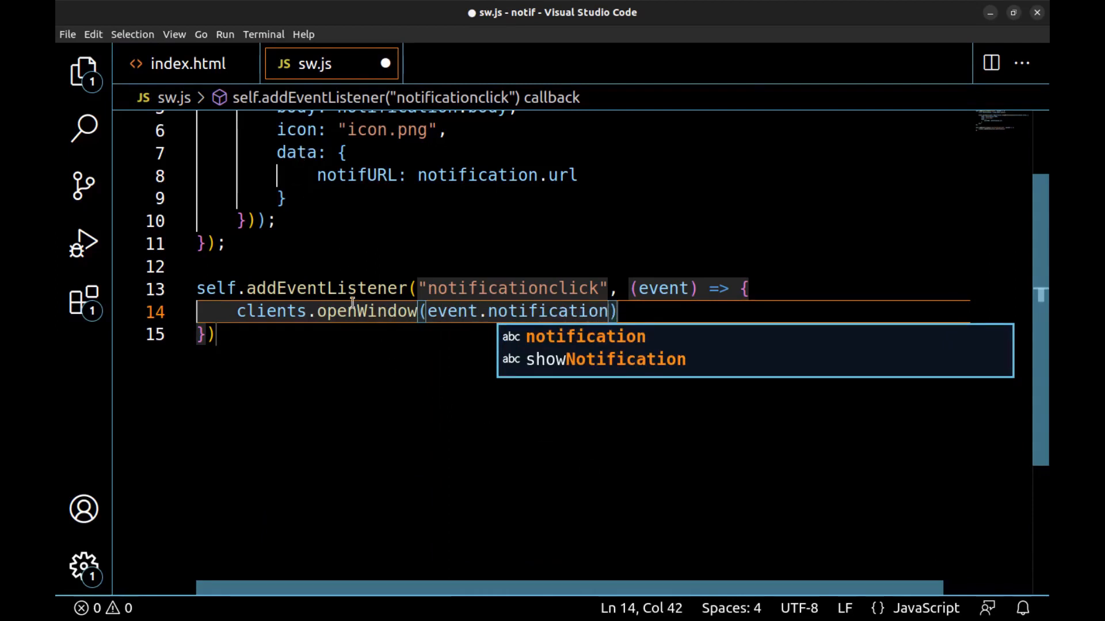
{"action": "type", "text": ".data"}
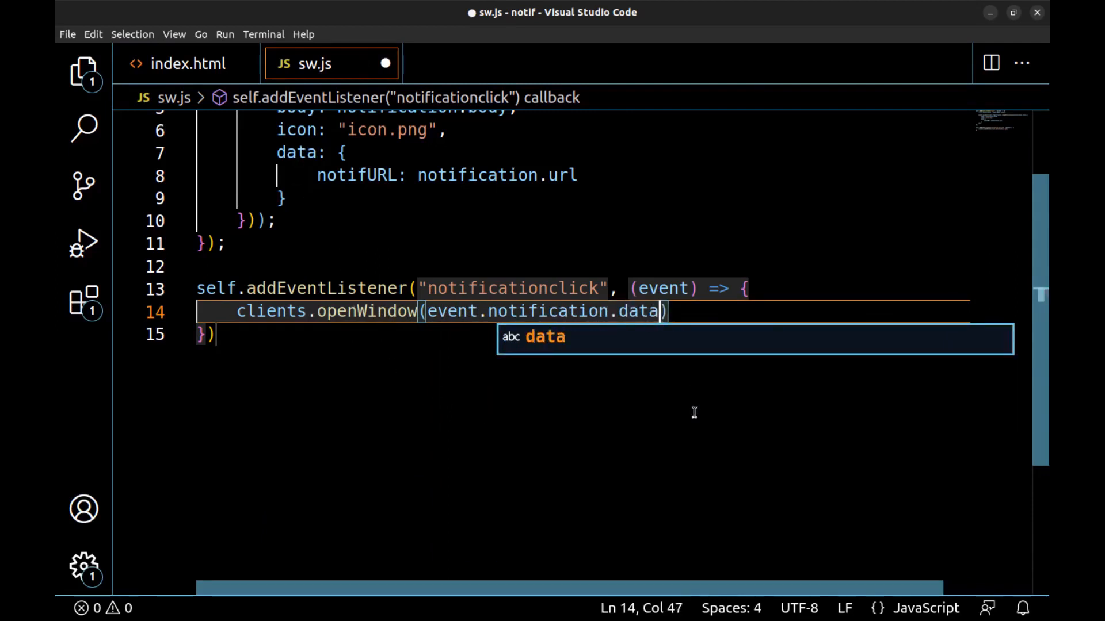
{"action": "mouse_move", "coordinate": [434, 175]}
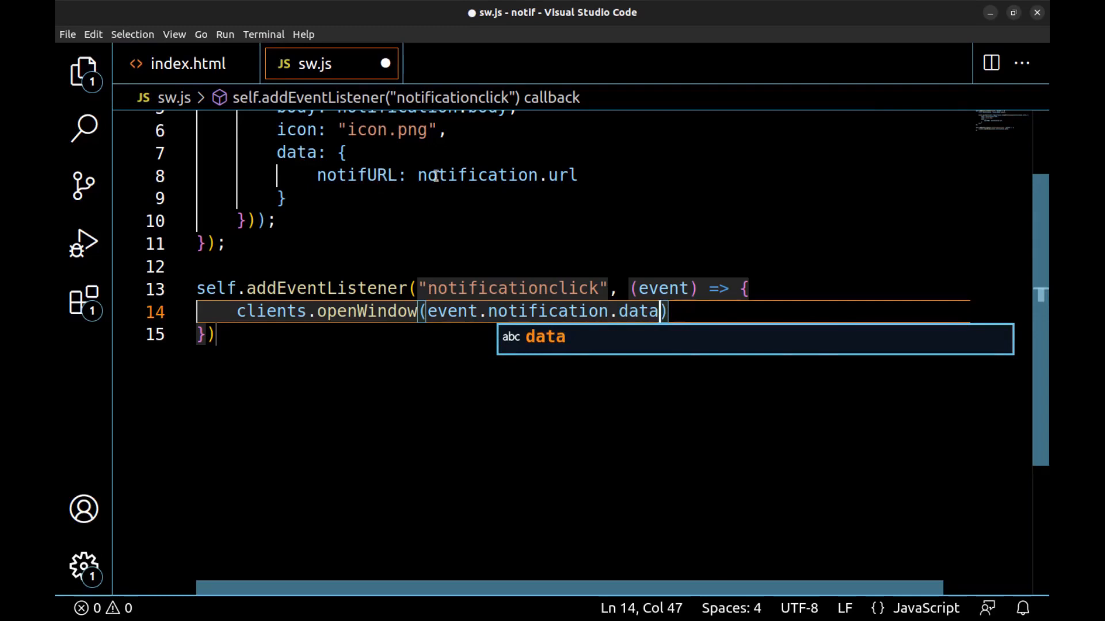
{"action": "type", "text": "."}
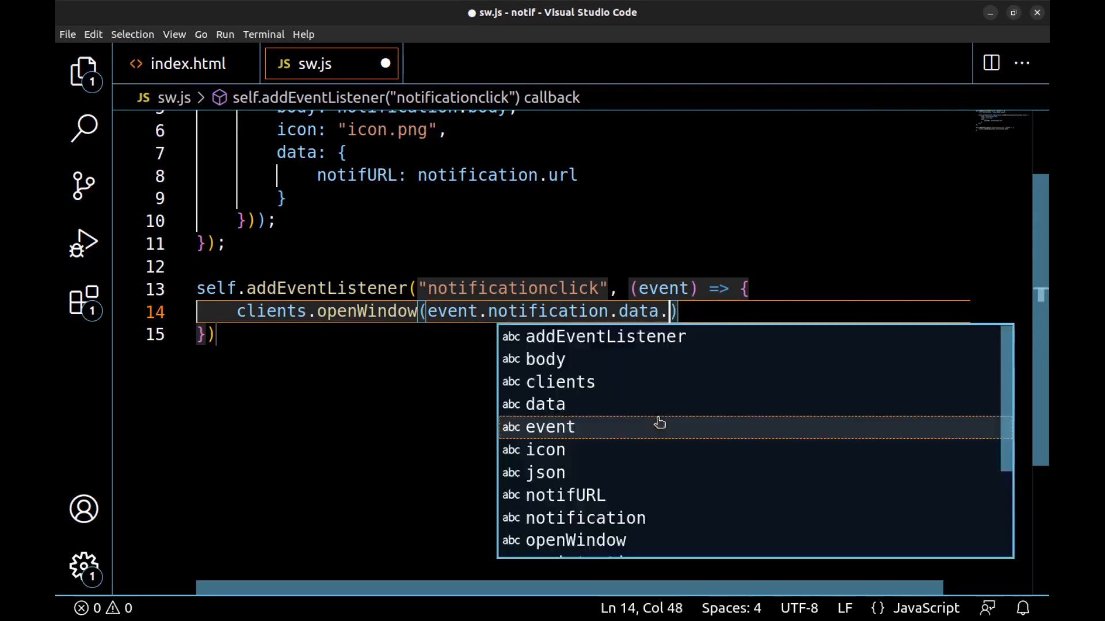
{"action": "left_click", "coordinate": [564, 495]}
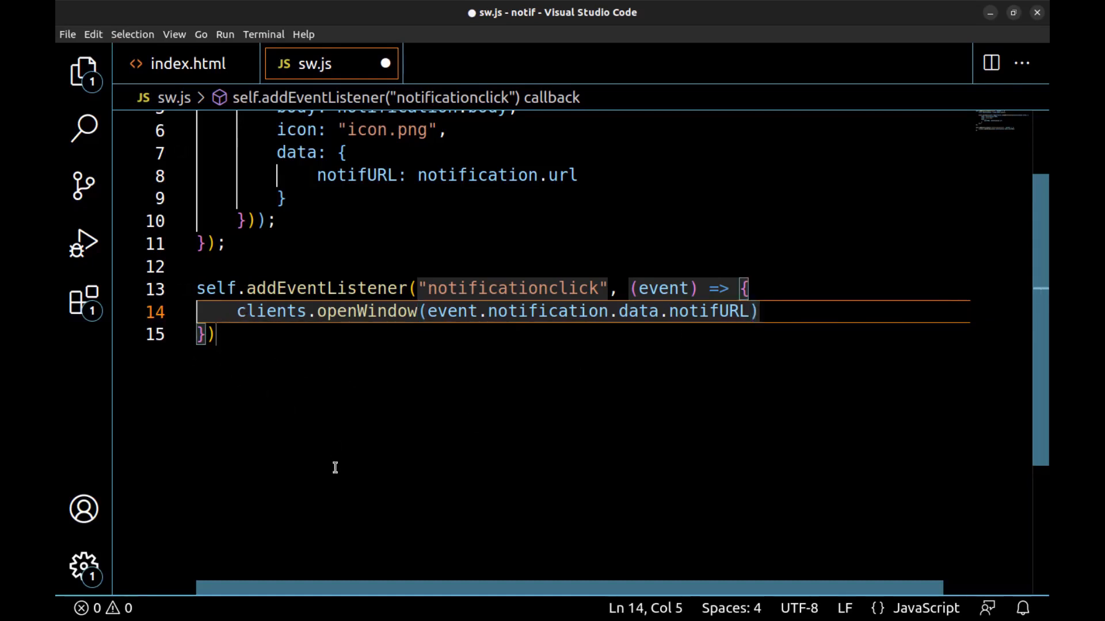
Wrap the openWindow call in event.waitUntil and reformat the whole file.
{"action": "type", "text": "event.waitUnt"}
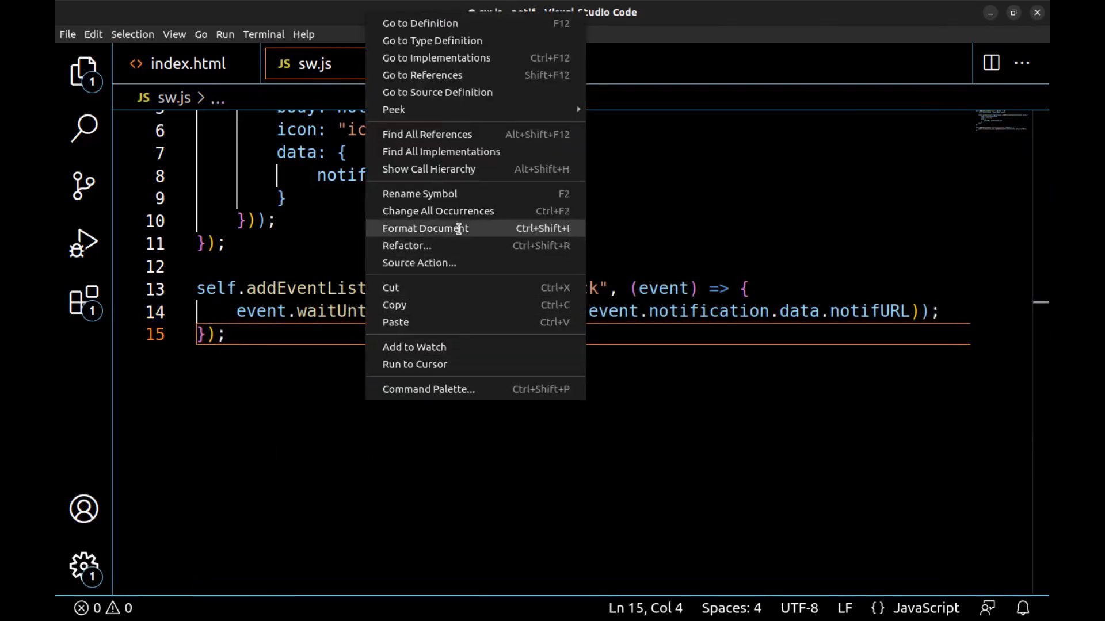
{"action": "left_click", "coordinate": [425, 228]}
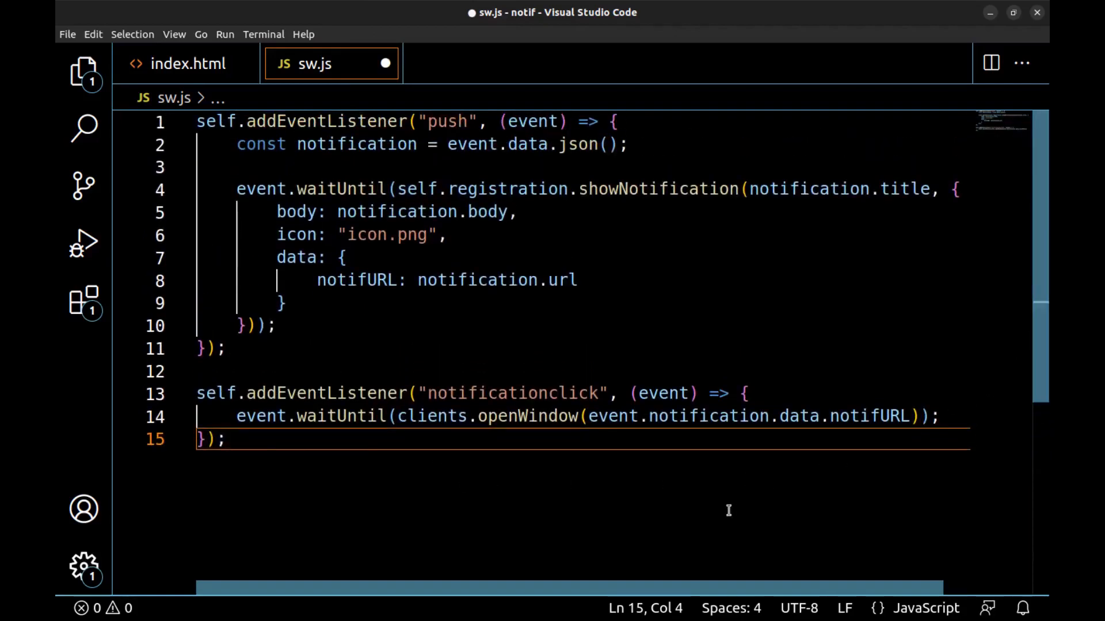
{"action": "mouse_move", "coordinate": [456, 535]}
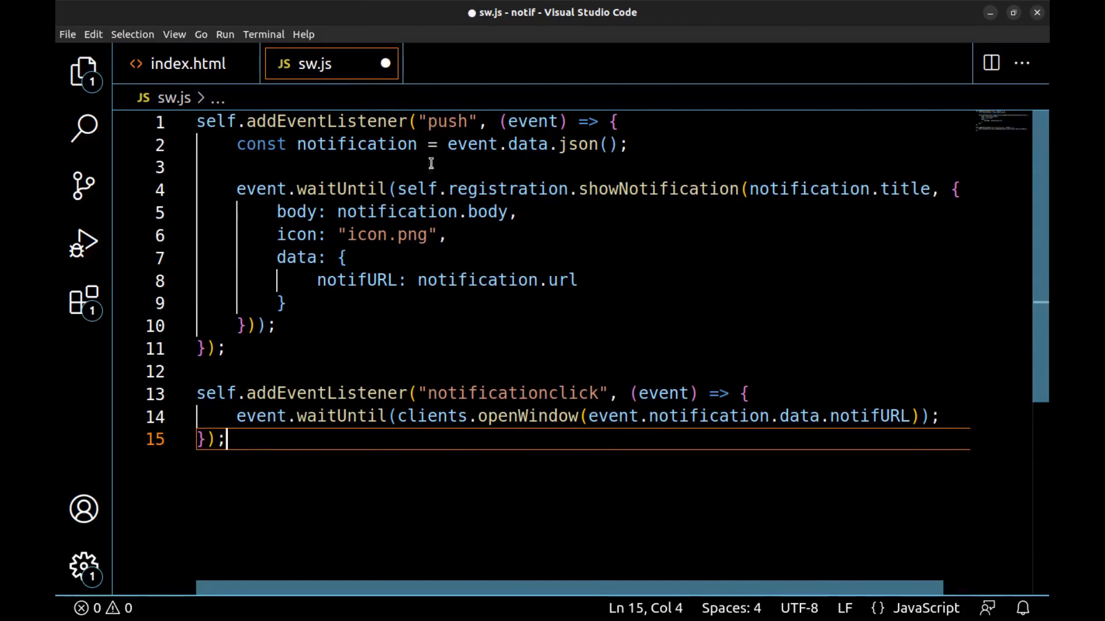
{"action": "mouse_move", "coordinate": [724, 338]}
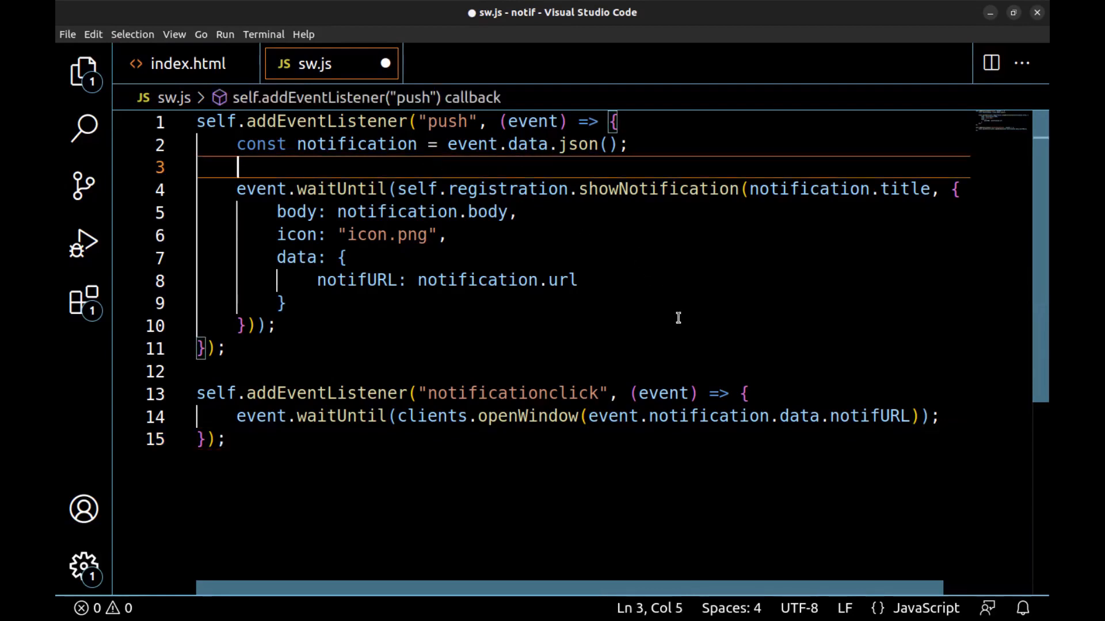
Comment a sample payload {"title":"Hi", "body":"something amazing!", "url":"./?message=123"} and save.
{"action": "type", "text": "// {"}
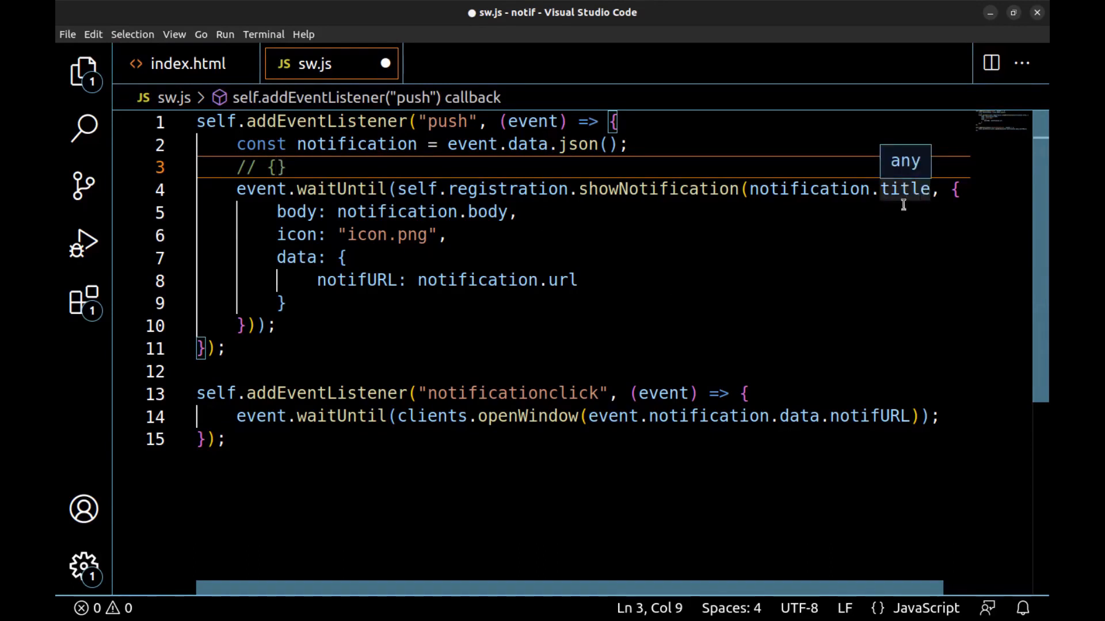
{"action": "type", "text": "\"\""}
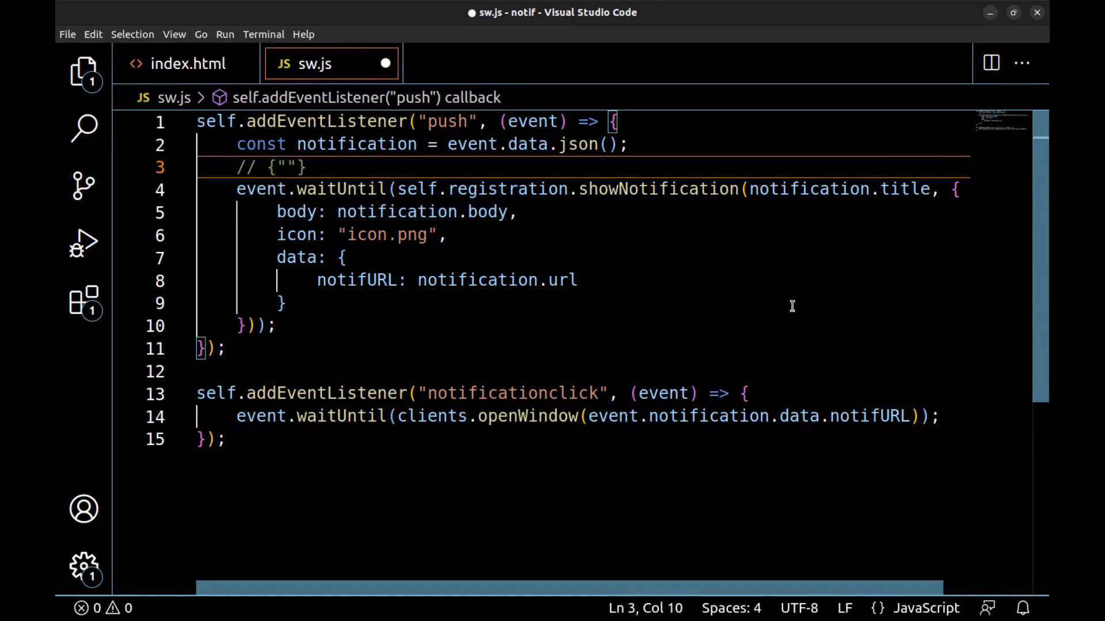
{"action": "type", "text": "title"}
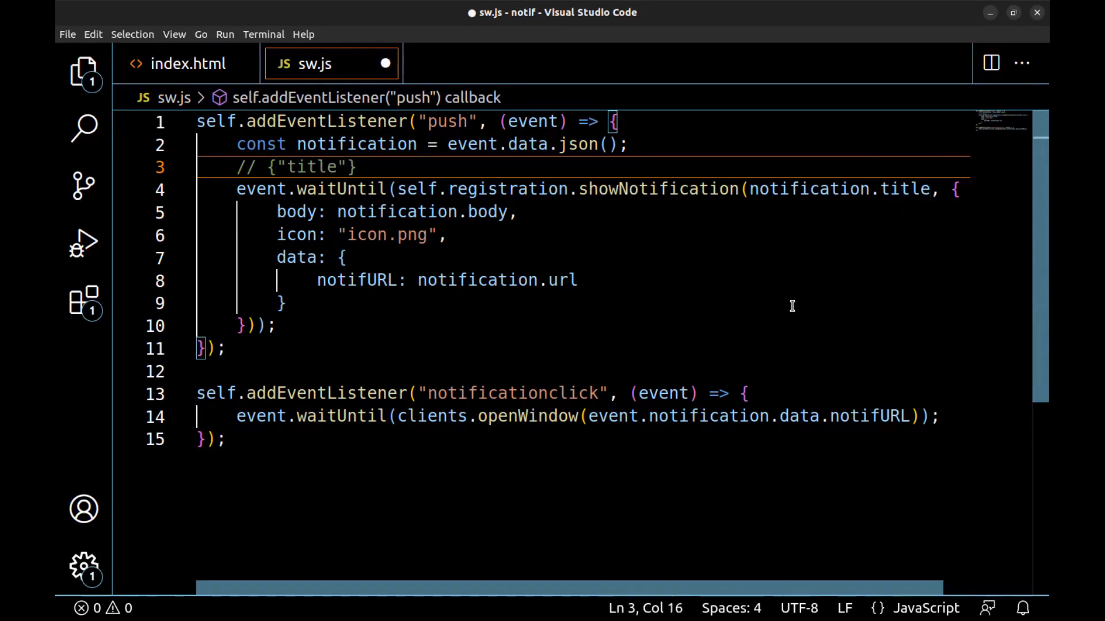
{"action": "type", "text": ":\"Hi\""}
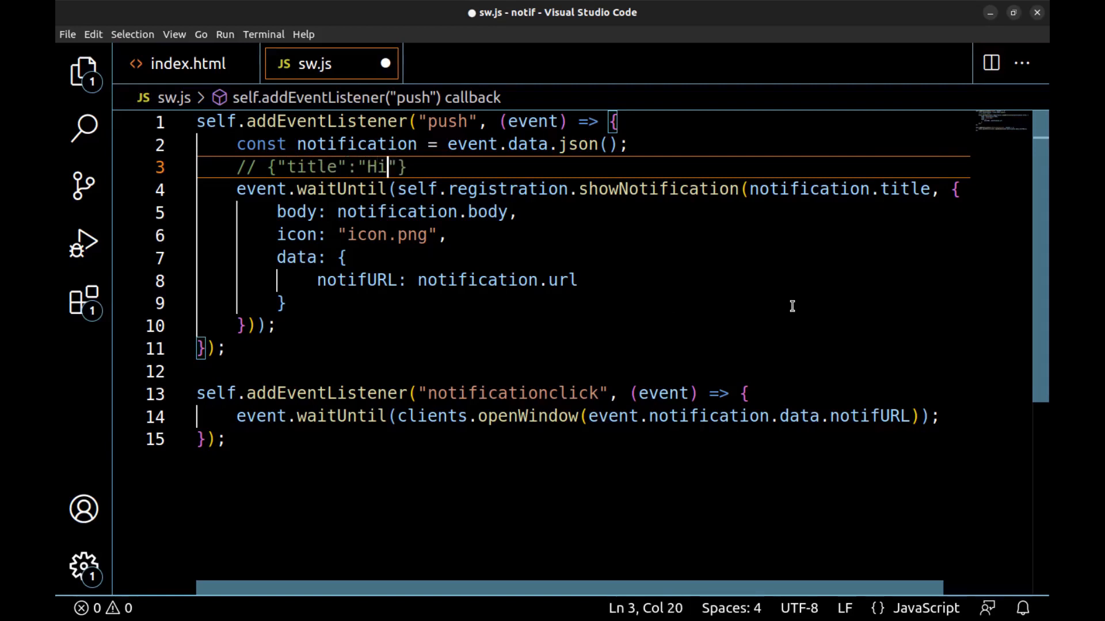
{"action": "mouse_move", "coordinate": [631, 230]}
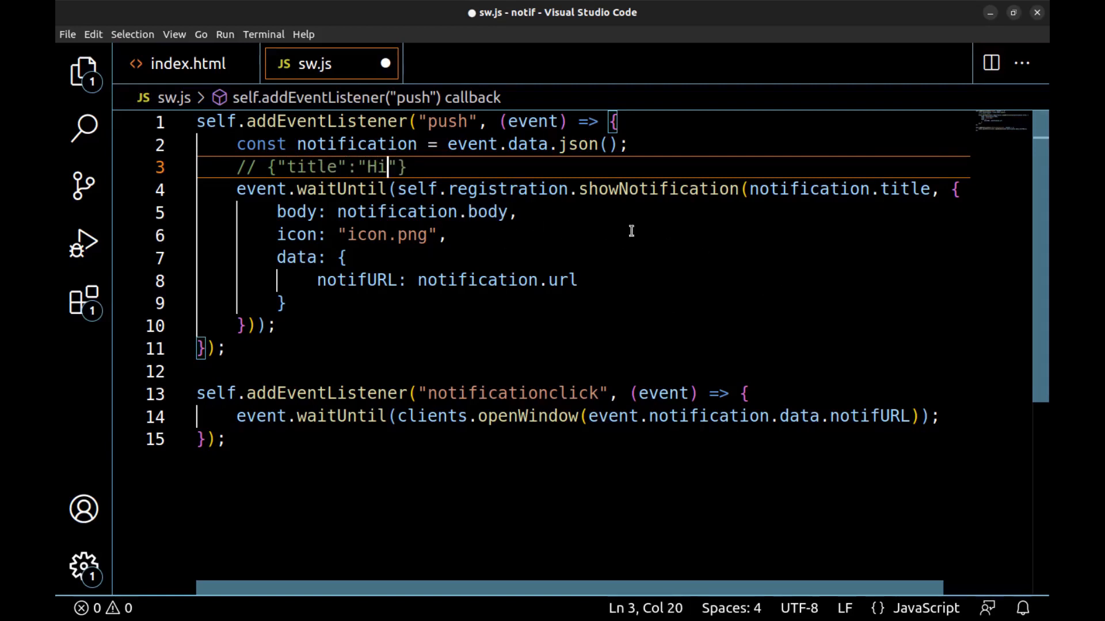
{"action": "type", "text": "\" \""}
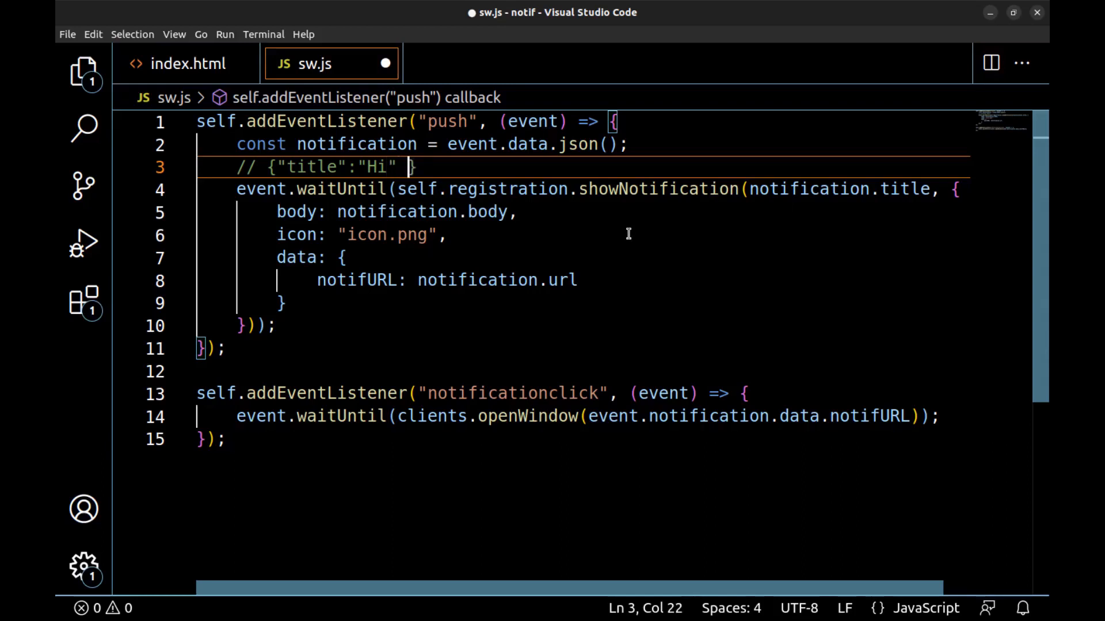
{"action": "type", "text": ", \"b\""}
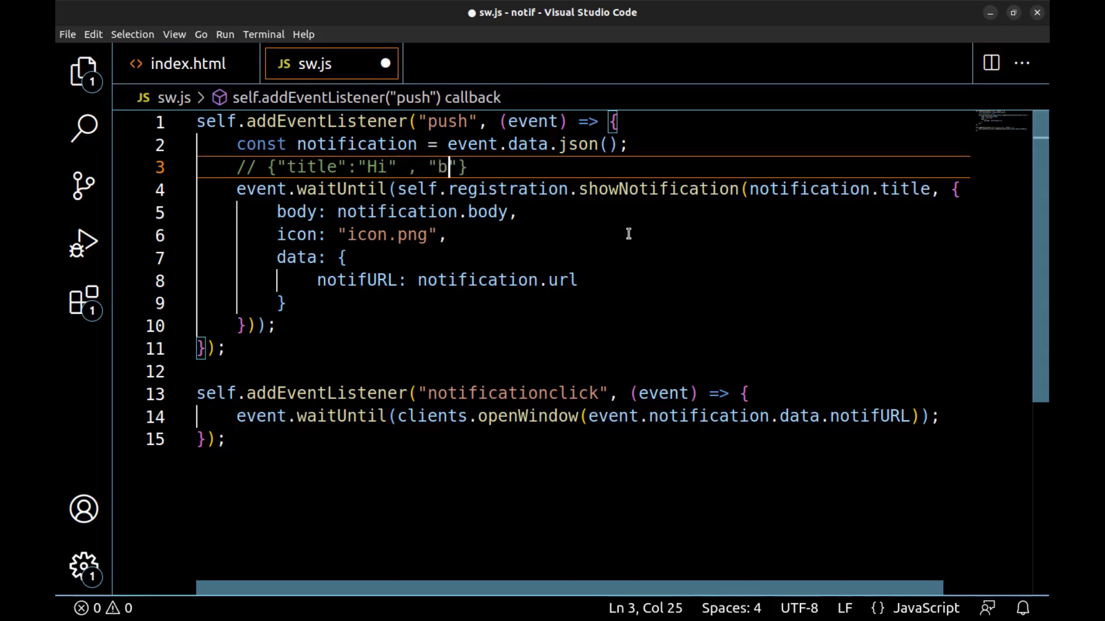
{"action": "type", "text": "ody\":"}
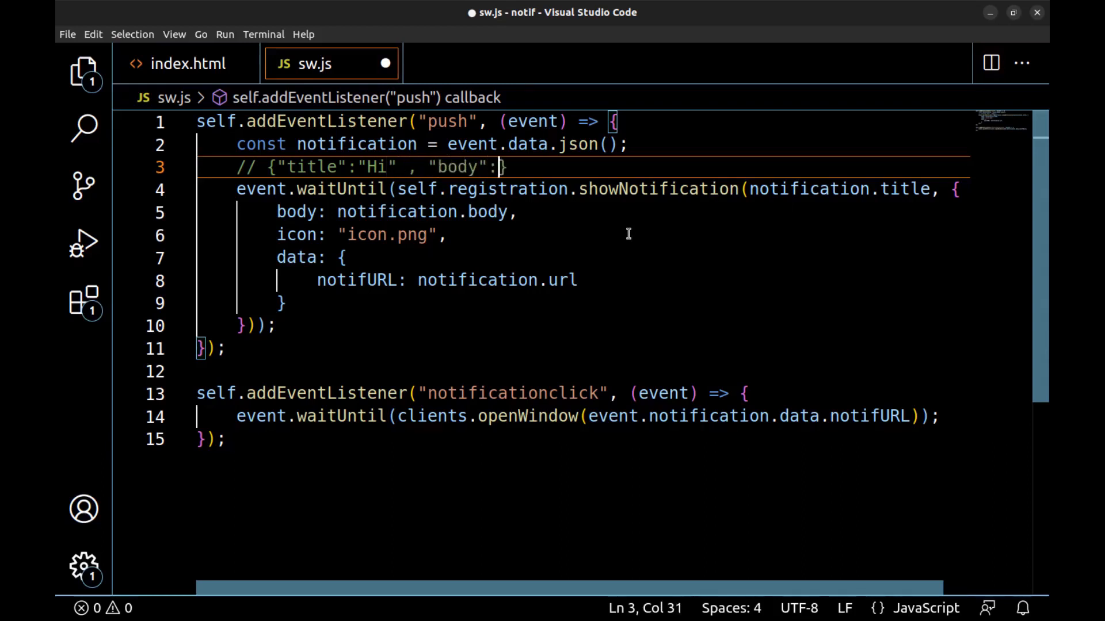
{"action": "type", "text": "something amazi"}
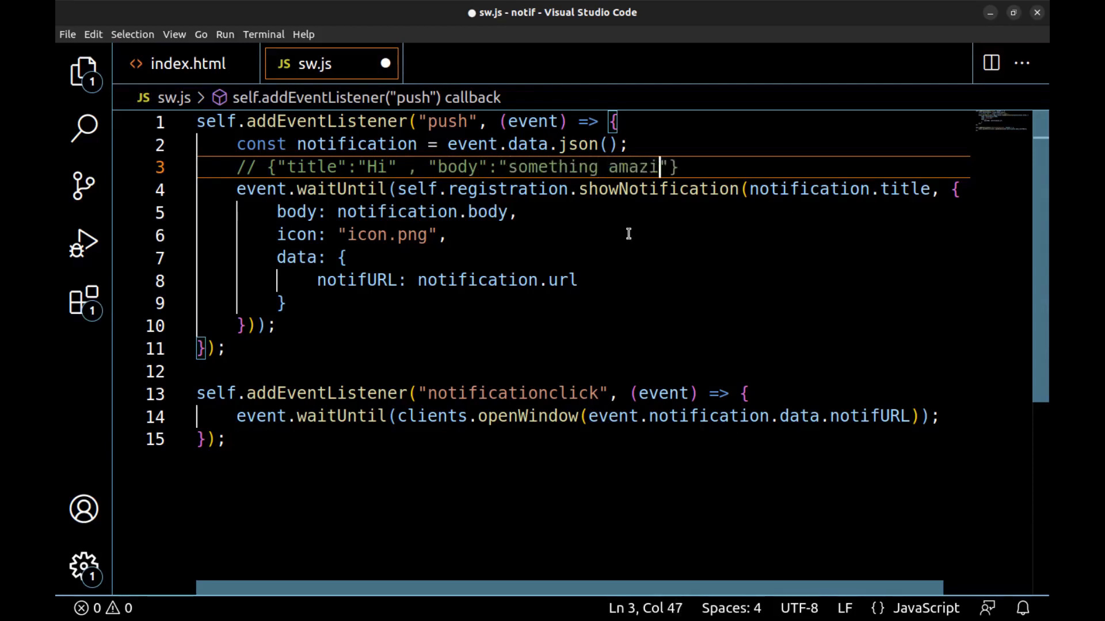
{"action": "type", "text": "ng!"}
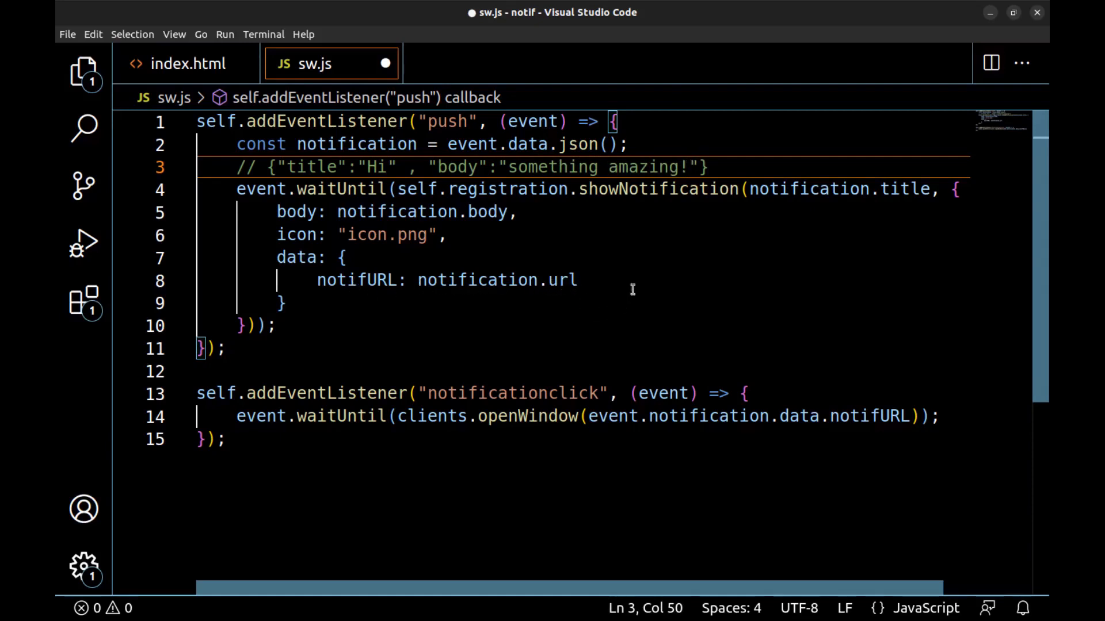
{"action": "mouse_move", "coordinate": [679, 266]}
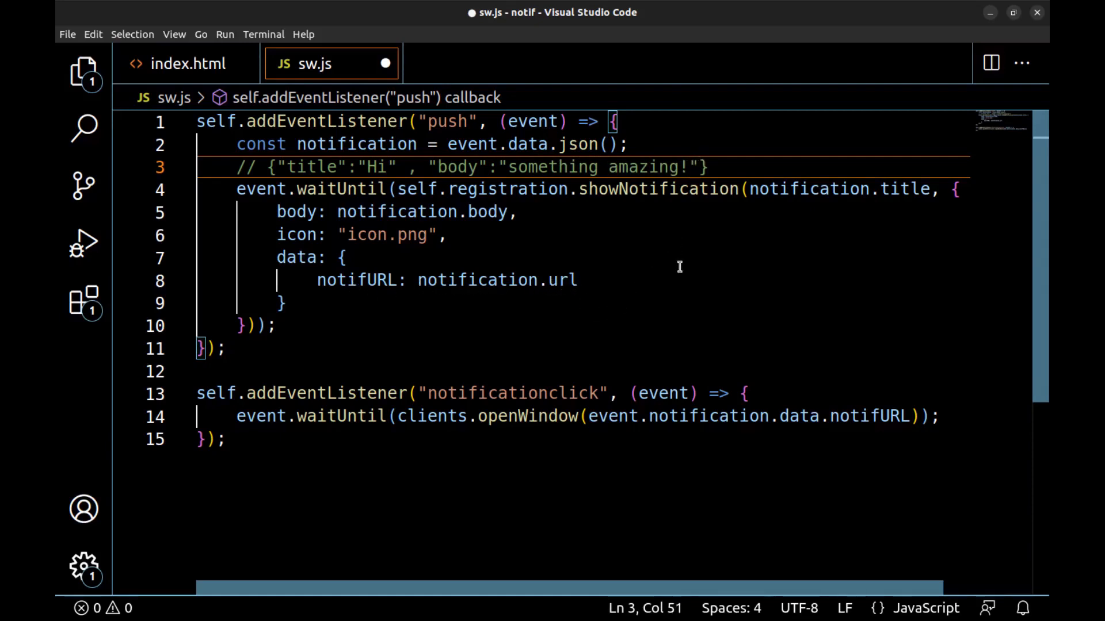
{"action": "type", "text": ", \"\""}
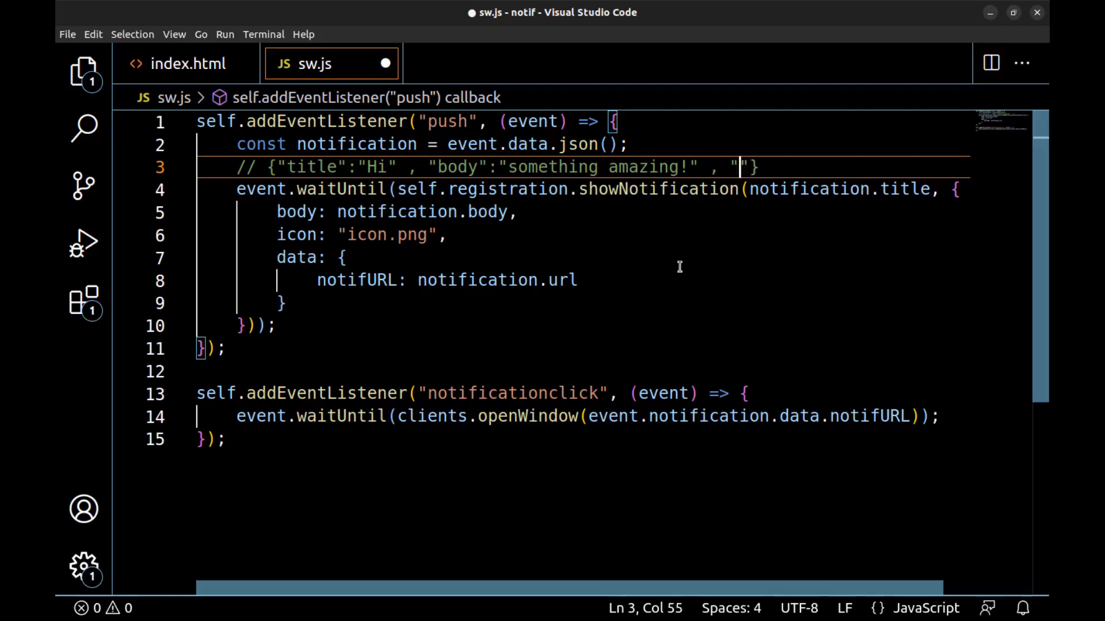
{"action": "type", "text": "url\":\"./"}
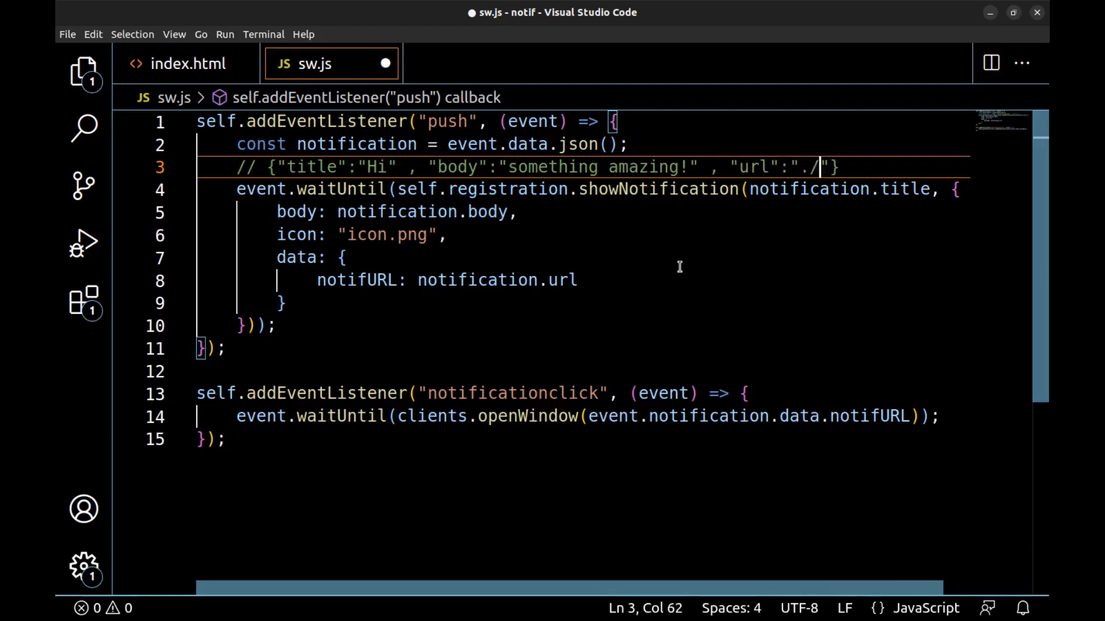
{"action": "type", "text": "?message"}
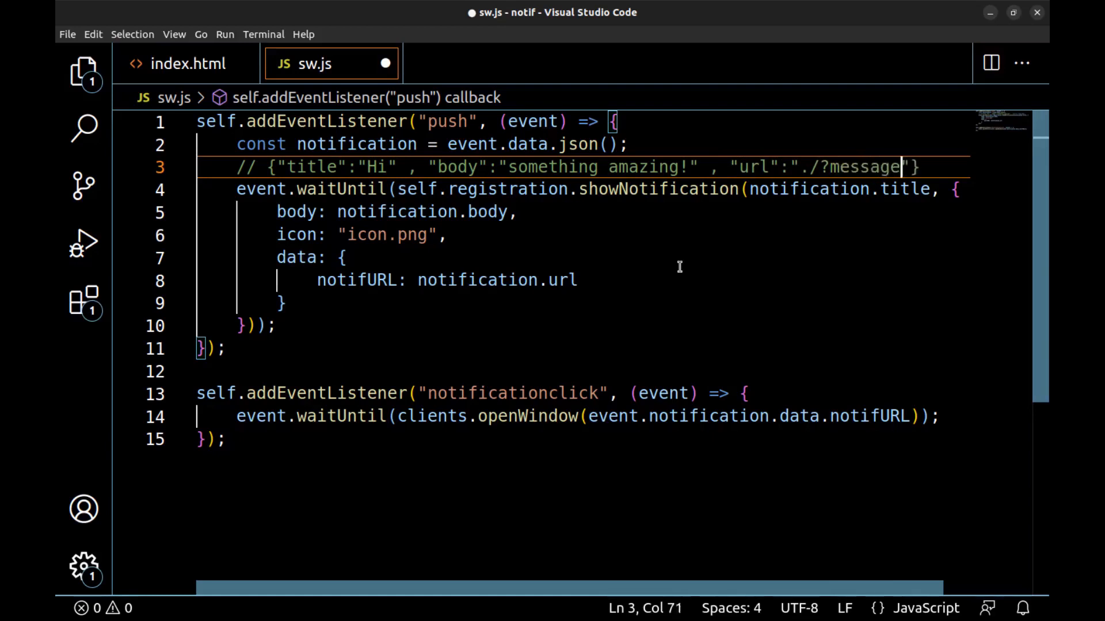
{"action": "type", "text": "123"}
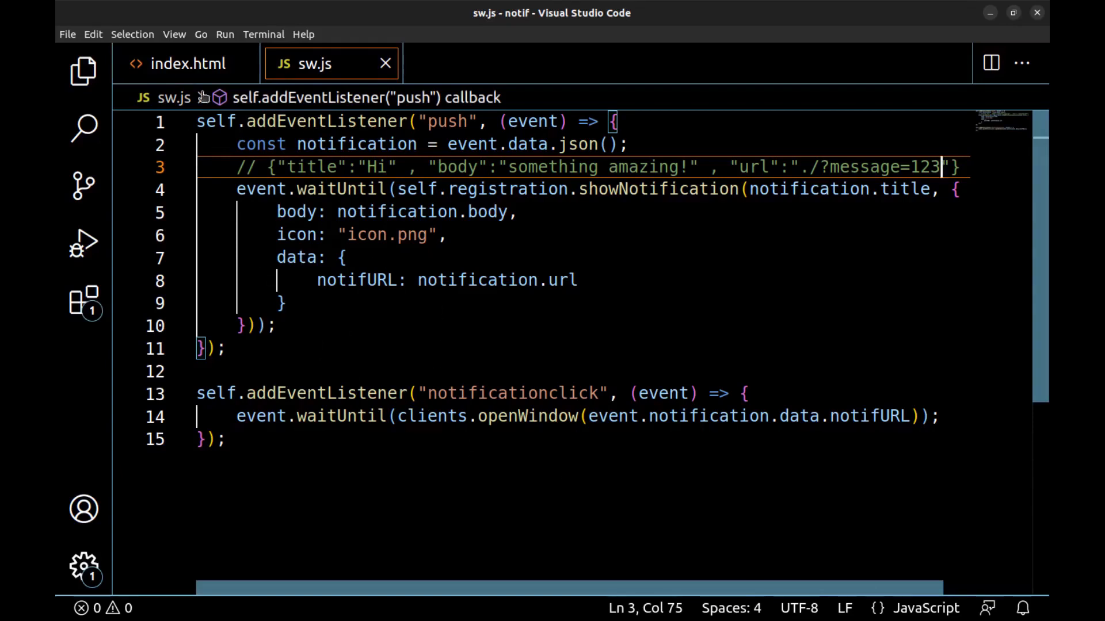
In index.html add a script calling navigator.serviceWorker.register("sw.js");.
{"action": "left_click", "coordinate": [187, 64]}
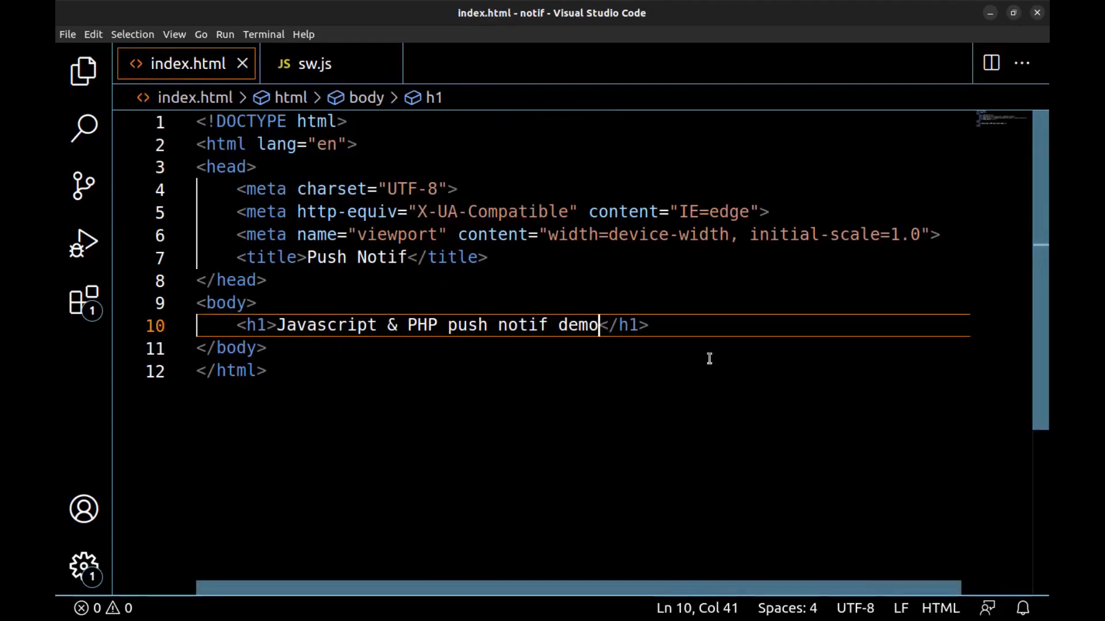
{"action": "type", "text": "script>"}
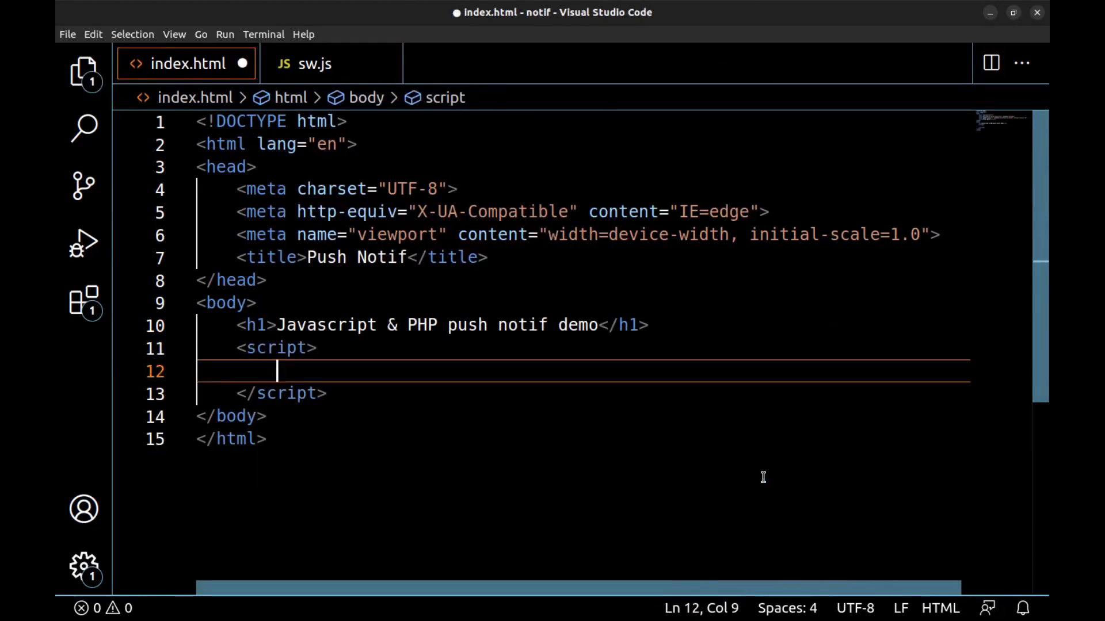
{"action": "type", "text": "navigator."}
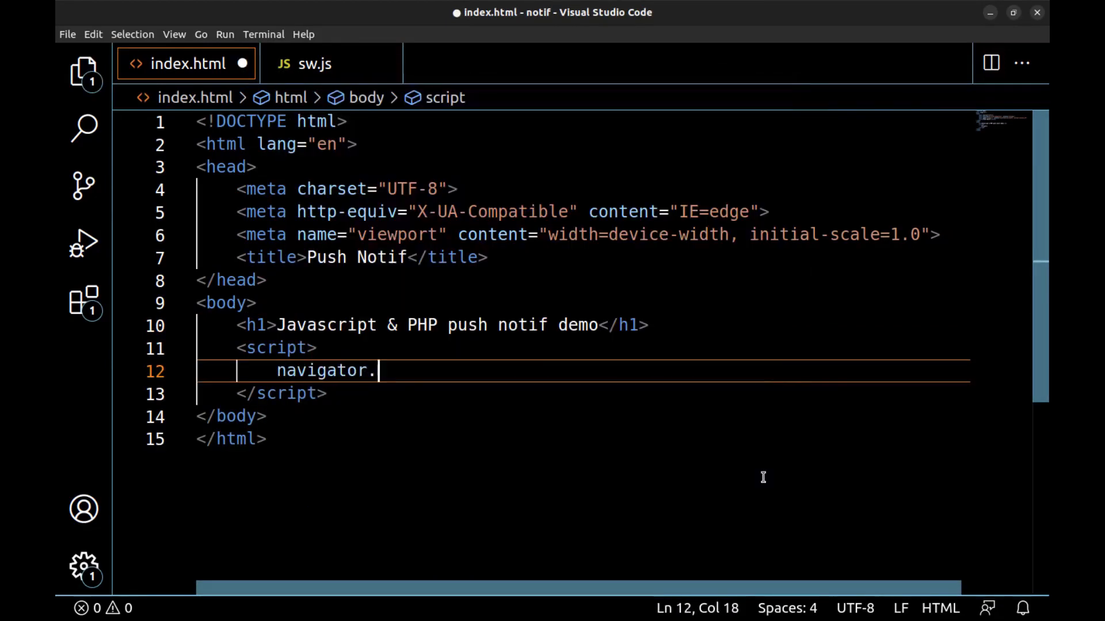
{"action": "type", "text": "serv"}
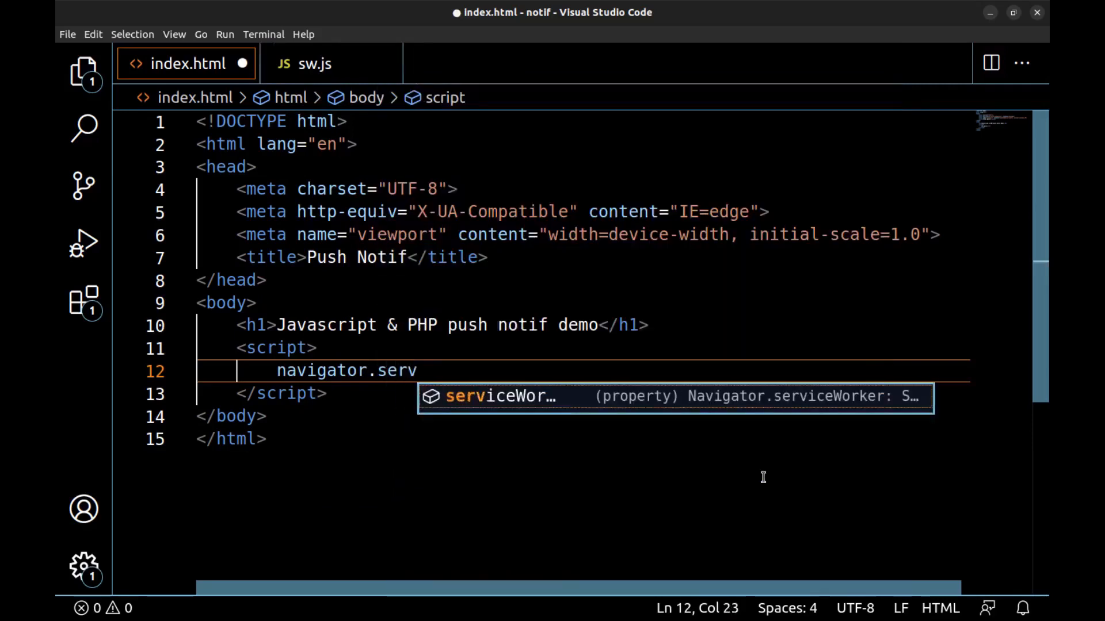
{"action": "type", "text": "iceWorker.register(\""}
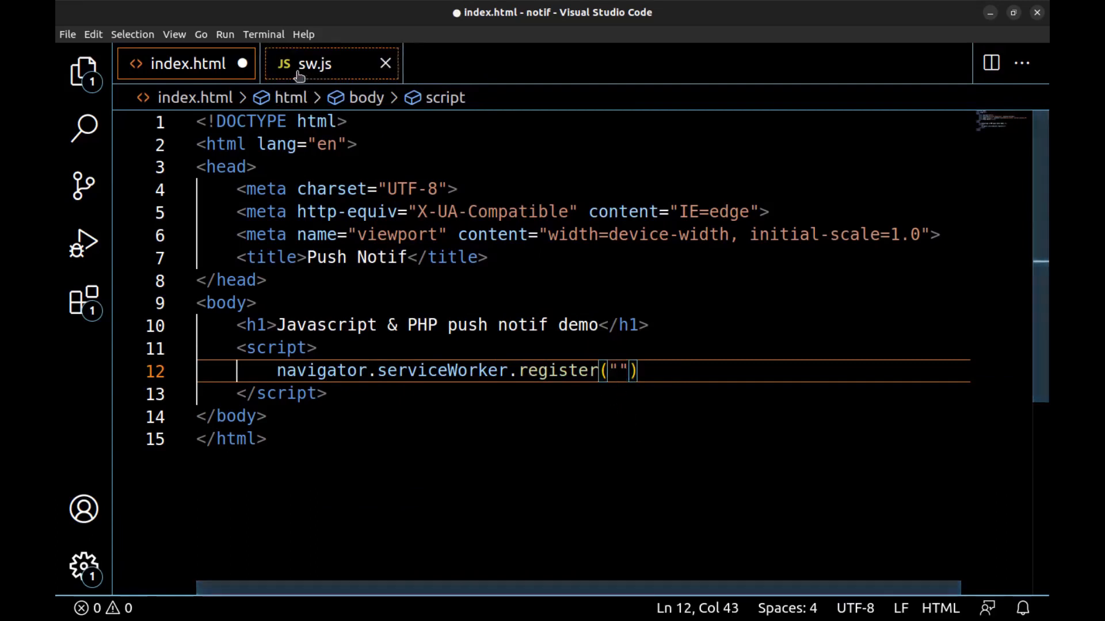
{"action": "type", "text": "sw.j"}
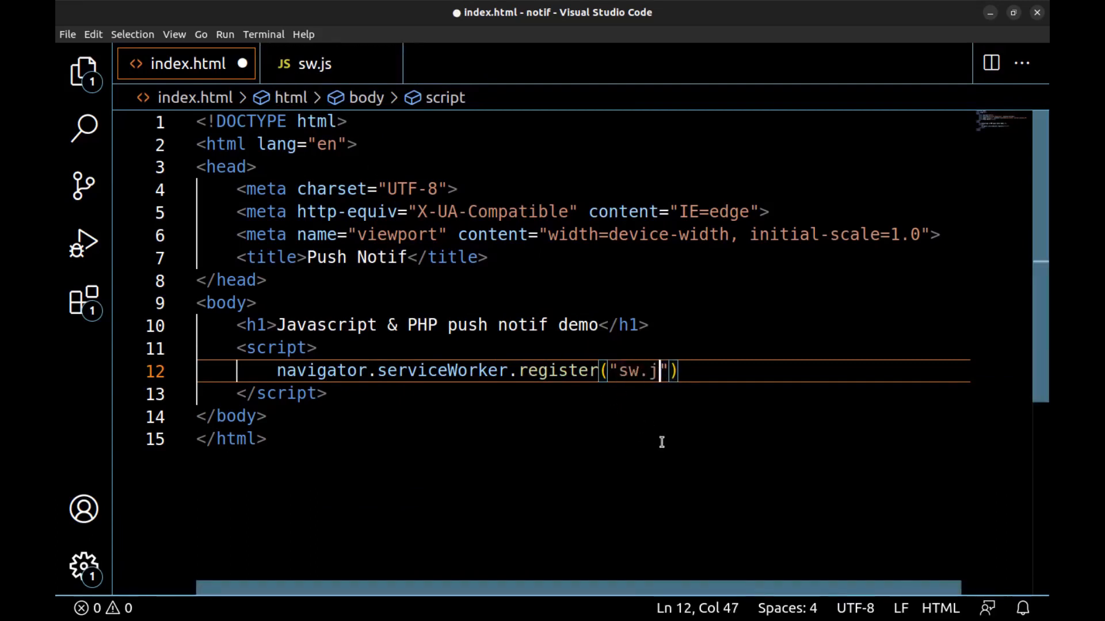
{"action": "type", "text": "s\");"}
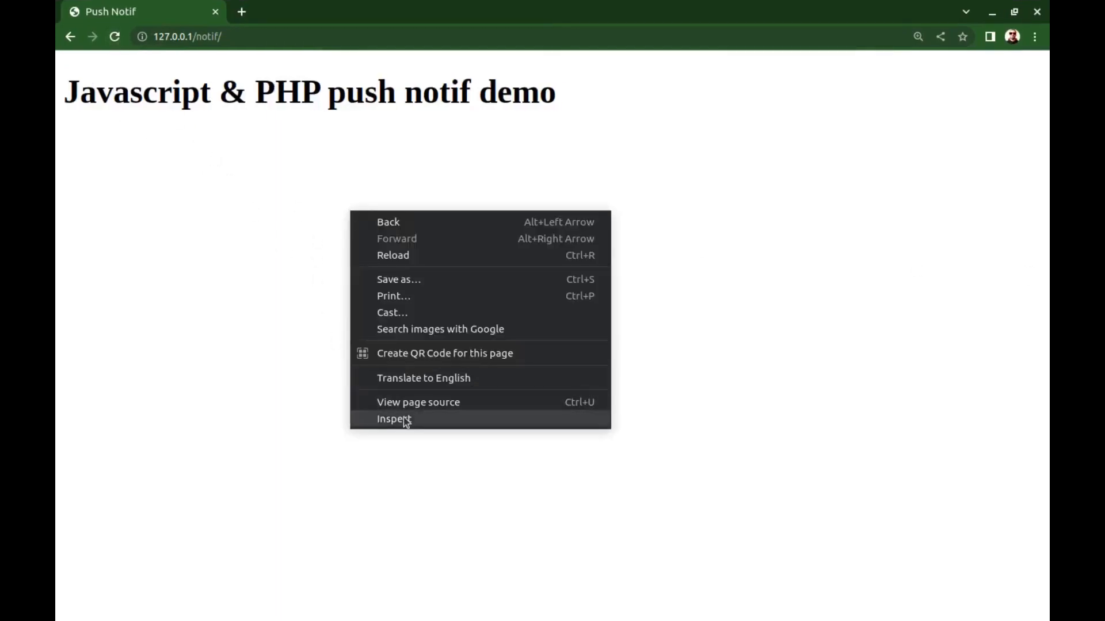
Inspect the page and show the Application panel's Service Workers section confirming sw.js is active.
{"action": "left_click", "coordinate": [394, 419]}
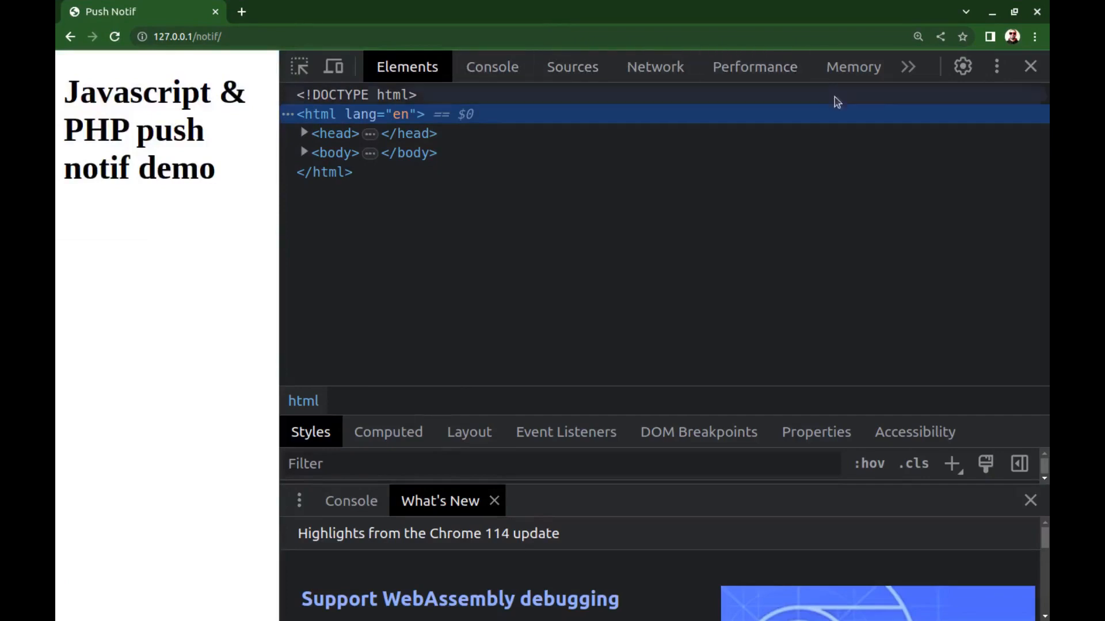
{"action": "left_click", "coordinate": [908, 66]}
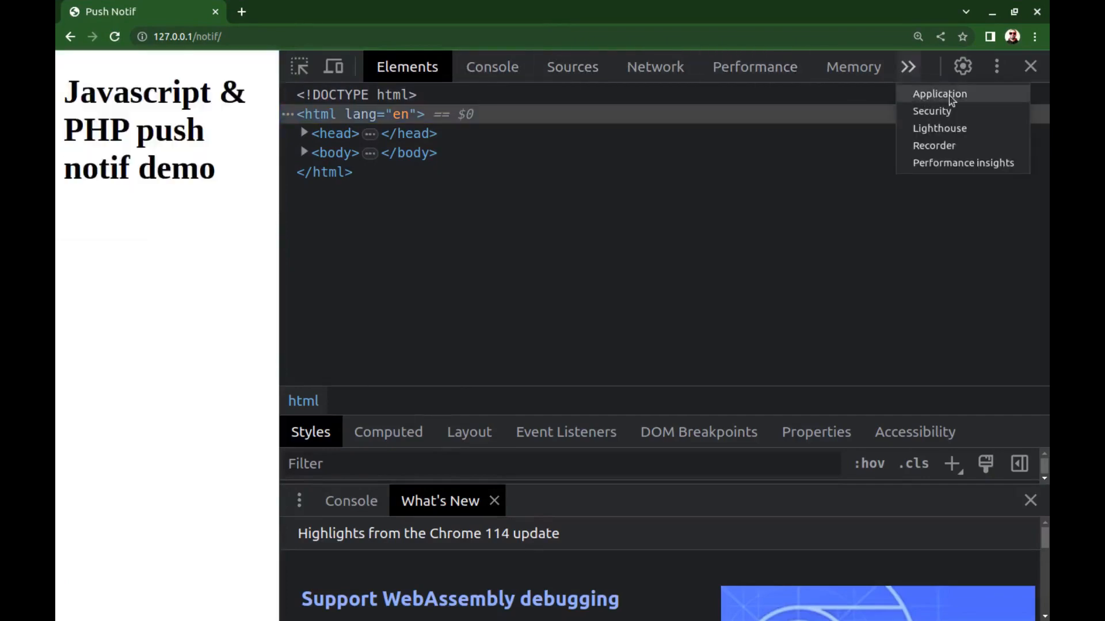
{"action": "left_click", "coordinate": [939, 93]}
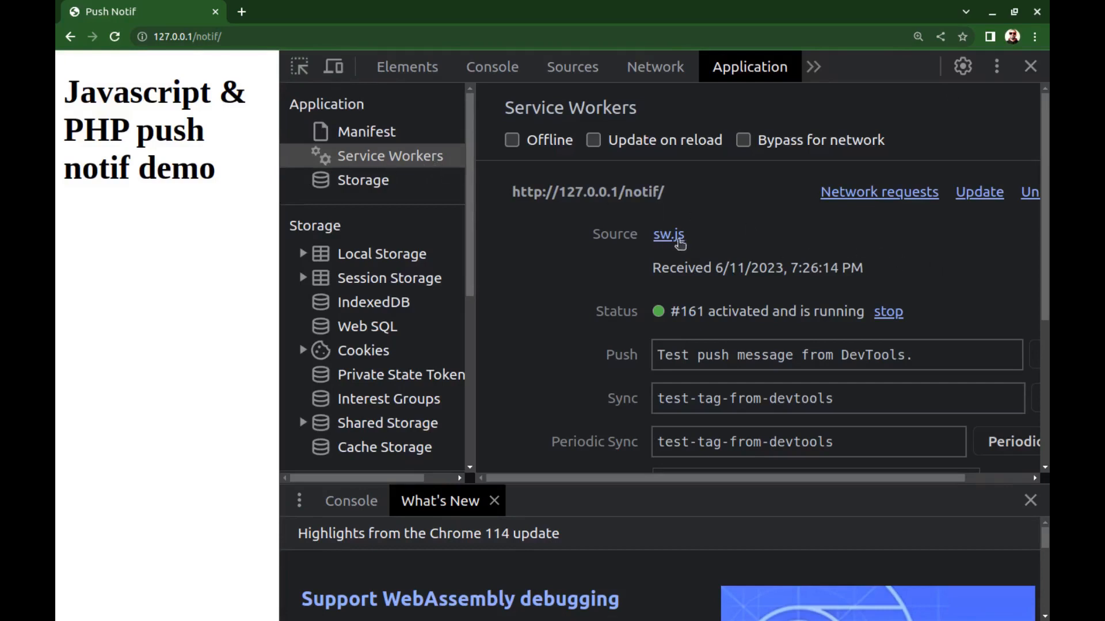
{"action": "mouse_move", "coordinate": [790, 326]}
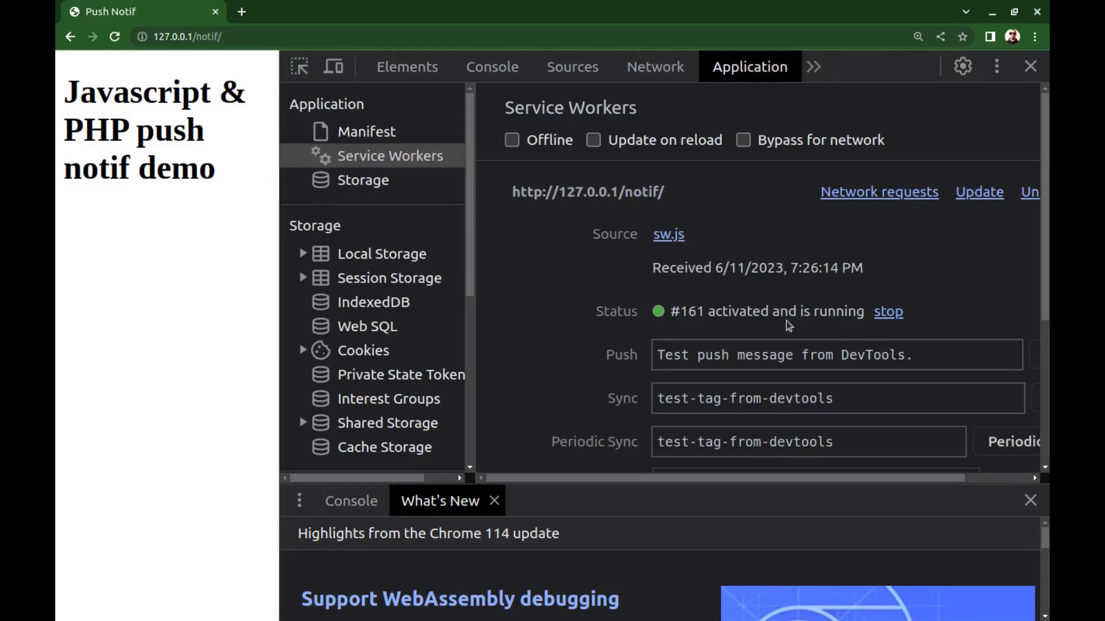
{"action": "mouse_move", "coordinate": [696, 479]}
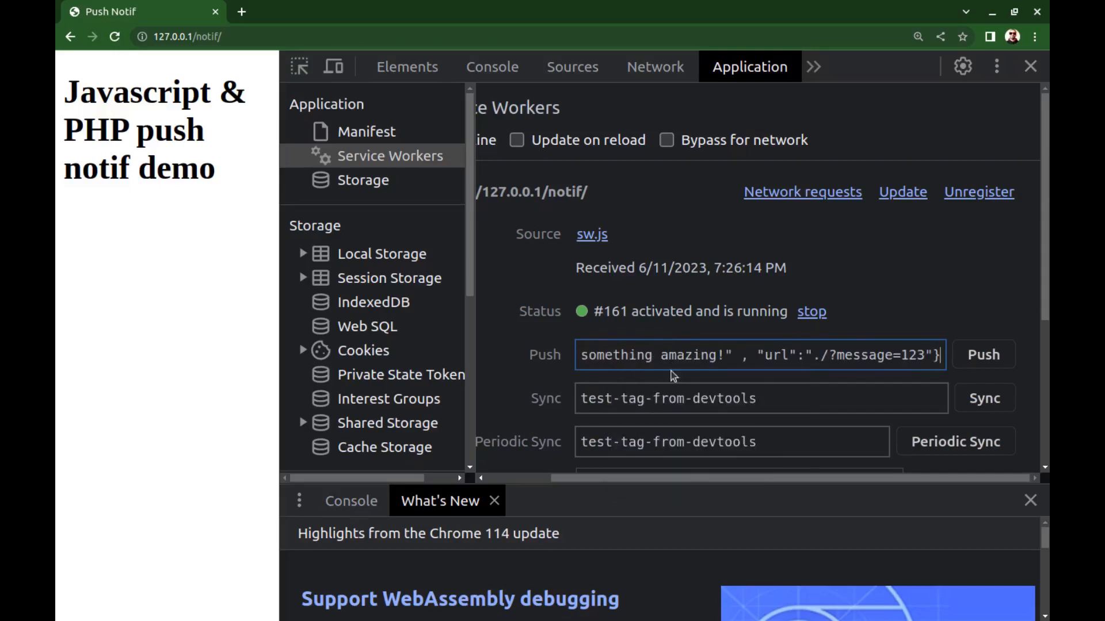
Set the 127.0.0.1 site's Notifications permission to Allow in Chrome site settings.
{"action": "left_click", "coordinate": [141, 37]}
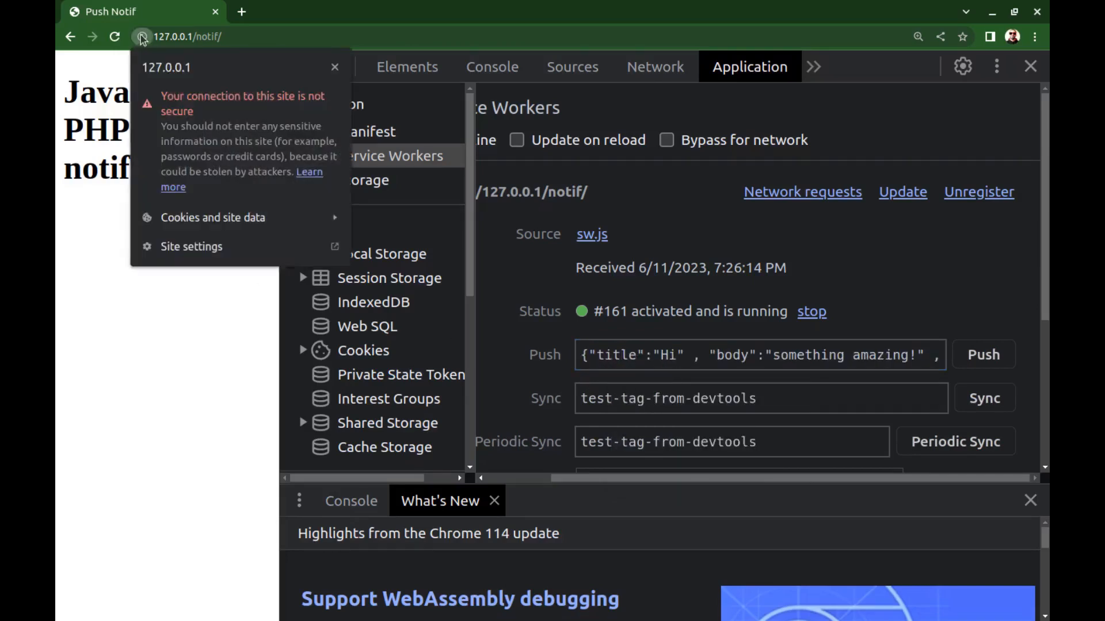
{"action": "left_click", "coordinate": [191, 246]}
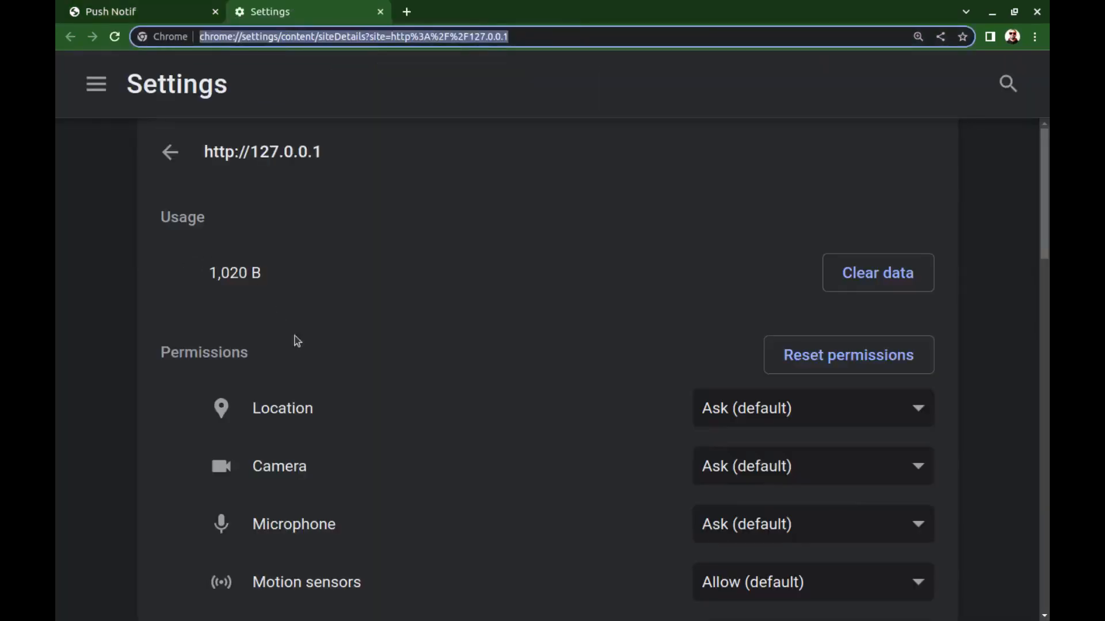
{"action": "scroll", "scroll_direction": "down", "scroll_amount": 3}
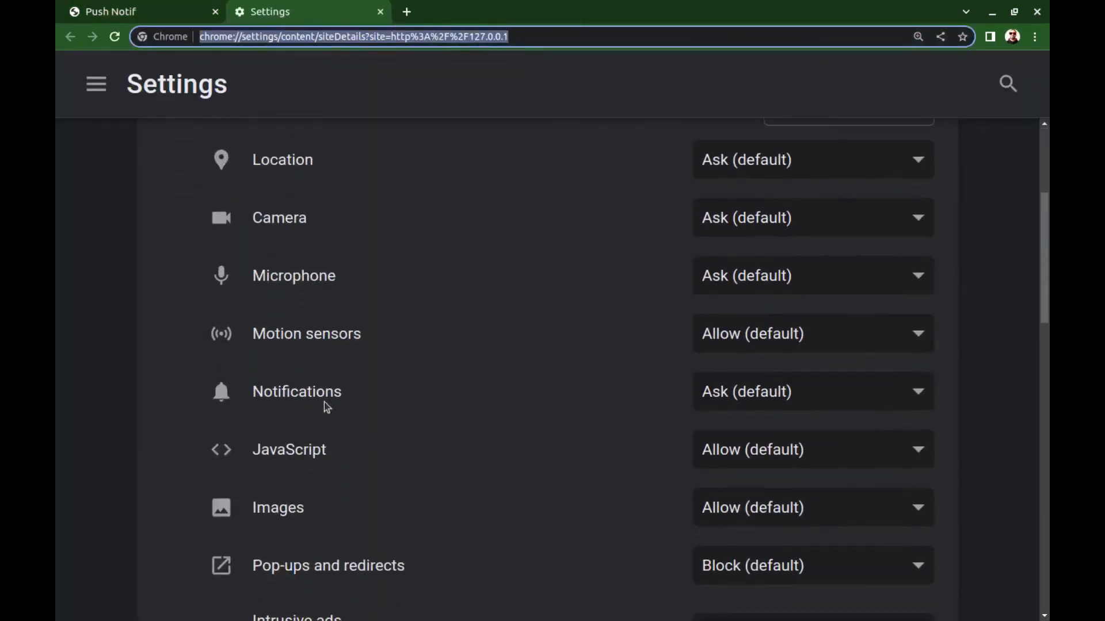
{"action": "left_click", "coordinate": [810, 391]}
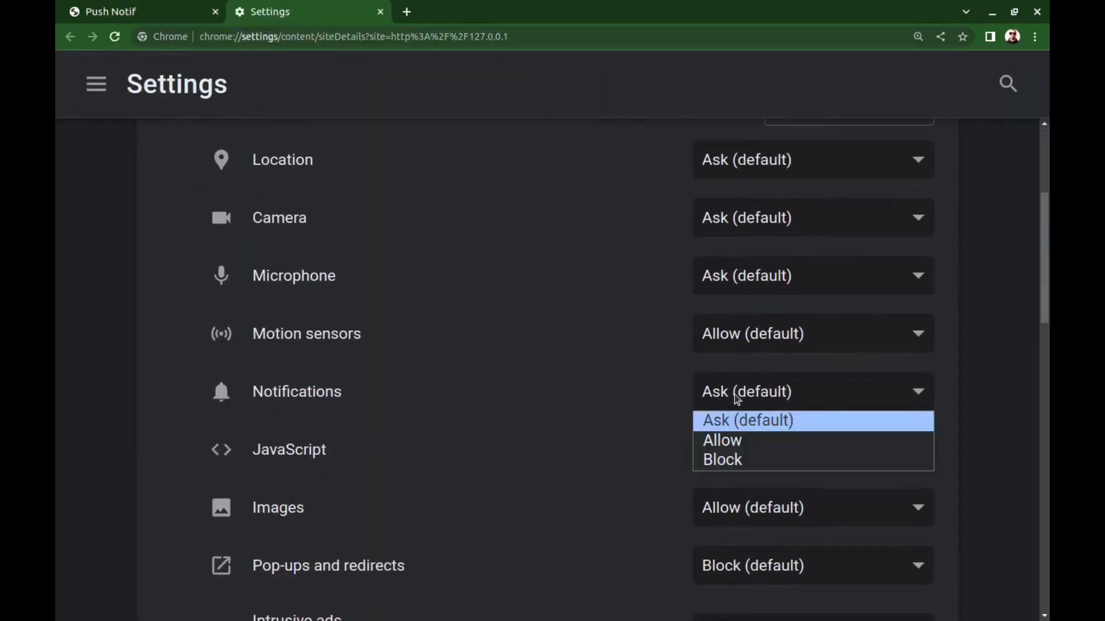
{"action": "left_click", "coordinate": [722, 439]}
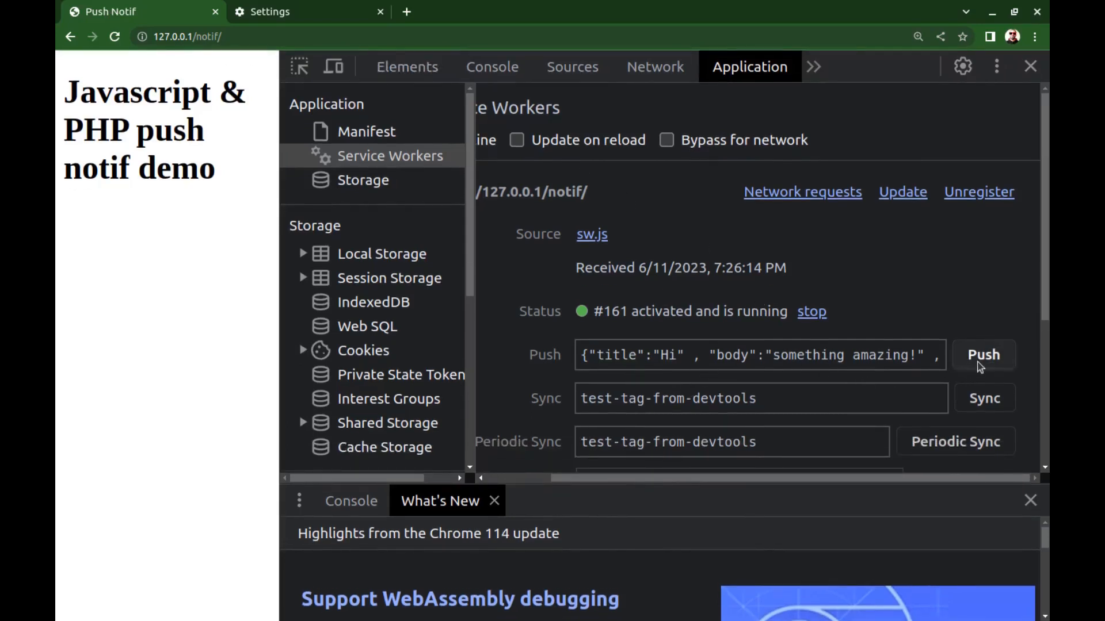
Fire the test push from the Service Workers panel and return to the first demo tab.
{"action": "left_click", "coordinate": [982, 354]}
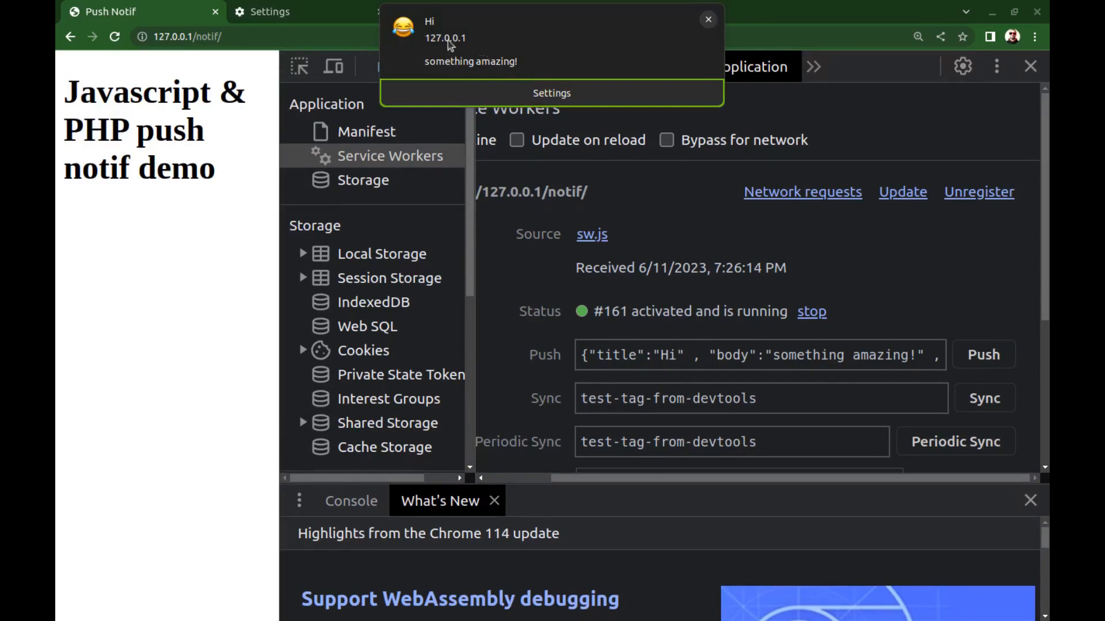
{"action": "mouse_move", "coordinate": [405, 58]}
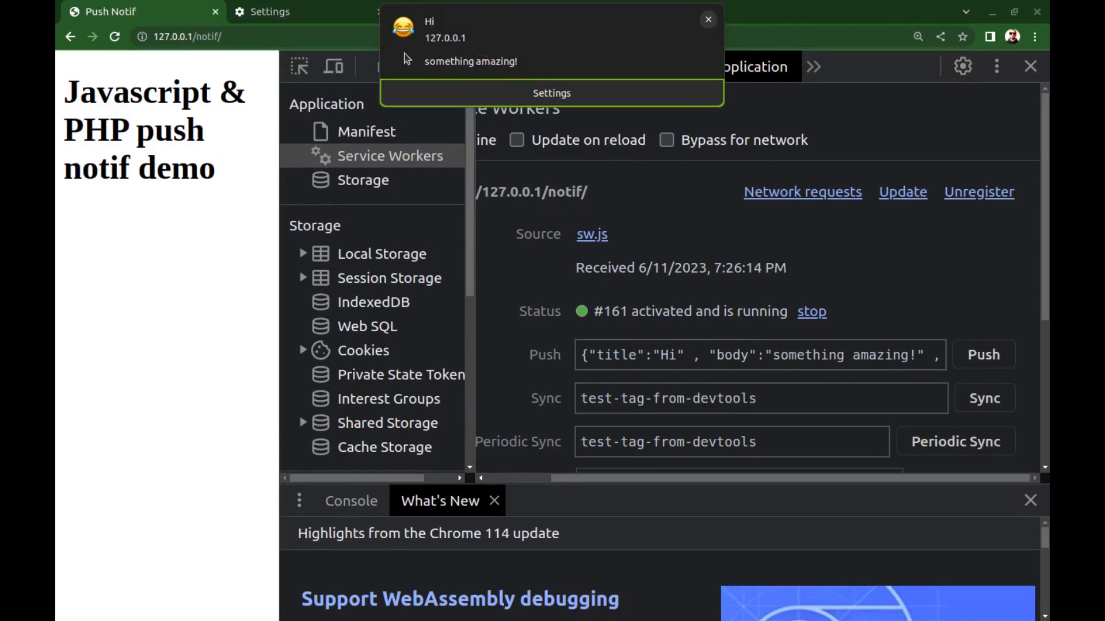
{"action": "mouse_move", "coordinate": [560, 71]}
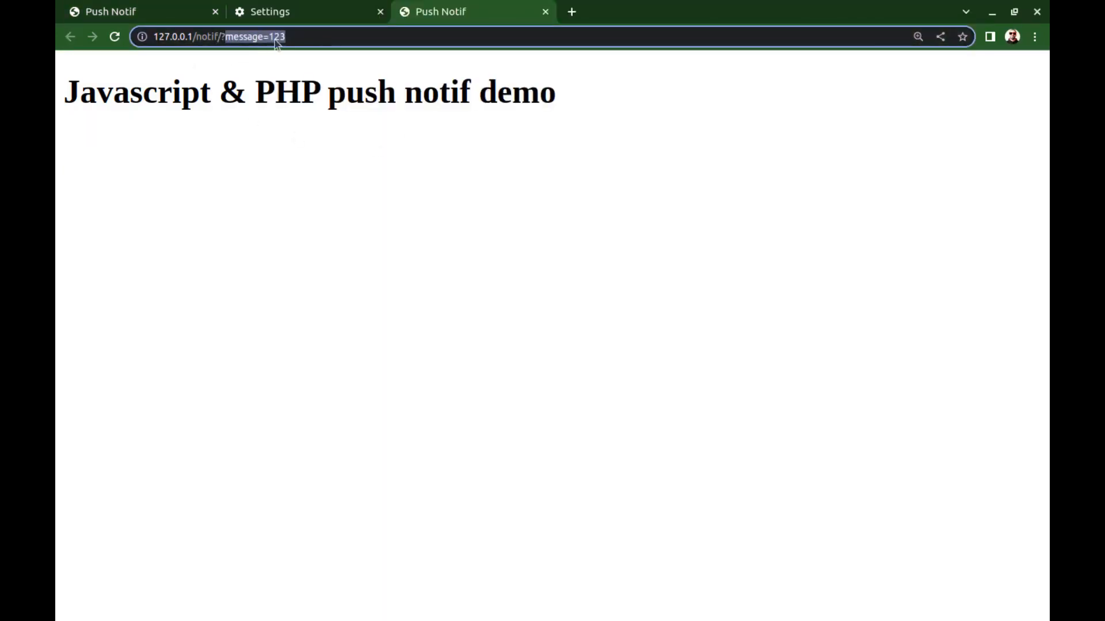
{"action": "key", "text": "F12"}
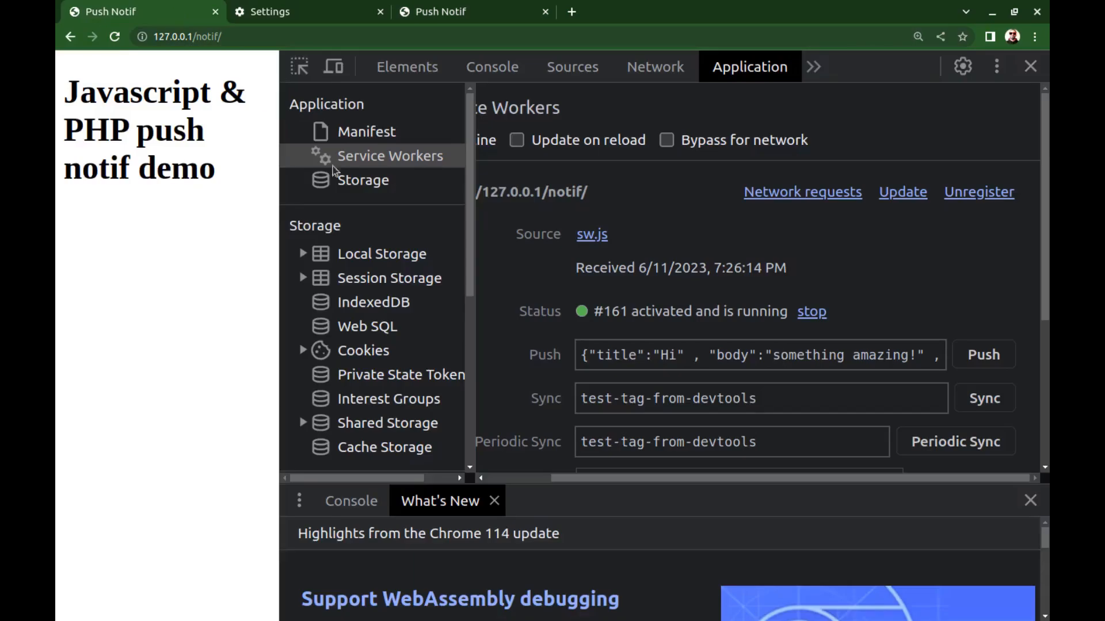
{"action": "mouse_move", "coordinate": [607, 387]}
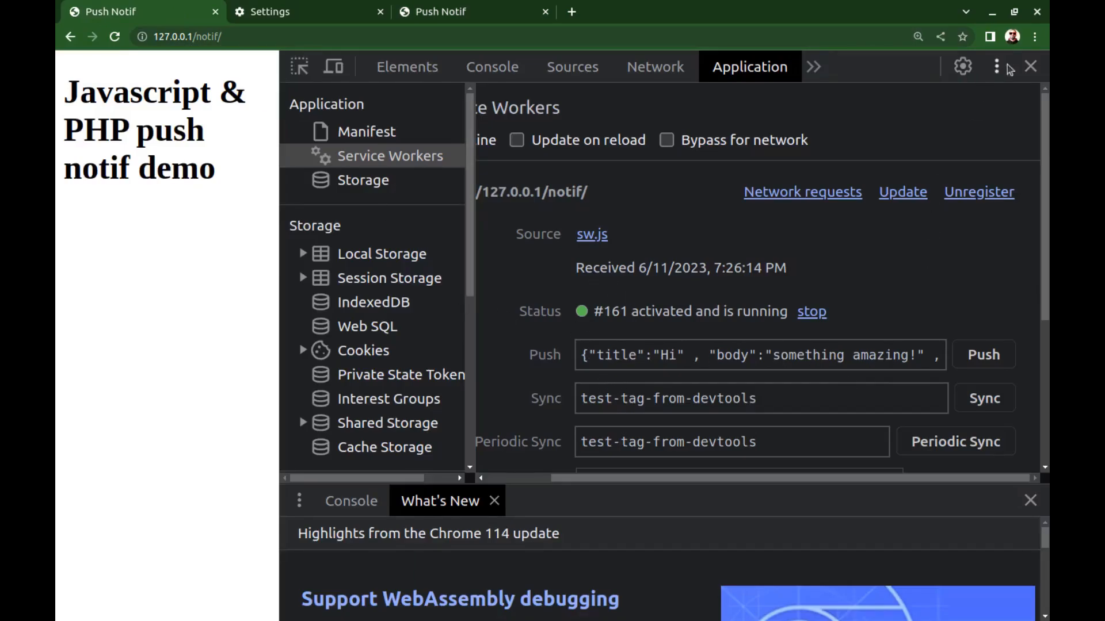
Close DevTools and the notification's extra tab, then return to index.html in the editor.
{"action": "left_click", "coordinate": [1029, 67]}
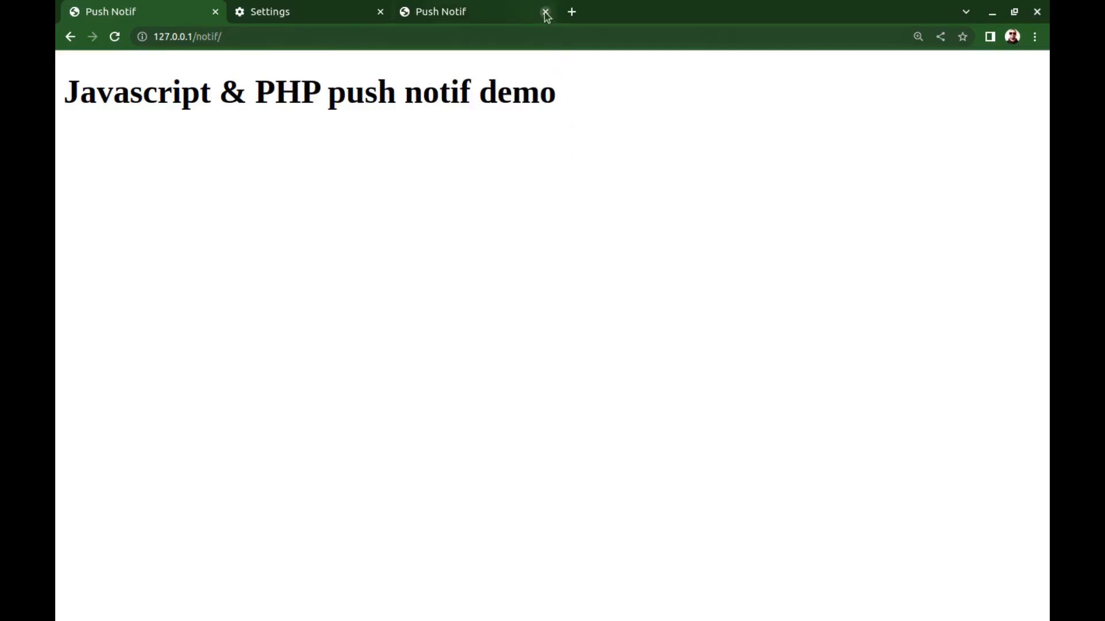
{"action": "left_click", "coordinate": [545, 11]}
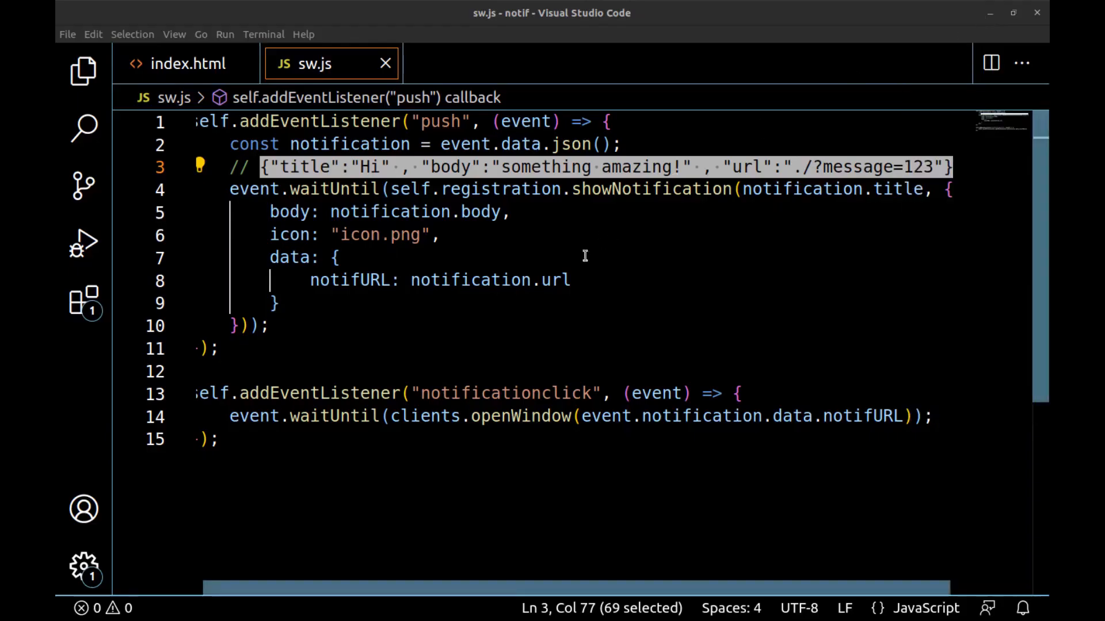
{"action": "left_click", "coordinate": [188, 64]}
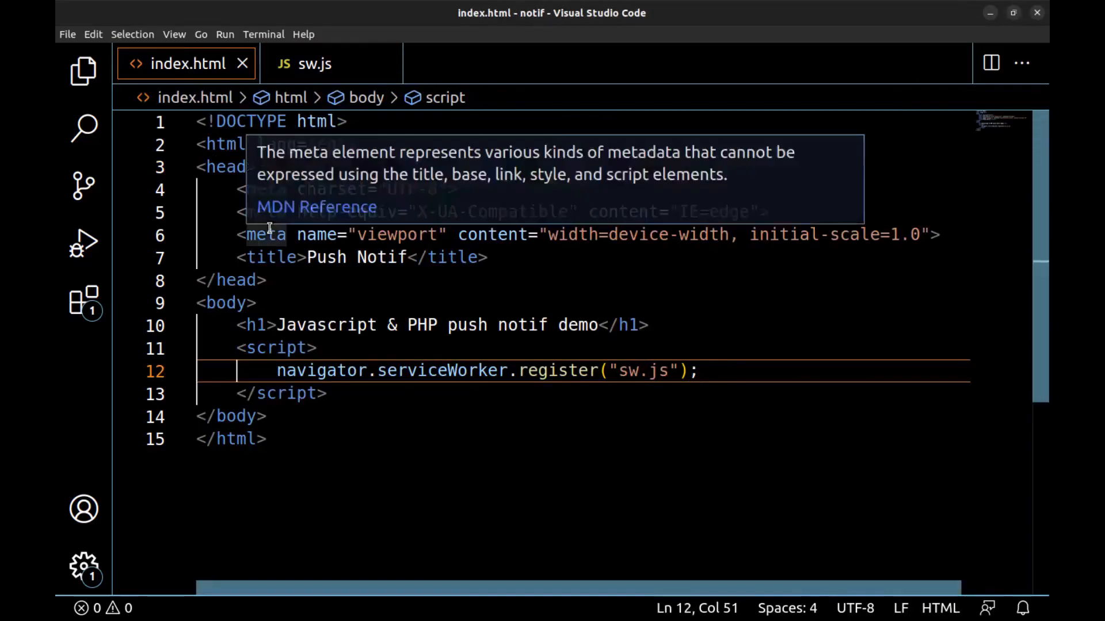
{"action": "mouse_move", "coordinate": [783, 426]}
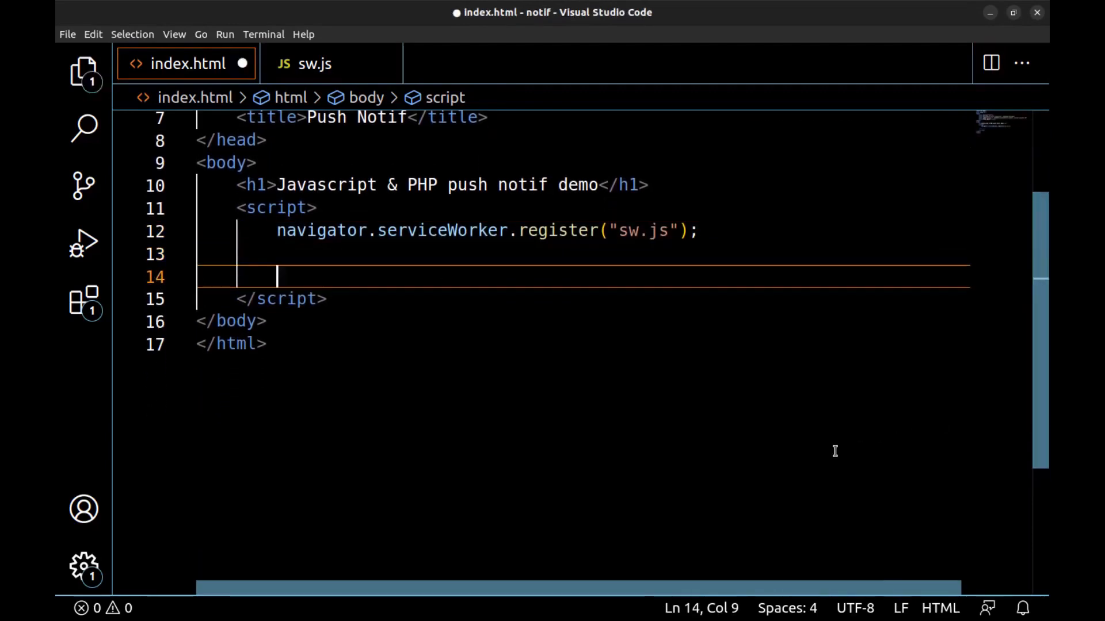
Define enableNotif() calling Notification.requestPermission().then(permission => {.
{"action": "type", "text": "func"}
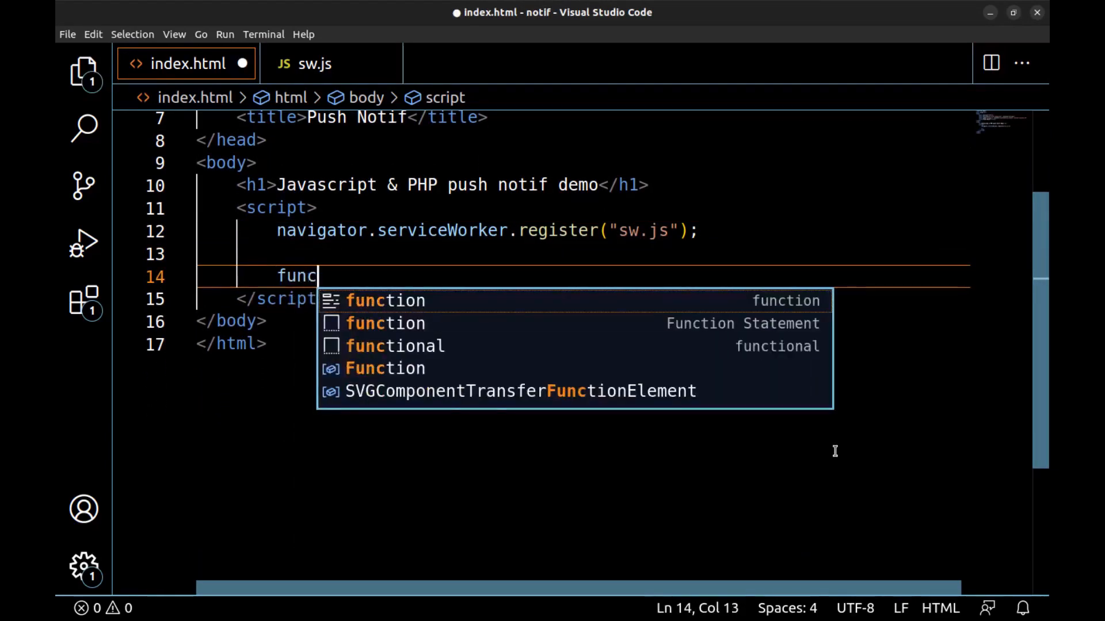
{"action": "type", "text": "tion"}
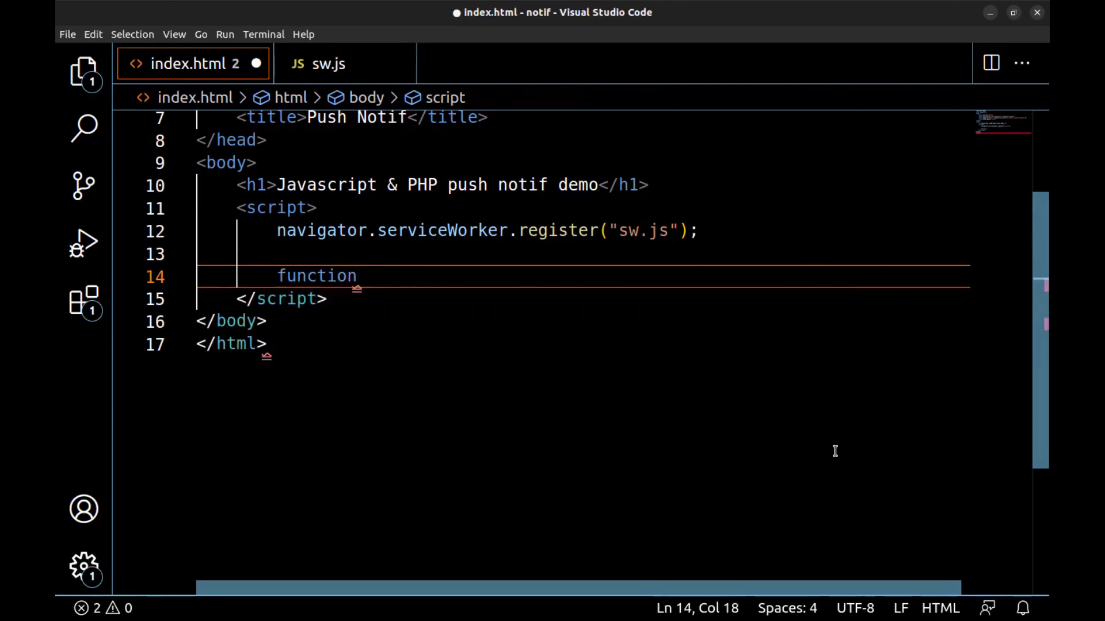
{"action": "type", "text": "enableN"}
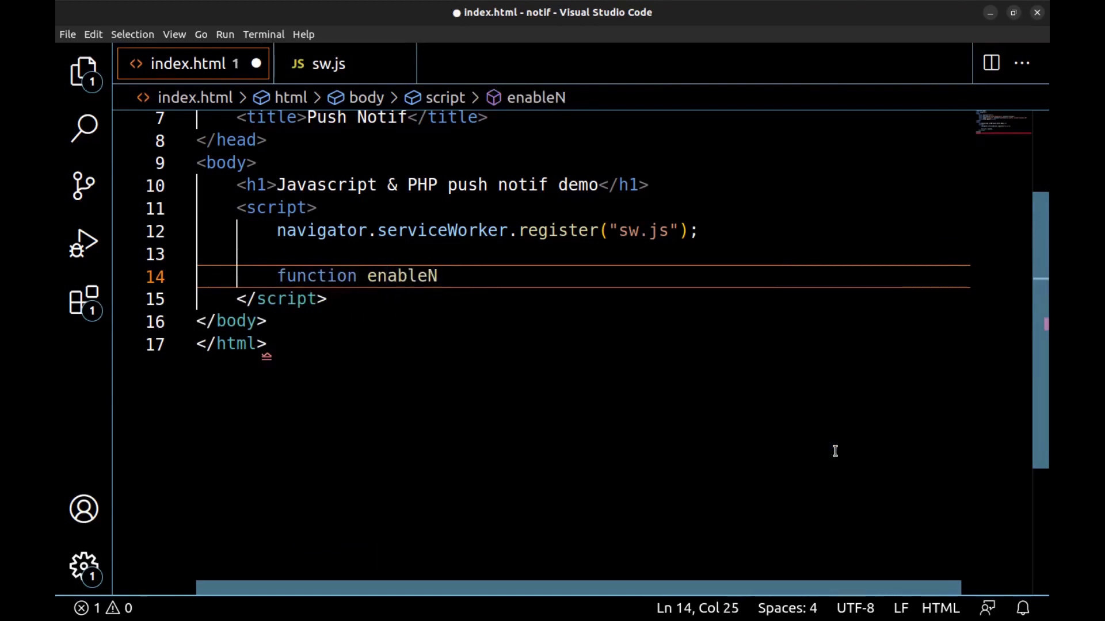
{"action": "type", "text": "otif() {"}
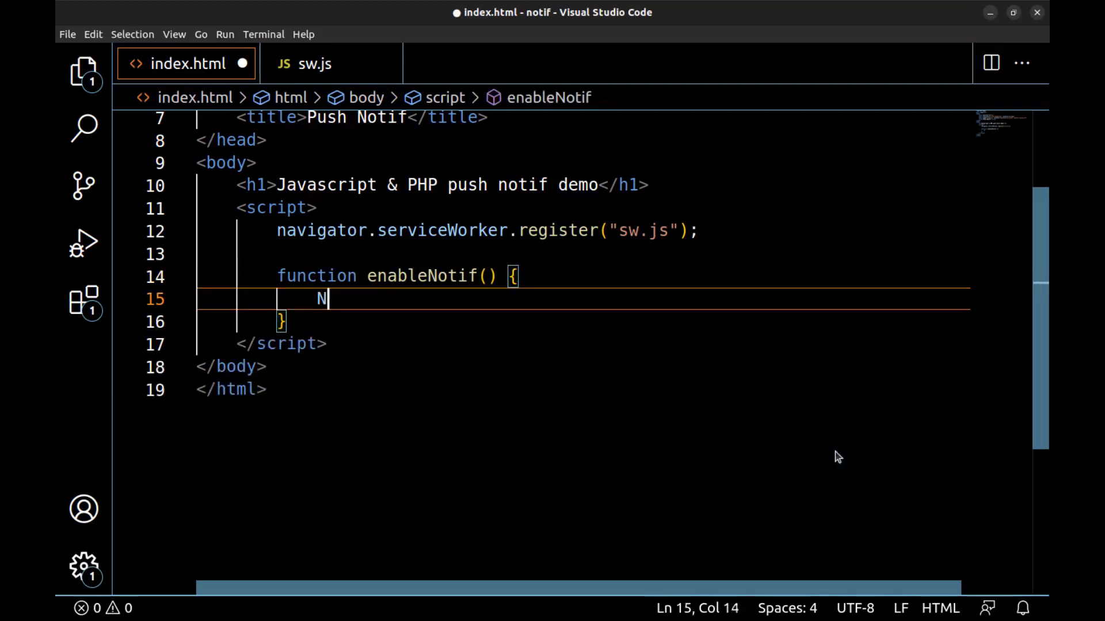
{"action": "type", "text": "otification"}
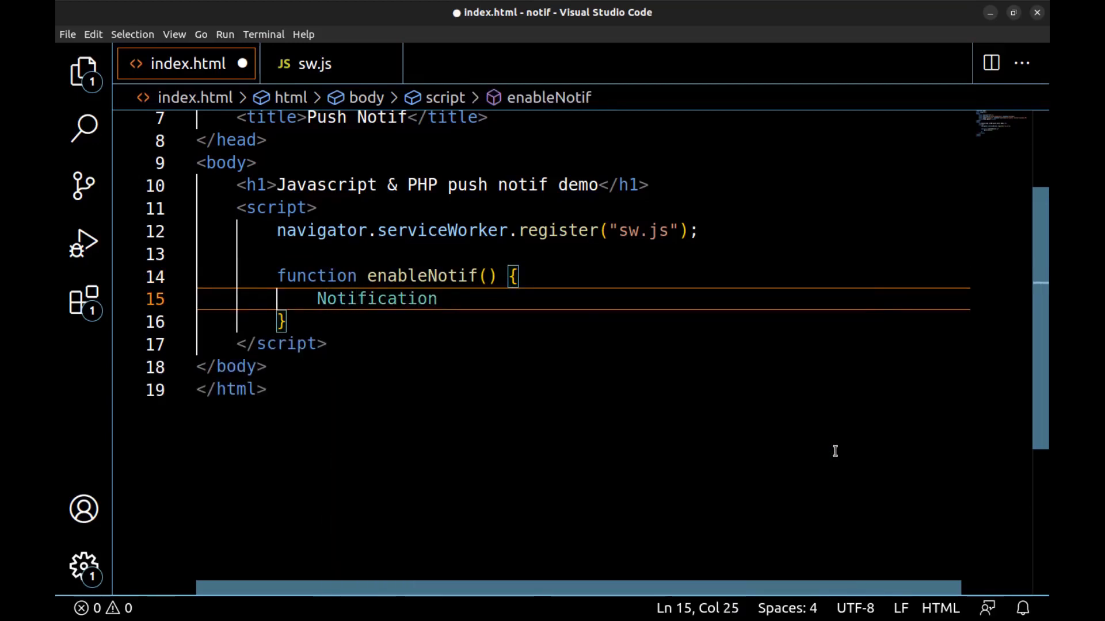
{"action": "type", "text": ".req"}
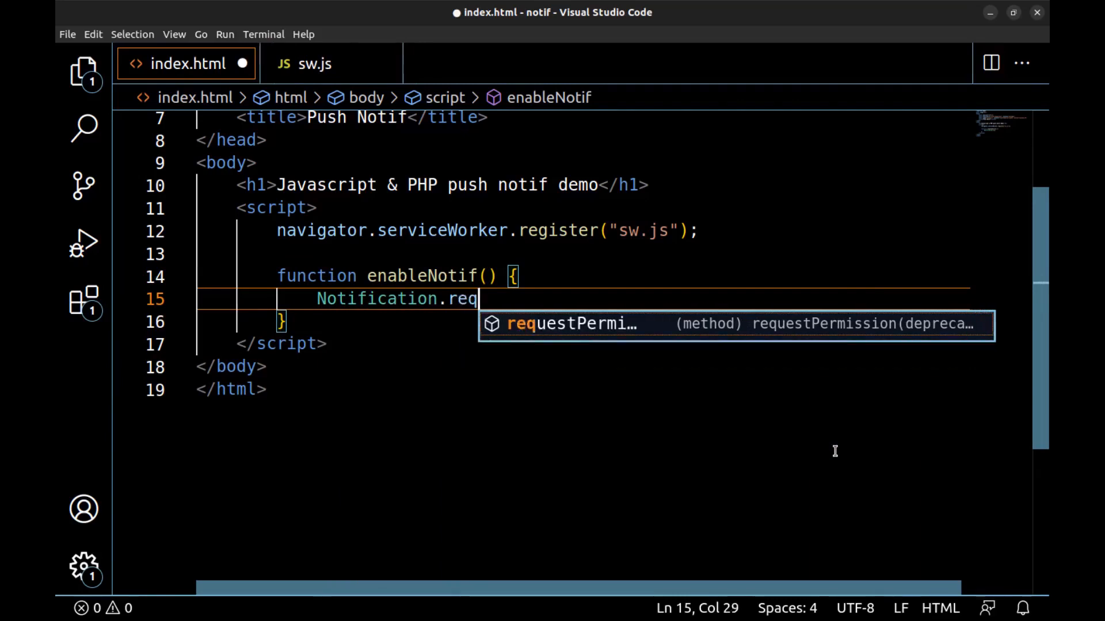
{"action": "key", "text": "Tab"}
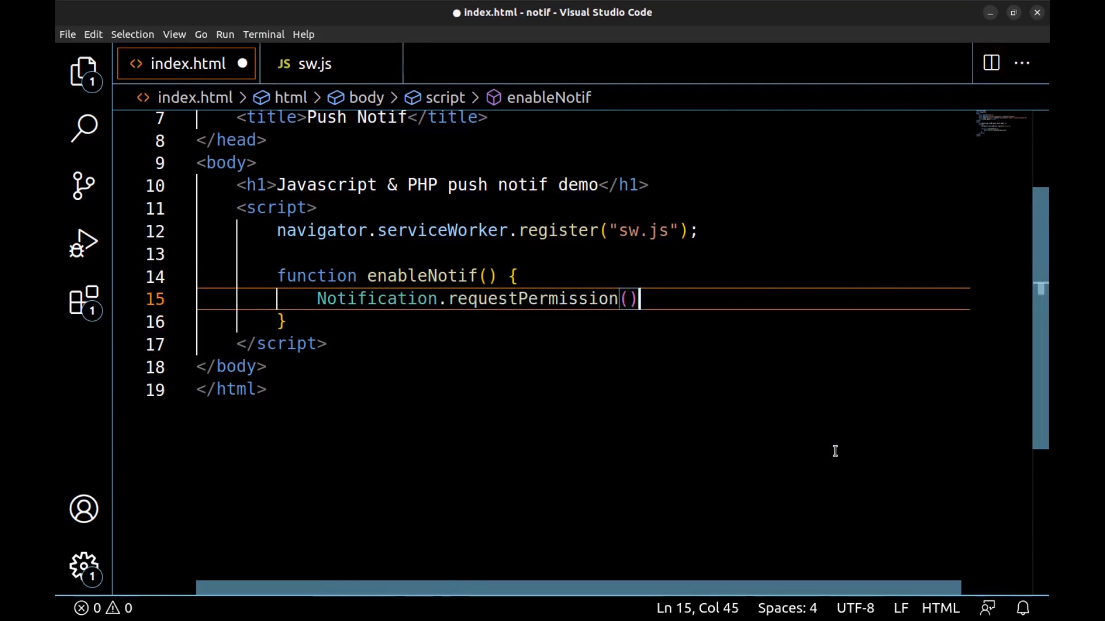
{"action": "type", "text": ".then"}
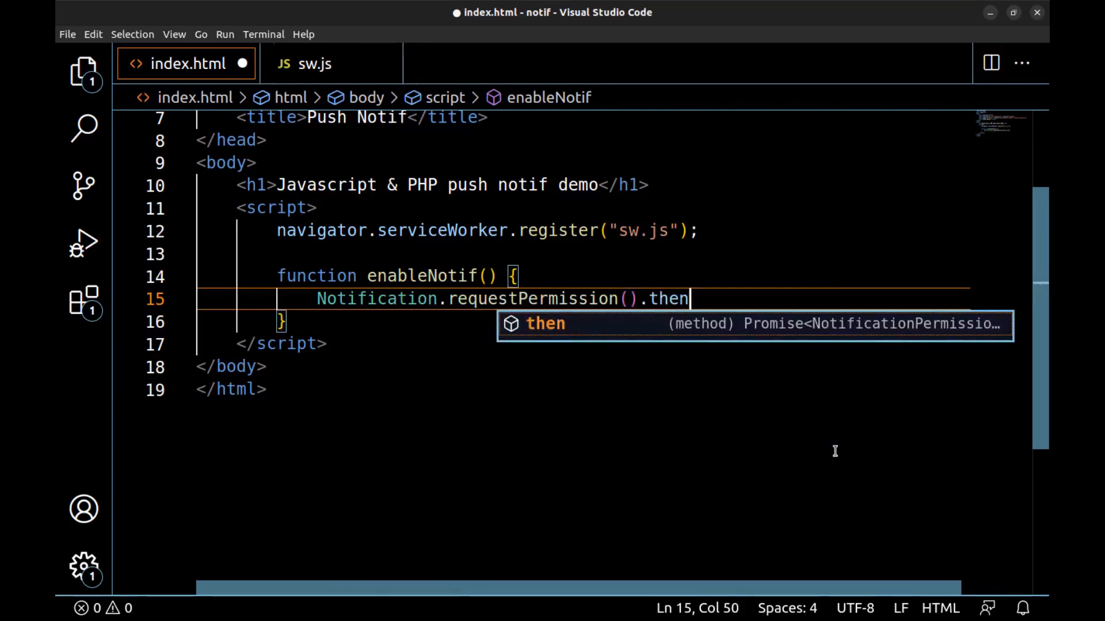
{"action": "type", "text": "(("}
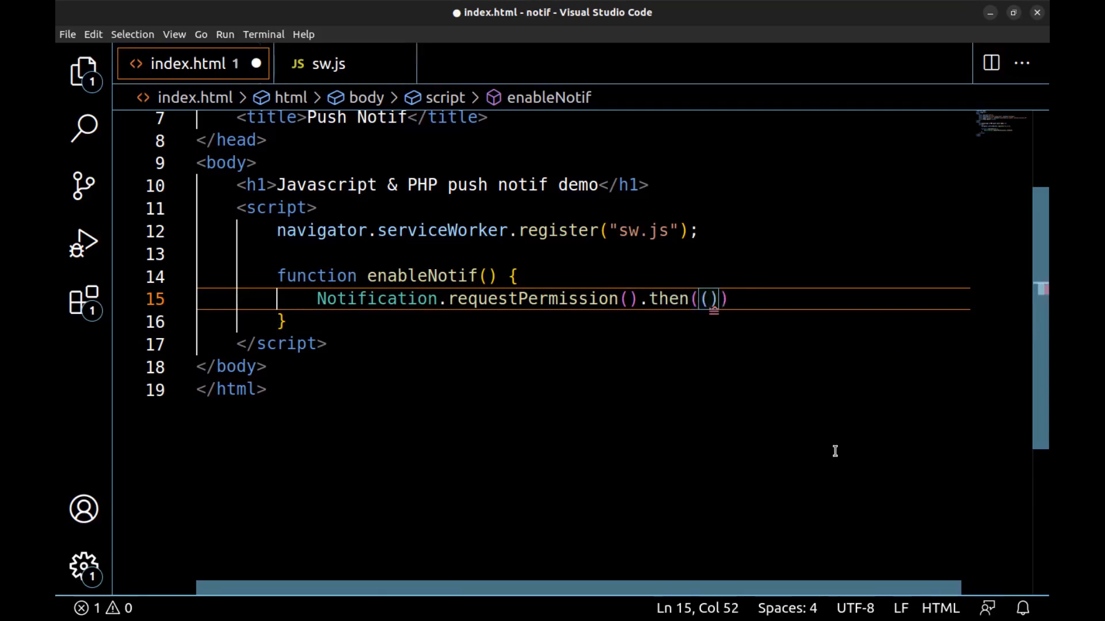
{"action": "type", "text": "permission"}
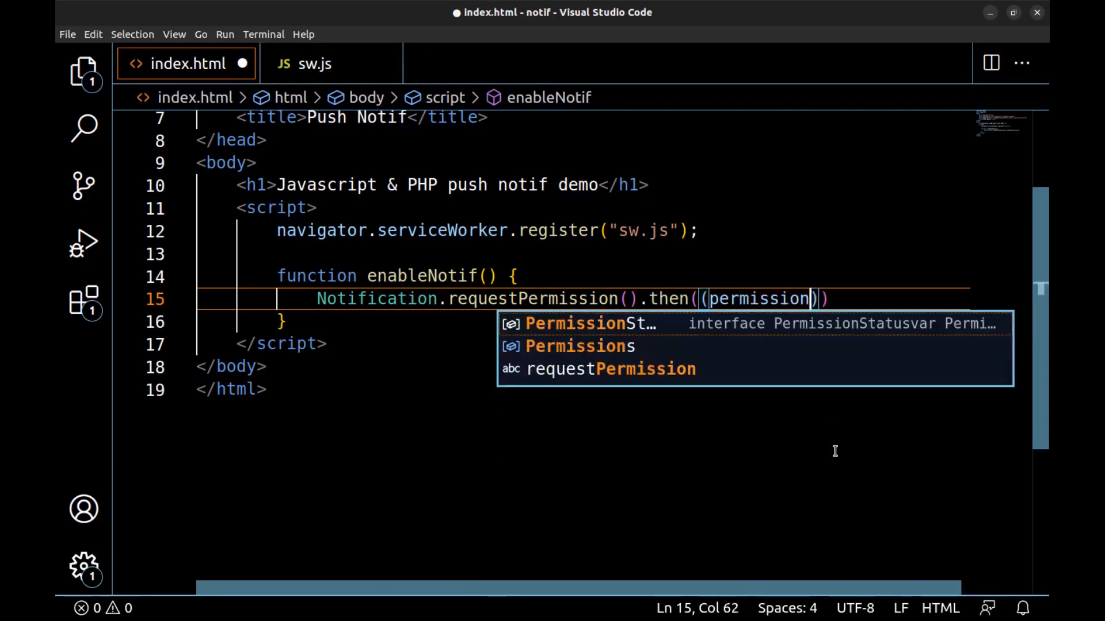
{"action": "type", "text": "=>"}
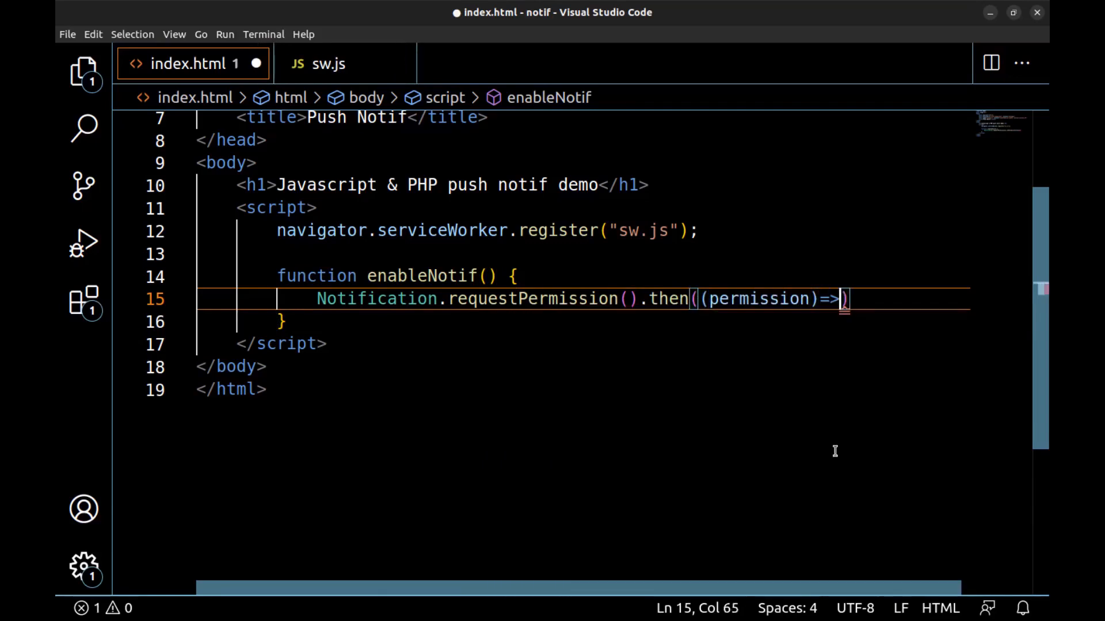
{"action": "type", "text": "{"}
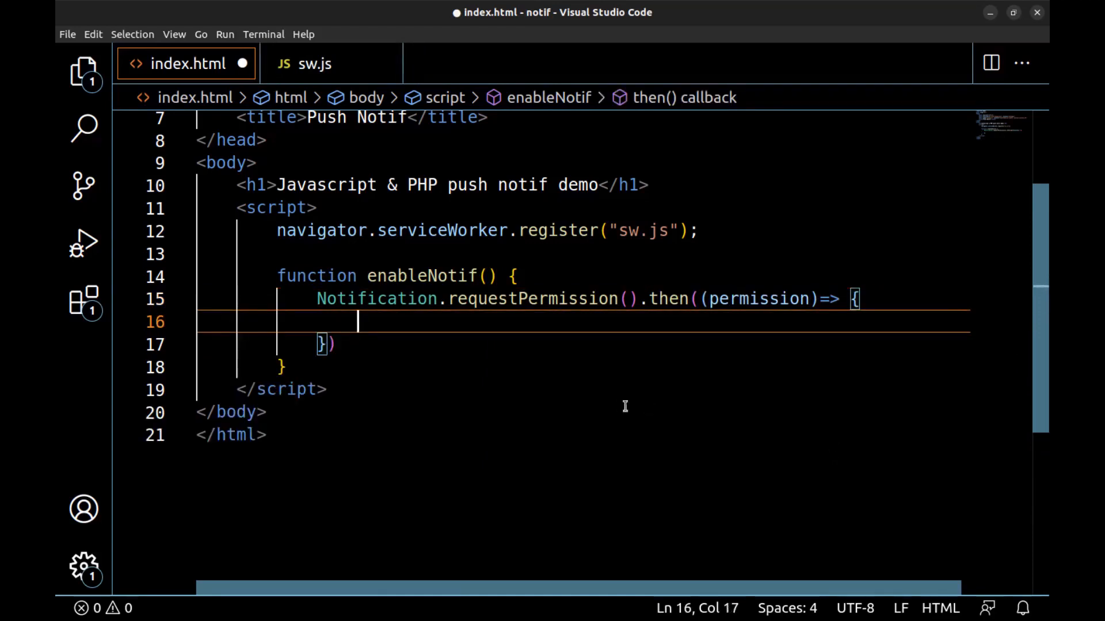
{"action": "mouse_move", "coordinate": [677, 474]}
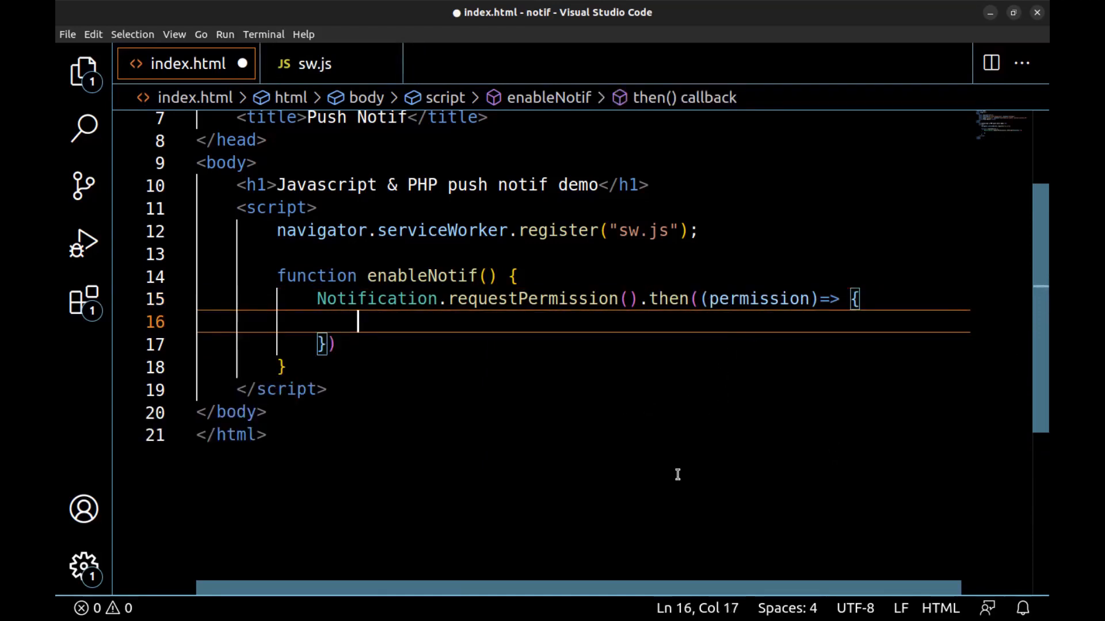
Add if (permission === 'granted') with a '// get service worker' comment inside.
{"action": "type", "text": "if"}
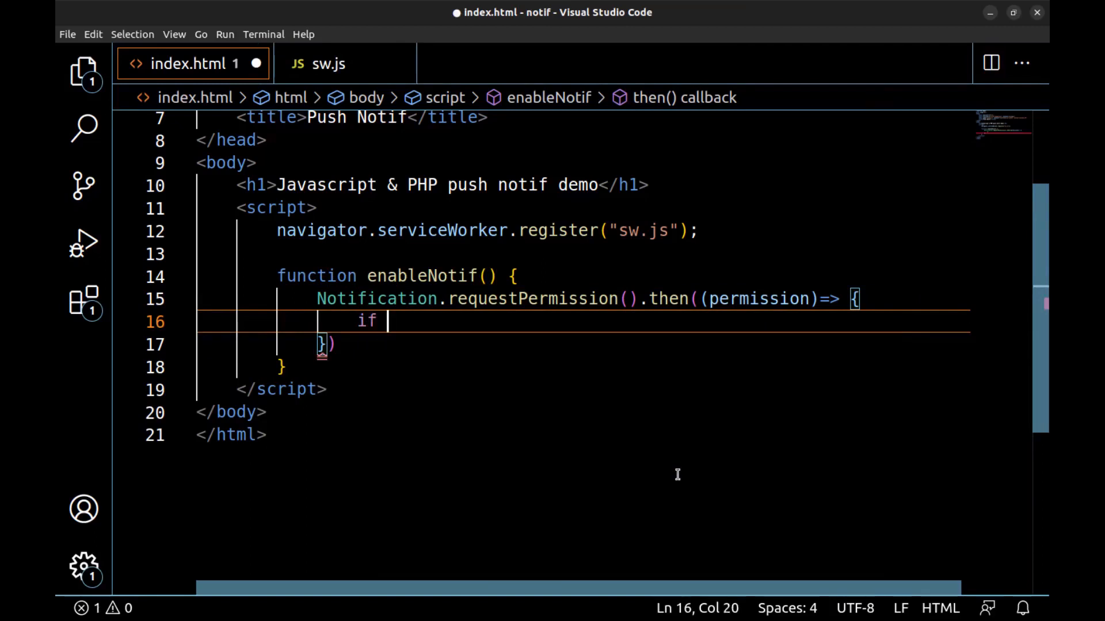
{"action": "type", "text": "(pe"}
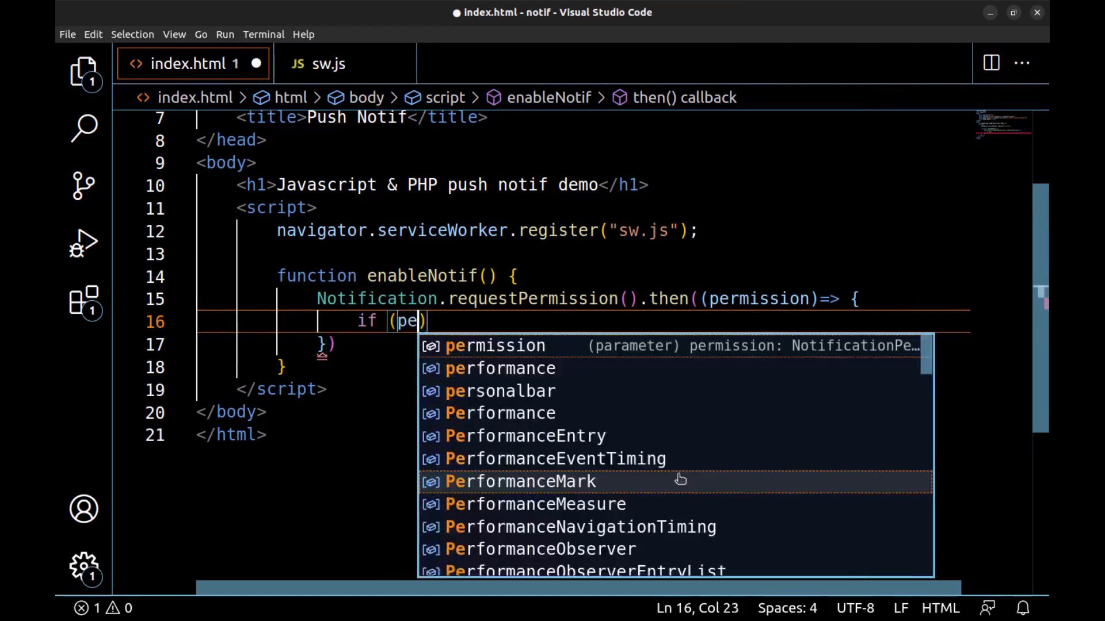
{"action": "type", "text": "rmission ==="}
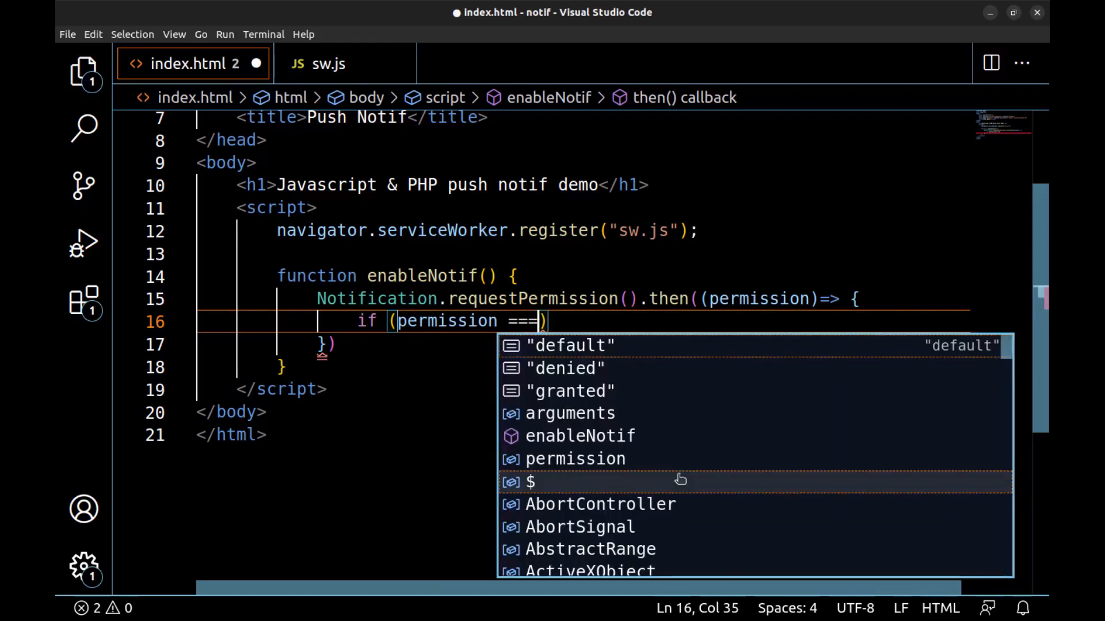
{"action": "type", "text": "'gr"}
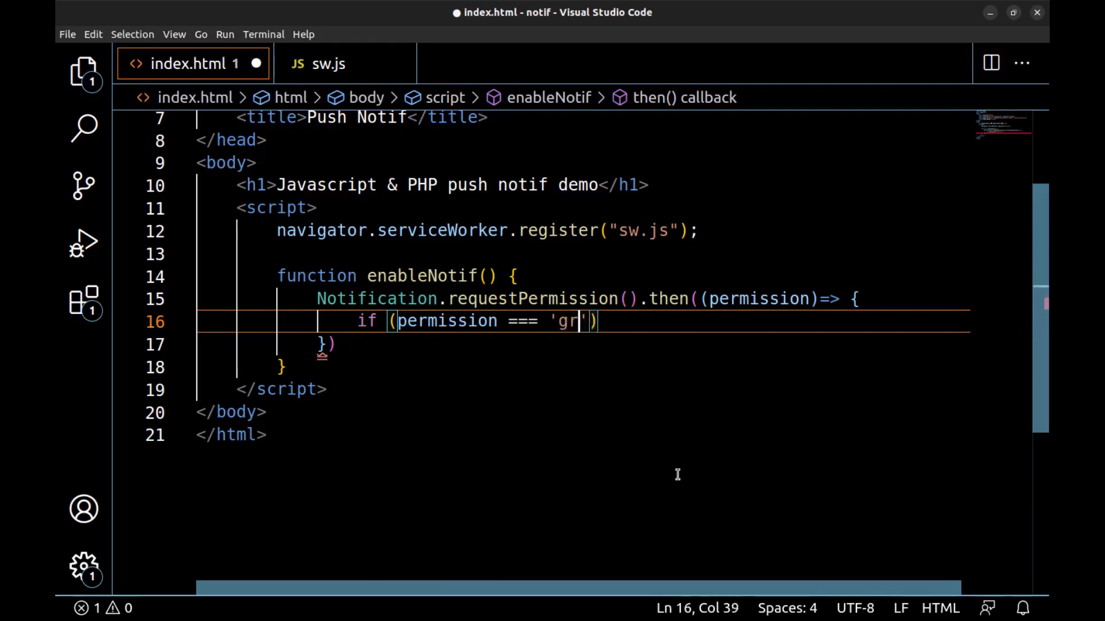
{"action": "type", "text": "anted"}
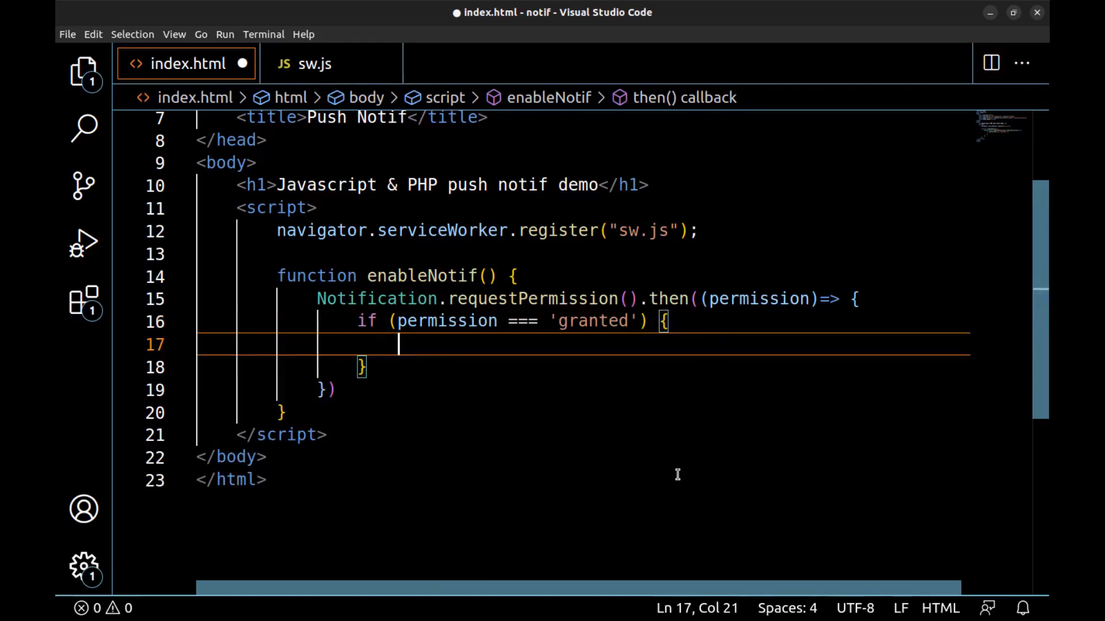
{"action": "type", "text": "// g"}
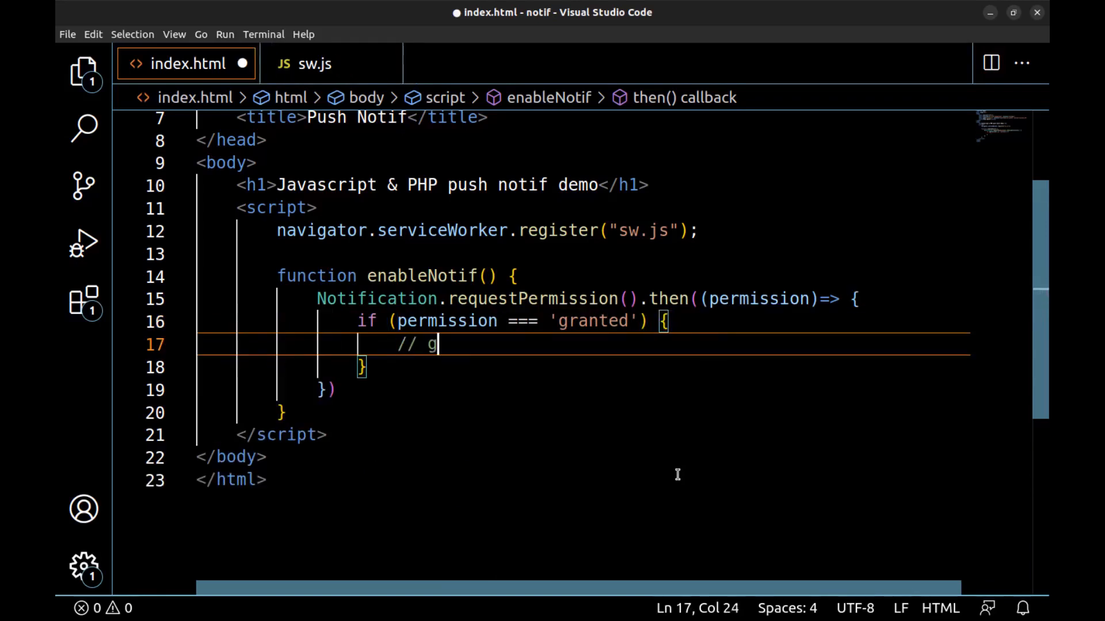
{"action": "type", "text": "et service w"}
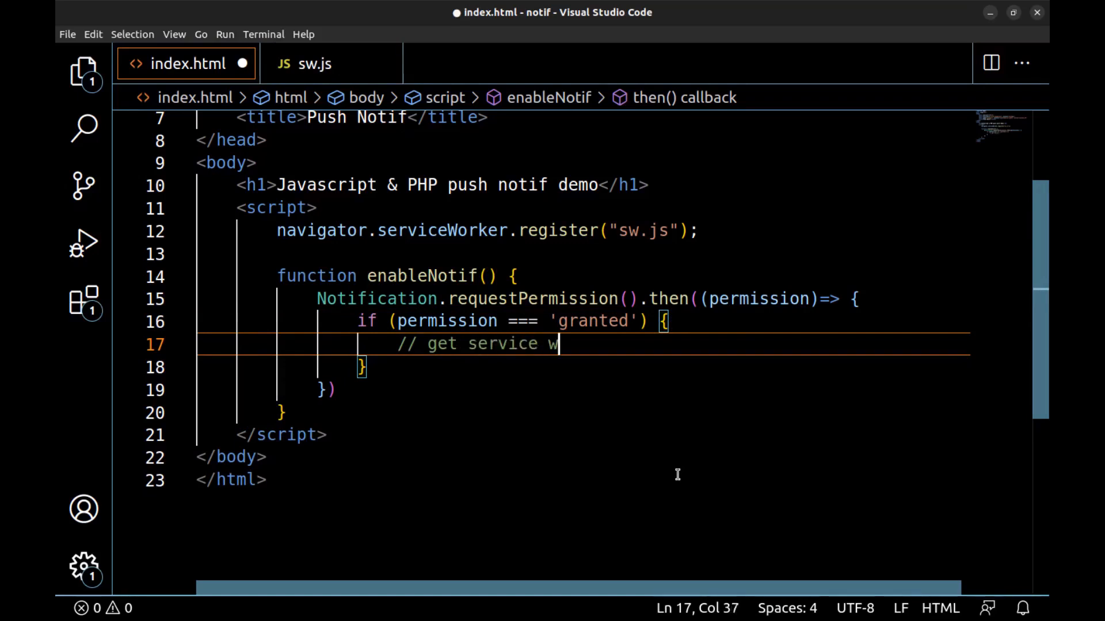
{"action": "key", "text": "Enter"}
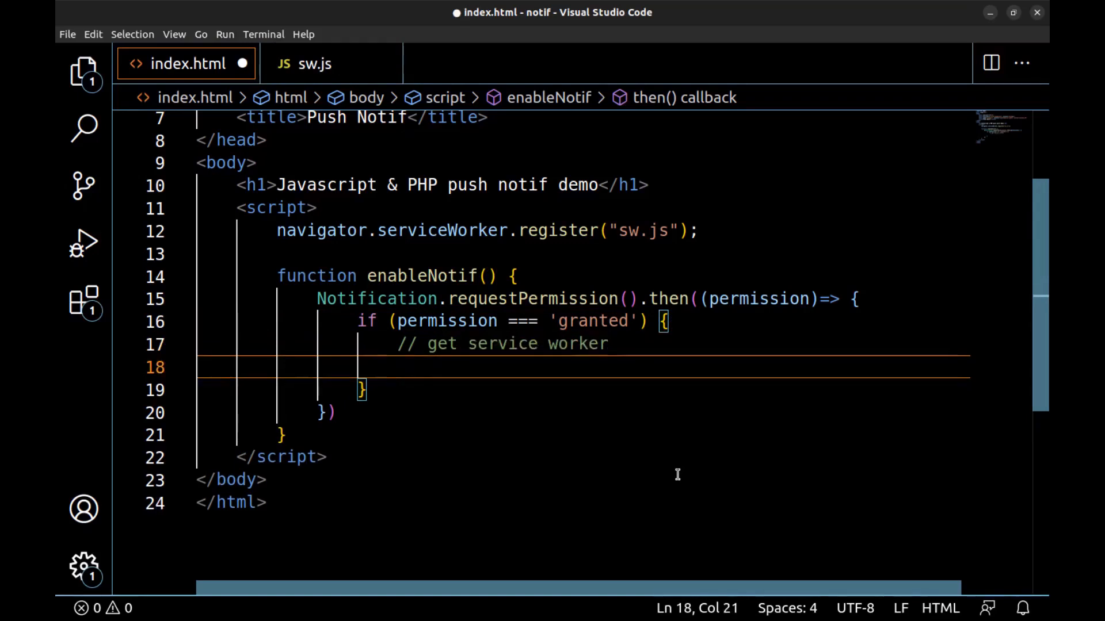
Write navigator.serviceWorker.ready.then((sw)=> { }) containing a '// subscribe' comment.
{"action": "type", "text": "navigator"}
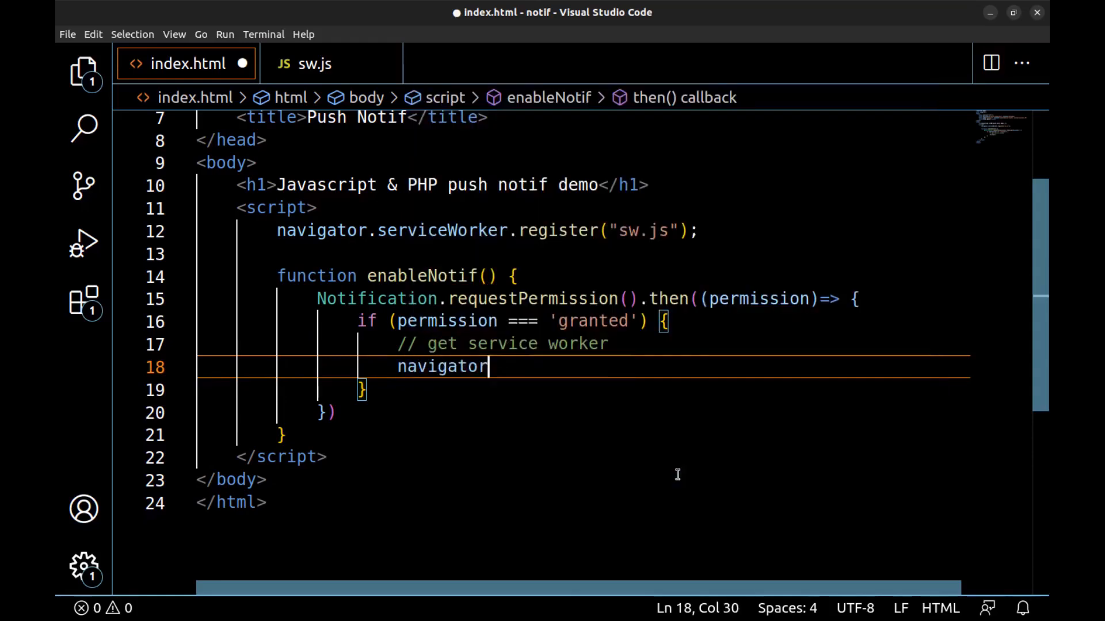
{"action": "type", "text": ".serv"}
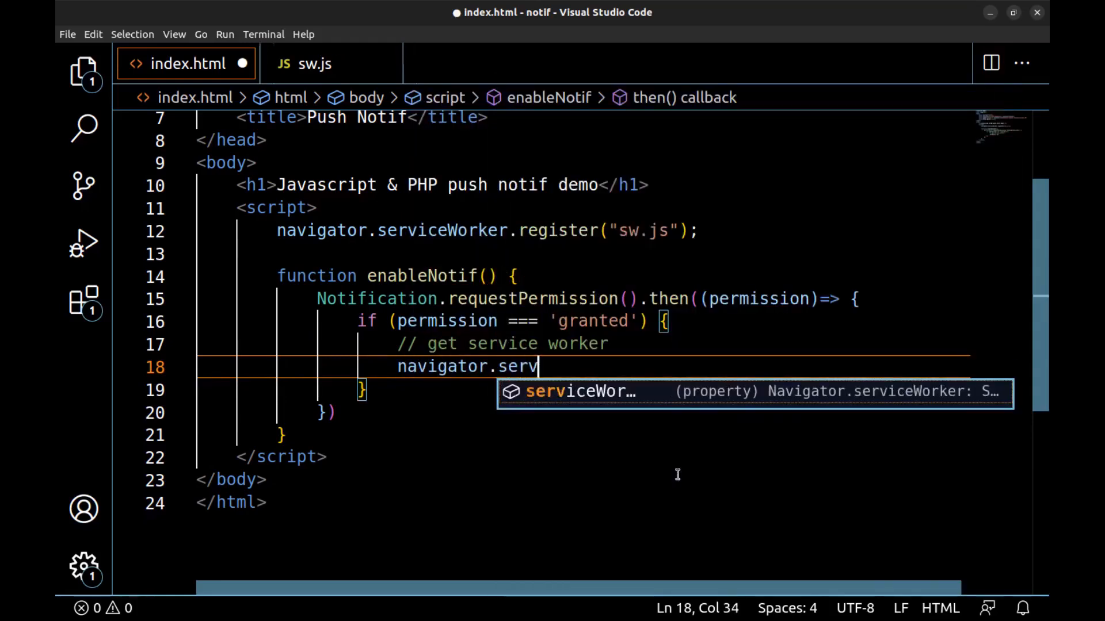
{"action": "type", "text": "iceWorker."}
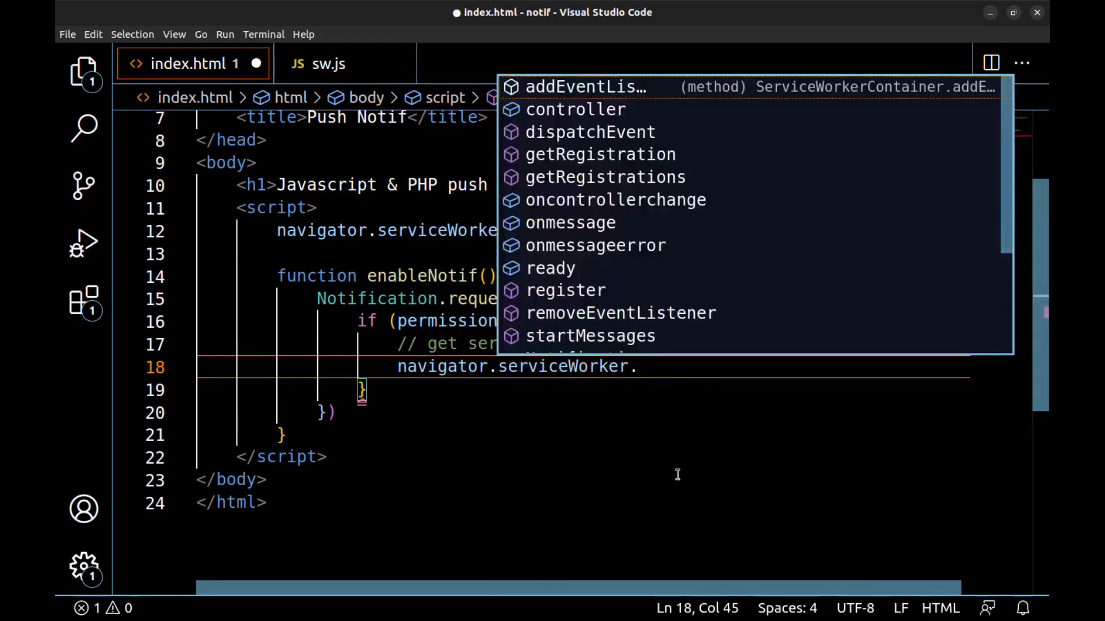
{"action": "type", "text": "ready"}
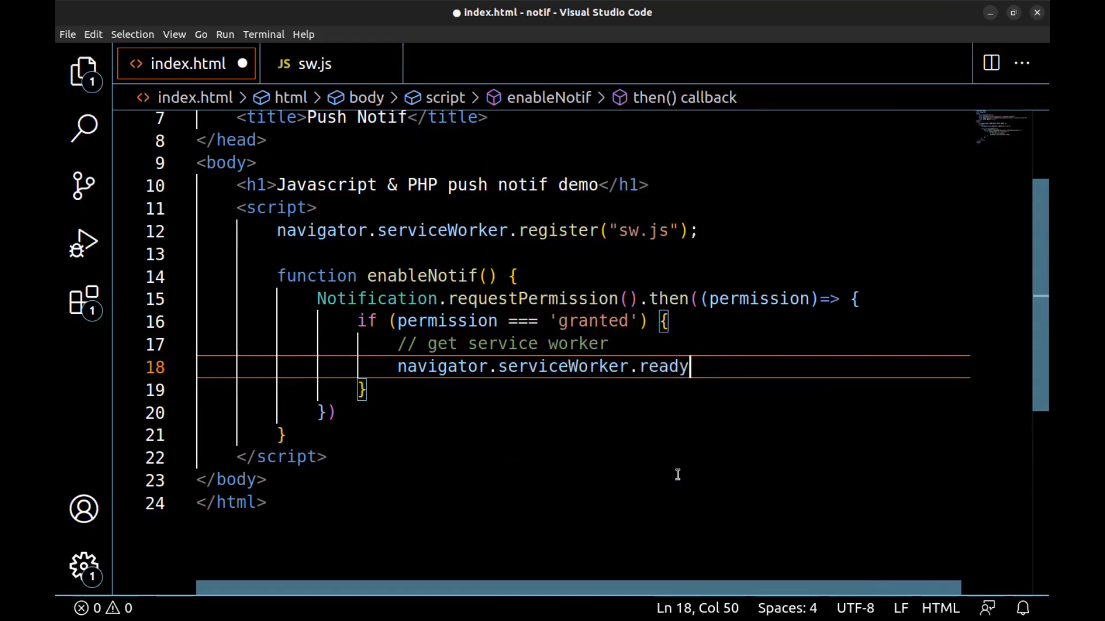
{"action": "type", "text": ".then"}
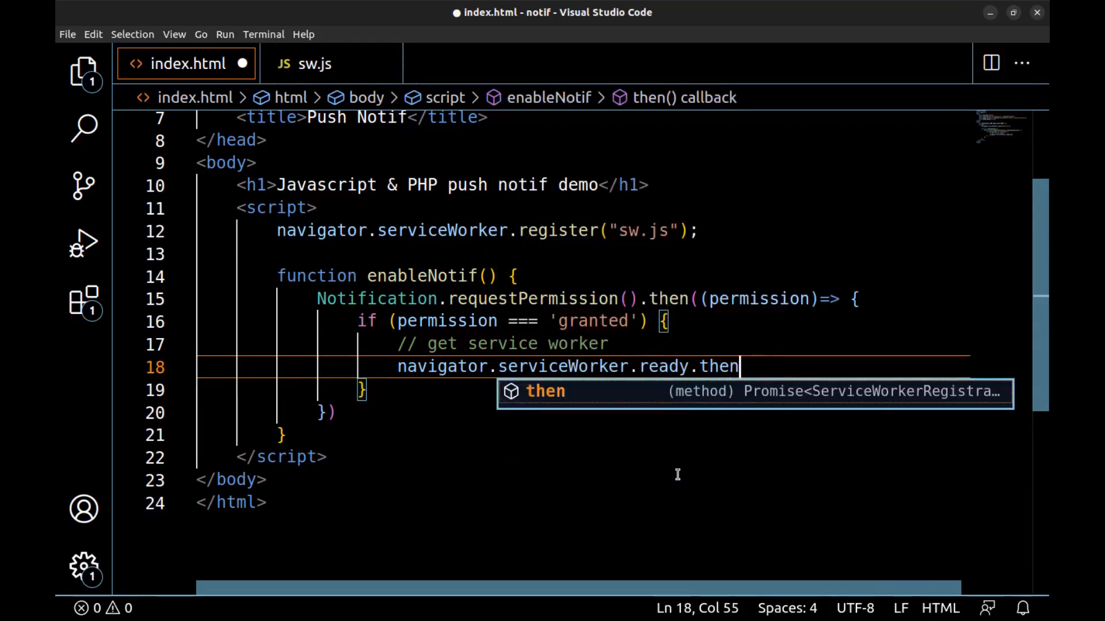
{"action": "type", "text": "(()"}
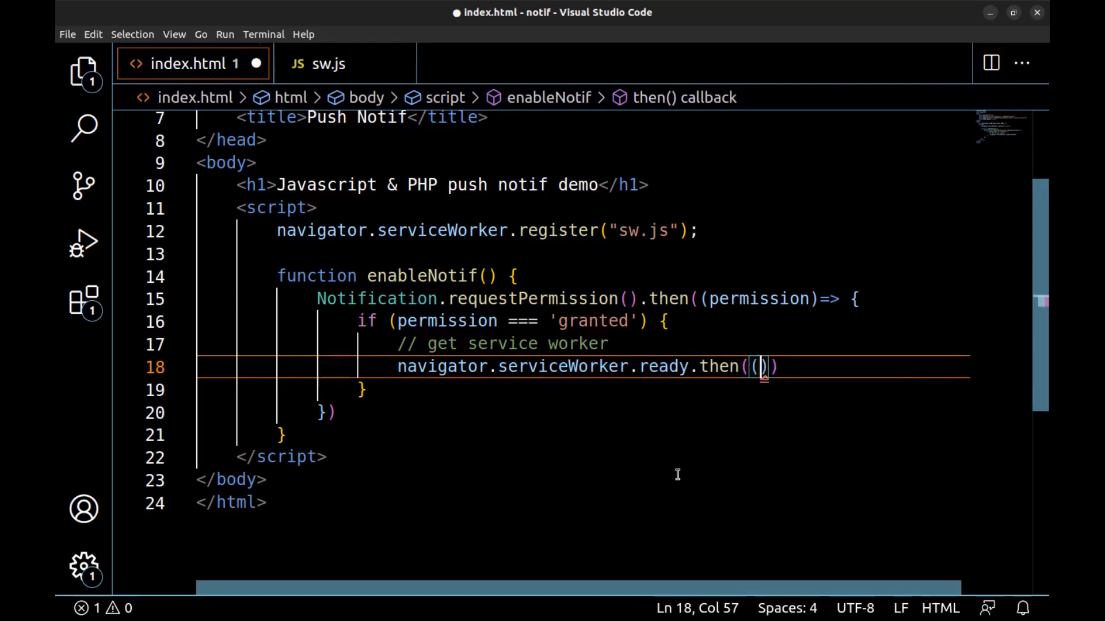
{"action": "type", "text": "sw"}
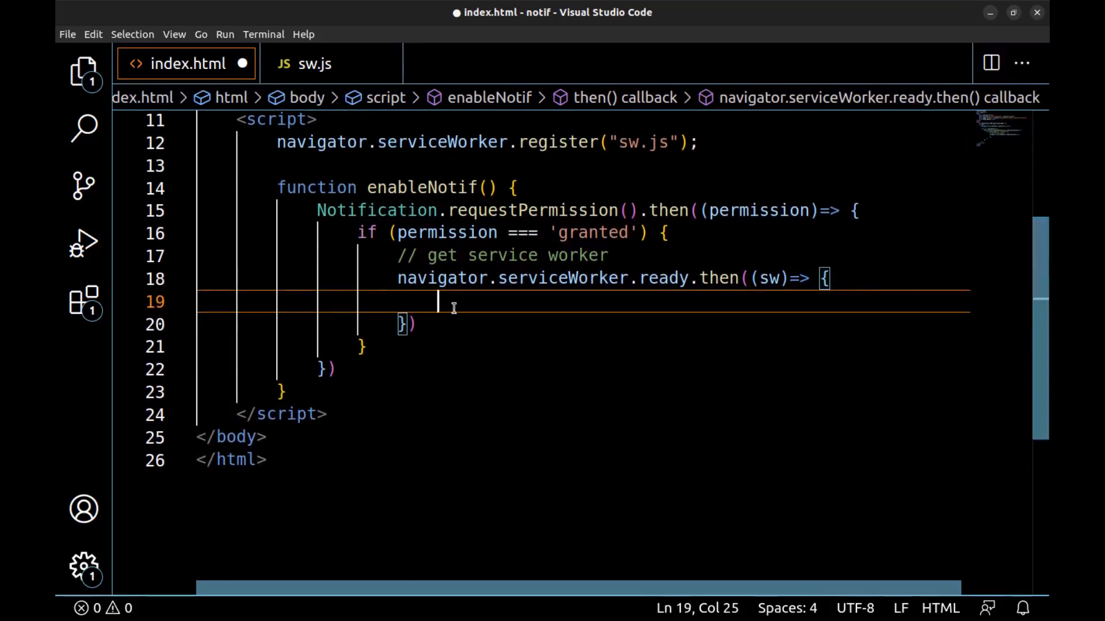
{"action": "type", "text": "// sub"}
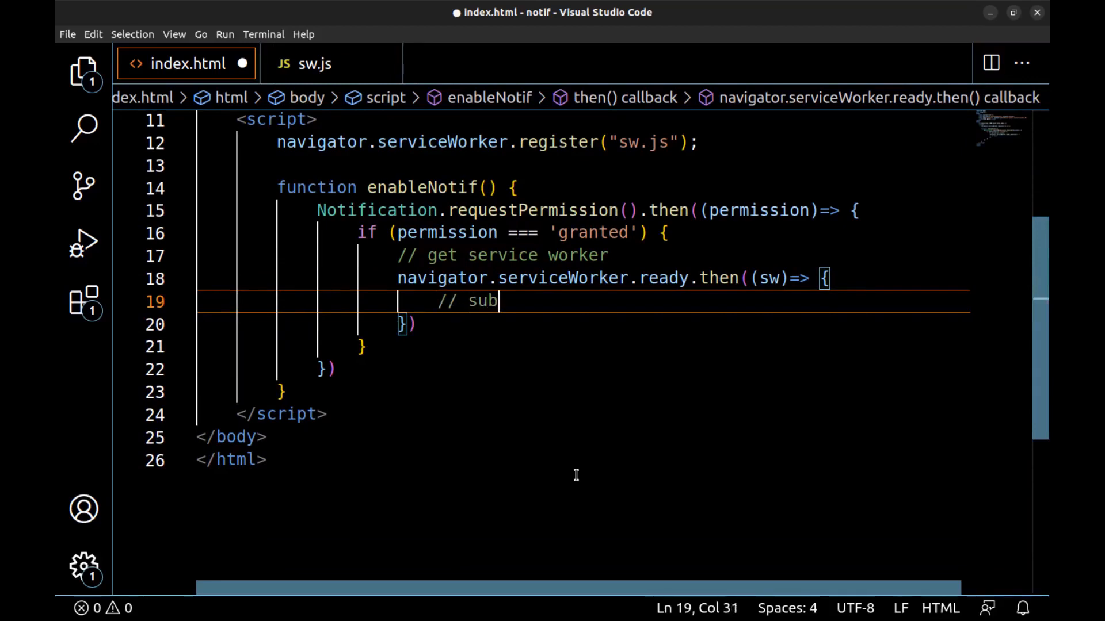
{"action": "type", "text": "scribe"}
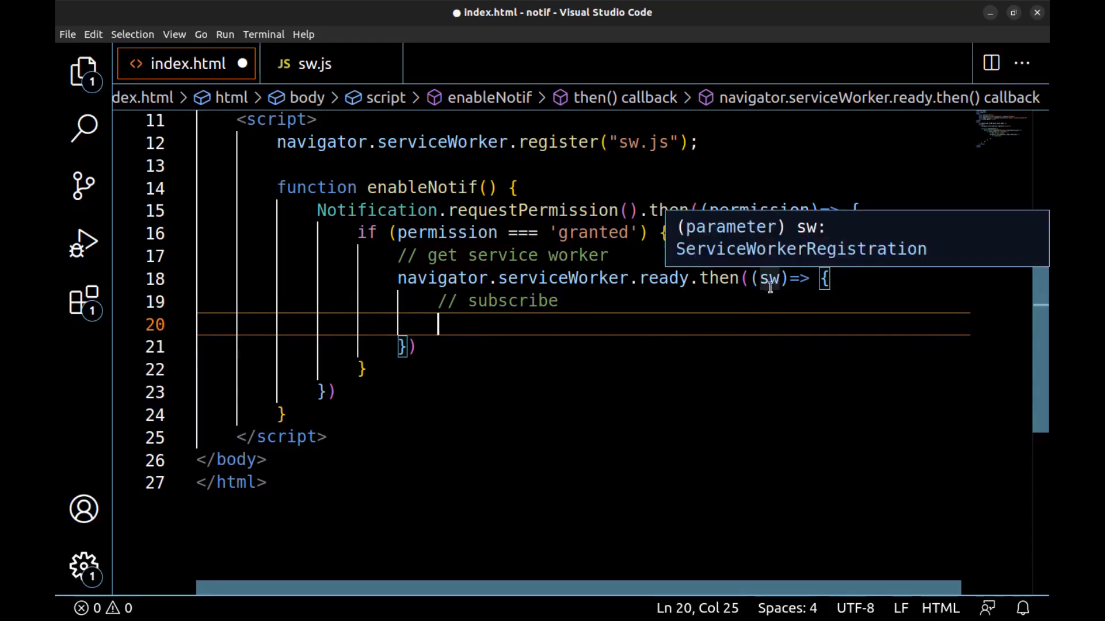
{"action": "mouse_move", "coordinate": [724, 474]}
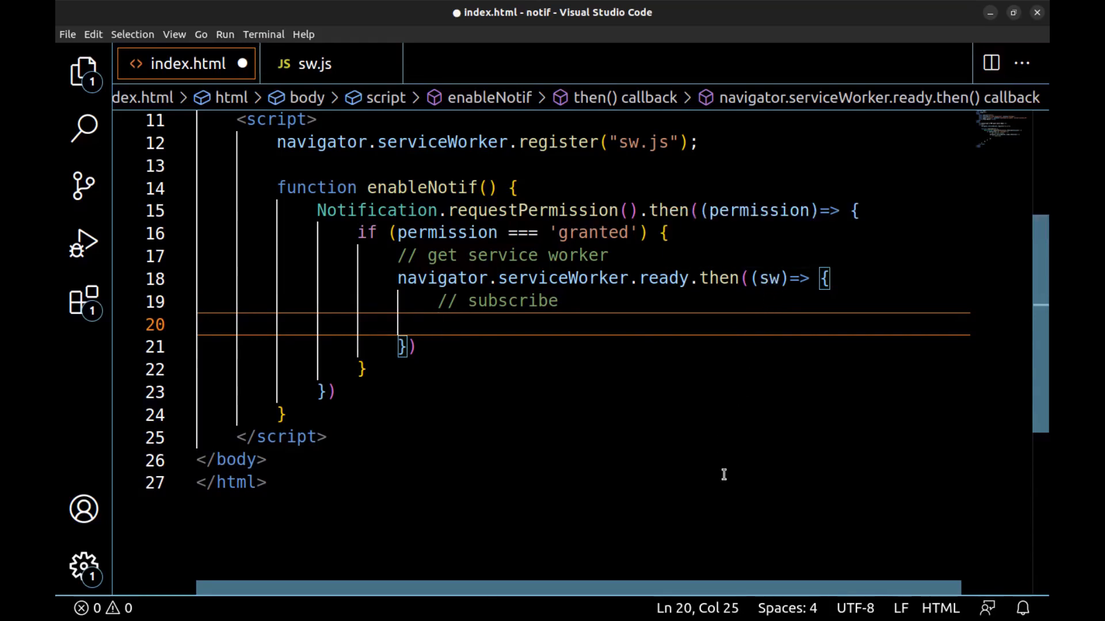
Call sw.pushManager.subscribe({ userVisibleOnly: true, applicationServerKey: "" }).
{"action": "type", "text": "sw."}
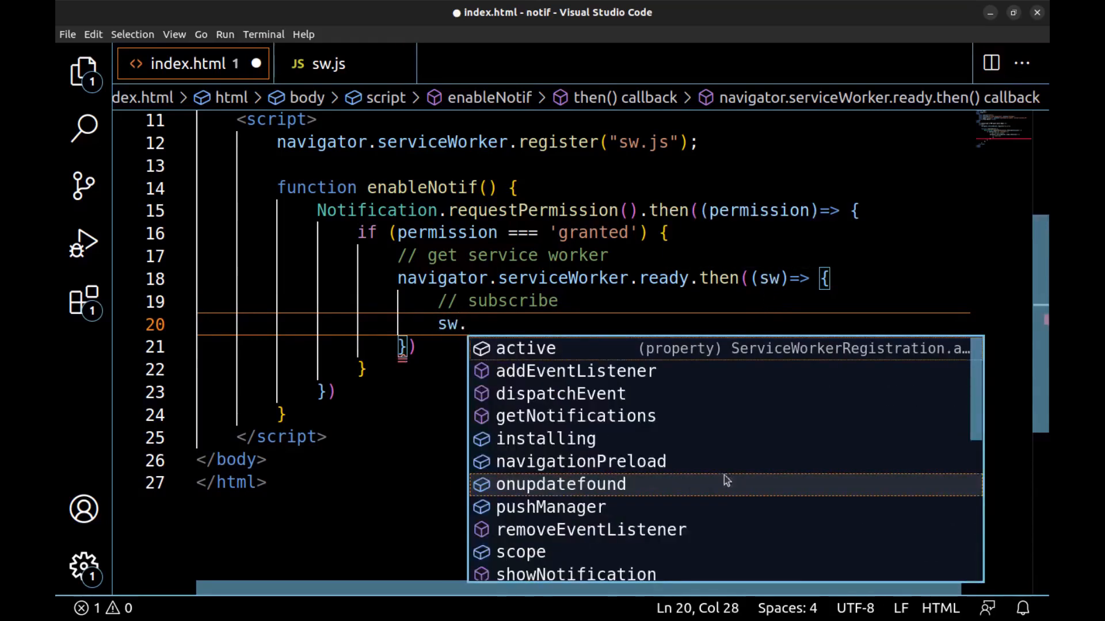
{"action": "type", "text": "pushManager.subscribe"}
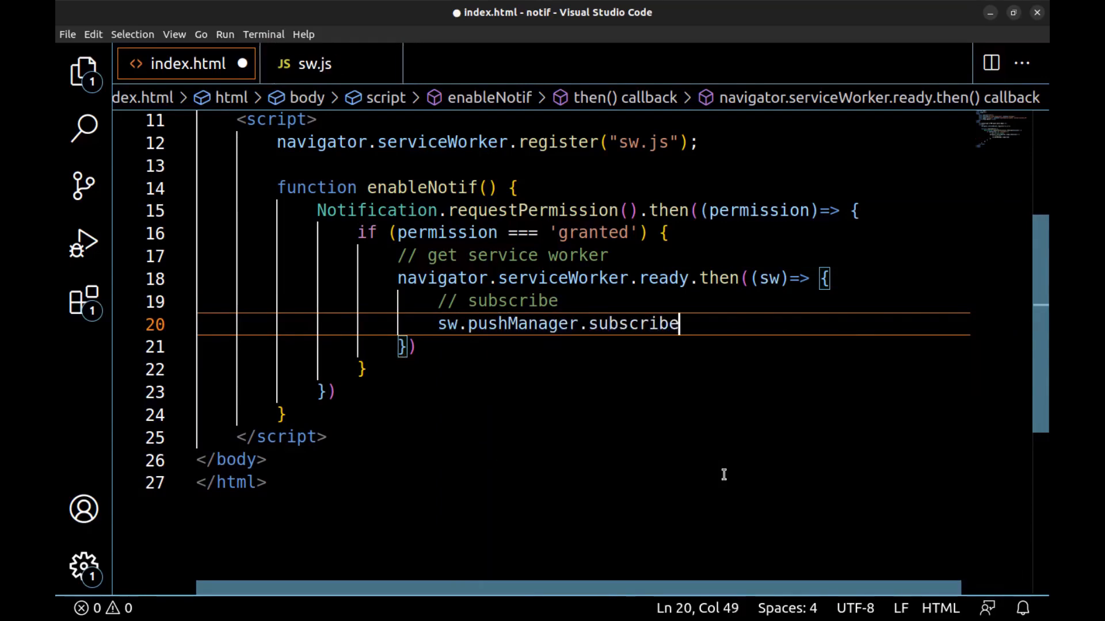
{"action": "type", "text": "({"}
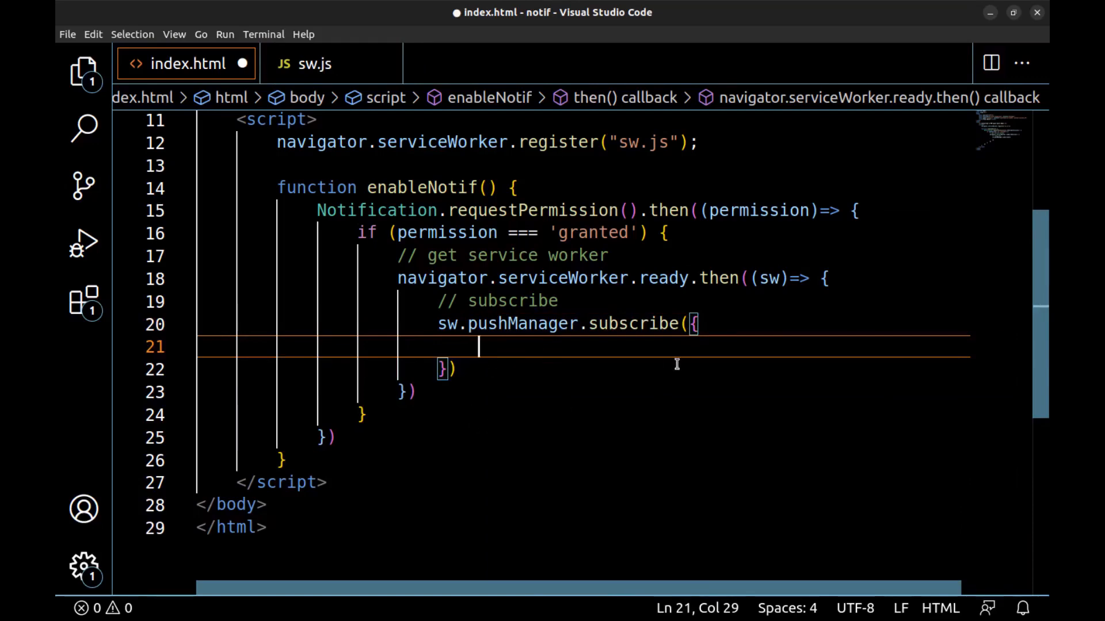
{"action": "type", "text": "use"}
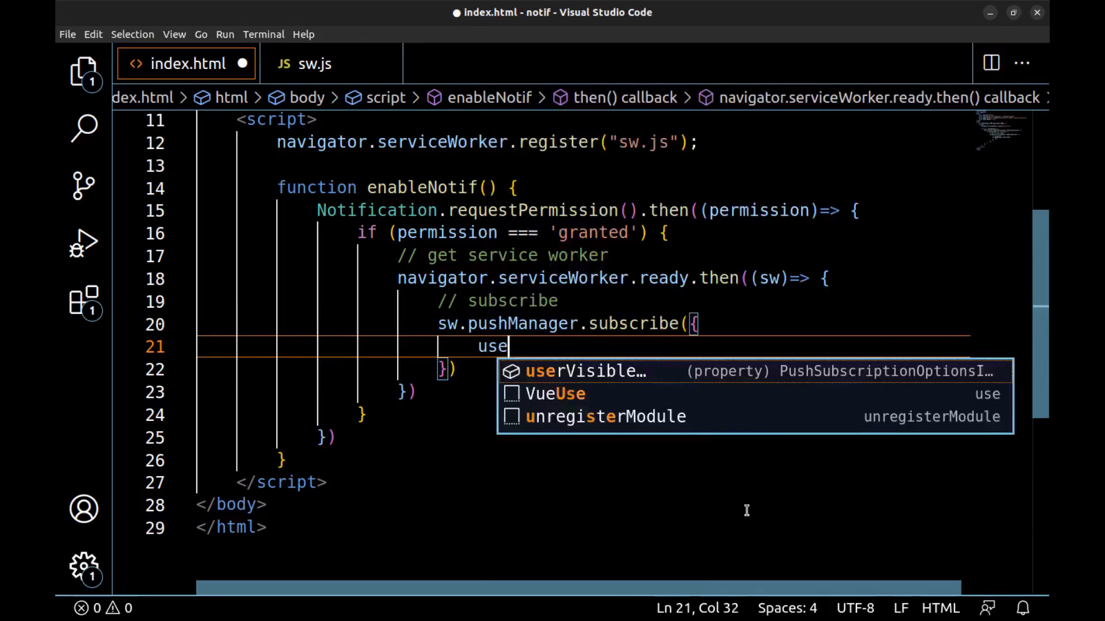
{"action": "type", "text": "rVisibleOnly:"}
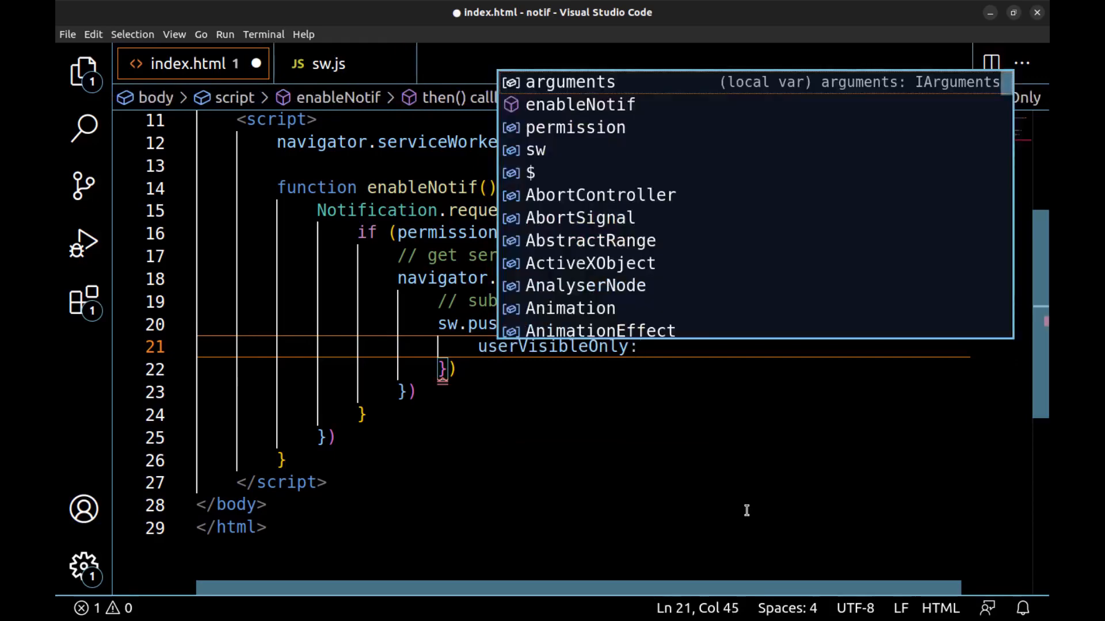
{"action": "type", "text": "true"}
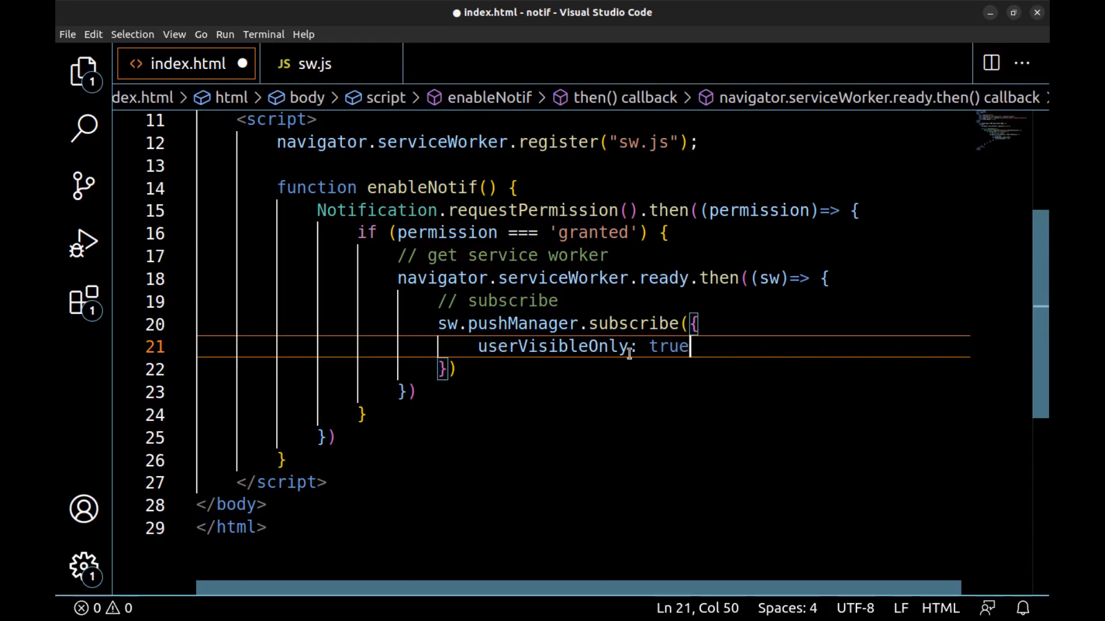
{"action": "mouse_move", "coordinate": [821, 497]}
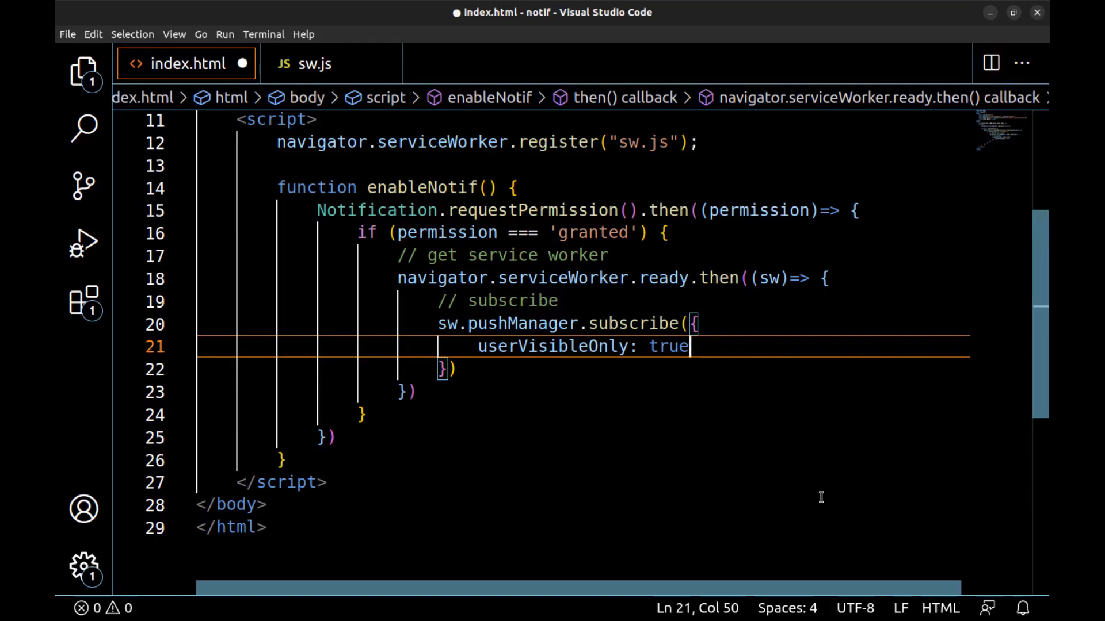
{"action": "type", "text": ","}
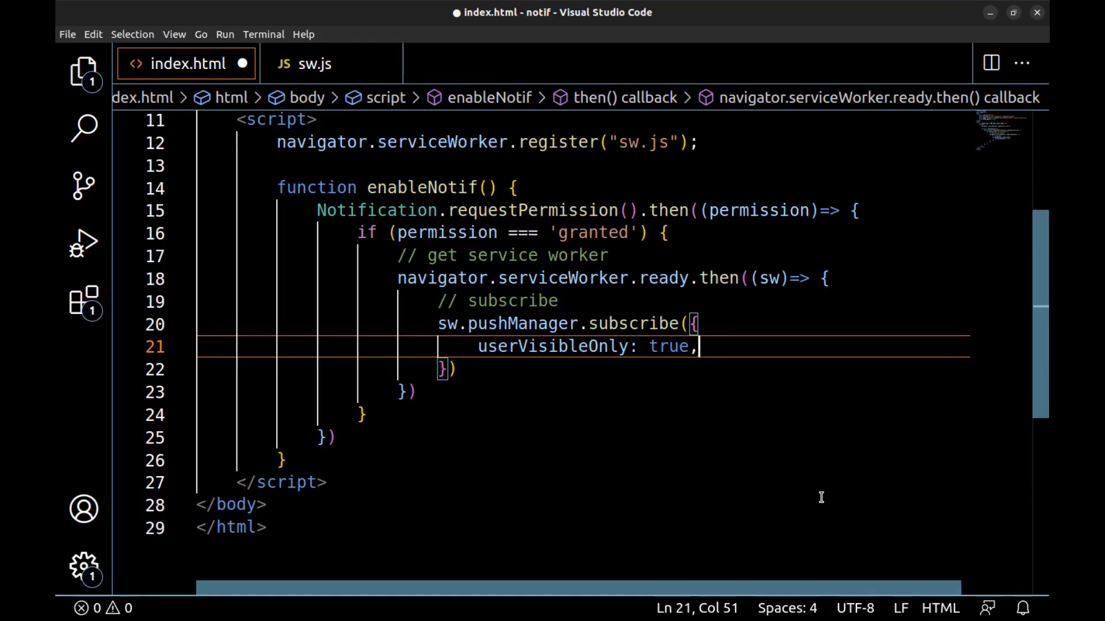
{"action": "type", "text": "applicationServerKey"}
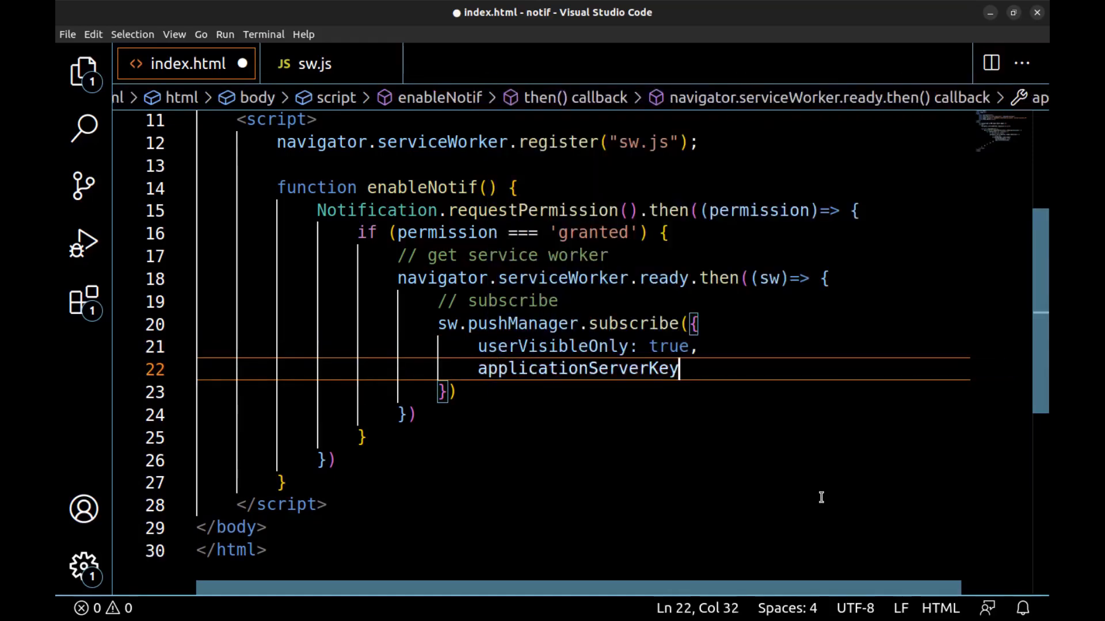
{"action": "type", "text": ": \"\""}
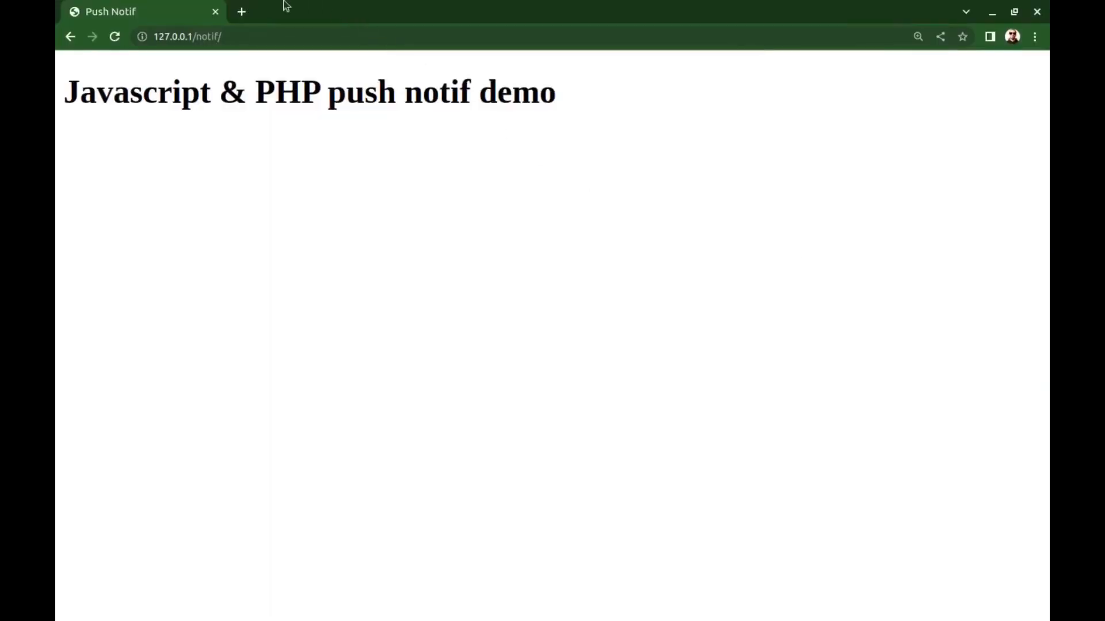
Search 'php web push' and read the web-push-php GitHub README installation and usage.
{"action": "left_click", "coordinate": [241, 12]}
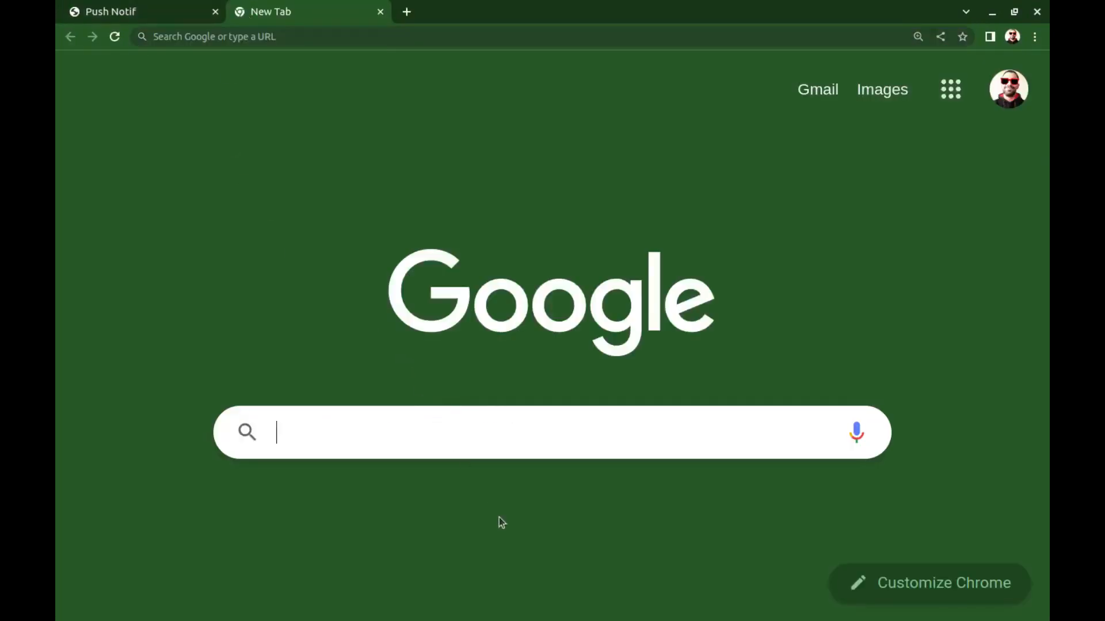
{"action": "type", "text": "php web push"}
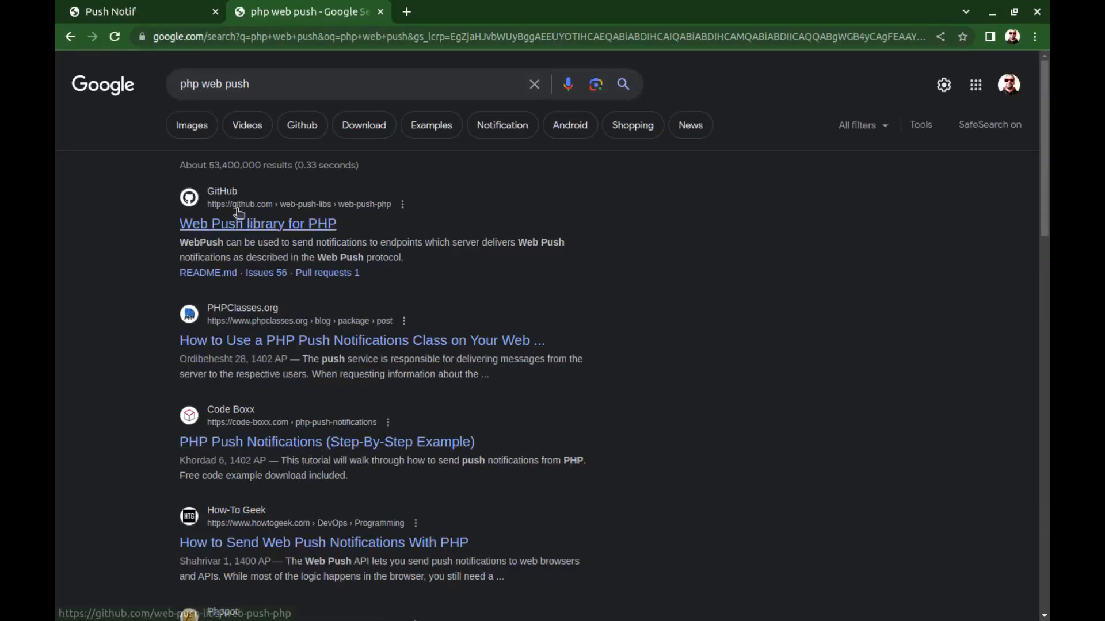
{"action": "left_click", "coordinate": [256, 224]}
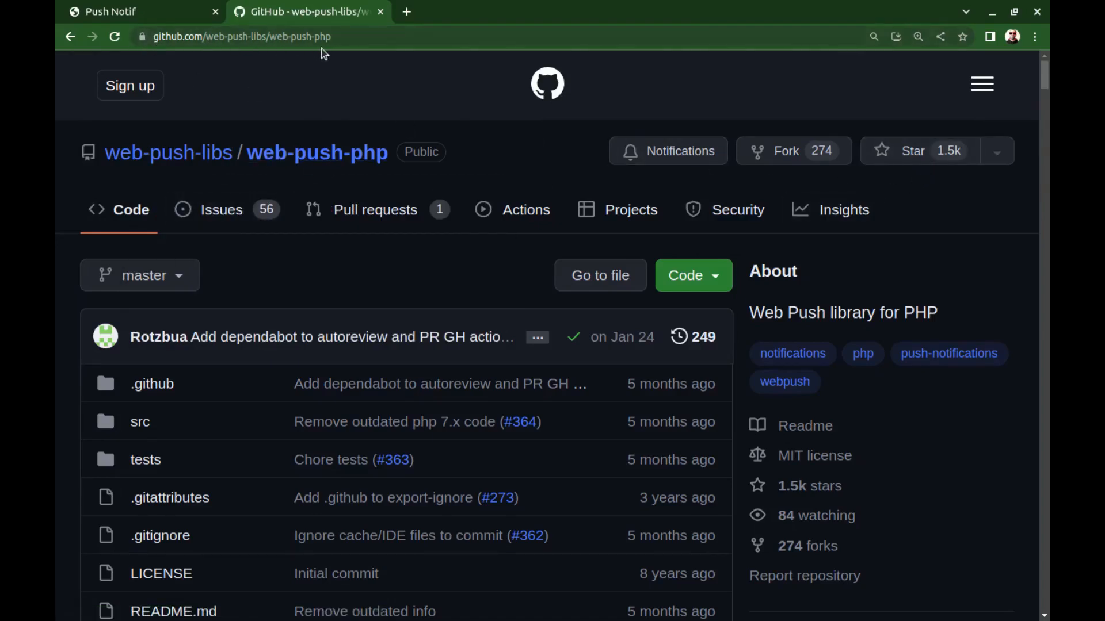
{"action": "scroll", "scroll_direction": "down", "scroll_amount": 3}
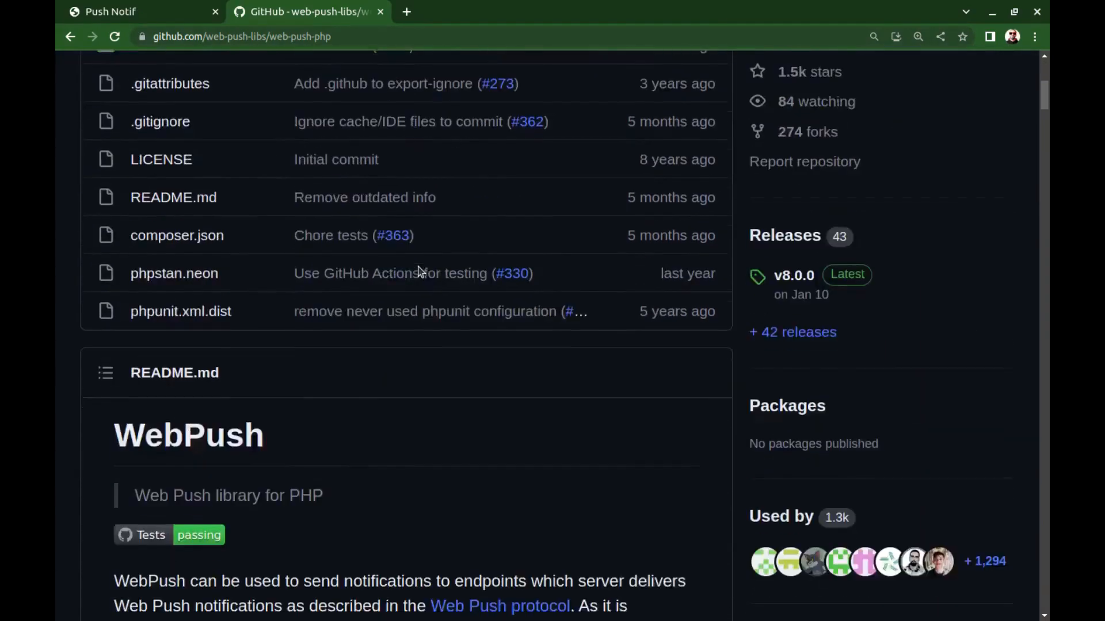
{"action": "scroll", "scroll_direction": "down", "scroll_amount": 3}
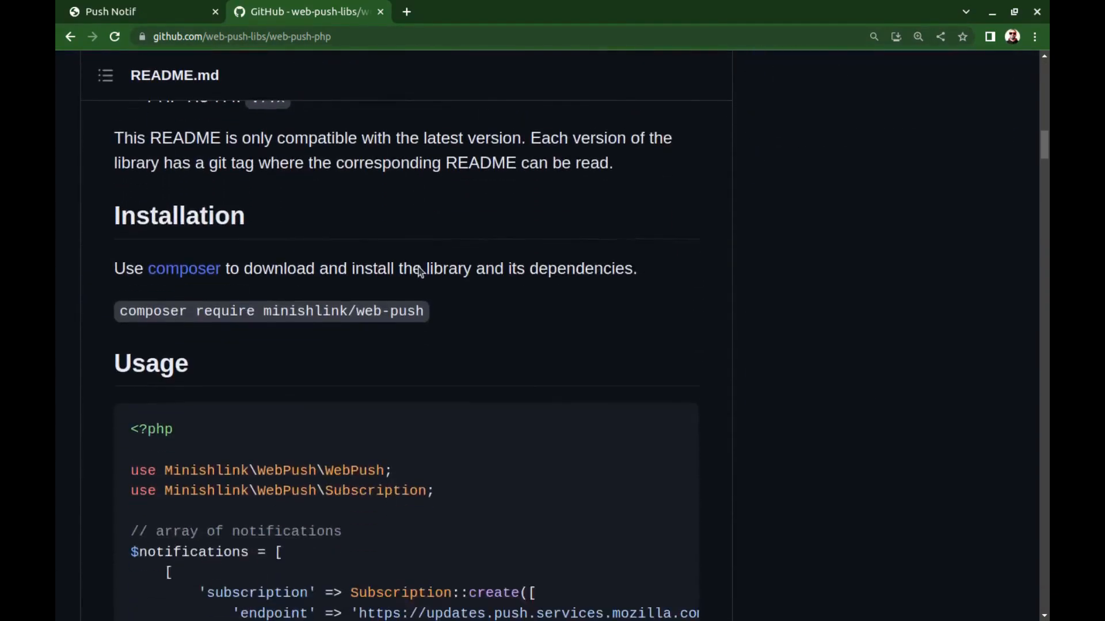
{"action": "mouse_move", "coordinate": [448, 321]}
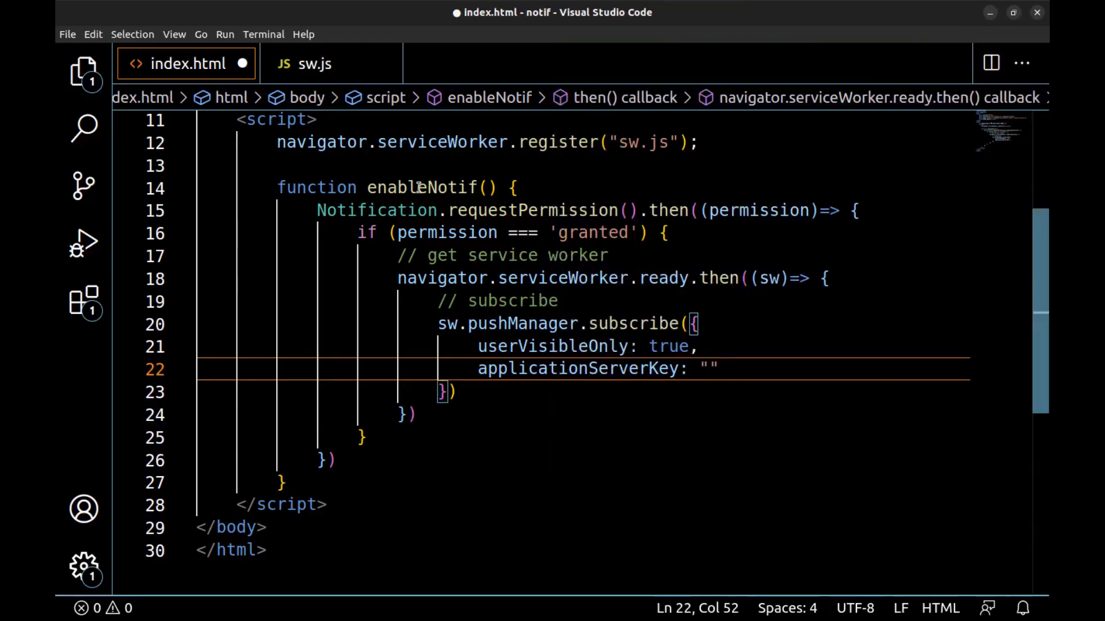
Install minishlink/web-push and its dependencies with composer require in the terminal.
{"action": "left_click", "coordinate": [263, 33]}
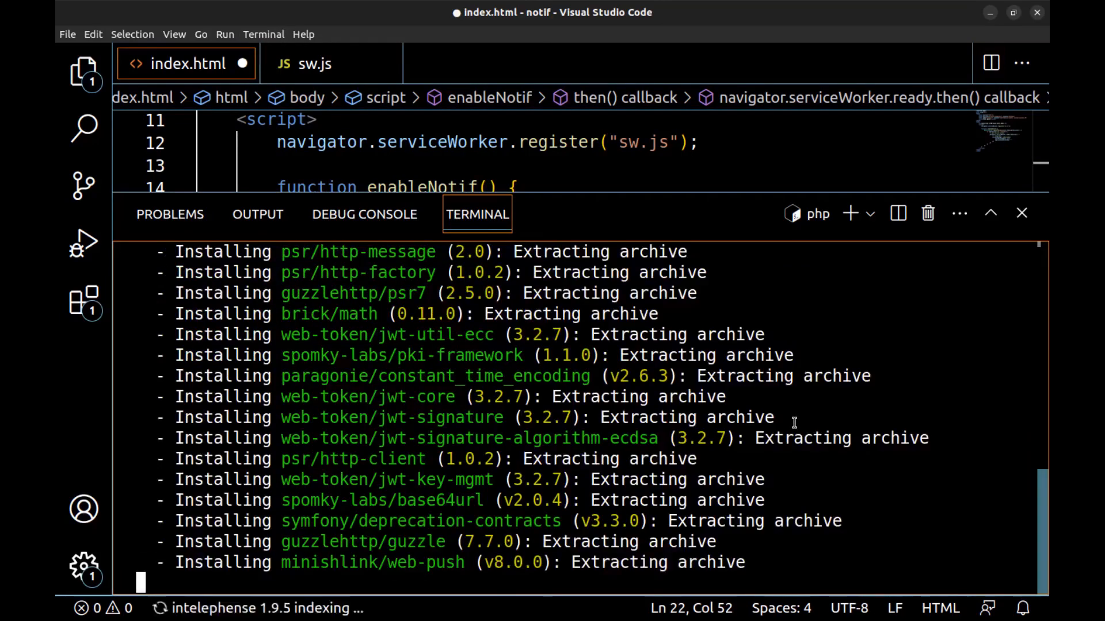
{"action": "left_click", "coordinate": [1020, 214]}
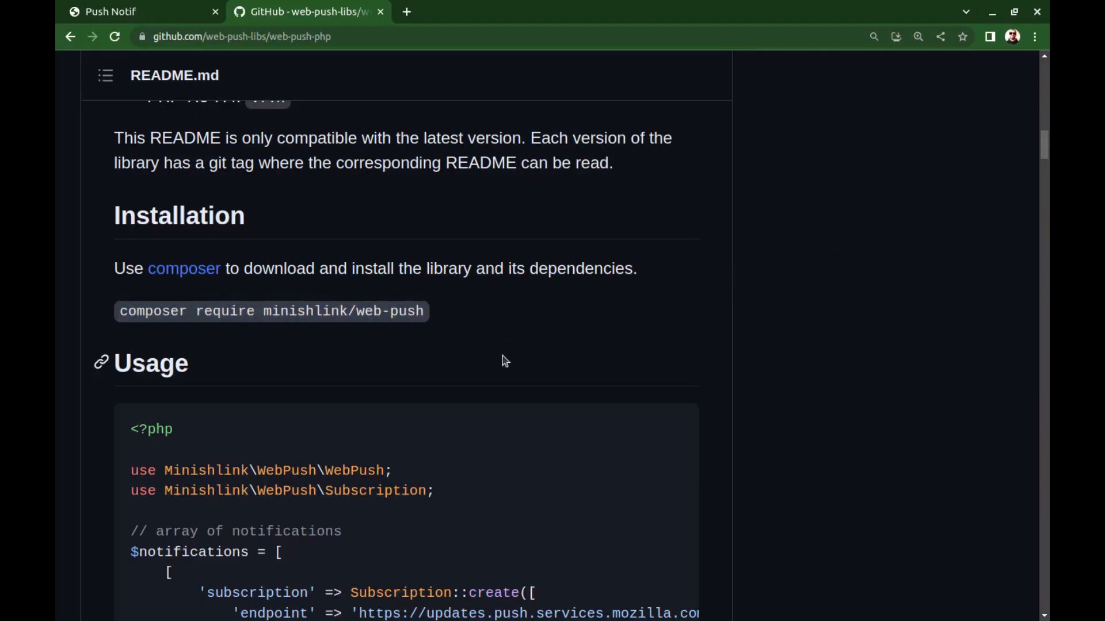
Find VAPID in the README and read the Authentication section's createVapidKeys snippet.
{"action": "type", "text": "VAPI"}
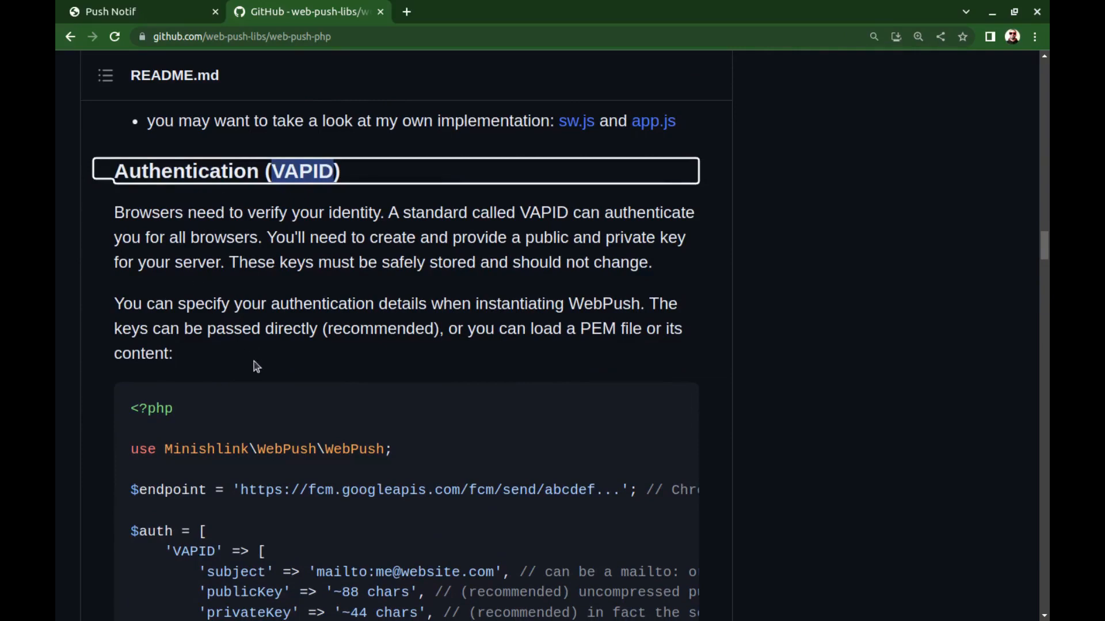
{"action": "scroll", "scroll_direction": "down", "scroll_amount": 3}
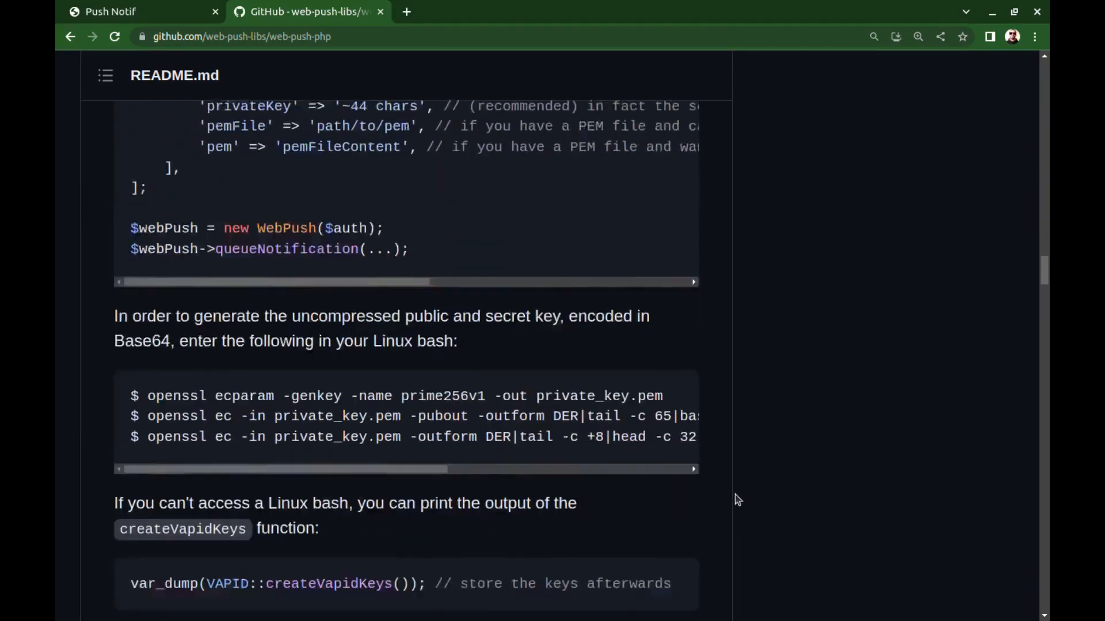
{"action": "scroll", "scroll_direction": "down", "scroll_amount": 3}
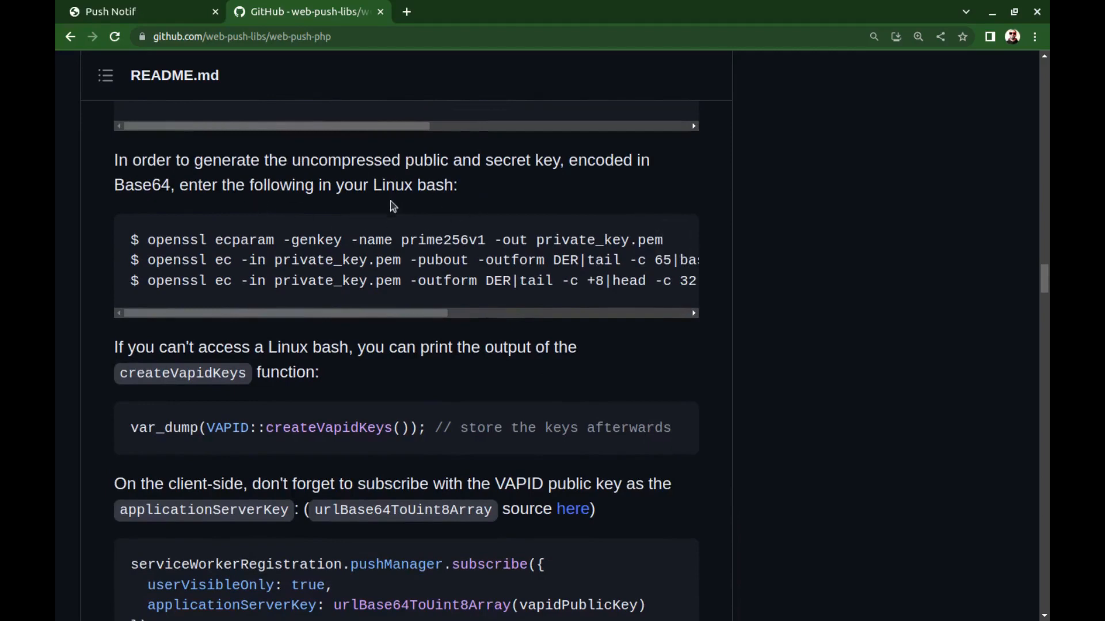
{"action": "mouse_move", "coordinate": [214, 316]}
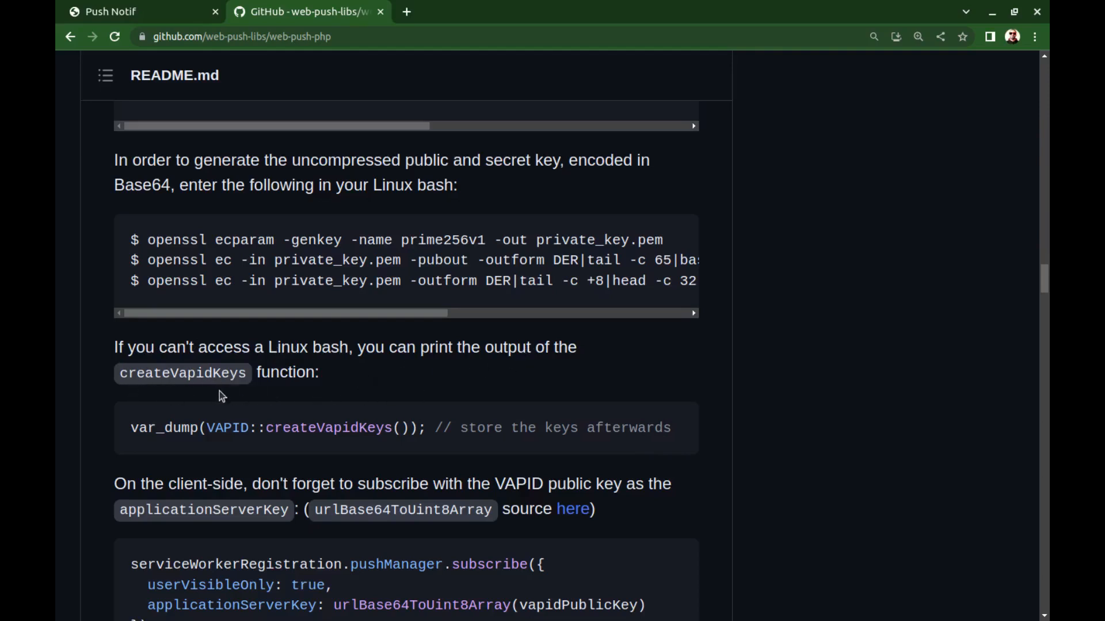
{"action": "mouse_move", "coordinate": [415, 460]}
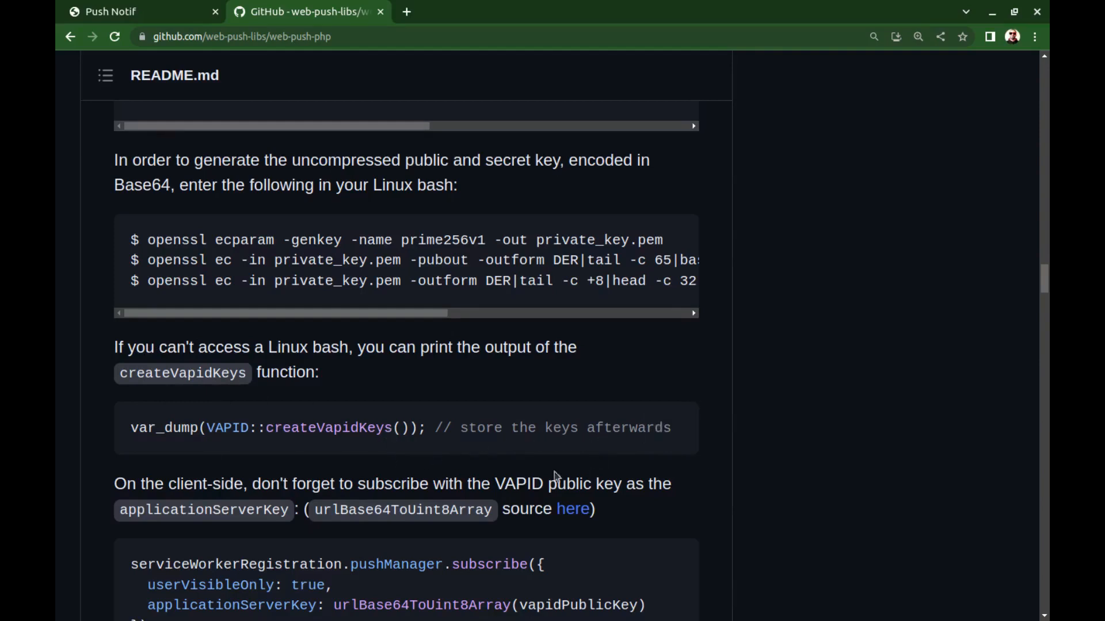
{"action": "double_click", "coordinate": [296, 428]}
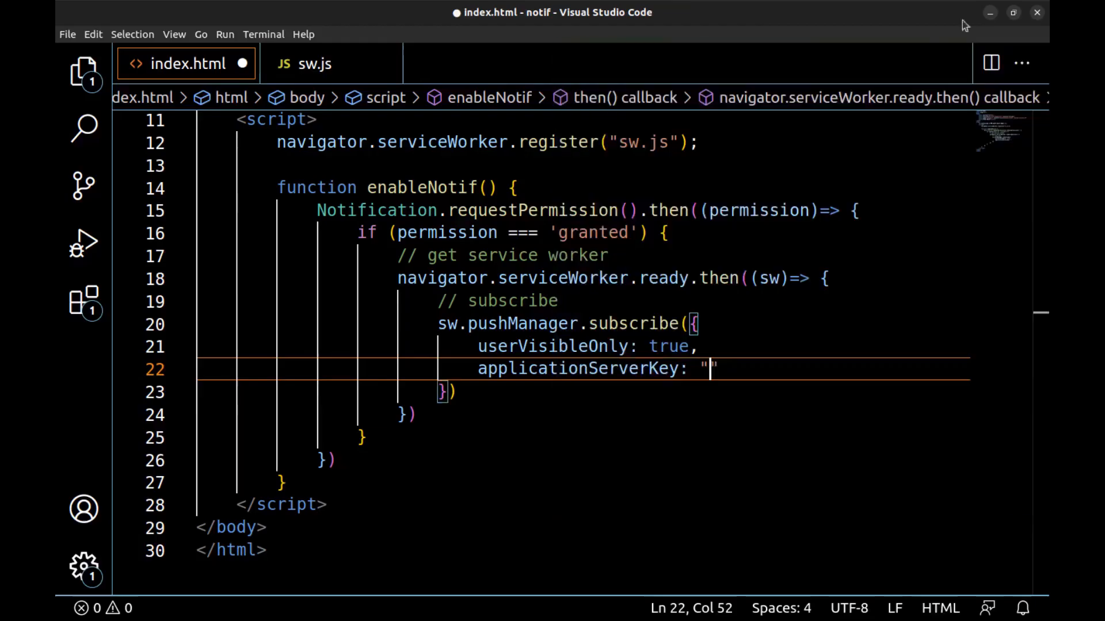
Create VAPID.php starting with <?php and require_once("vendor/autoload.php");.
{"action": "left_click", "coordinate": [84, 74]}
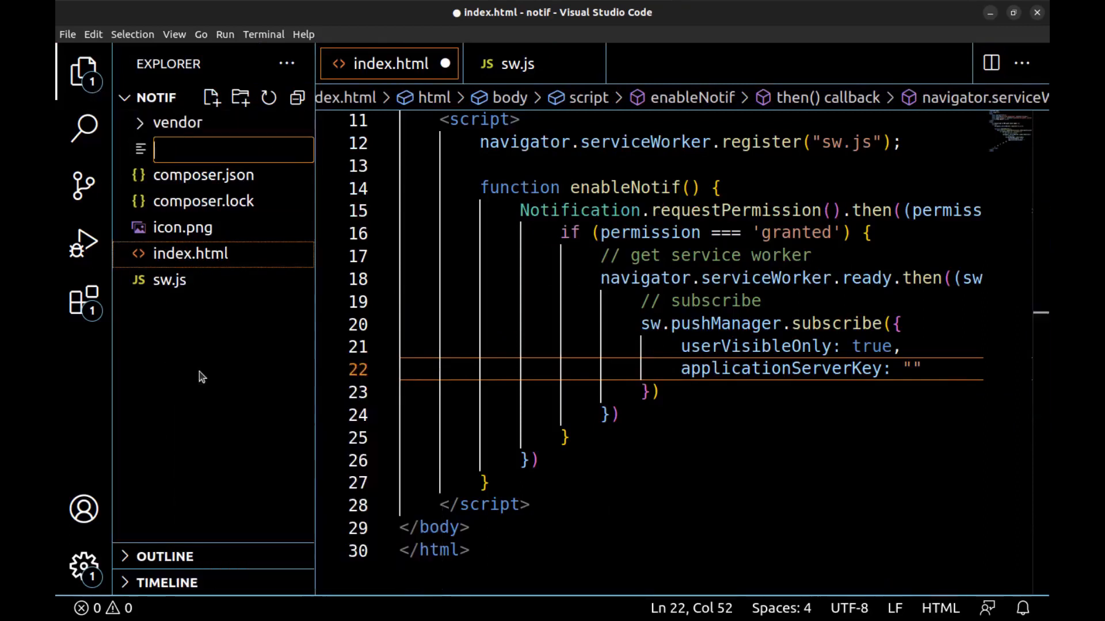
{"action": "type", "text": "VAPID."}
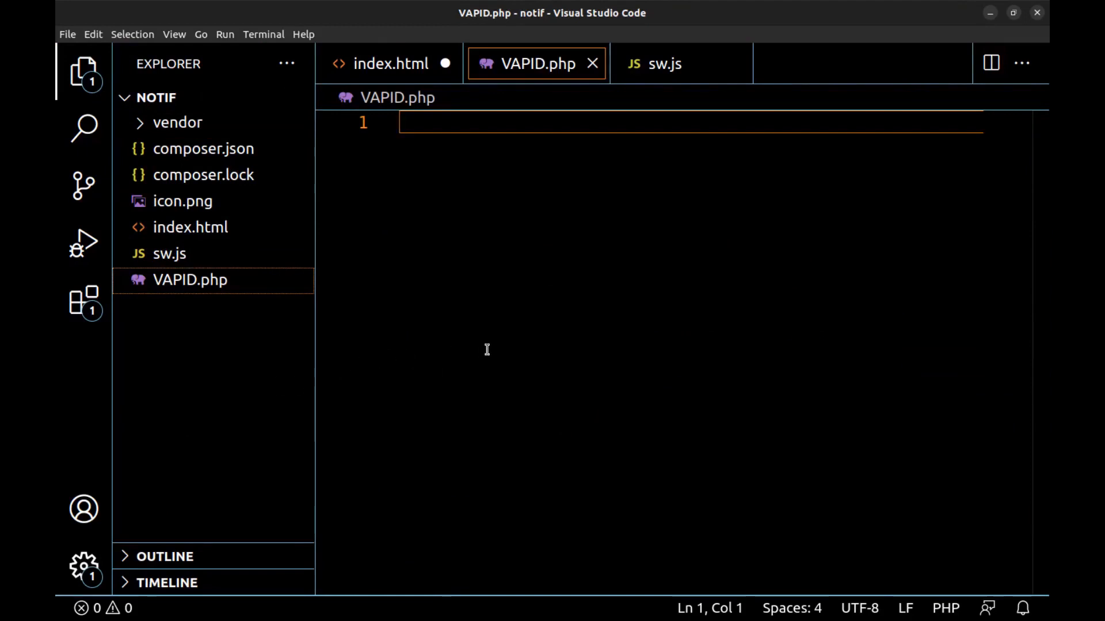
{"action": "type", "text": "<?php"}
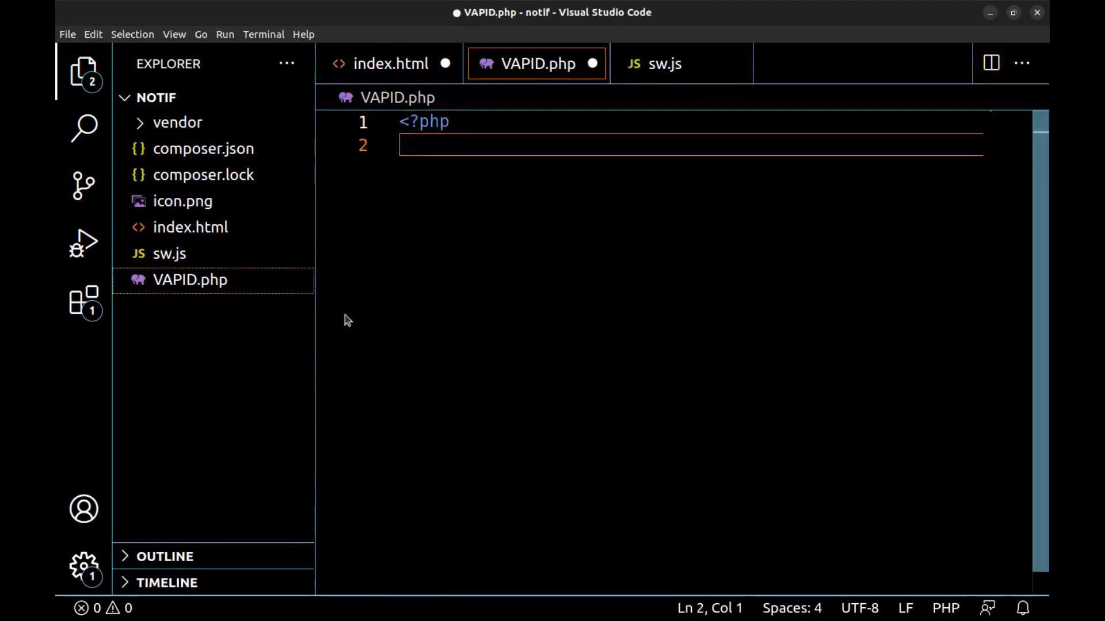
{"action": "mouse_move", "coordinate": [178, 122]}
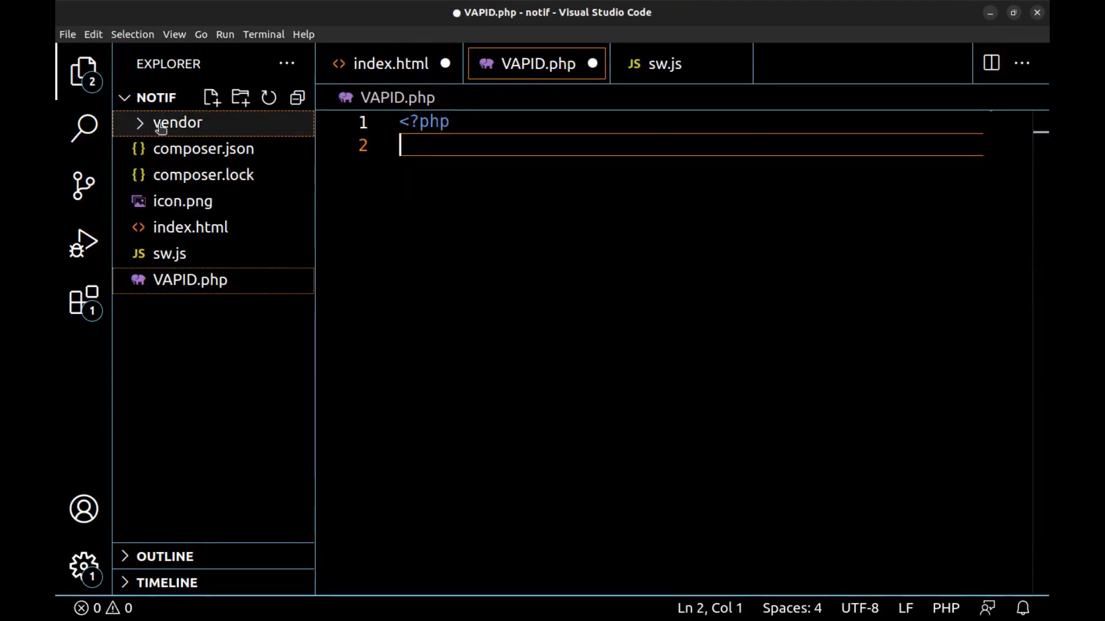
{"action": "left_click", "coordinate": [177, 122]}
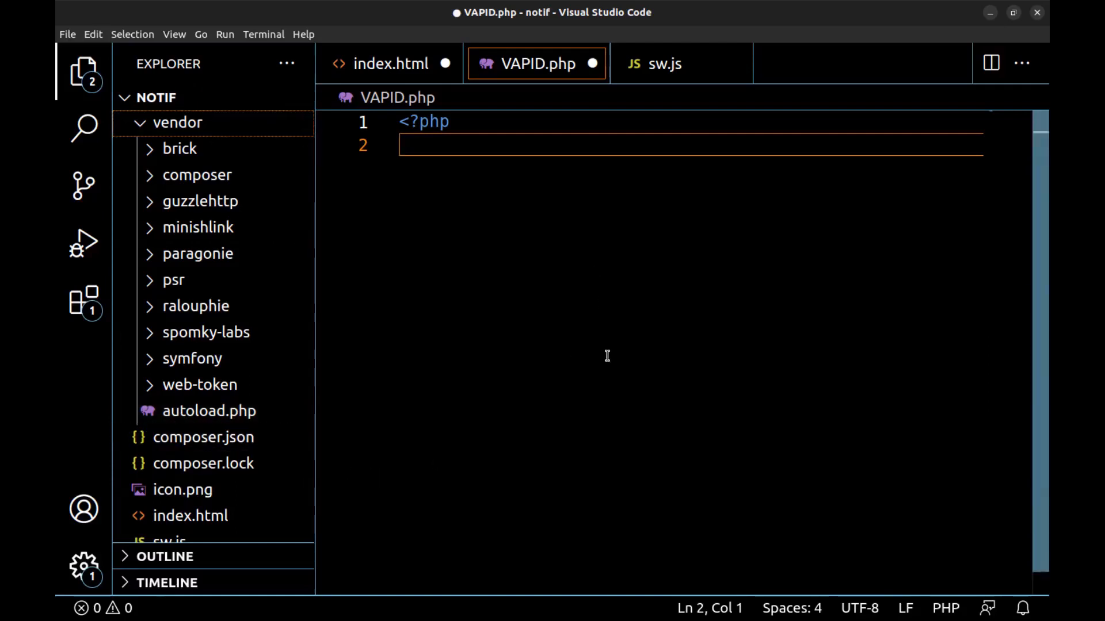
{"action": "type", "text": "require_once"}
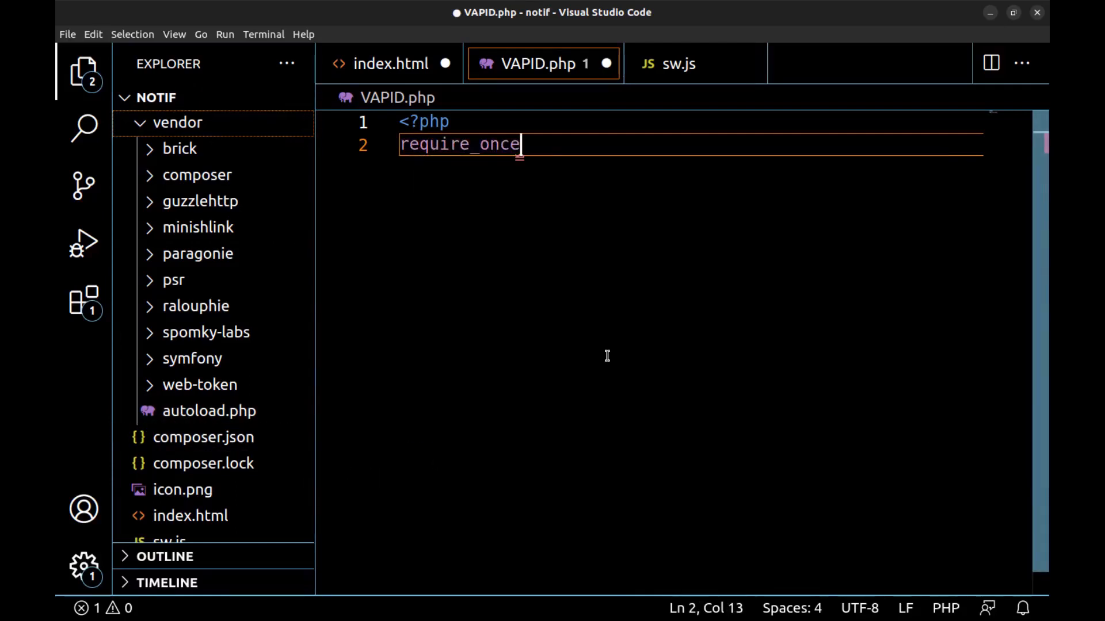
{"action": "type", "text": "(\"\")"}
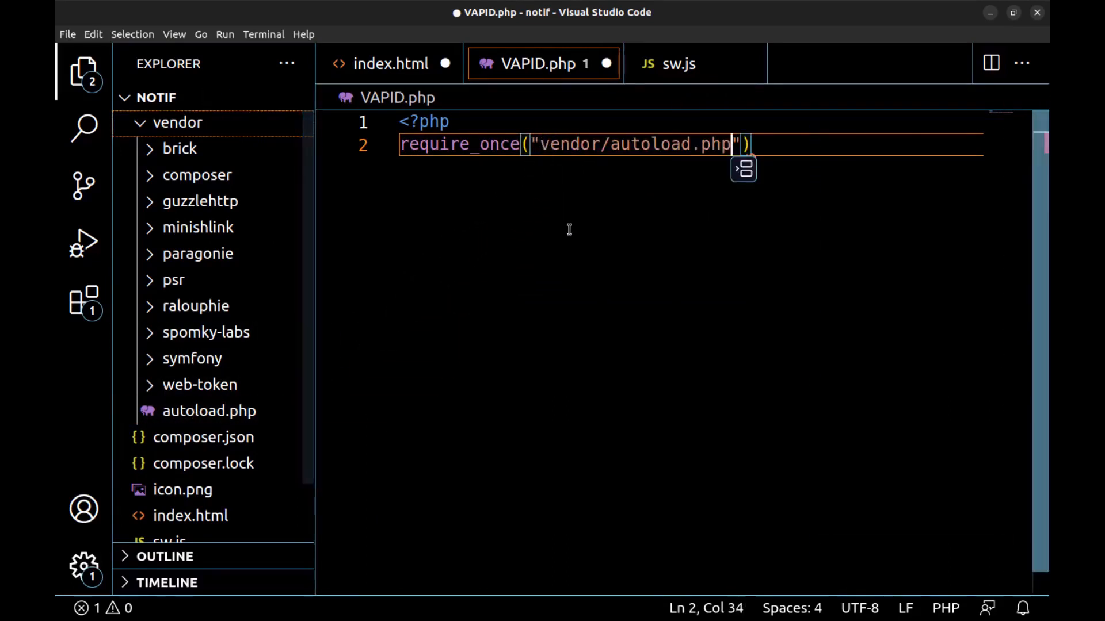
{"action": "type", "text": ";"}
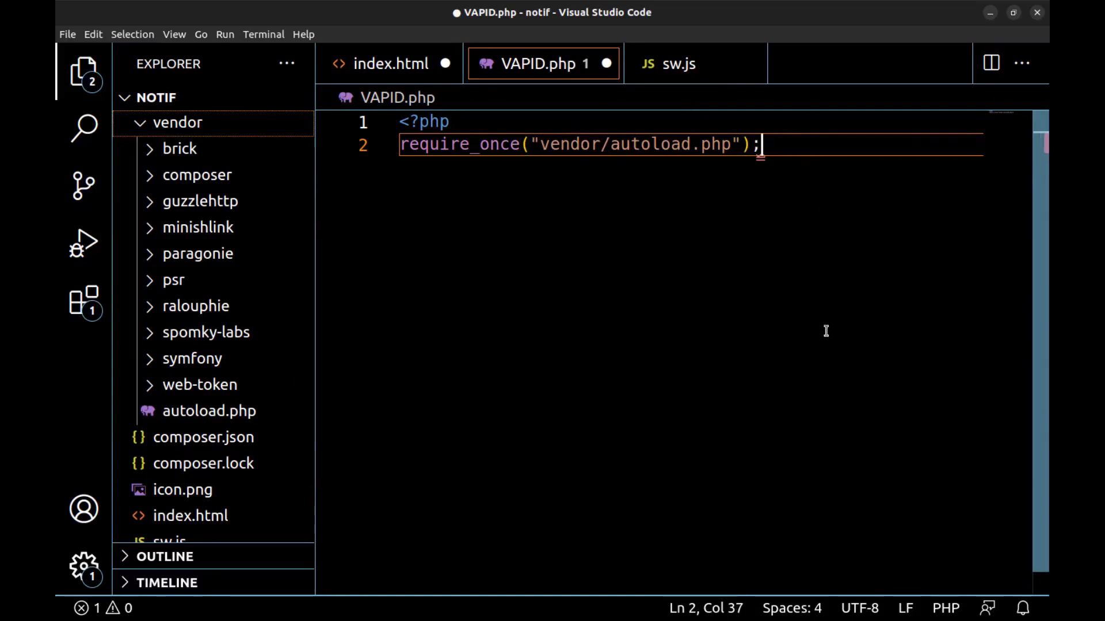
Print_r(VAPID::createVapidKeys()) and import Minishlink\WebPush\VAPID with use.
{"action": "right_click", "coordinate": [472, 190]}
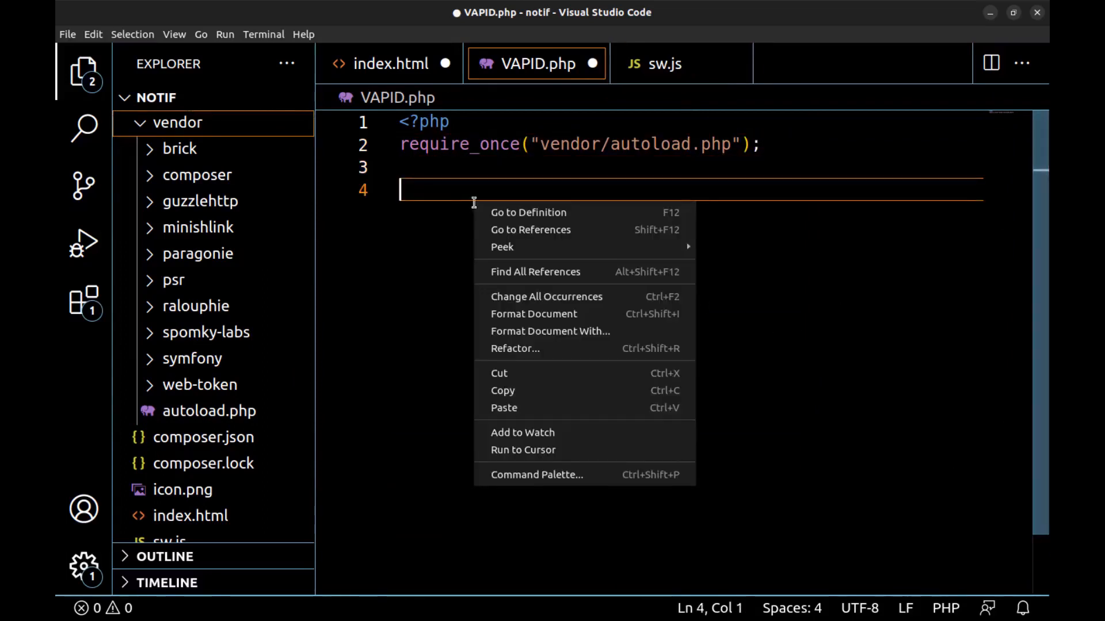
{"action": "type", "text": "VAPID::createVapidKeys()"}
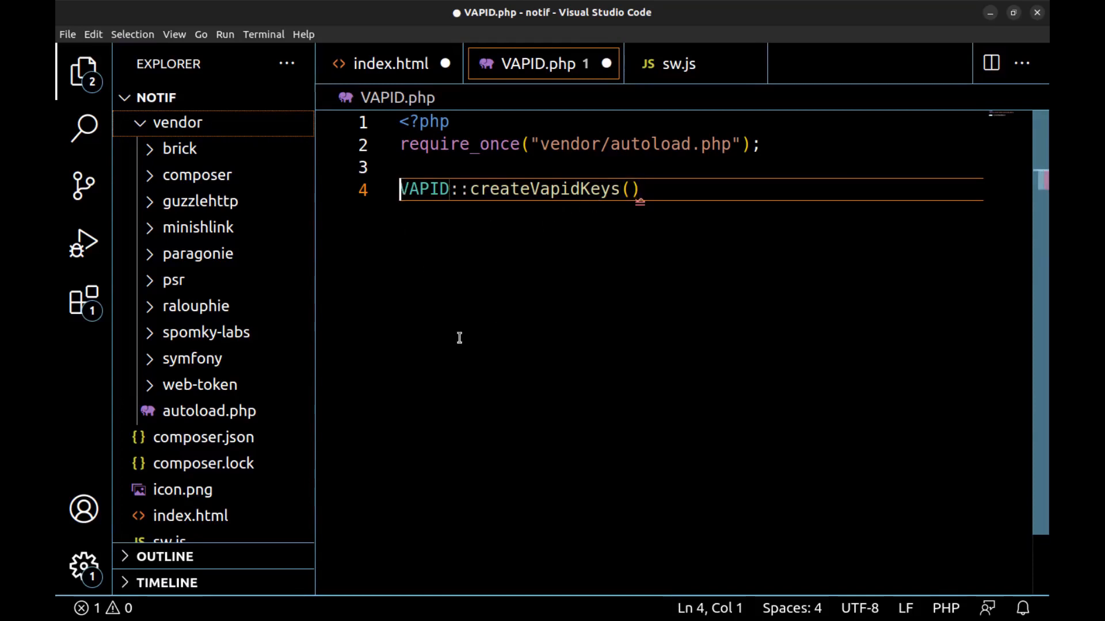
{"action": "type", "text": "print_r("}
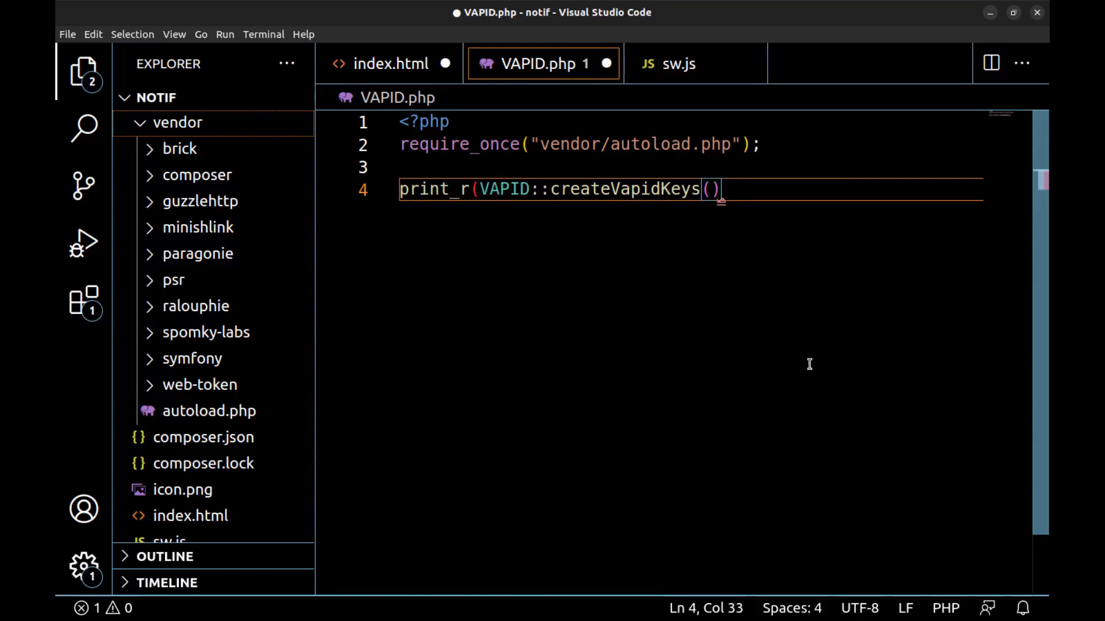
{"action": "type", "text": ";"}
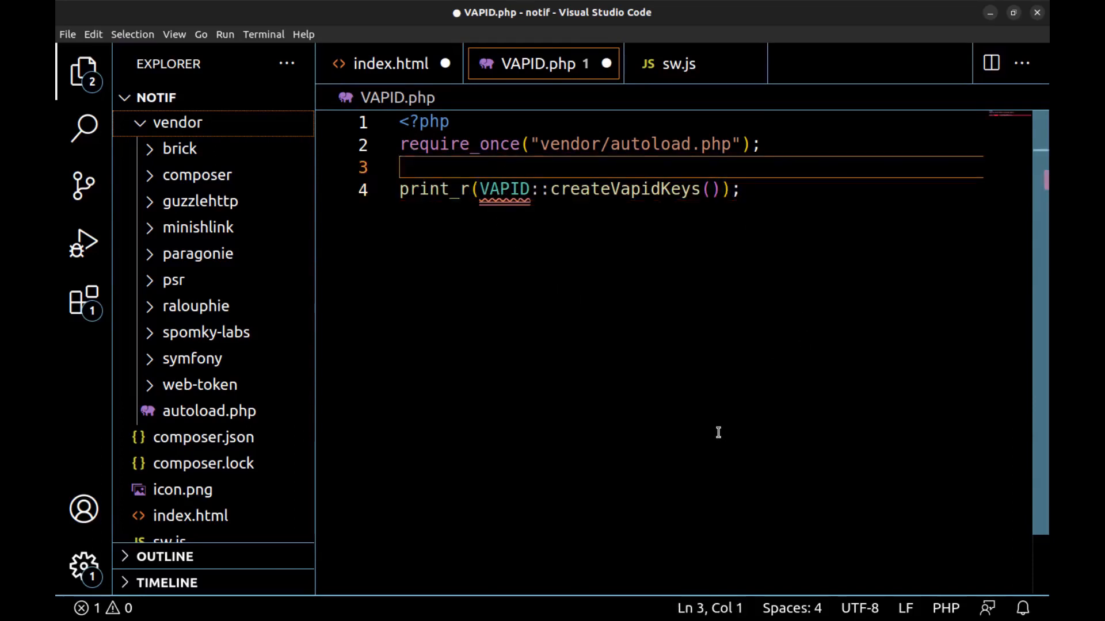
{"action": "type", "text": "use"}
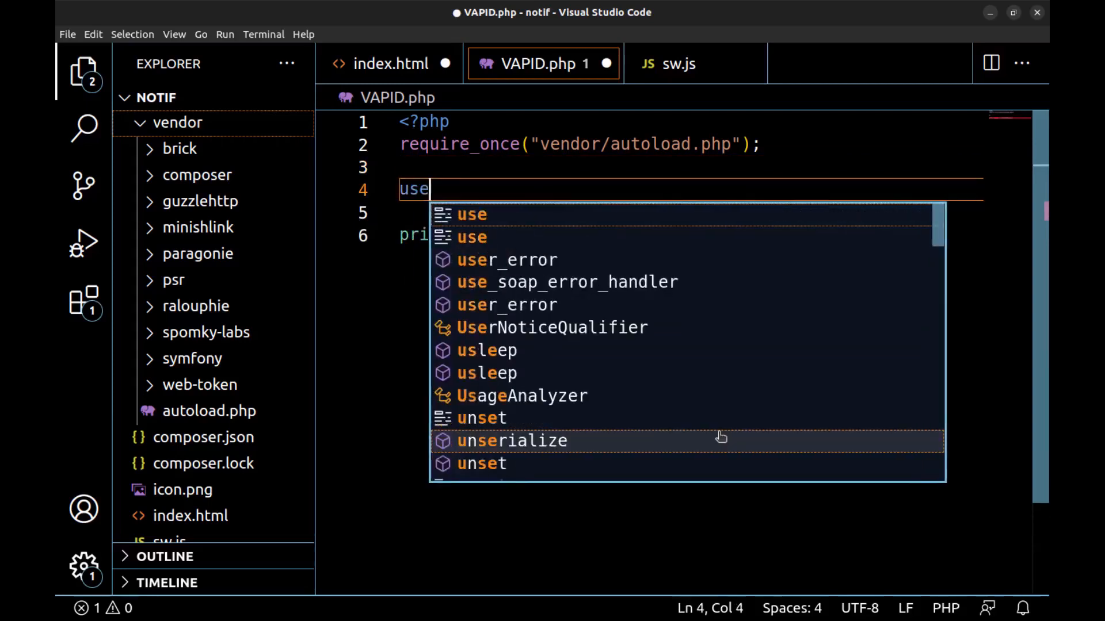
{"action": "type", "text": "VAPID;"}
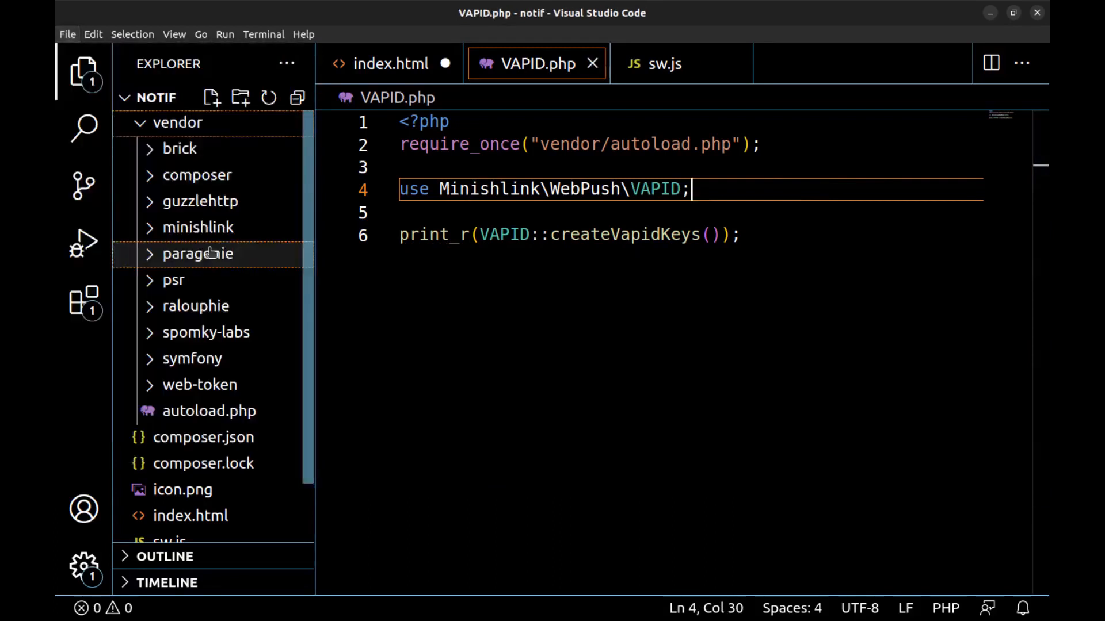
Run php VAPID.php in the terminal and copy the printed public/private key pair.
{"action": "left_click", "coordinate": [84, 74]}
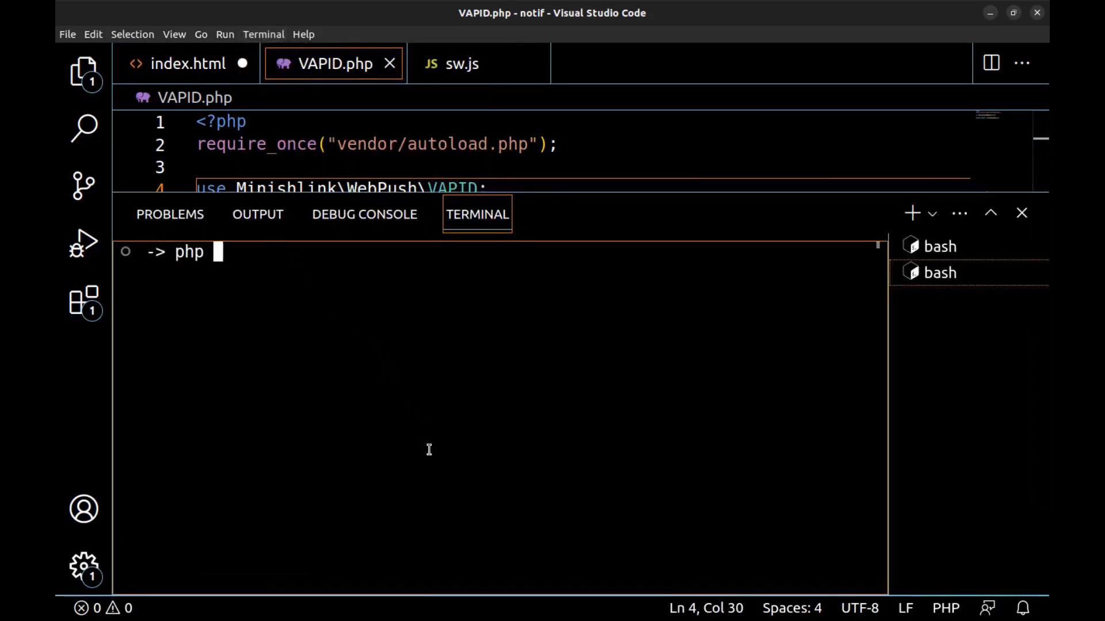
{"action": "type", "text": "VAPID.php"}
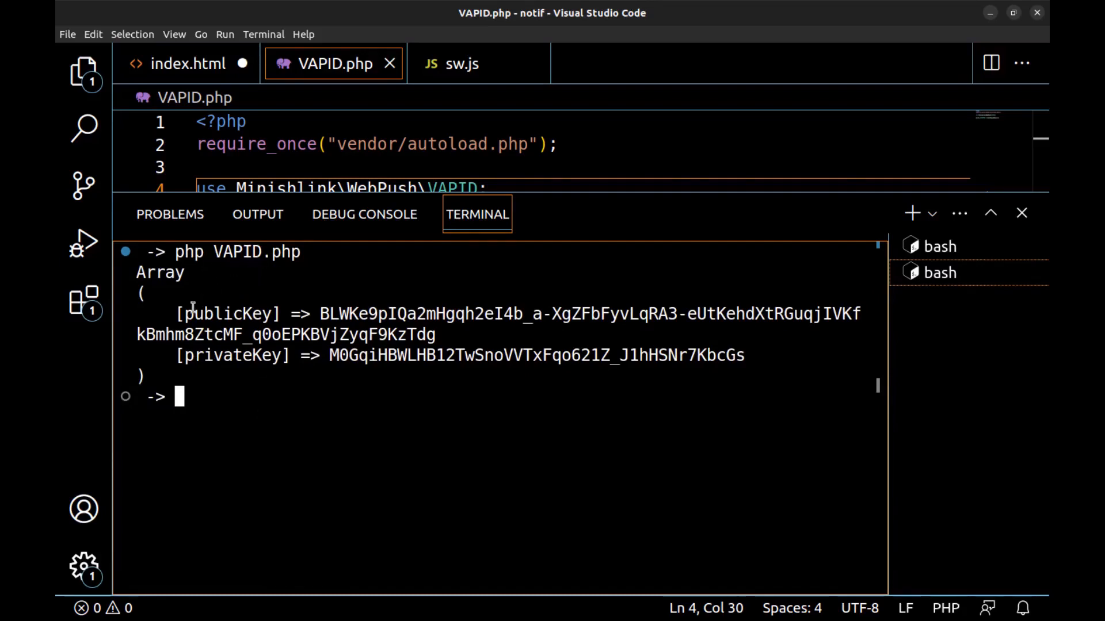
{"action": "left_click_drag", "start_coordinate": [177, 313], "coordinate": [745, 356]}
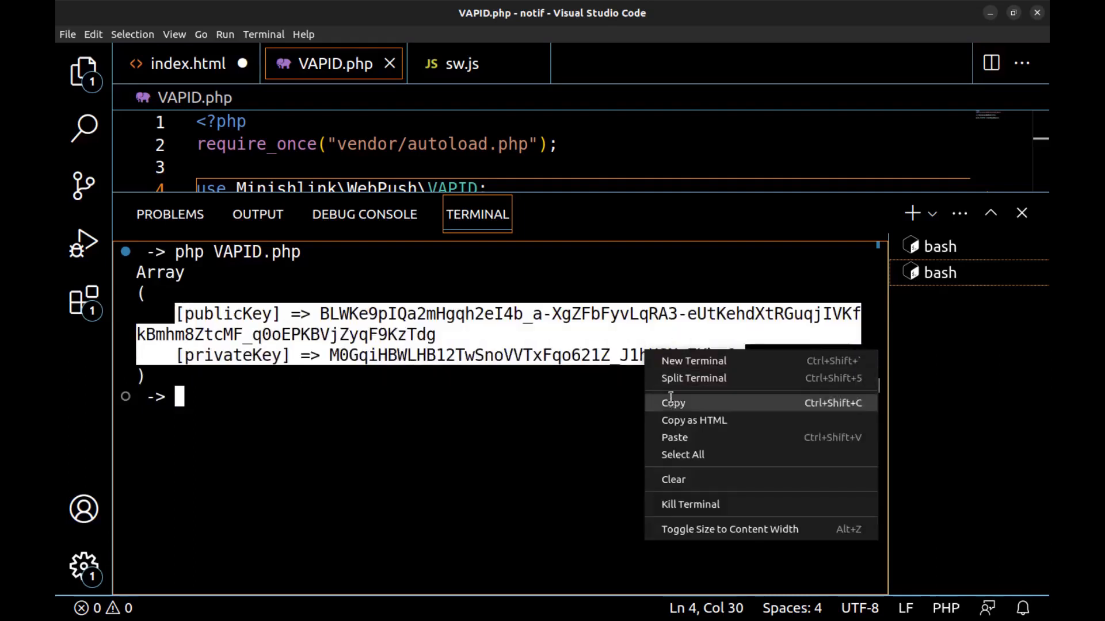
{"action": "left_click", "coordinate": [671, 402]}
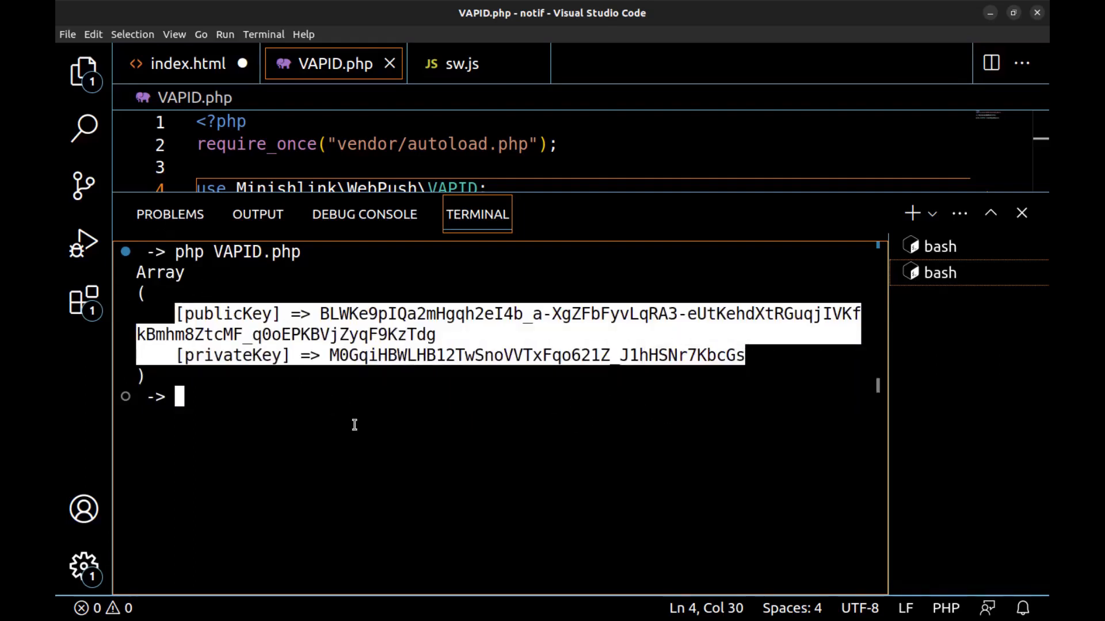
Paste the generated keys into a /* */ comment at the end of VAPID.php and save.
{"action": "left_click", "coordinate": [1022, 212]}
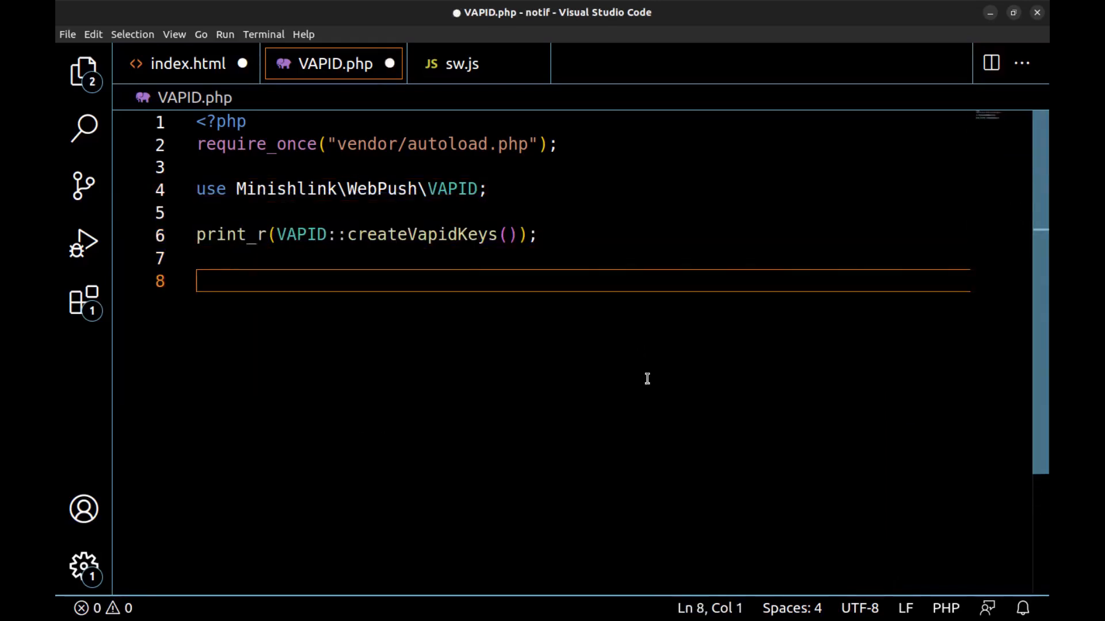
{"action": "type", "text": "/*"}
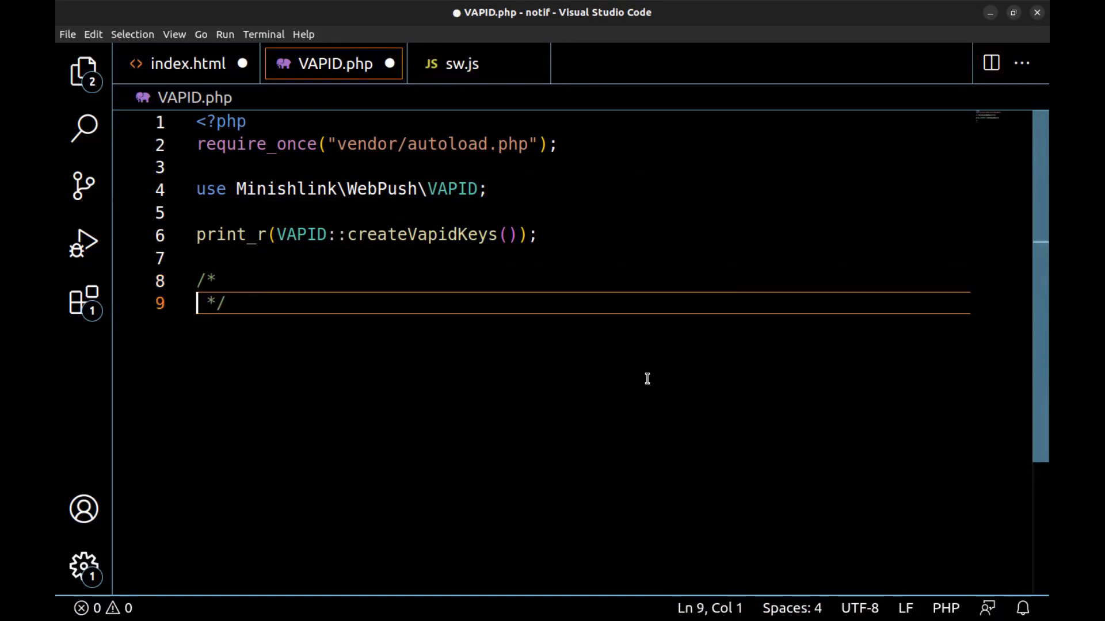
{"action": "right_click", "coordinate": [205, 302]}
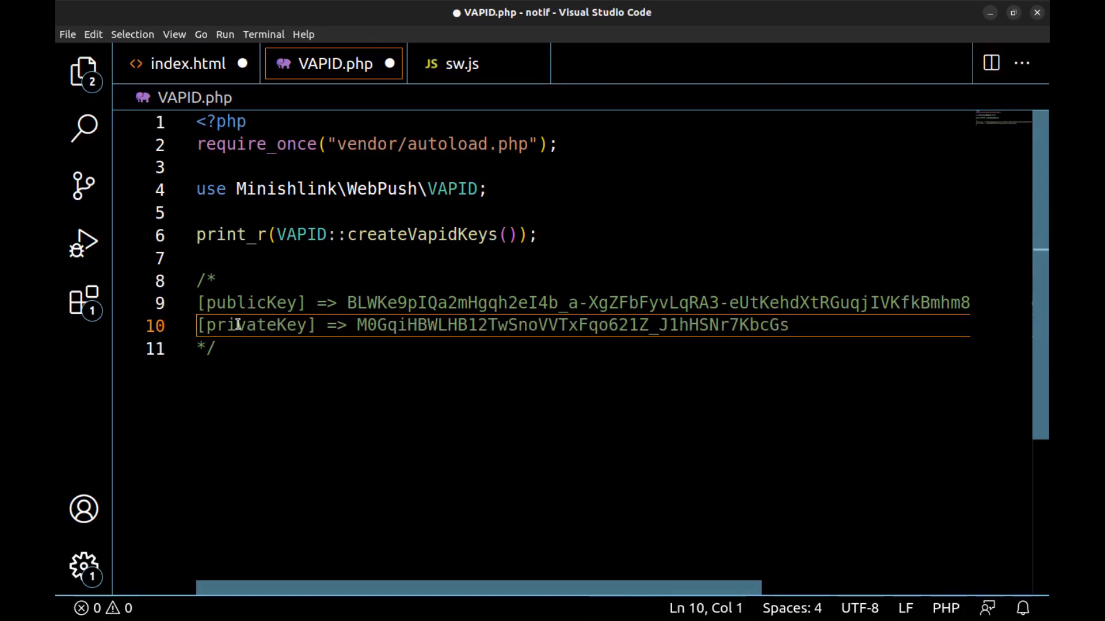
{"action": "left_click", "coordinate": [67, 34]}
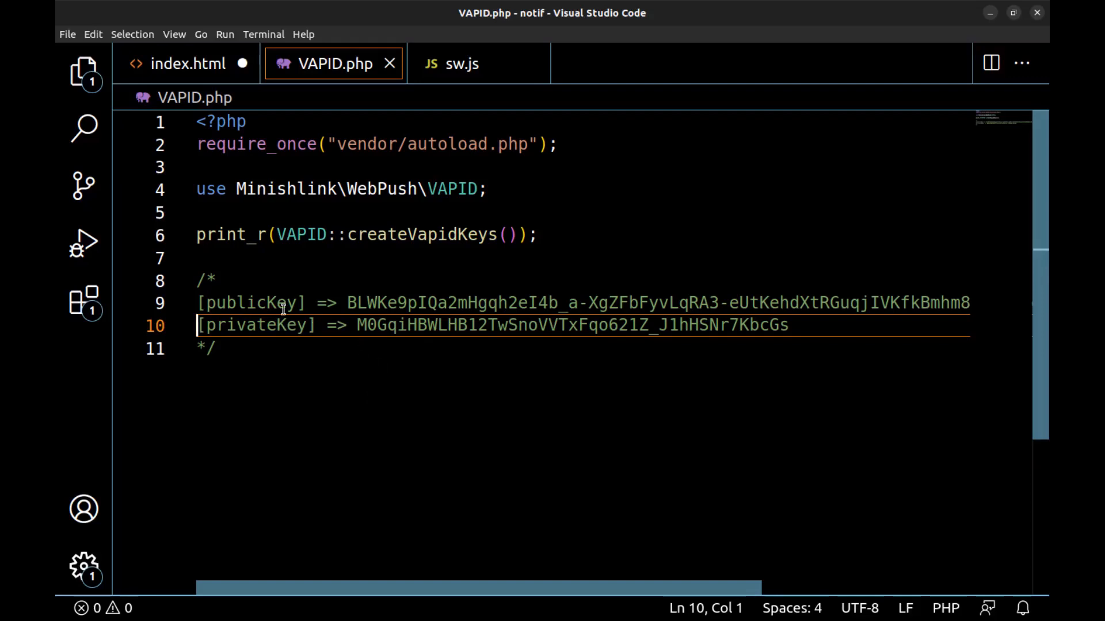
Paste the public VAPID key as applicationServerKey in index.html's subscribe call.
{"action": "left_click", "coordinate": [347, 302]}
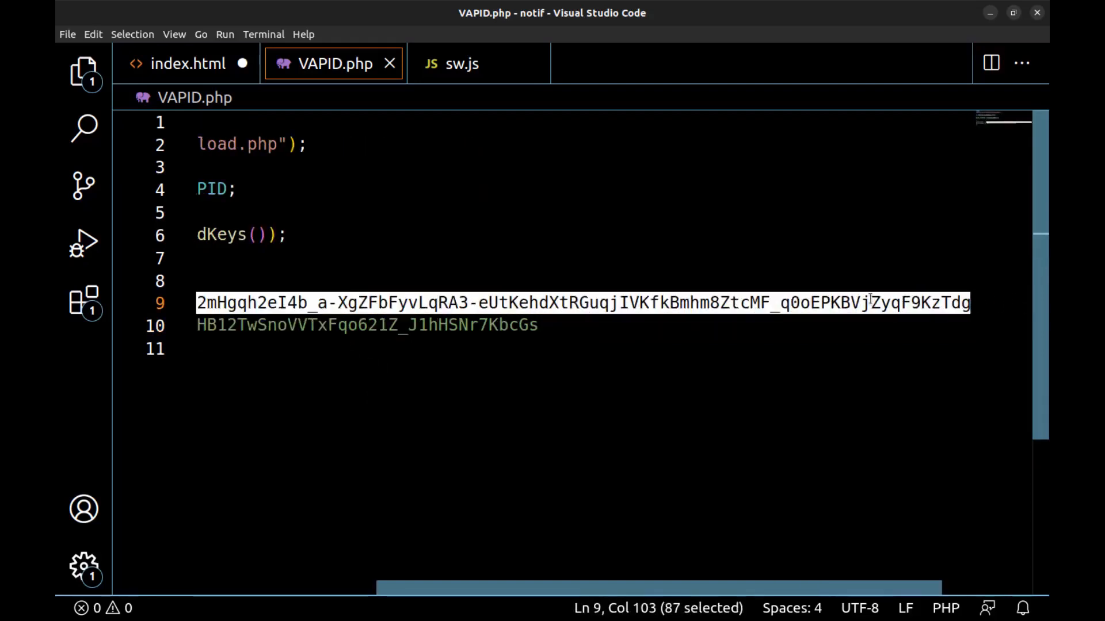
{"action": "mouse_move", "coordinate": [520, 450]}
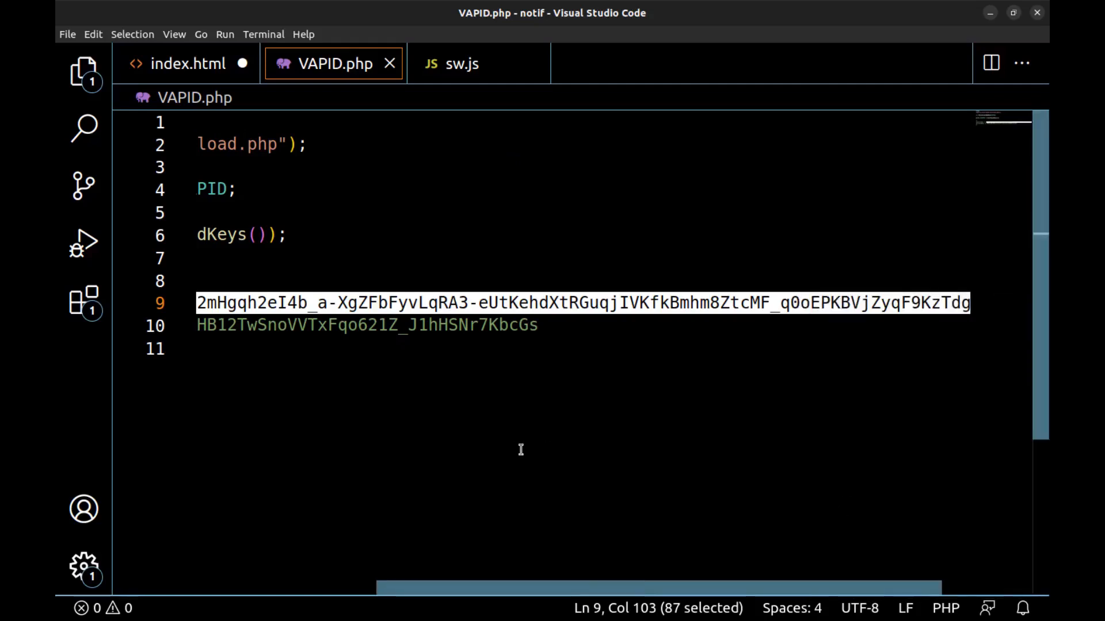
{"action": "left_click", "coordinate": [188, 63]}
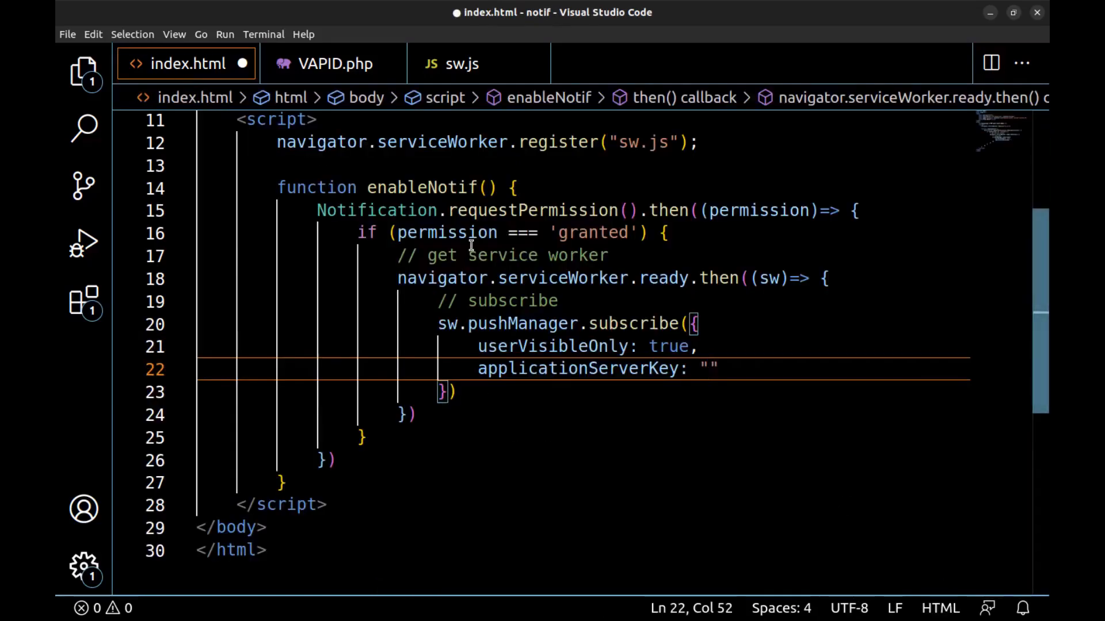
{"action": "right_click", "coordinate": [707, 368]}
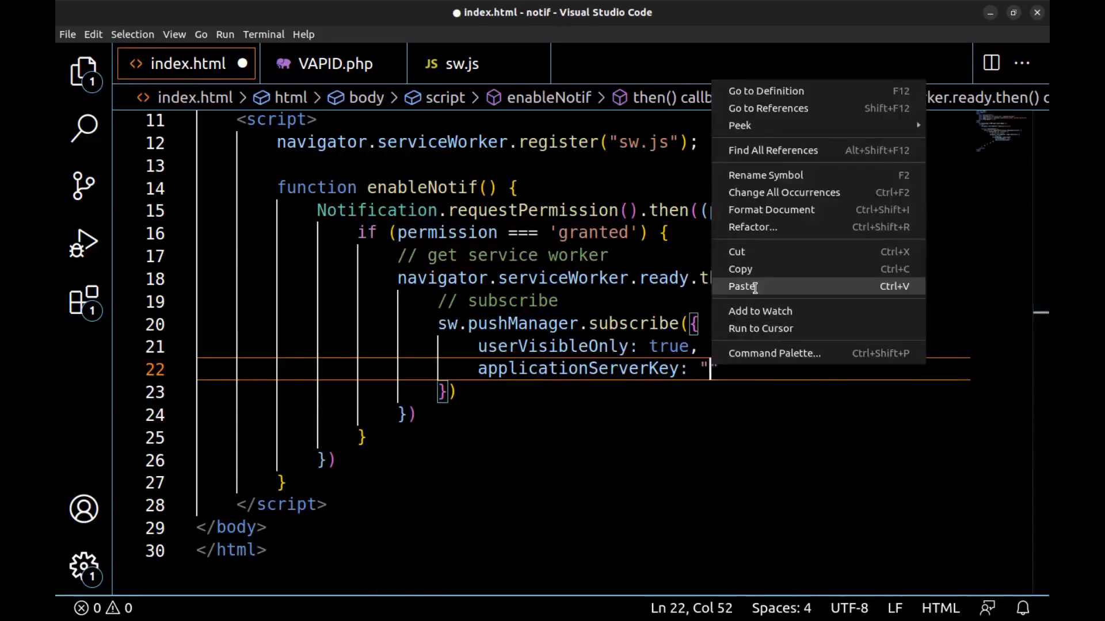
{"action": "left_click", "coordinate": [739, 287]}
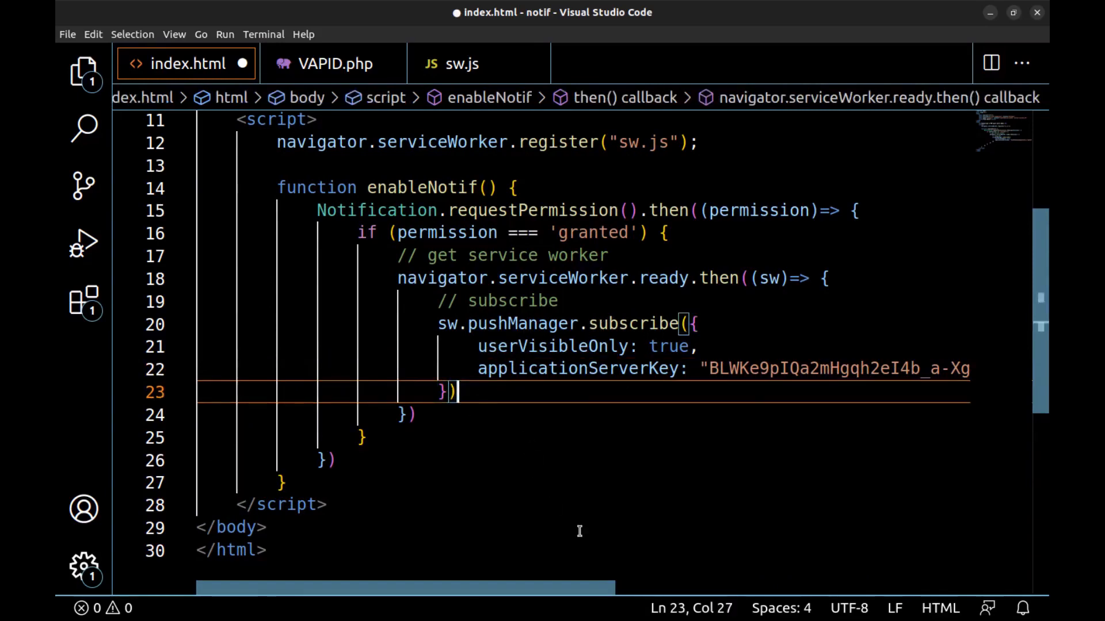
Chain .then((subscription)=>{ ... }) with a console.log(subscription) in its body.
{"action": "type", "text": ".then("}
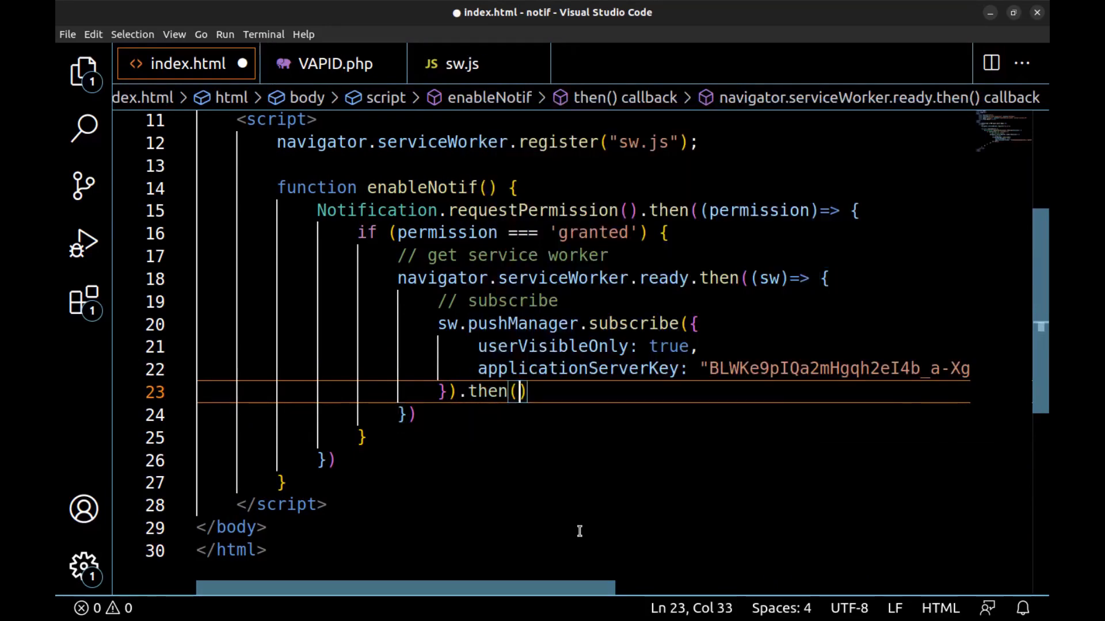
{"action": "type", "text": "subs"}
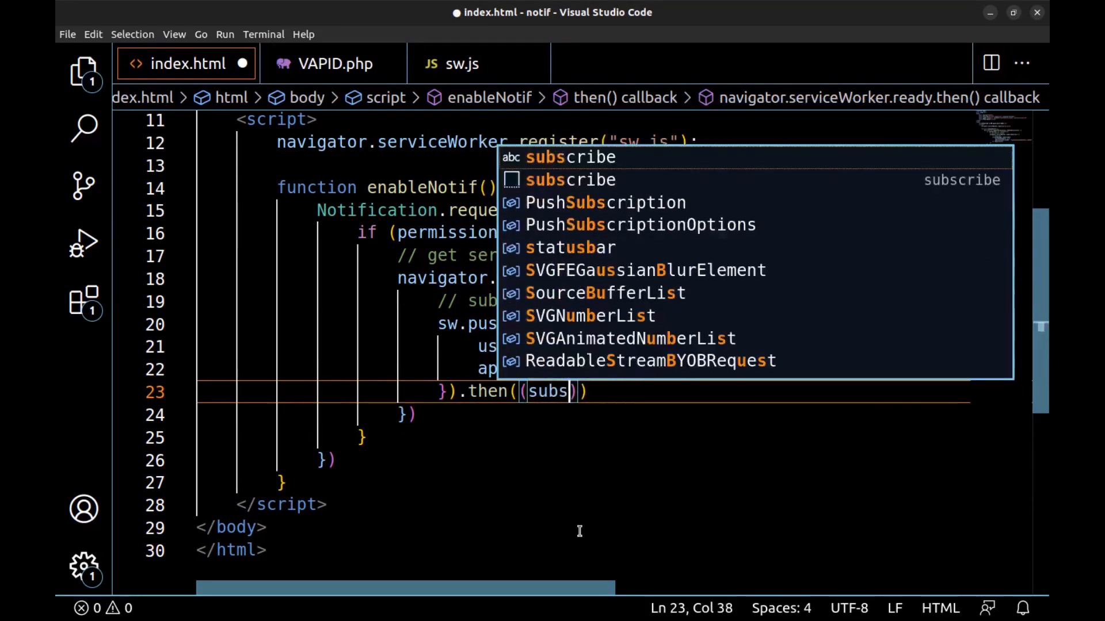
{"action": "type", "text": "cription"}
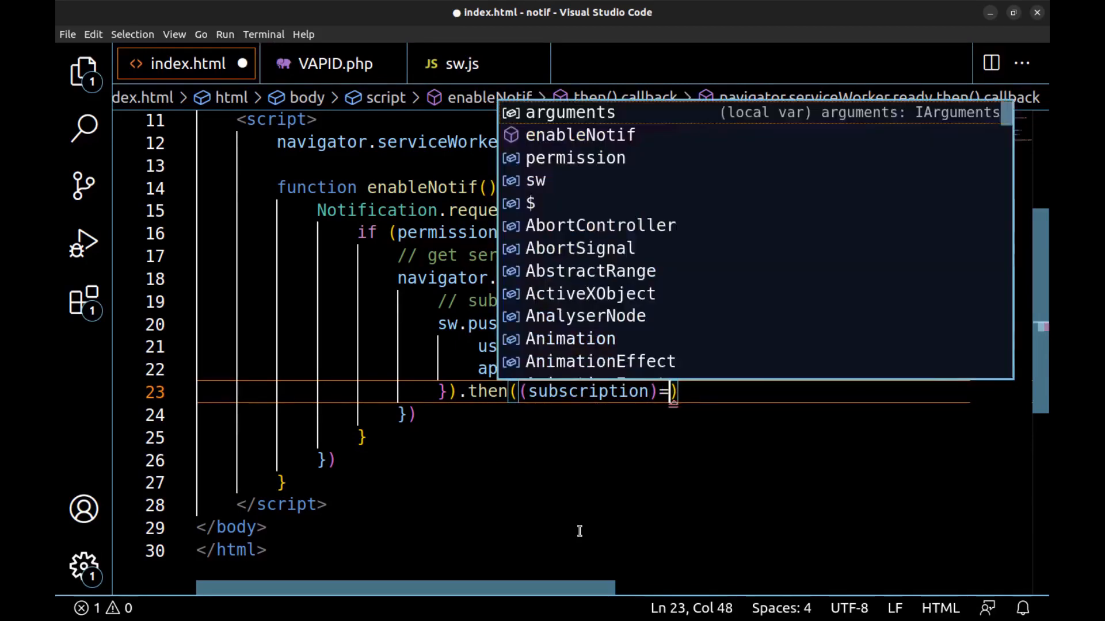
{"action": "key", "text": "Enter"}
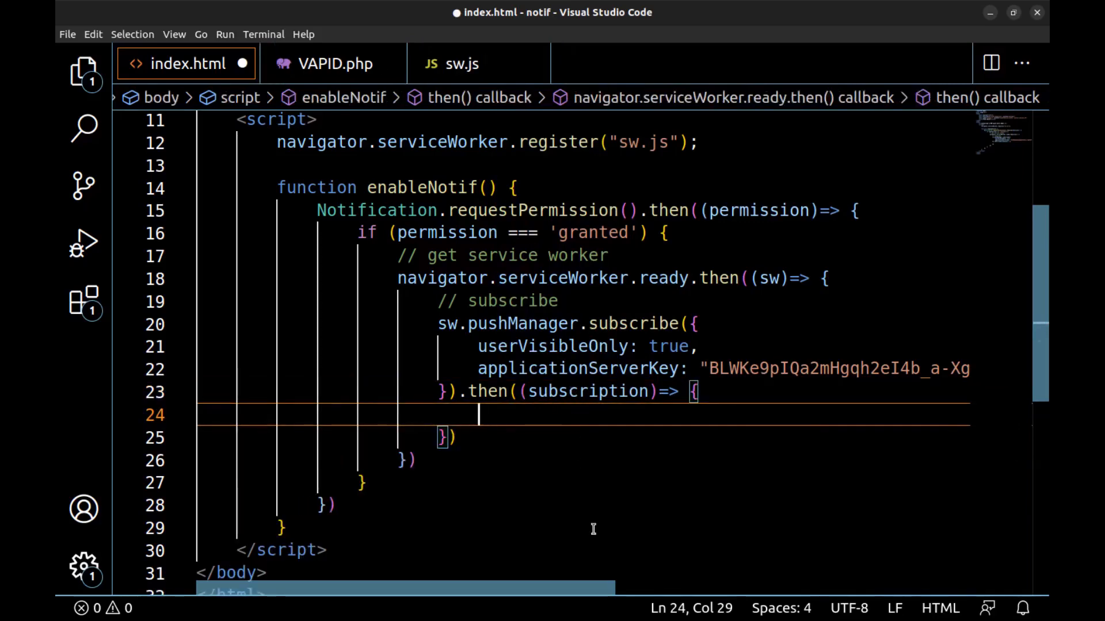
{"action": "type", "text": "console.log("}
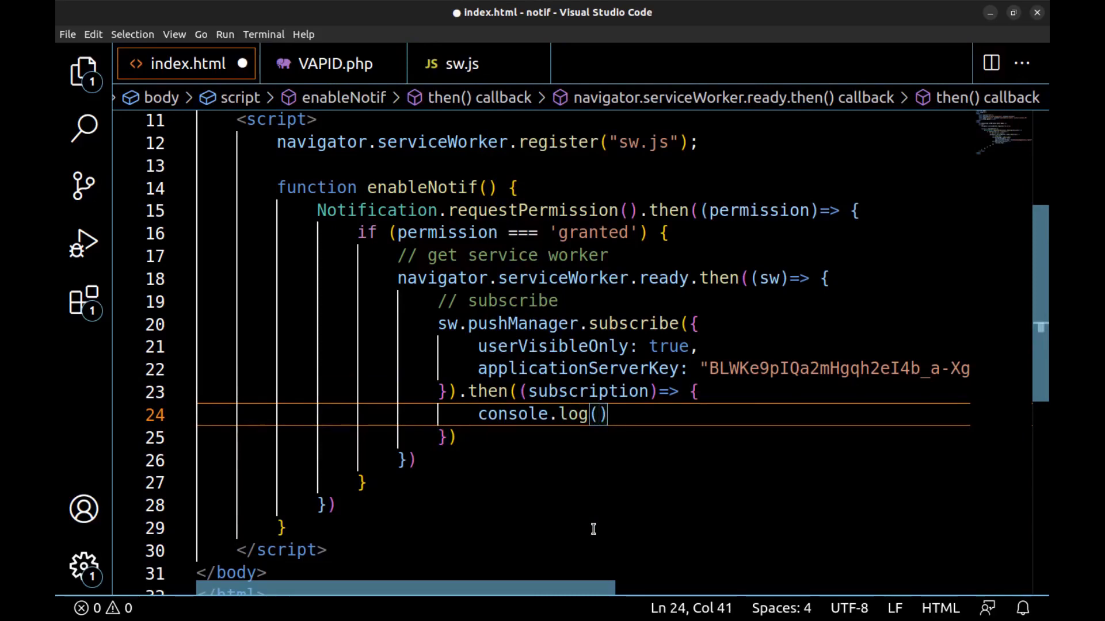
Wrap the logged subscription in JSON.stringify(...) and terminate with semicolons.
{"action": "double_click", "coordinate": [588, 392]}
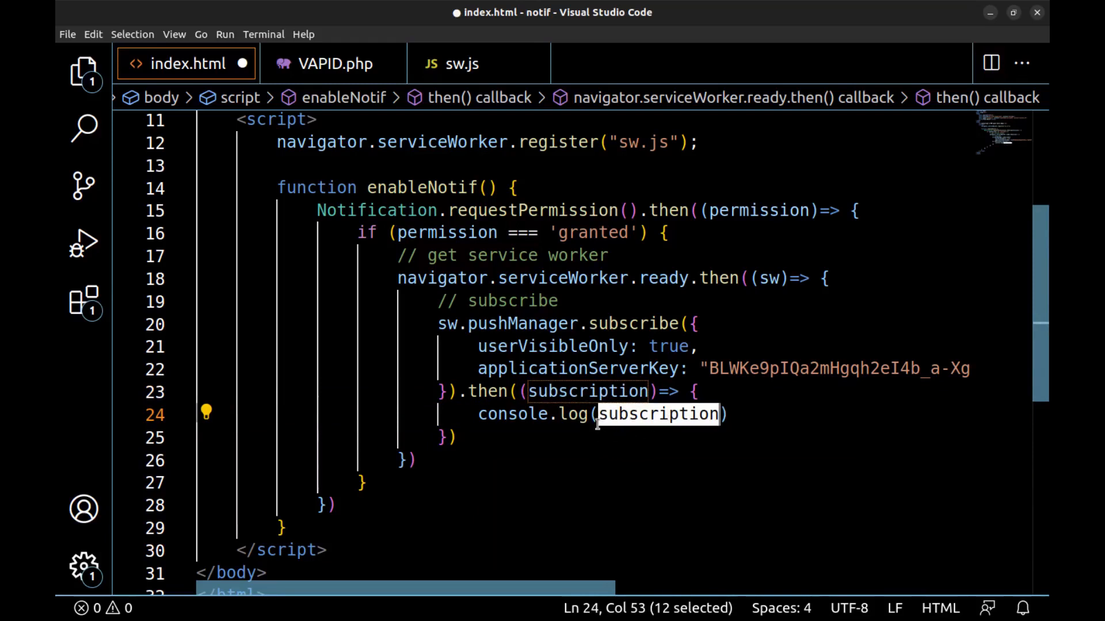
{"action": "type", "text": "("}
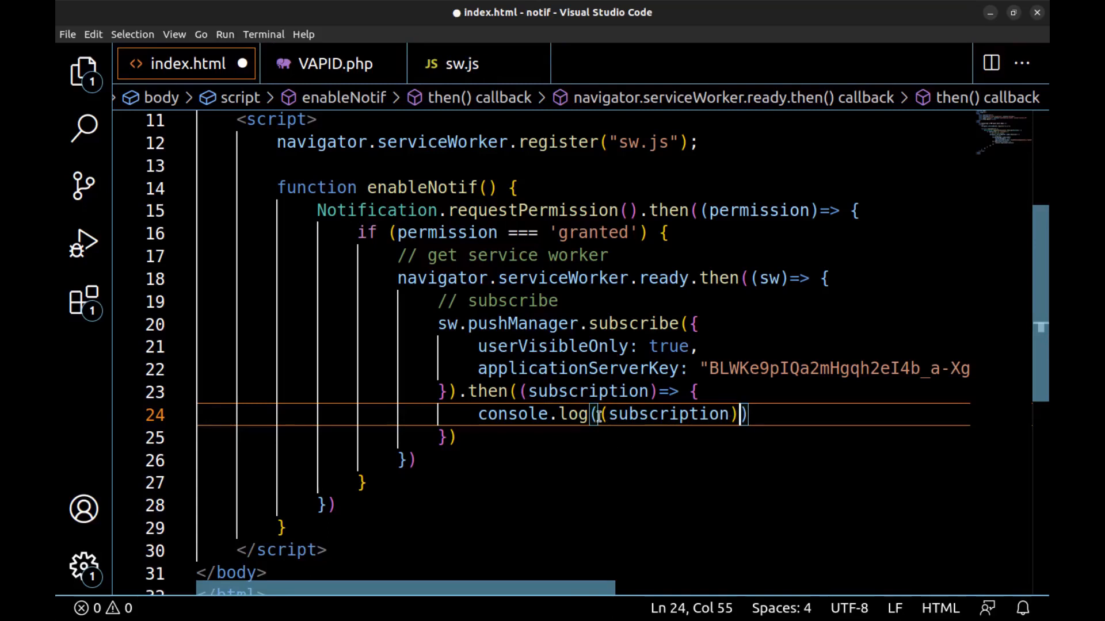
{"action": "type", "text": "JSON."}
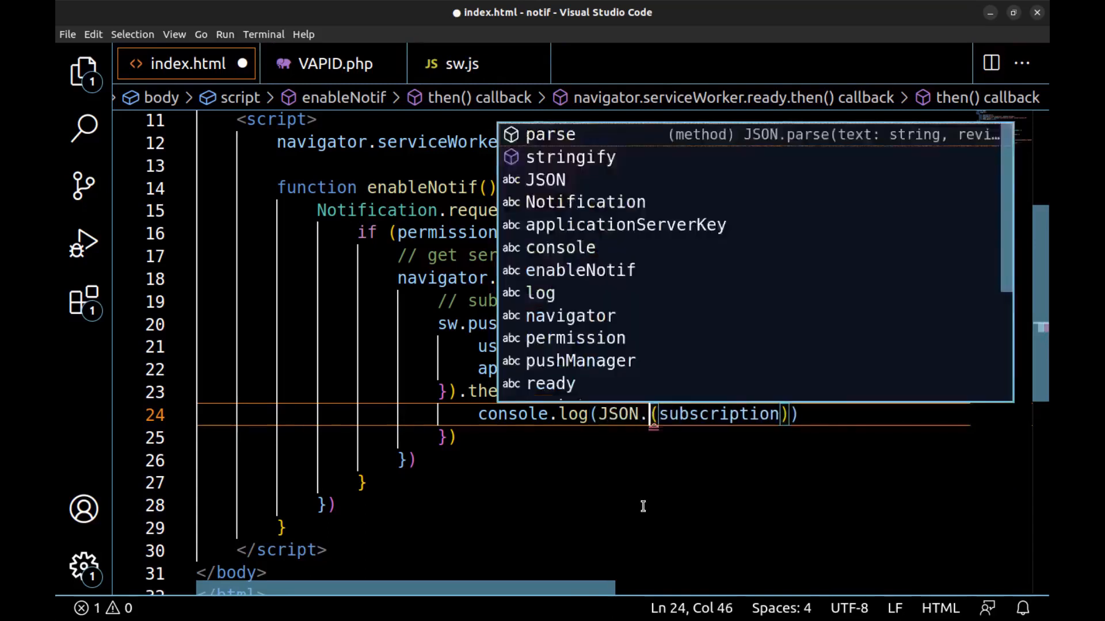
{"action": "left_click", "coordinate": [570, 158]}
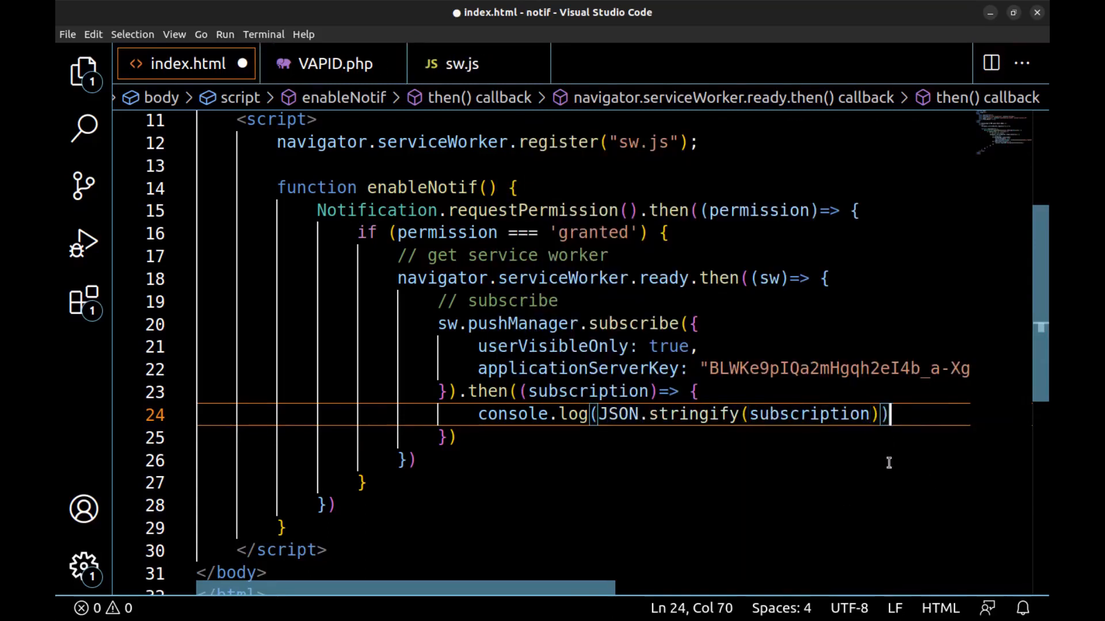
{"action": "type", "text": ";"}
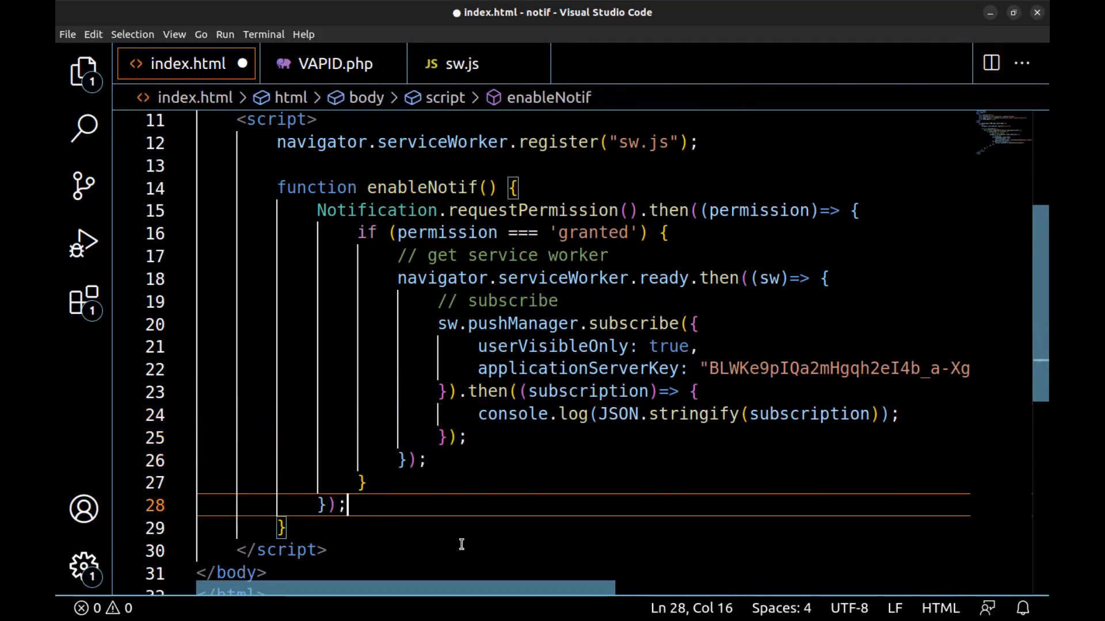
{"action": "mouse_move", "coordinate": [409, 187]}
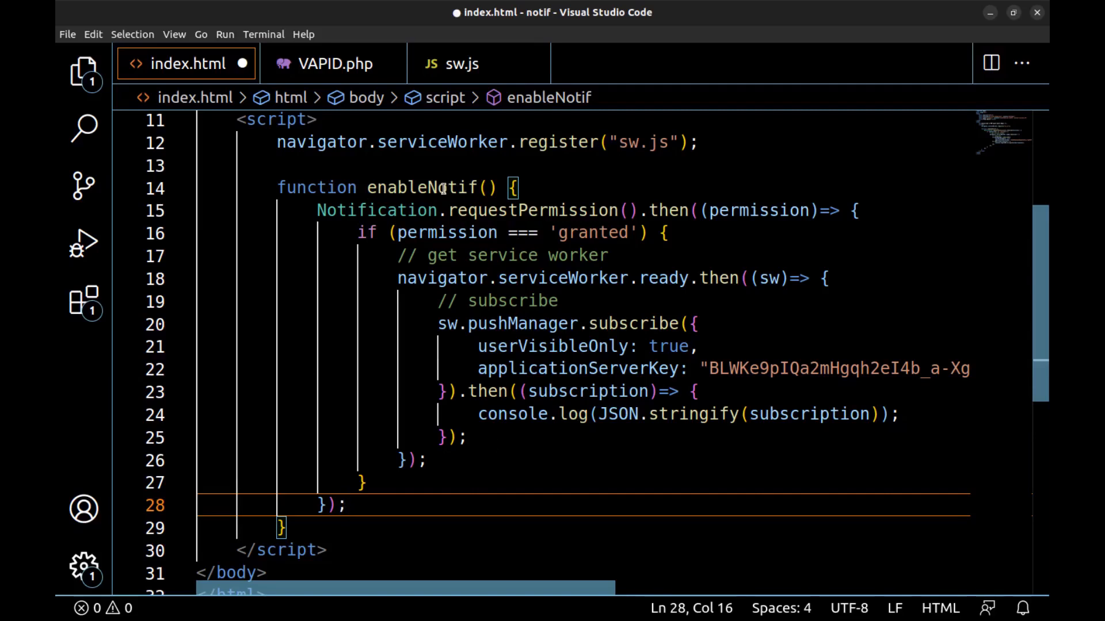
{"action": "double_click", "coordinate": [421, 187]}
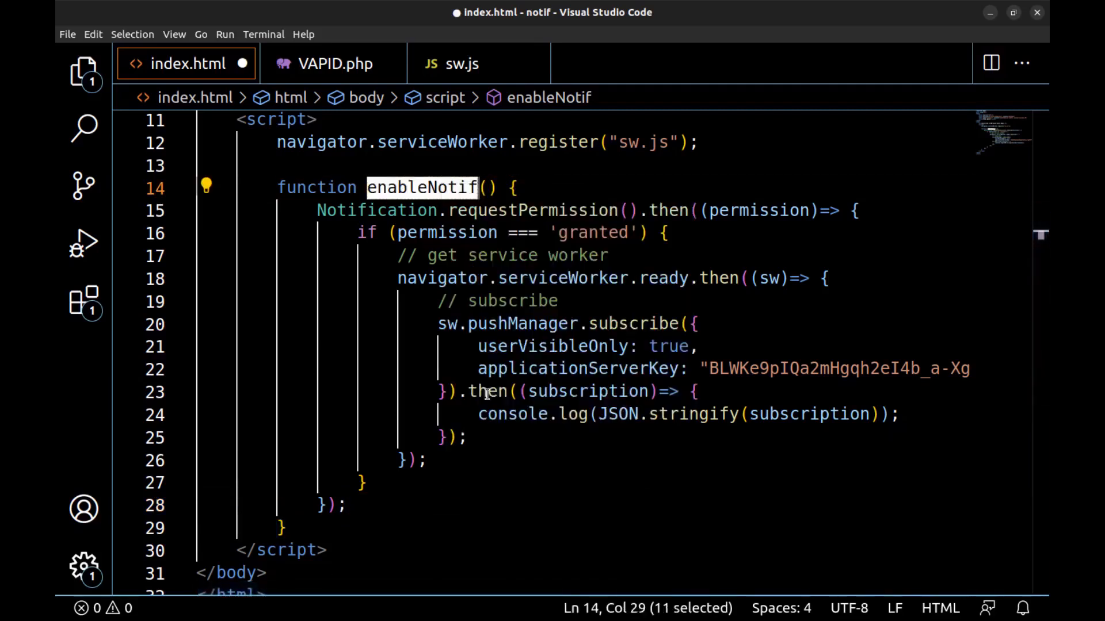
Add <button onclick="enableNotif()">Enable Notif</button> below the script.
{"action": "scroll", "scroll_direction": "down", "scroll_amount": 3}
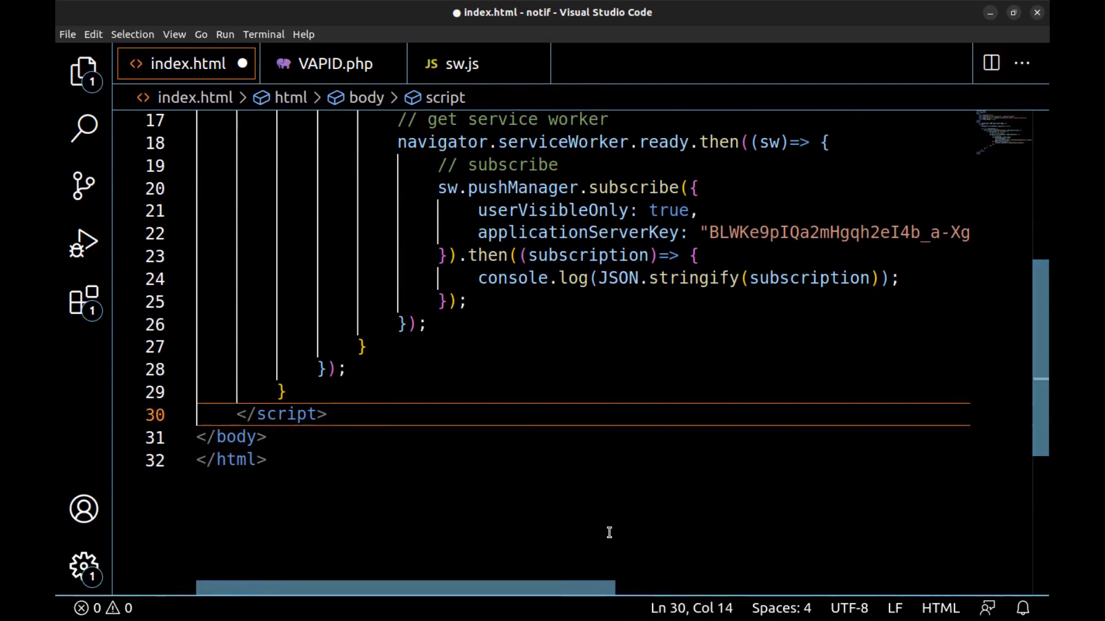
{"action": "type", "text": "<button></button>"}
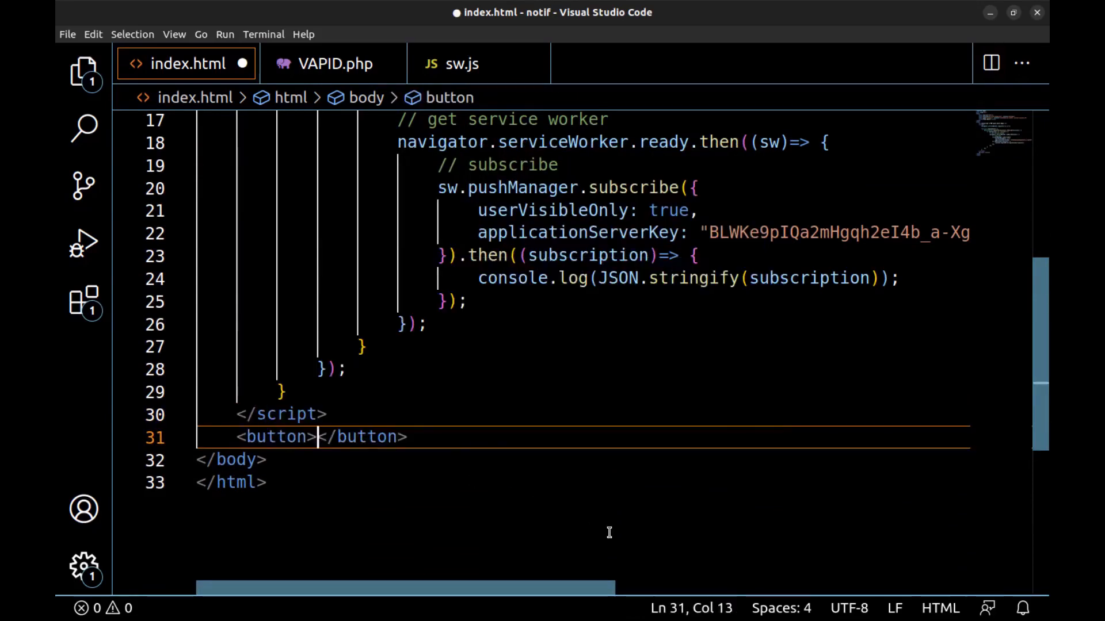
{"action": "type", "text": "Enable Notif"}
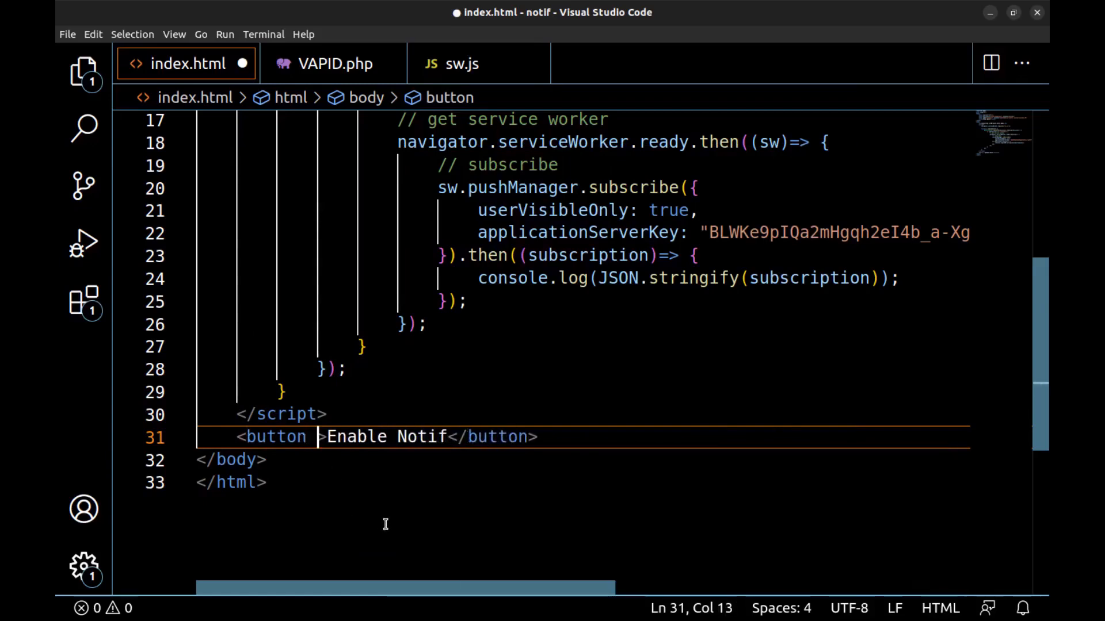
{"action": "type", "text": "onclick=\"enableNotif\""}
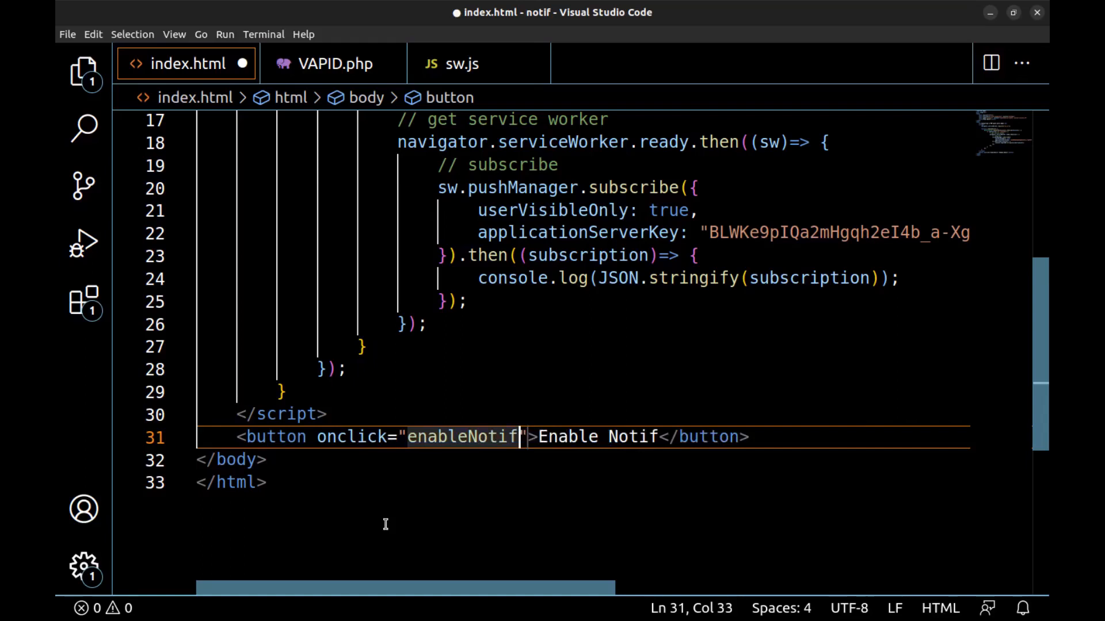
{"action": "type", "text": "()"}
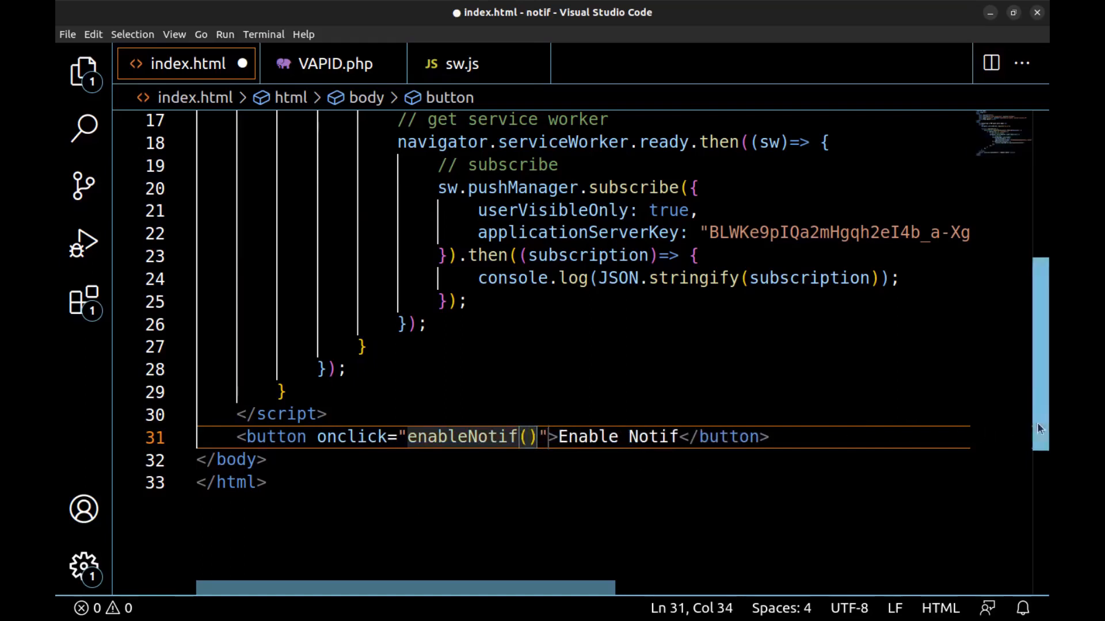
{"action": "scroll", "scroll_direction": "down", "scroll_amount": 3}
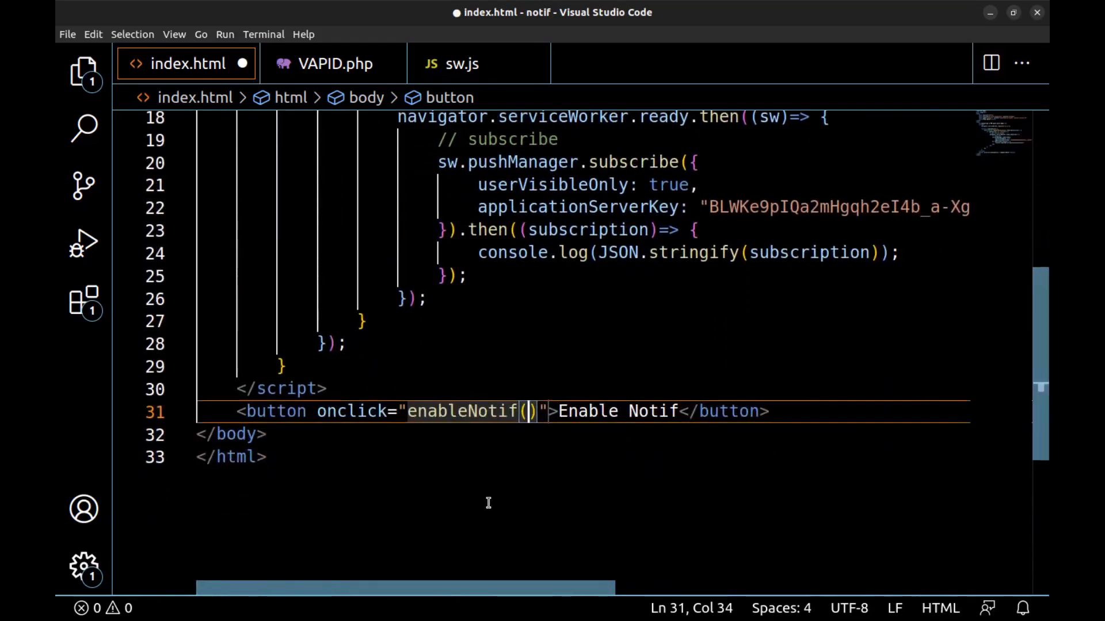
Load the local push demo page, reset its notification permission and show the developer console.
{"action": "left_click", "coordinate": [67, 34]}
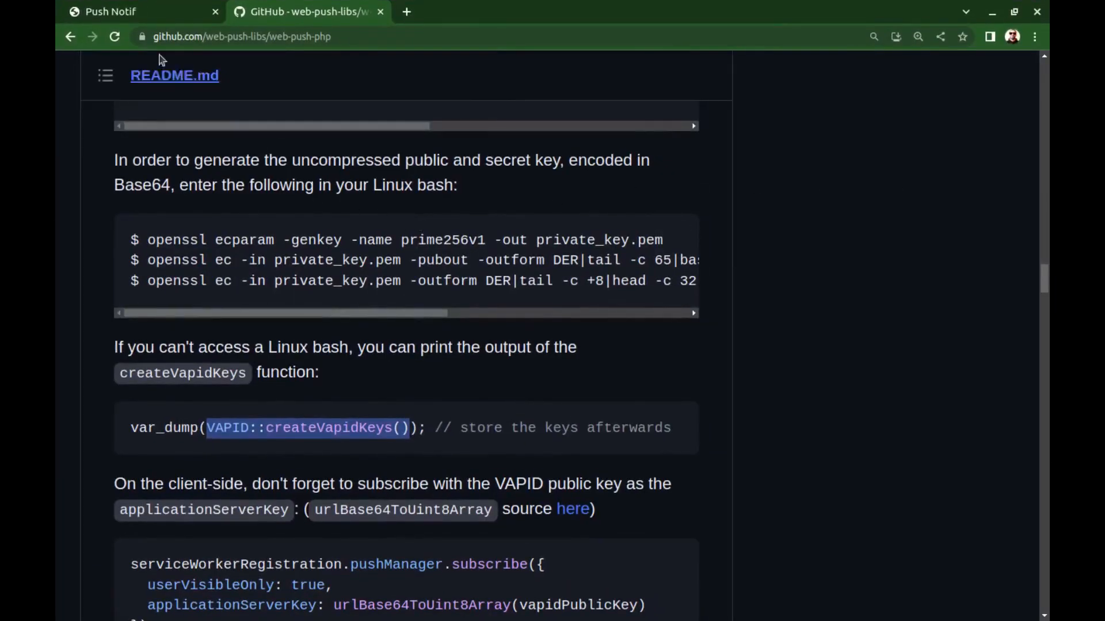
{"action": "left_click", "coordinate": [111, 12]}
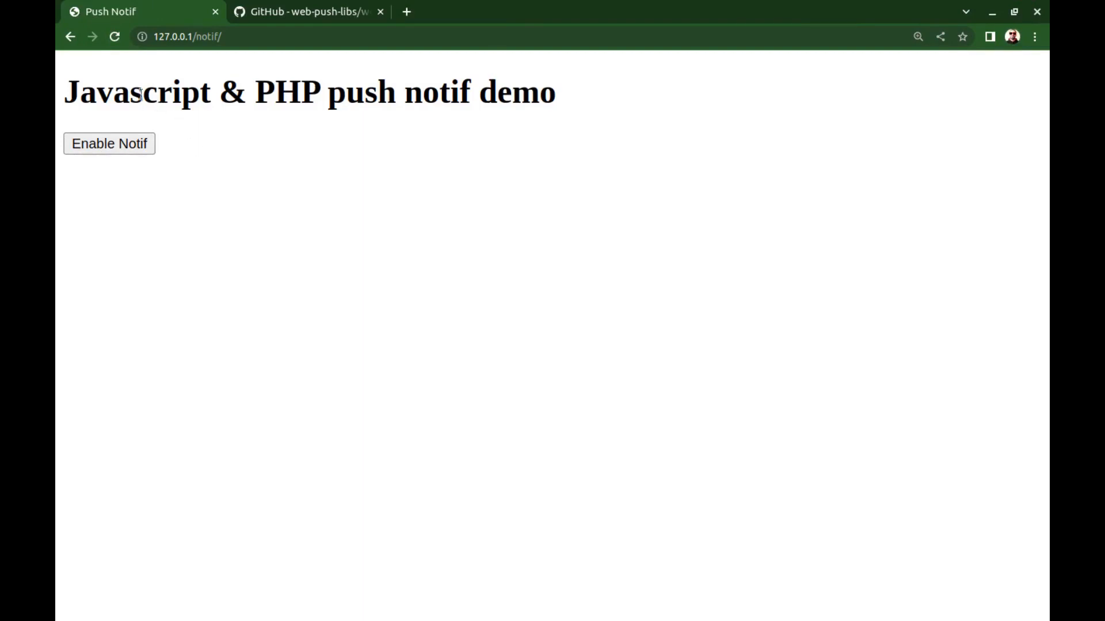
{"action": "left_click", "coordinate": [142, 37]}
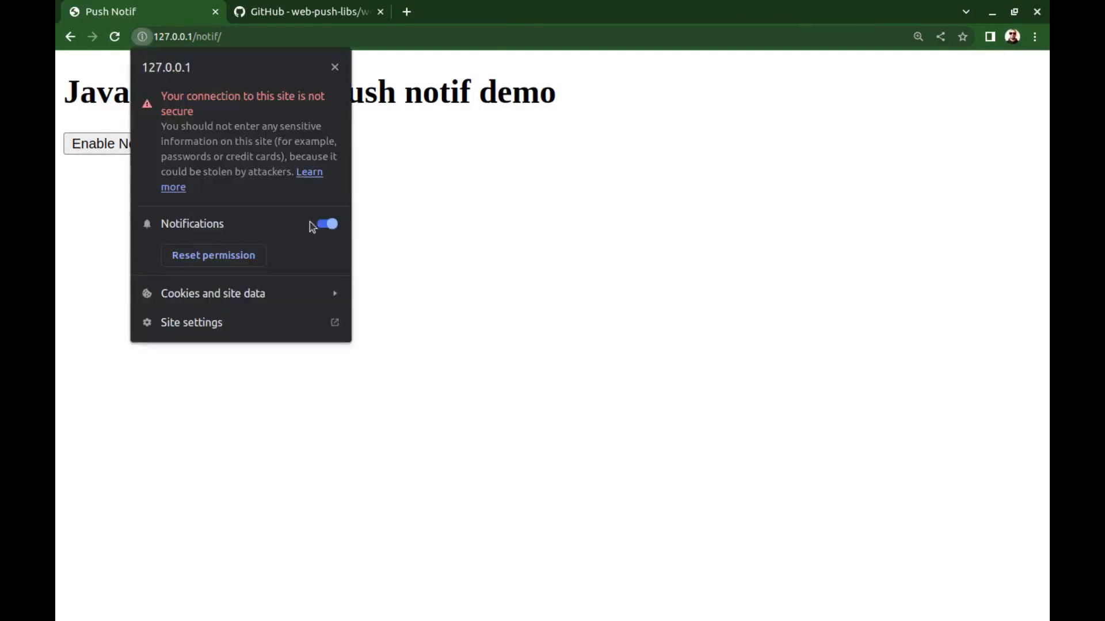
{"action": "left_click", "coordinate": [325, 224]}
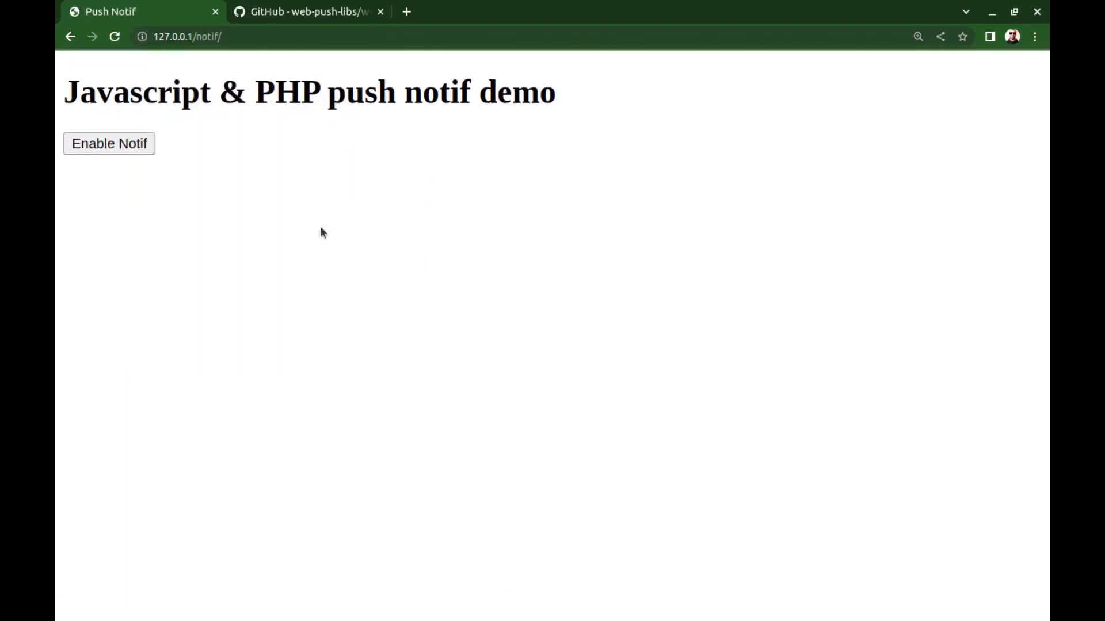
{"action": "right_click", "coordinate": [321, 232]}
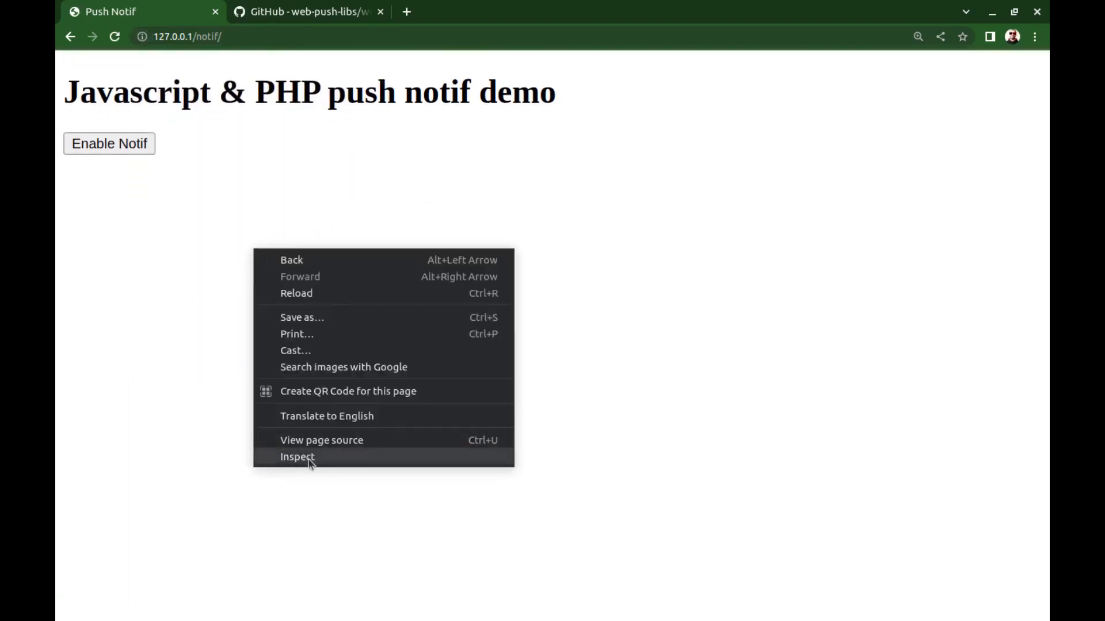
{"action": "left_click", "coordinate": [297, 456]}
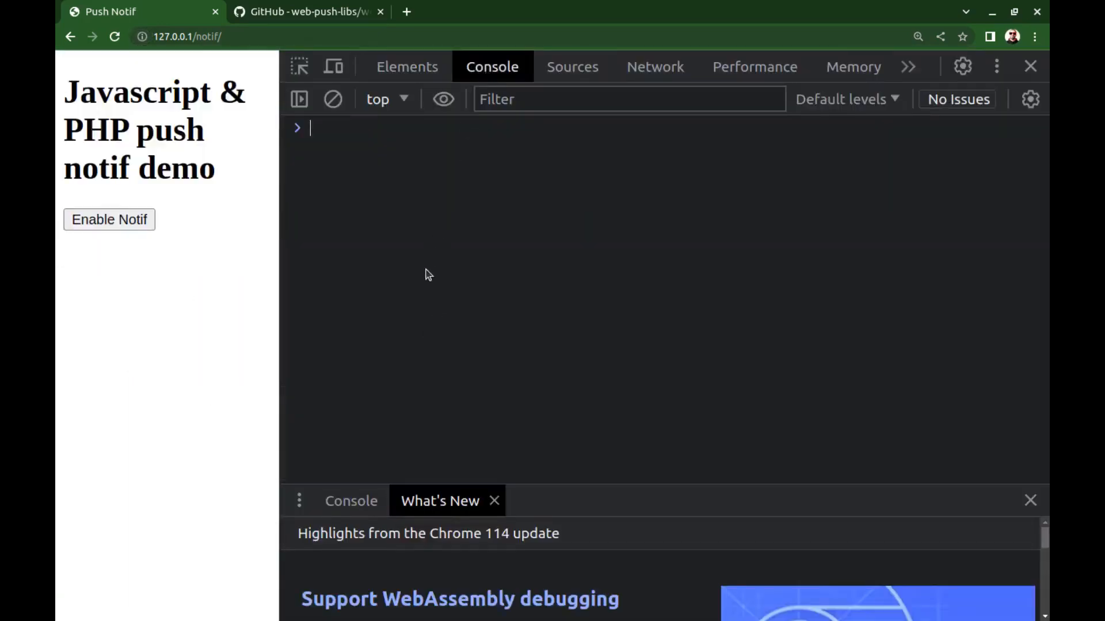
Press Enable Notif, allow notifications and get the subscription JSON logged in the console.
{"action": "left_click", "coordinate": [108, 219]}
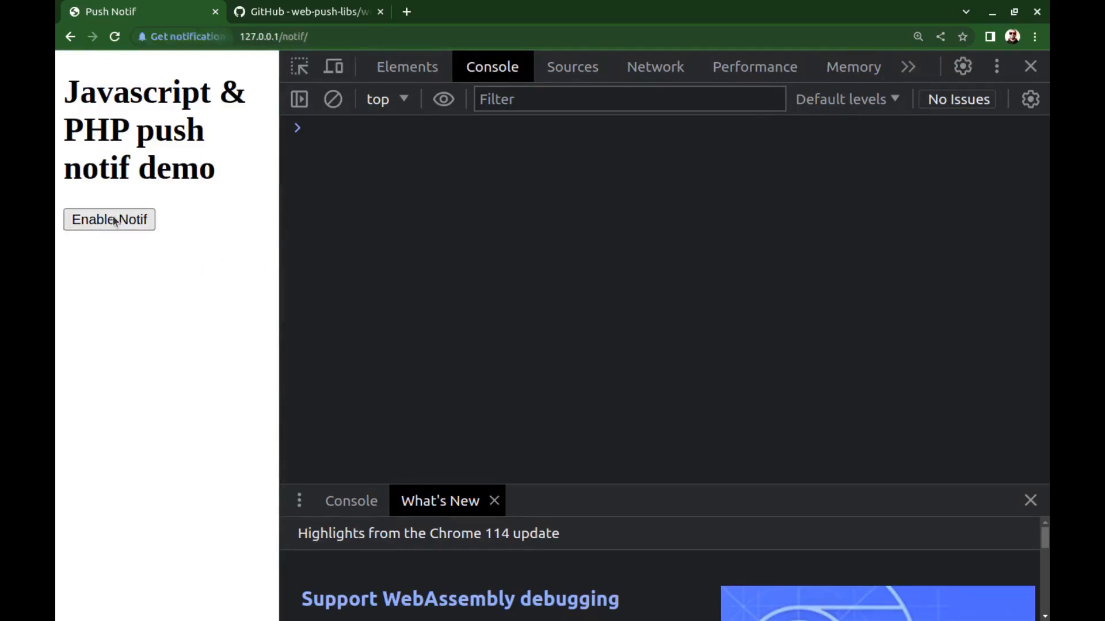
{"action": "left_click", "coordinate": [109, 218]}
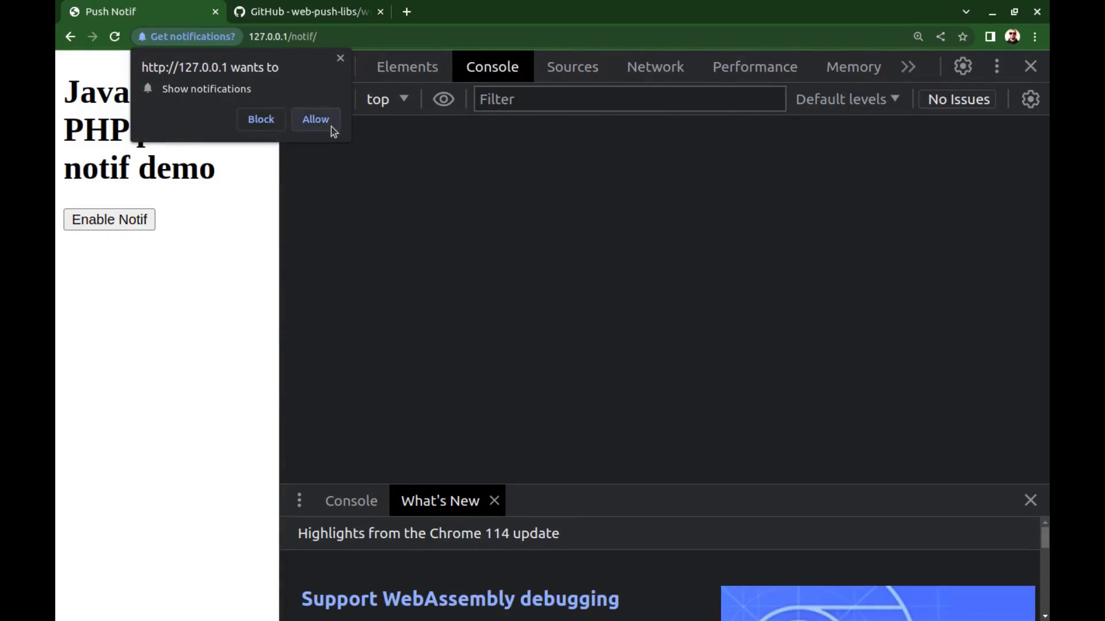
{"action": "left_click", "coordinate": [315, 119]}
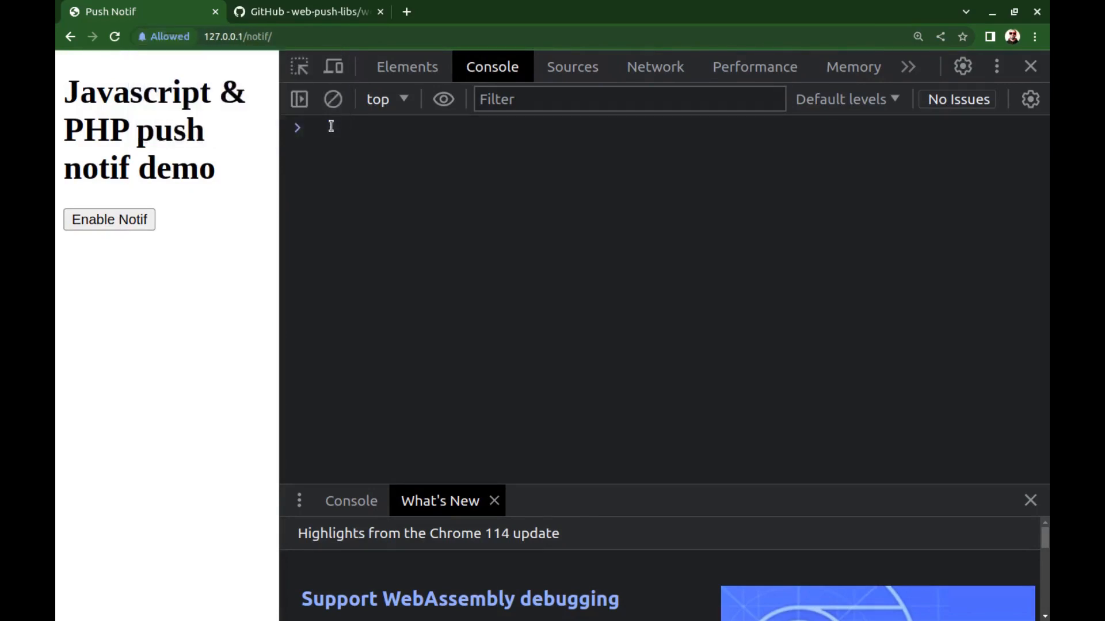
{"action": "left_click", "coordinate": [109, 218]}
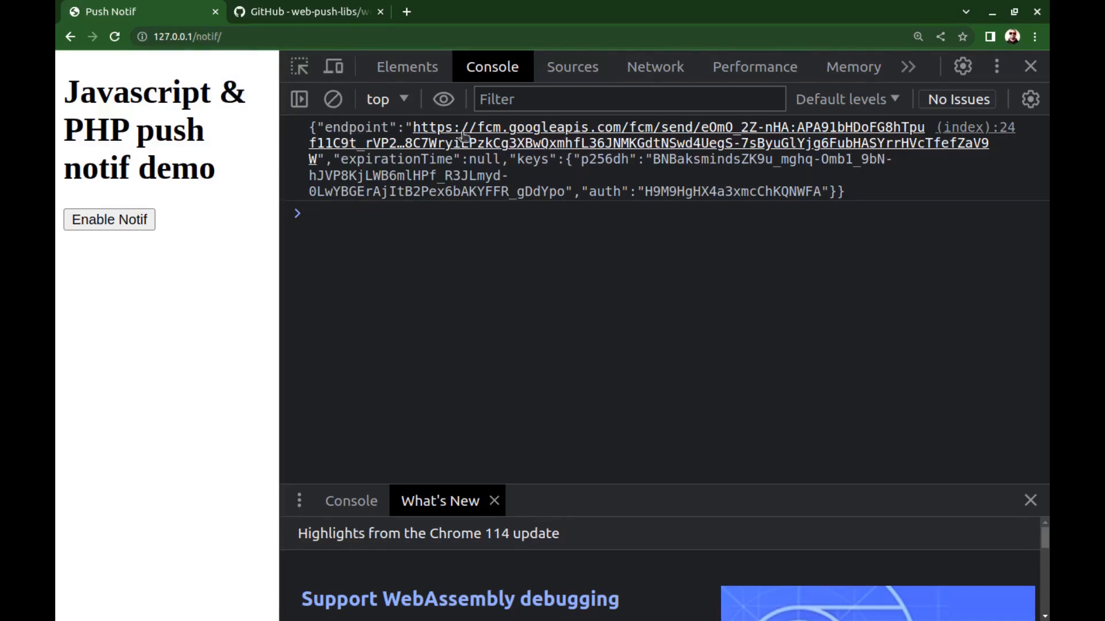
{"action": "mouse_move", "coordinate": [514, 200]}
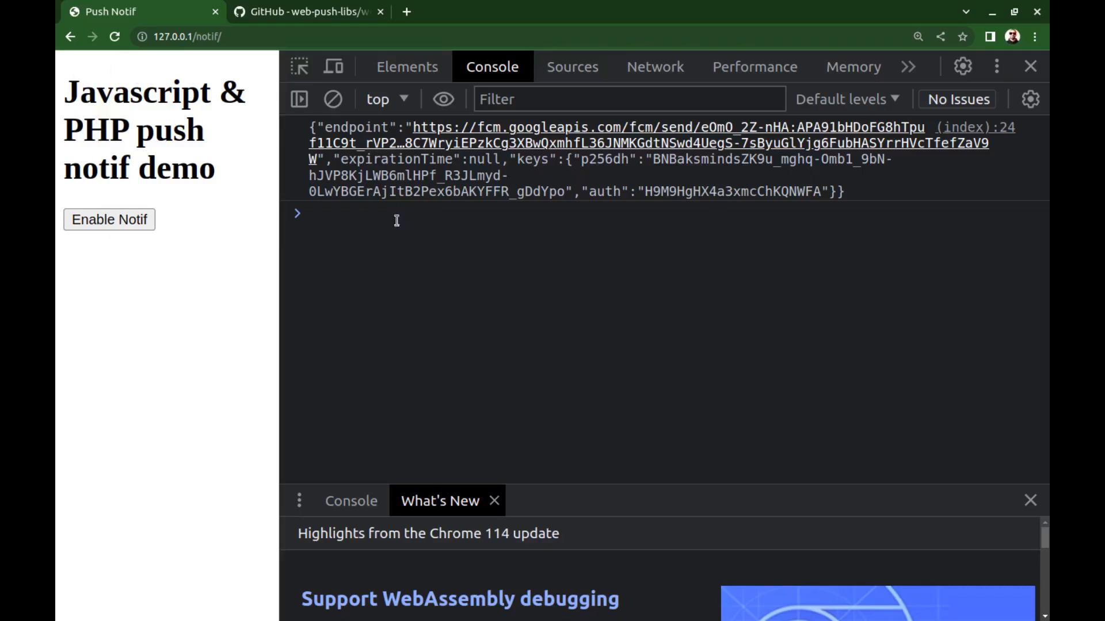
{"action": "mouse_move", "coordinate": [456, 264]}
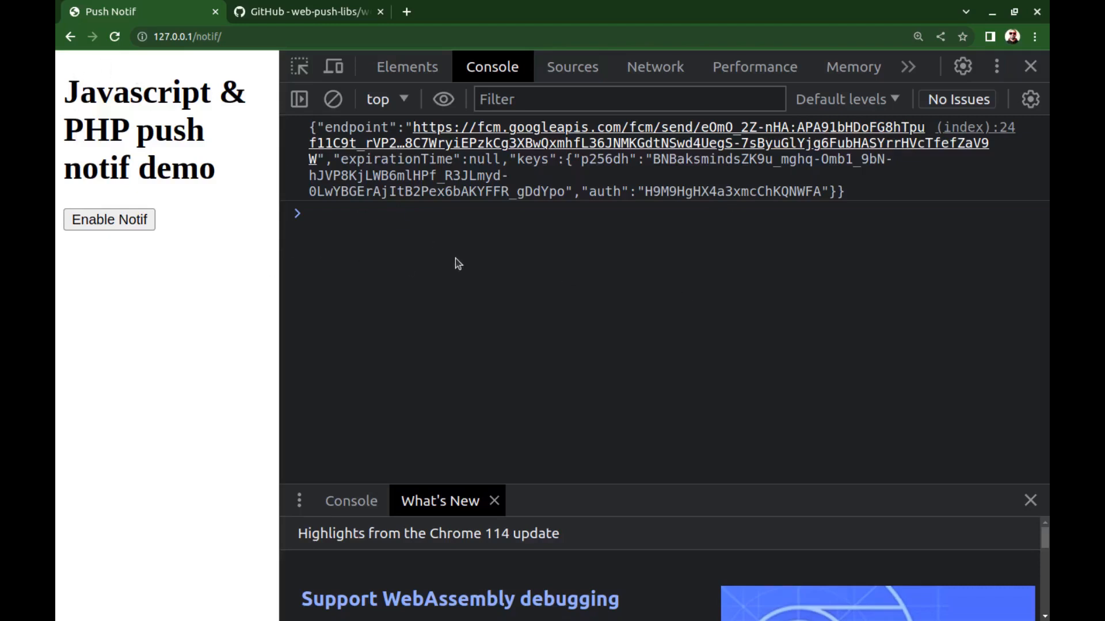
{"action": "mouse_move", "coordinate": [472, 249]}
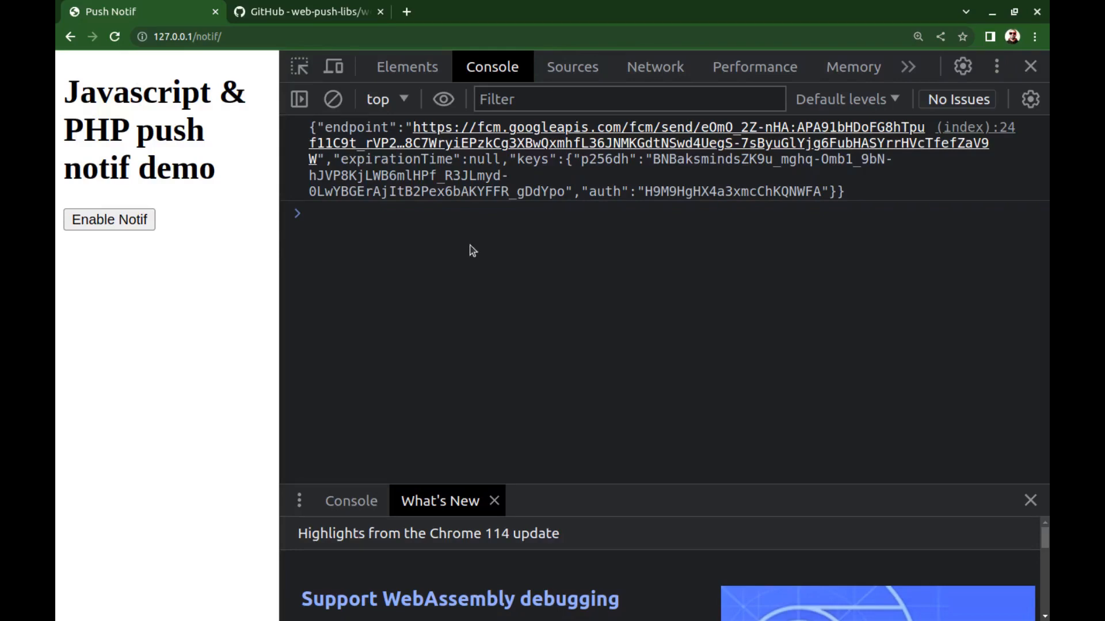
Bring up the web-push-php README's PHP WebPush usage example on GitHub.
{"action": "left_click", "coordinate": [306, 12]}
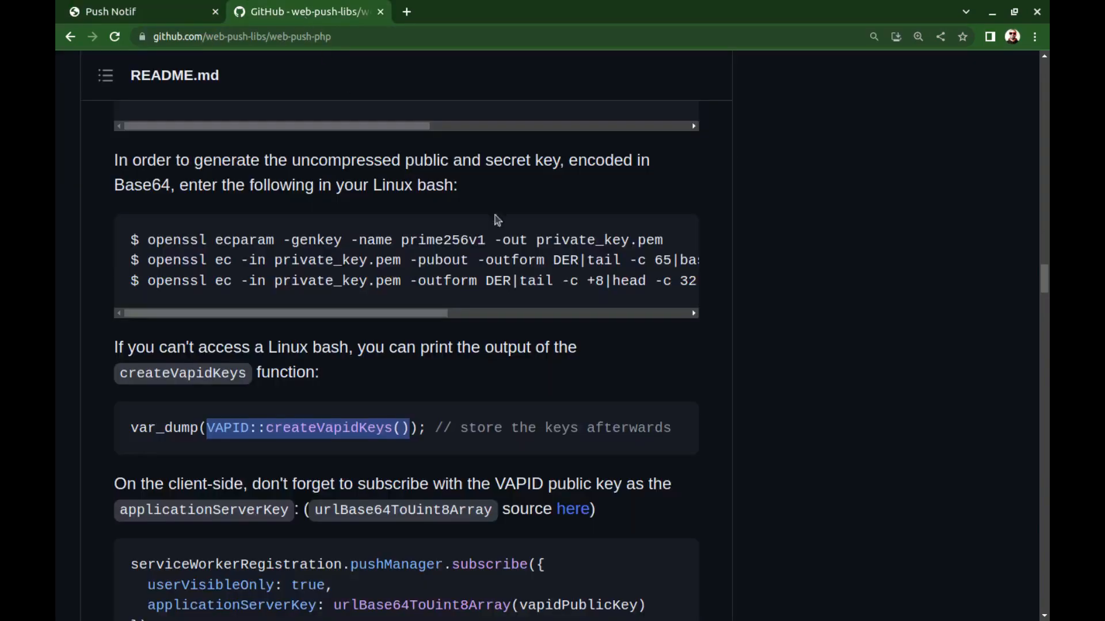
{"action": "scroll", "scroll_direction": "up", "scroll_amount": 3}
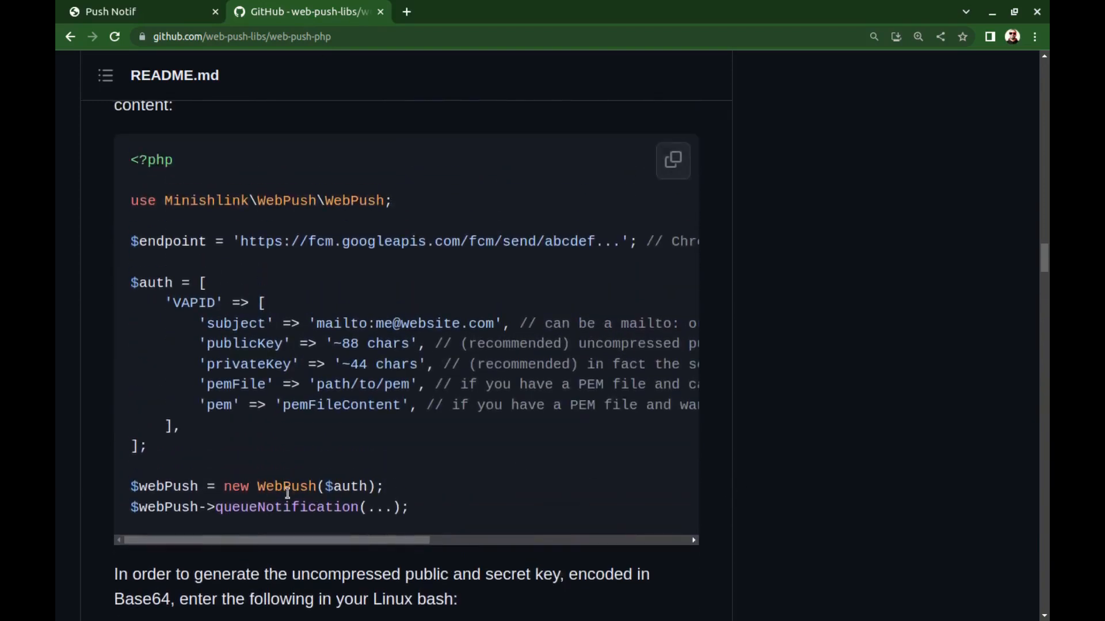
{"action": "mouse_move", "coordinate": [229, 349]}
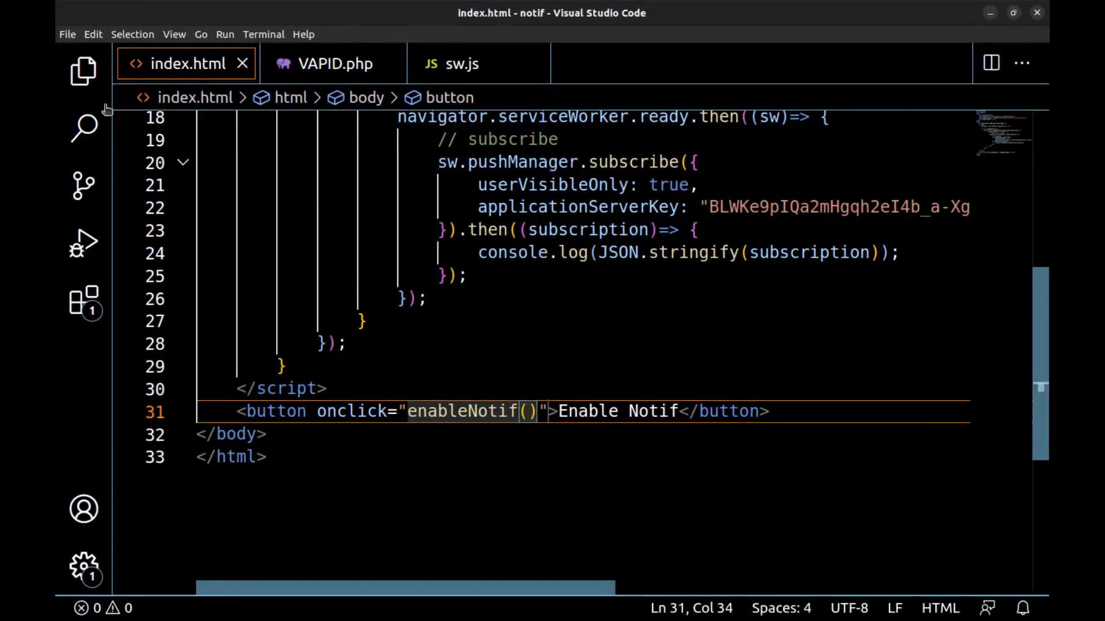
Create send.php with the README auth sample and require_once 'vendor/autoload.php'.
{"action": "left_click", "coordinate": [84, 71]}
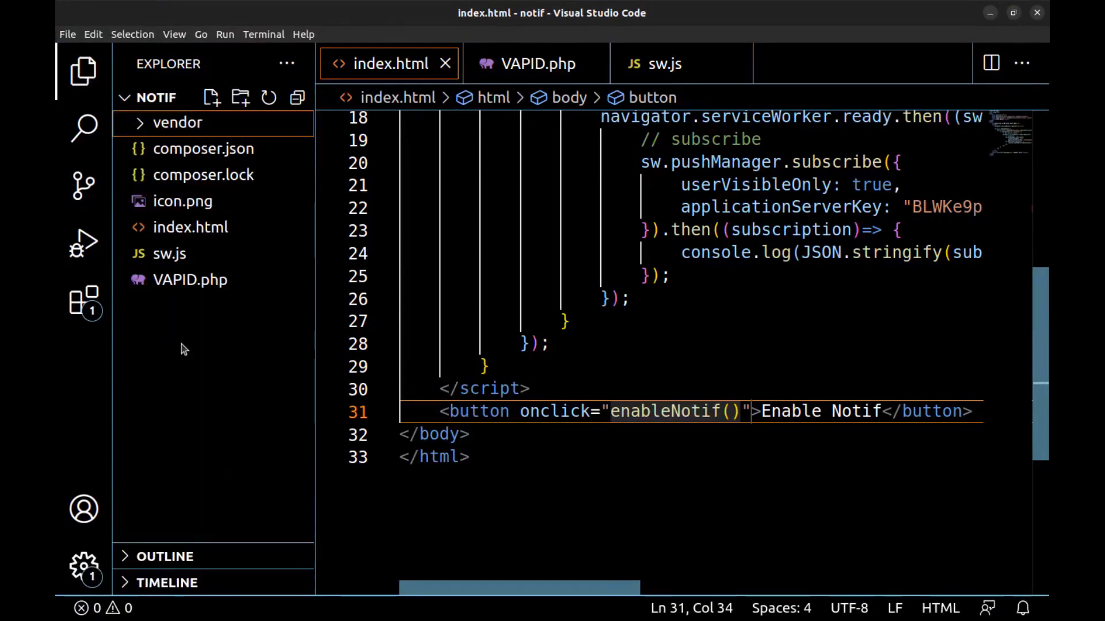
{"action": "type", "text": "send.php"}
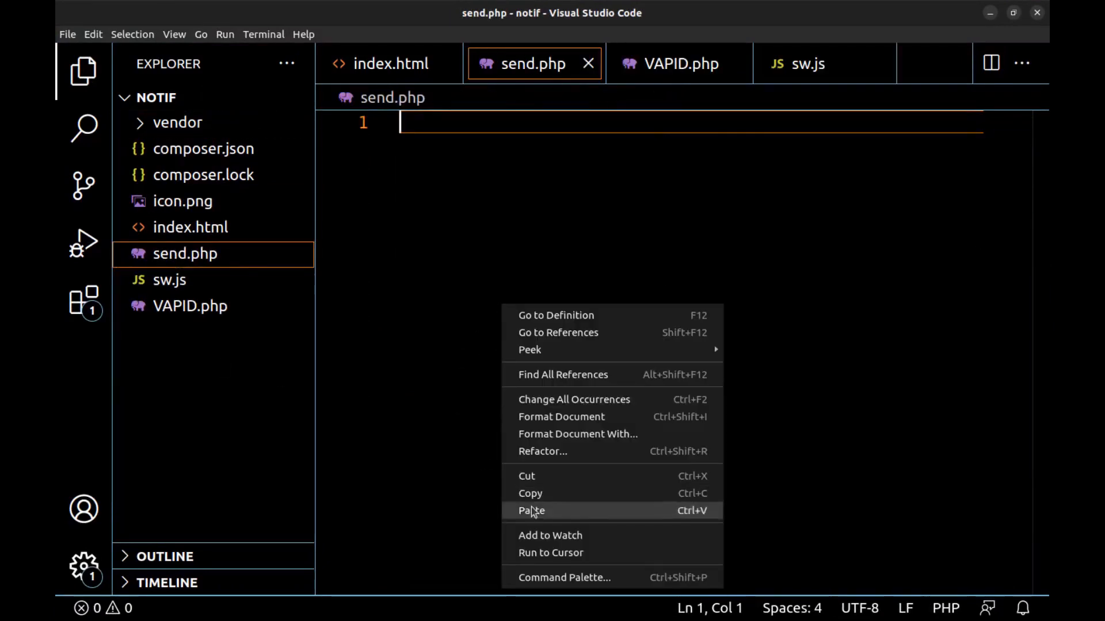
{"action": "left_click", "coordinate": [530, 510]}
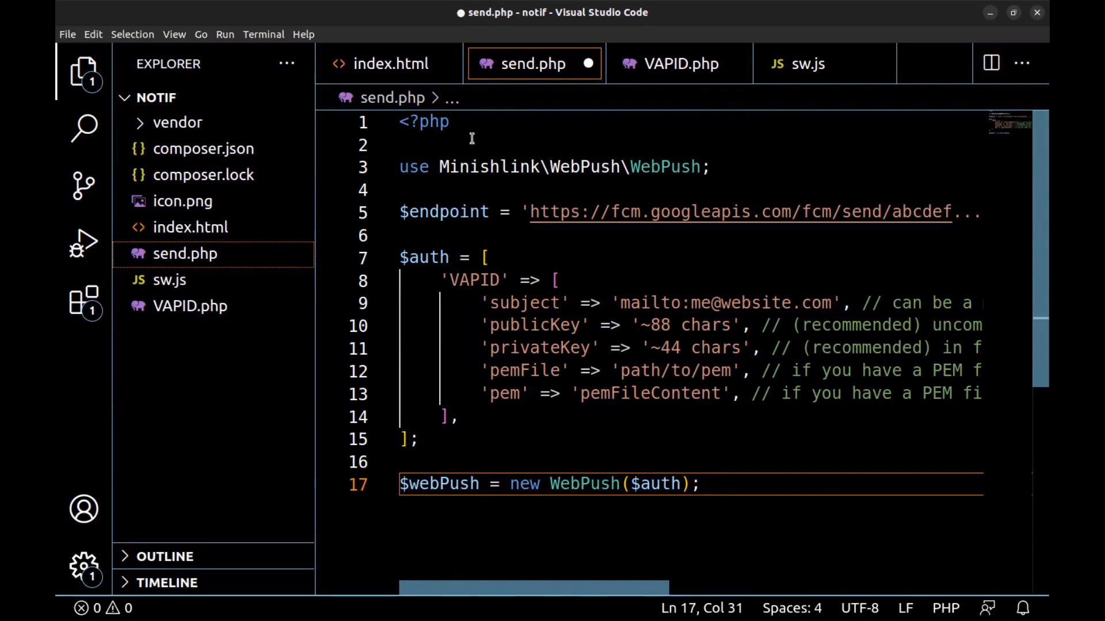
{"action": "type", "text": "req"}
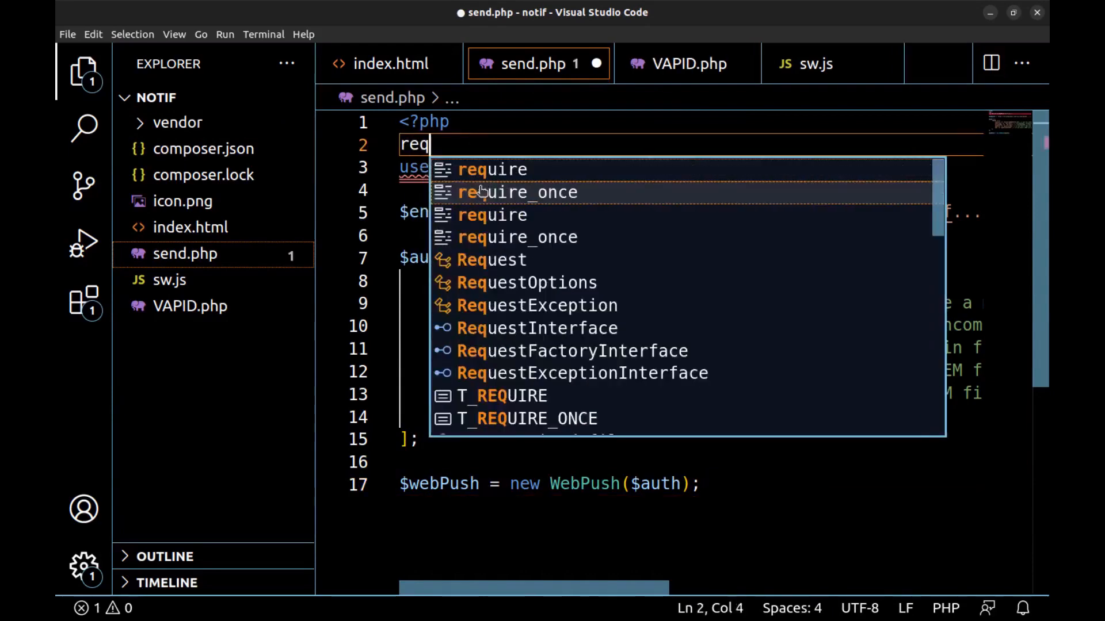
{"action": "left_click", "coordinate": [516, 192]}
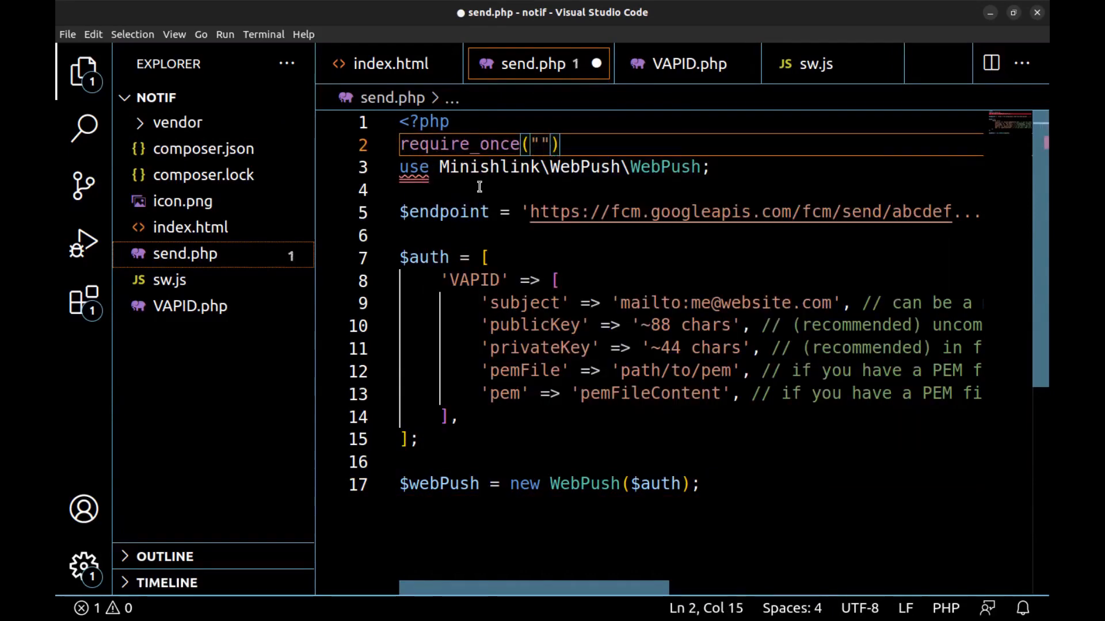
{"action": "left_click", "coordinate": [177, 122]}
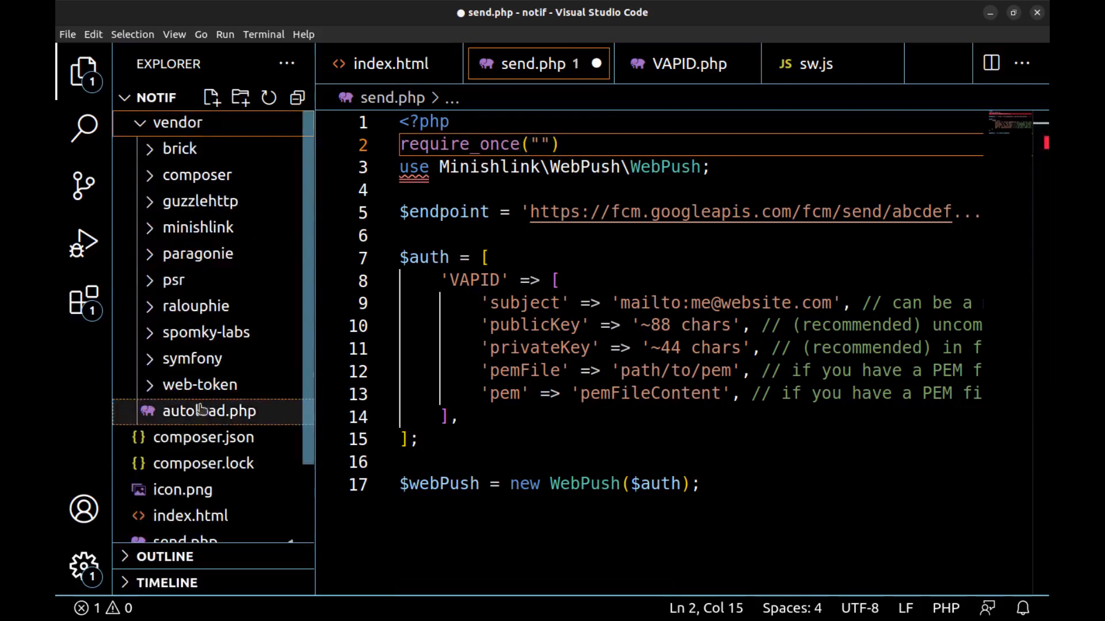
{"action": "type", "text": "vendor/autoload.php"}
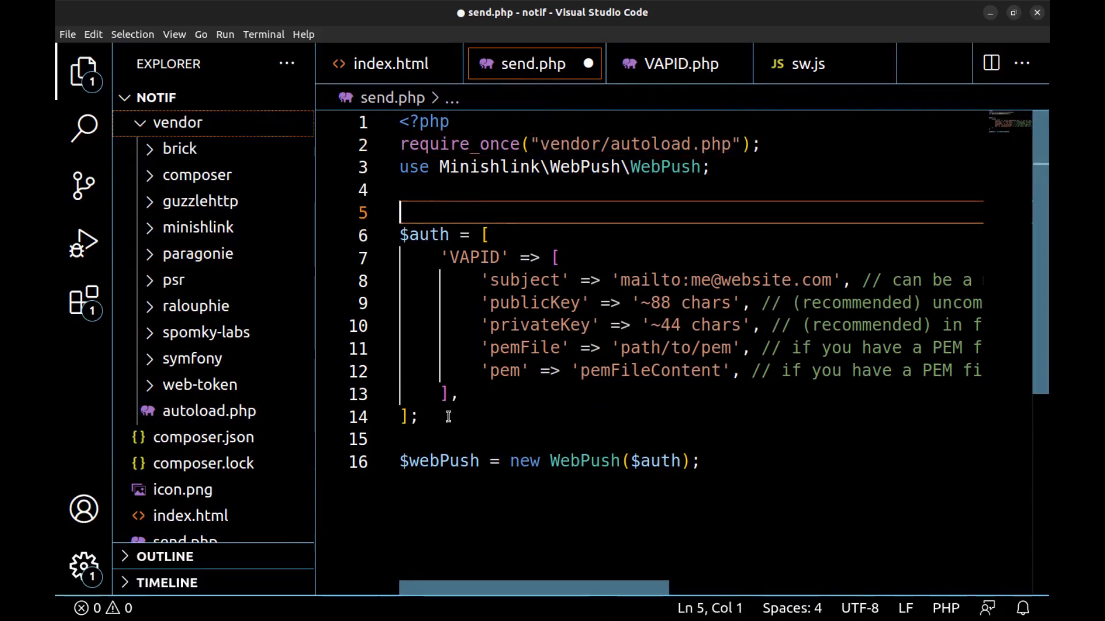
{"action": "left_click", "coordinate": [84, 73]}
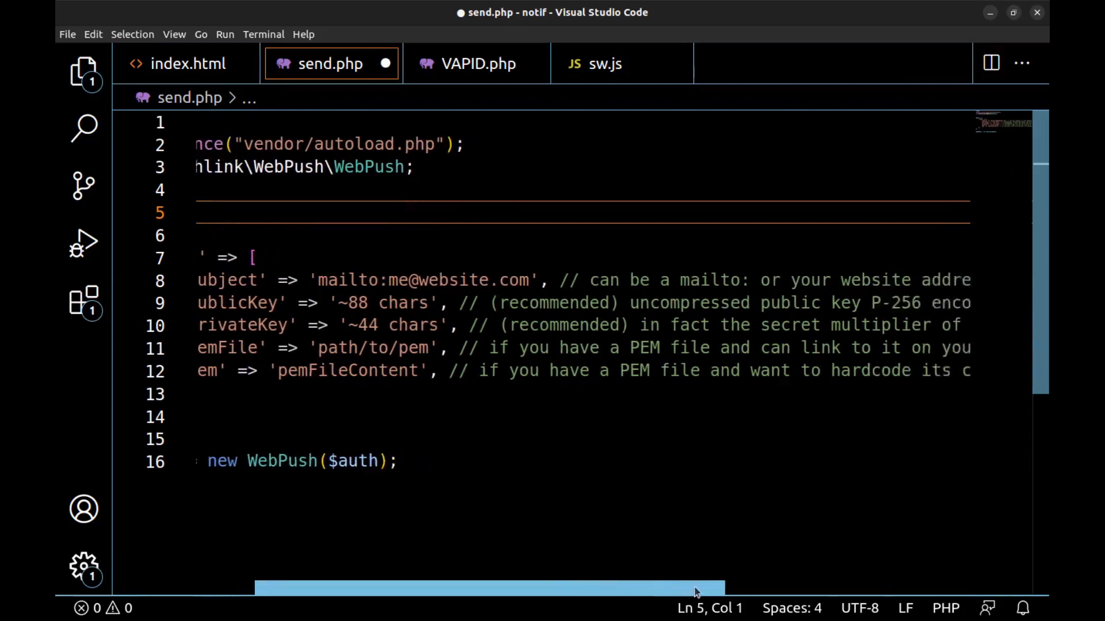
Remove the pemFile and pem lines from the VAPID auth array.
{"action": "scroll", "scroll_direction": "right", "scroll_amount": 3}
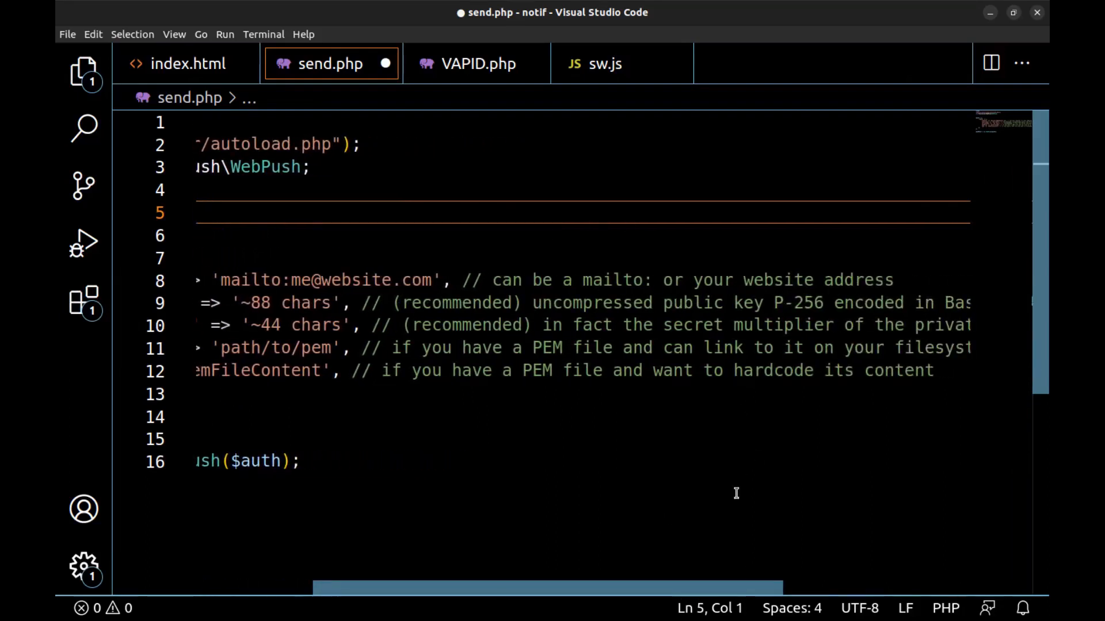
{"action": "scroll", "scroll_direction": "left", "scroll_amount": 3}
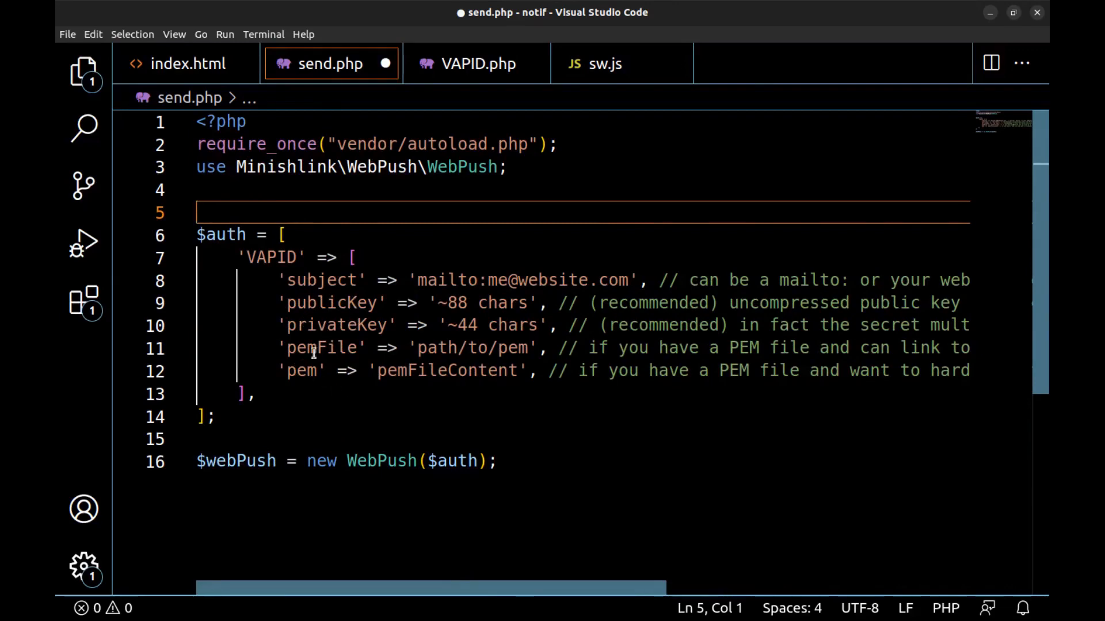
{"action": "left_click", "coordinate": [278, 347]}
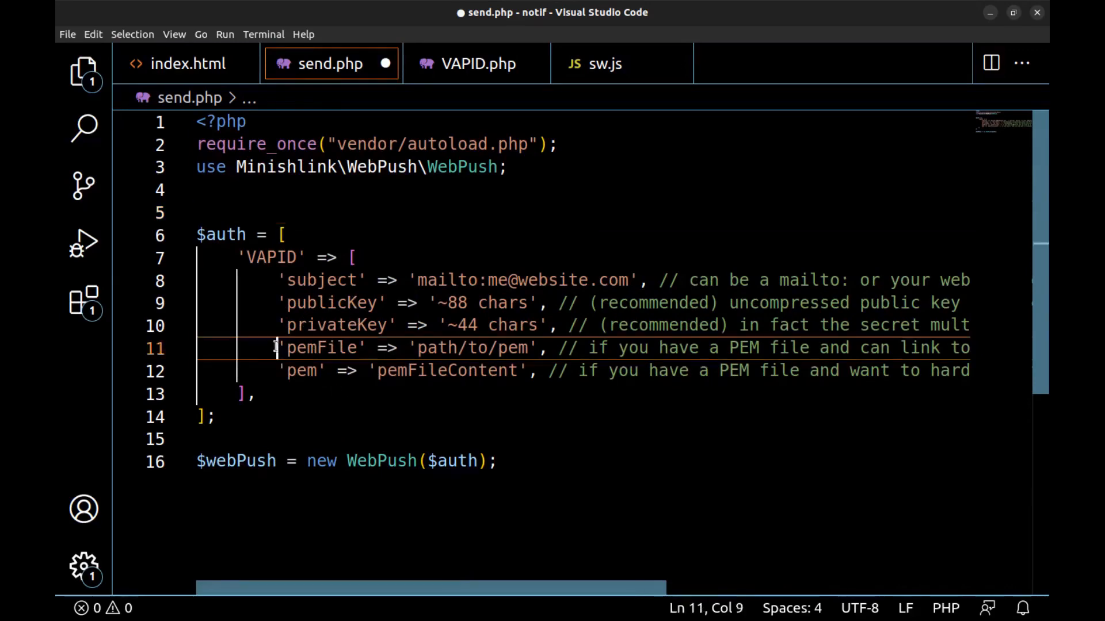
{"action": "left_click_drag", "start_coordinate": [278, 347], "coordinate": [714, 372]}
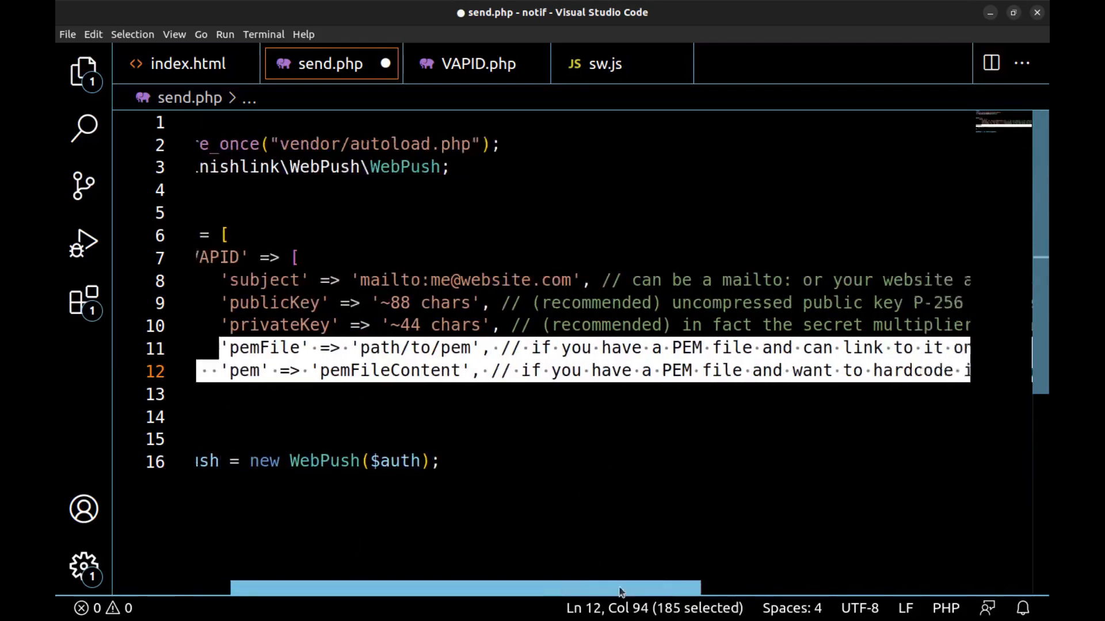
{"action": "scroll", "scroll_direction": "left", "scroll_amount": 3}
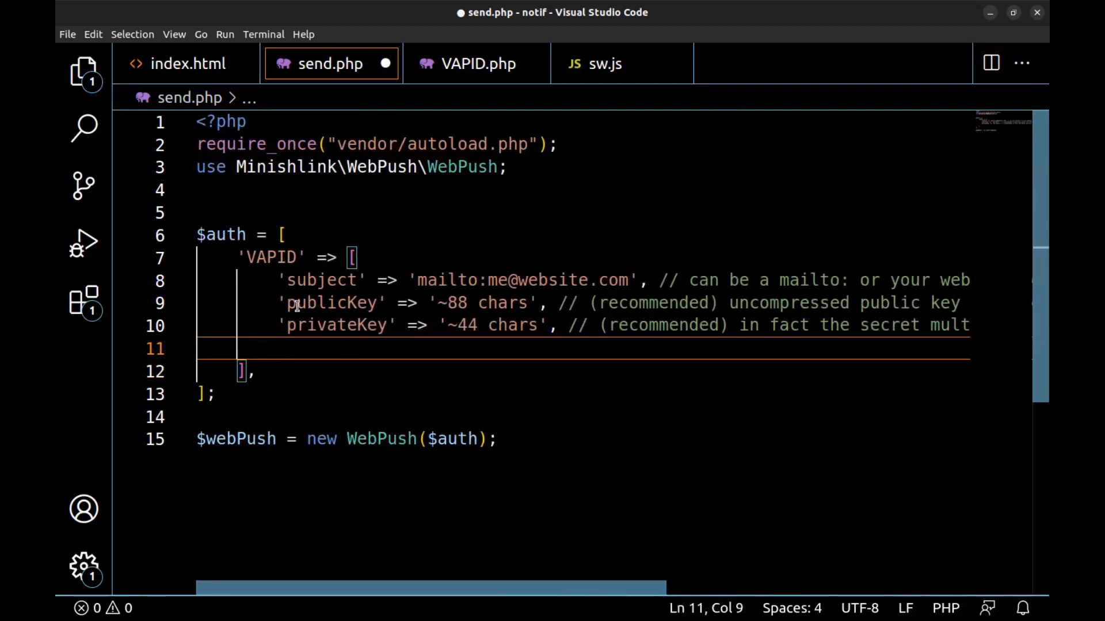
Fill publicKey with the generated public key copied from VAPID.php.
{"action": "left_click", "coordinate": [478, 63]}
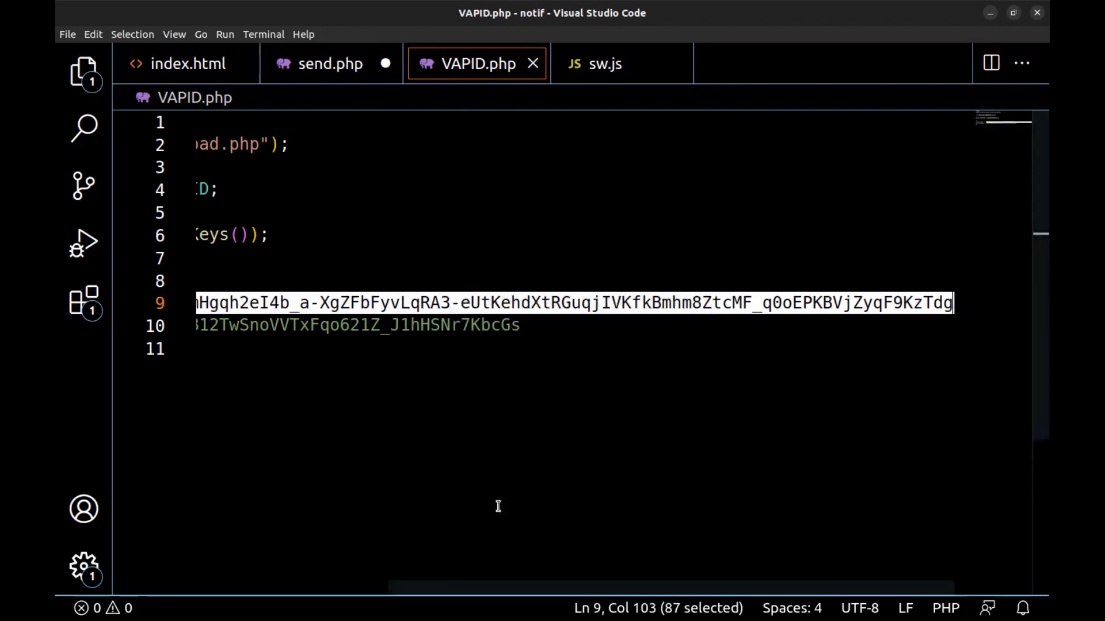
{"action": "scroll", "scroll_direction": "left", "scroll_amount": 3}
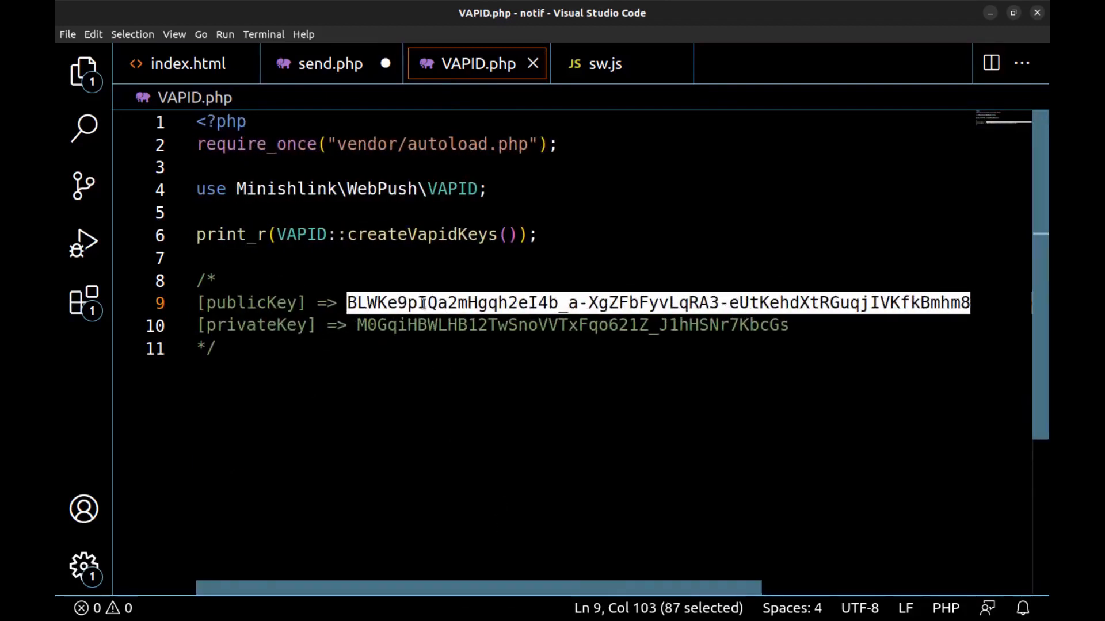
{"action": "left_click", "coordinate": [330, 63]}
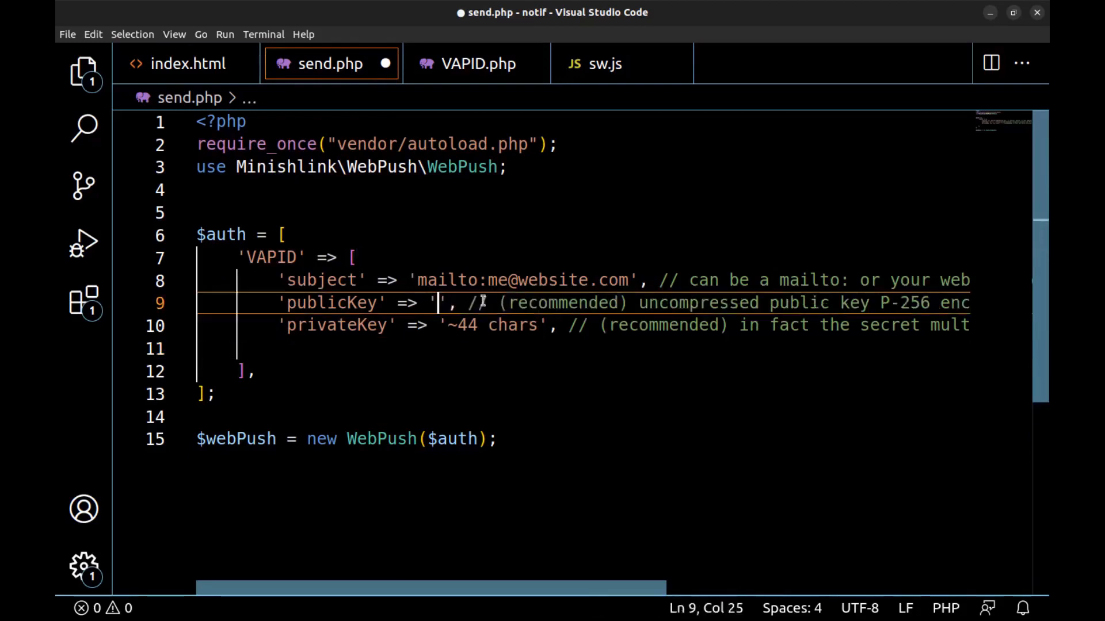
{"action": "right_click", "coordinate": [441, 303]}
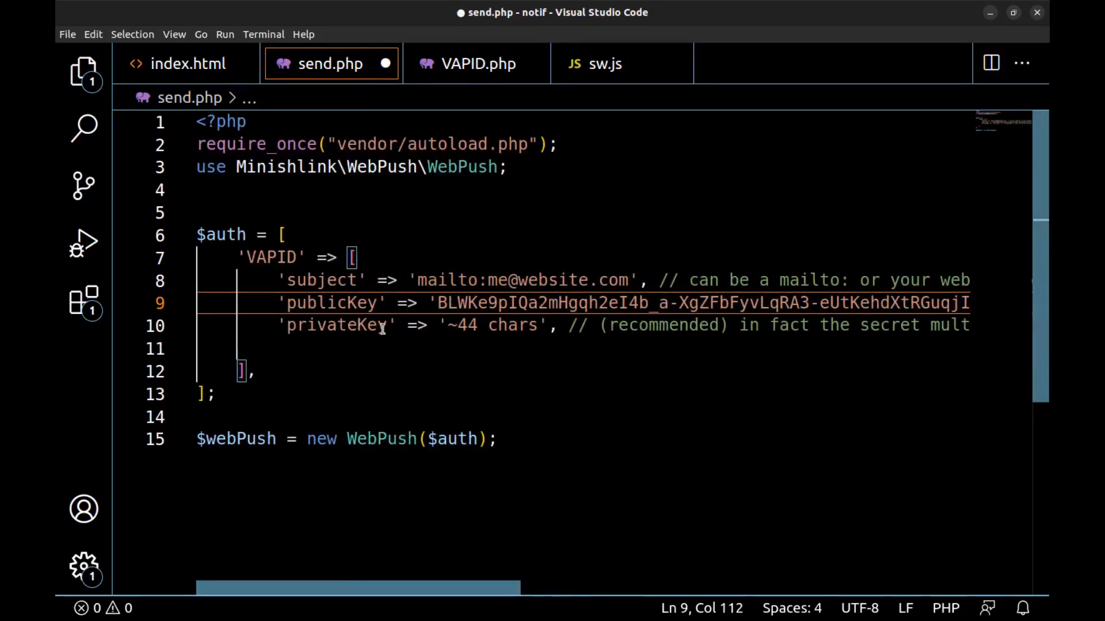
{"action": "left_click", "coordinate": [476, 63]}
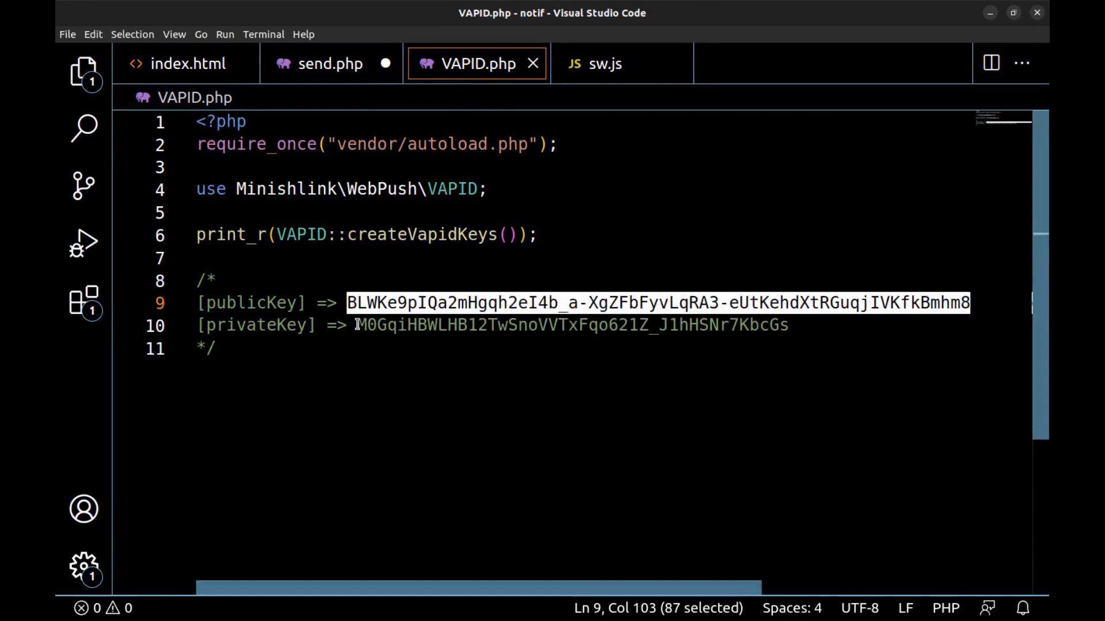
{"action": "right_click", "coordinate": [570, 325]}
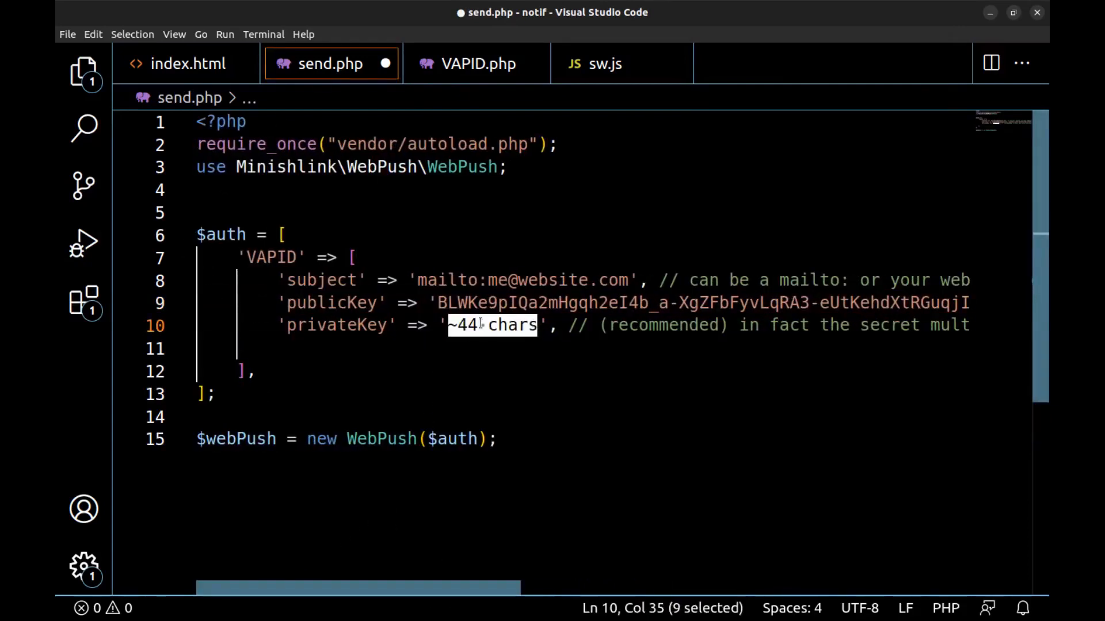
{"action": "key", "text": "Delete"}
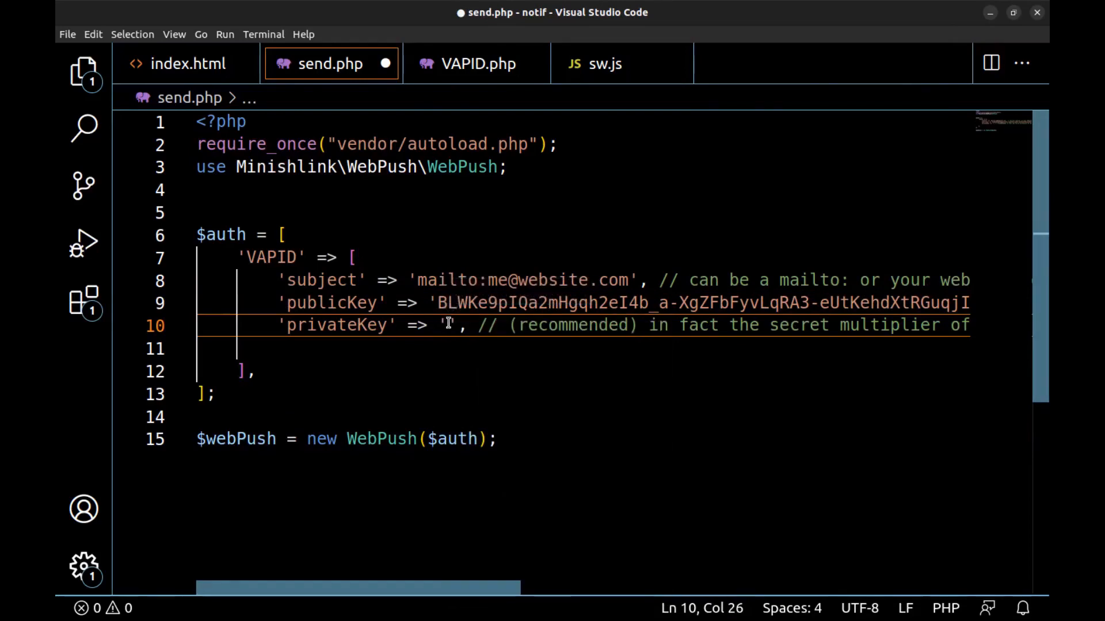
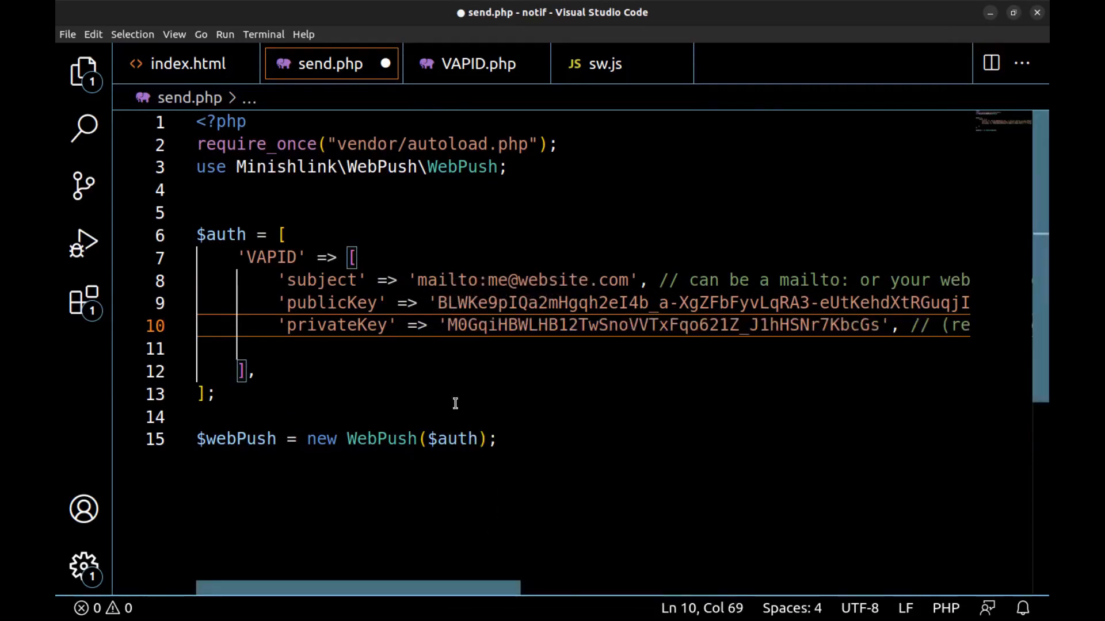
{"action": "left_click", "coordinate": [261, 348]}
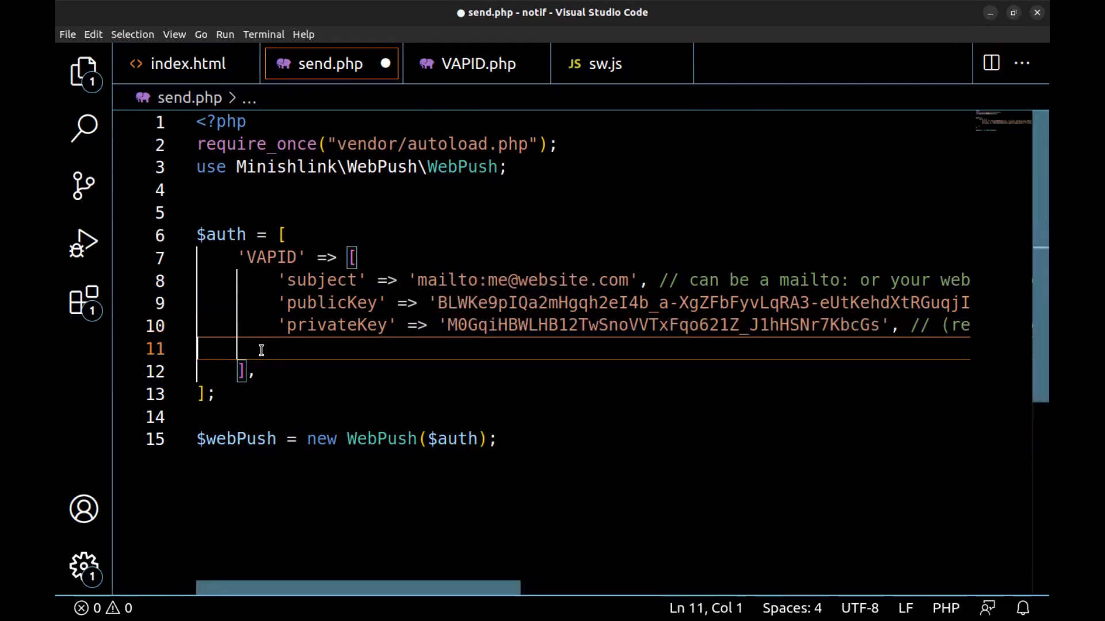
{"action": "key", "text": "Backspace"}
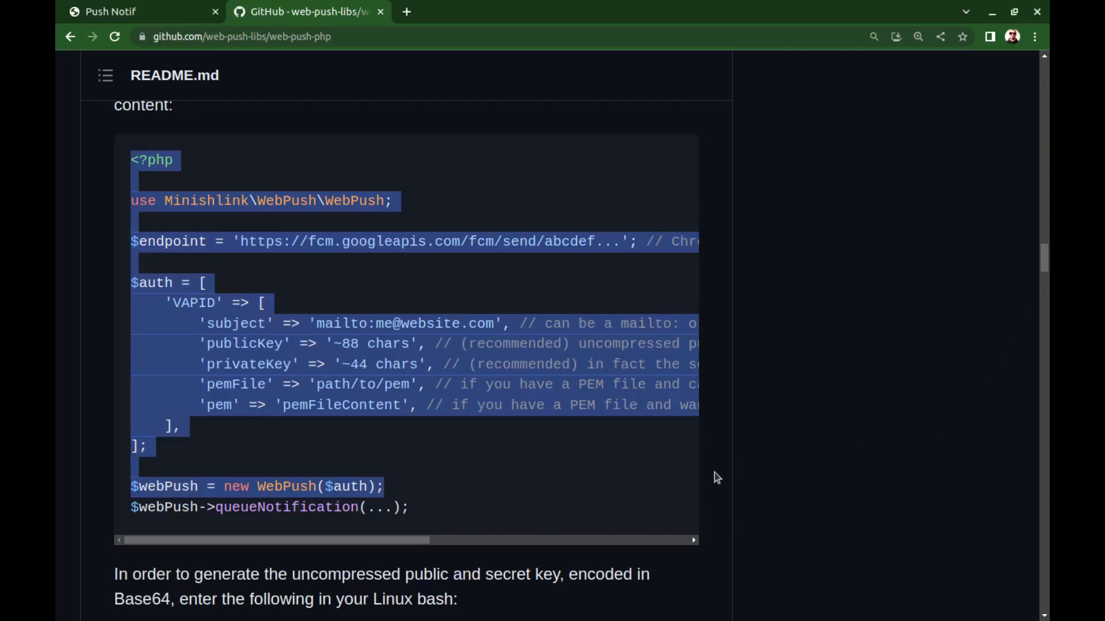
Scroll the README to the sendOneNotification and defaultOptions example.
{"action": "scroll", "scroll_direction": "down", "scroll_amount": 3}
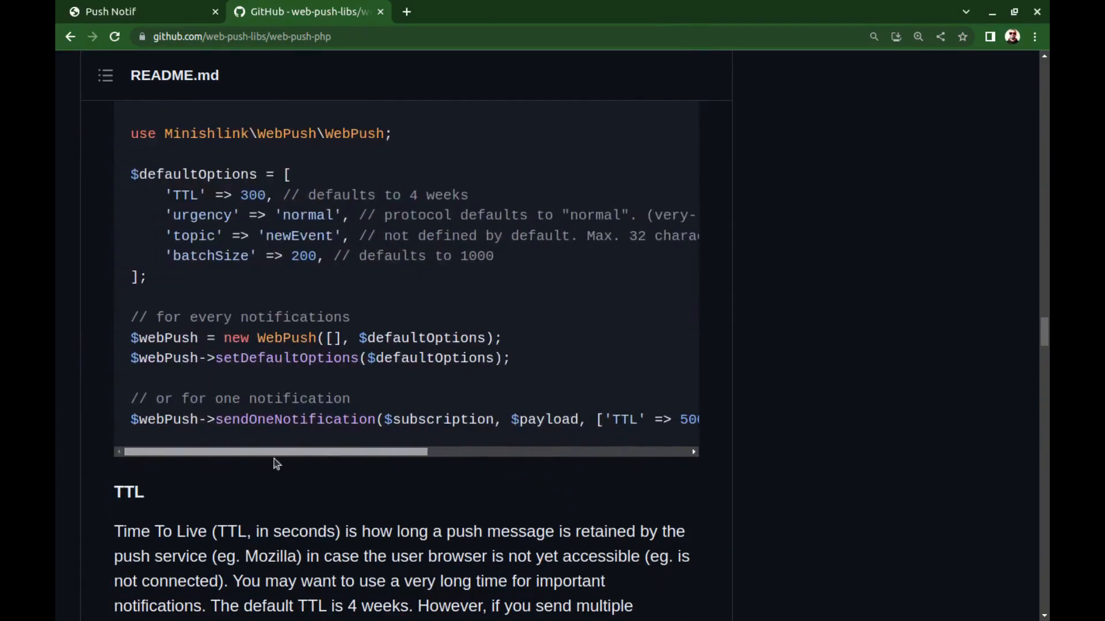
{"action": "mouse_move", "coordinate": [335, 489]}
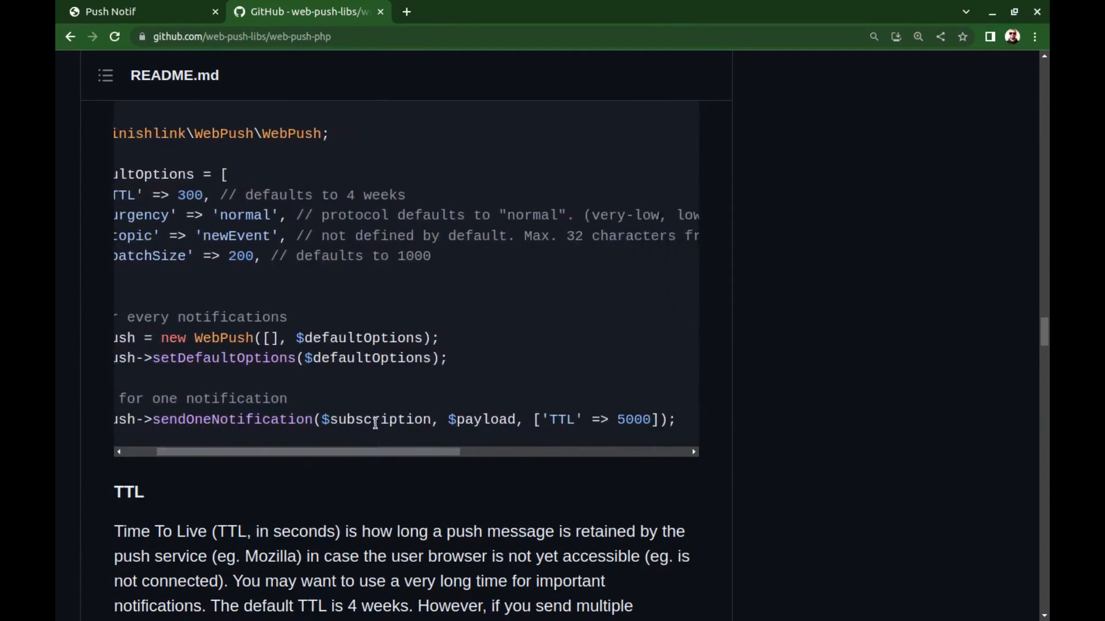
{"action": "mouse_move", "coordinate": [474, 484]}
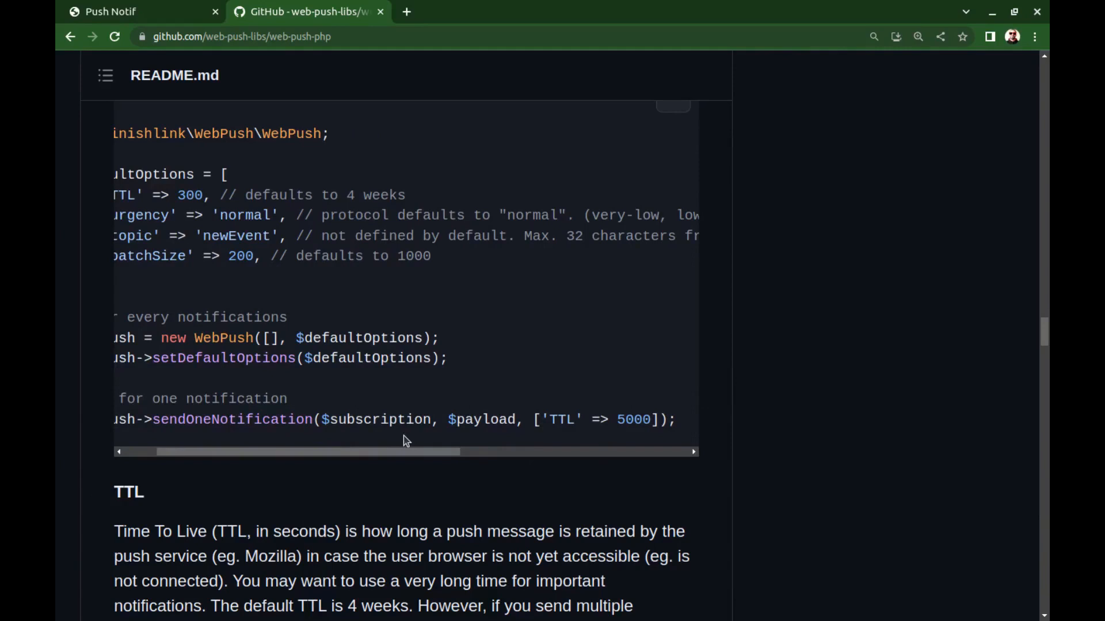
{"action": "mouse_move", "coordinate": [501, 443]}
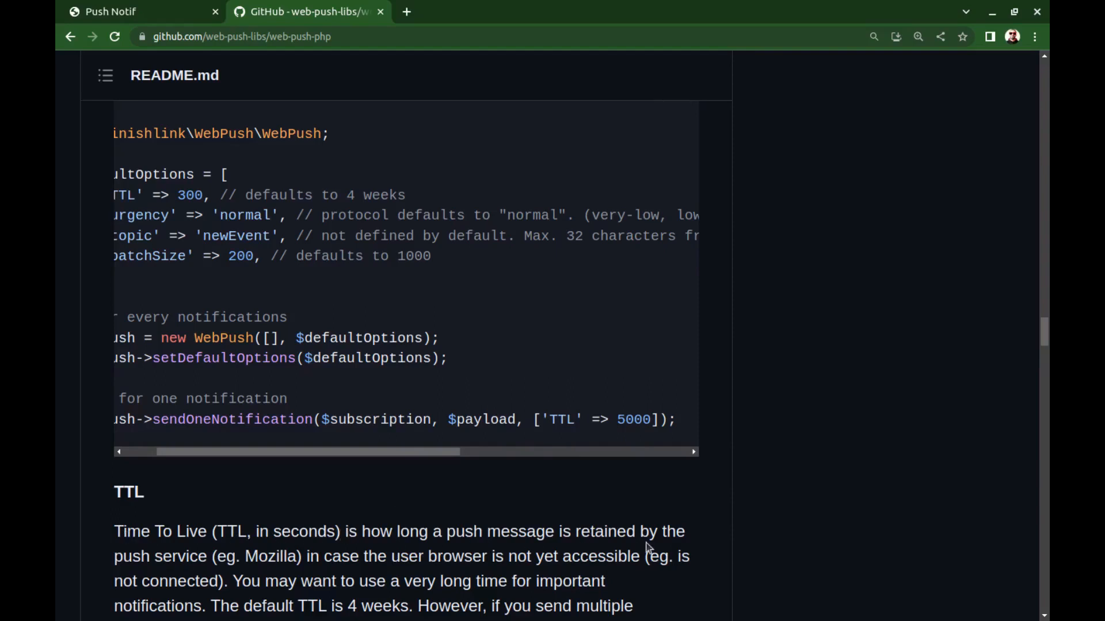
{"action": "mouse_move", "coordinate": [404, 498]}
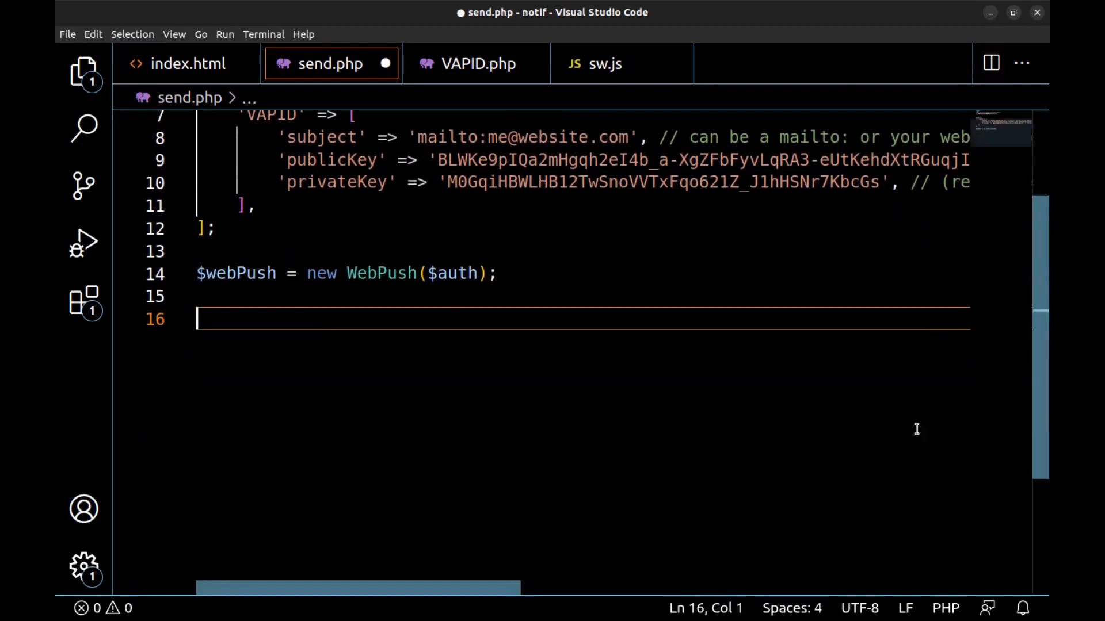
{"action": "mouse_move", "coordinate": [352, 528]}
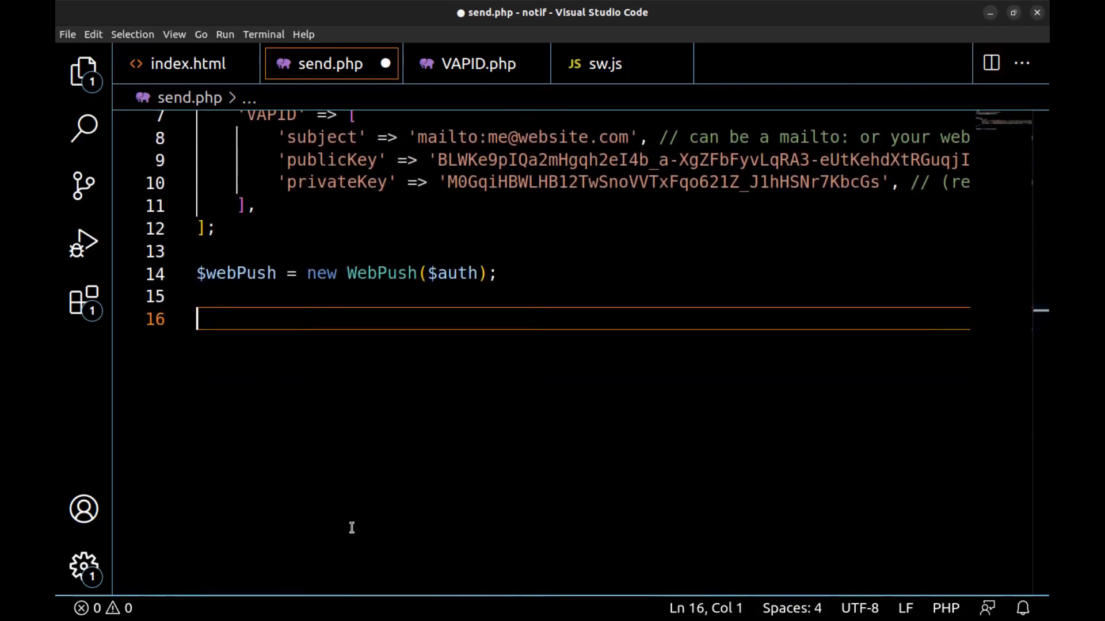
Call sendOneNotification with Subscription::create(json_decode(..., true)), $payload and TTL 5000.
{"action": "type", "text": "$webPush->sendOneNotification($subscription, $payload, ['TTL' => 5000]);"}
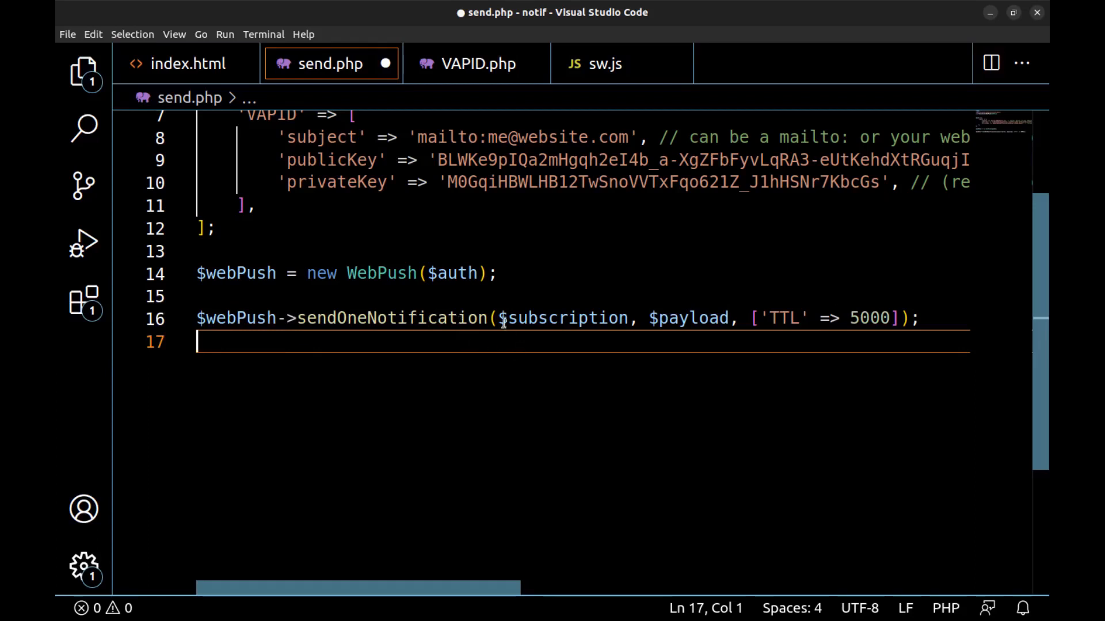
{"action": "mouse_move", "coordinate": [663, 377]}
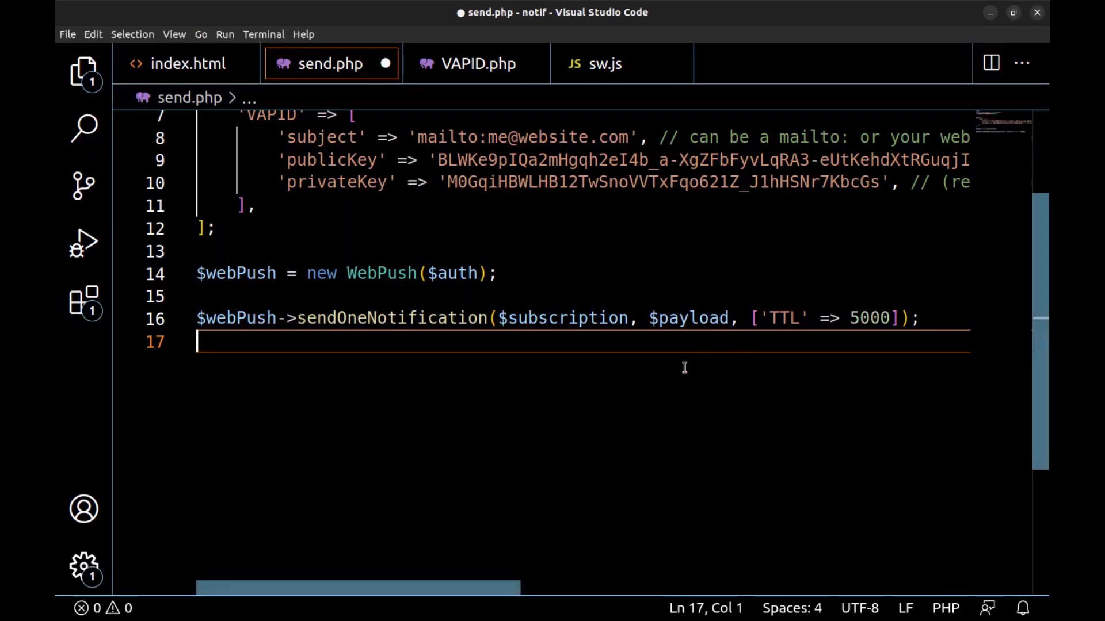
{"action": "double_click", "coordinate": [563, 318]}
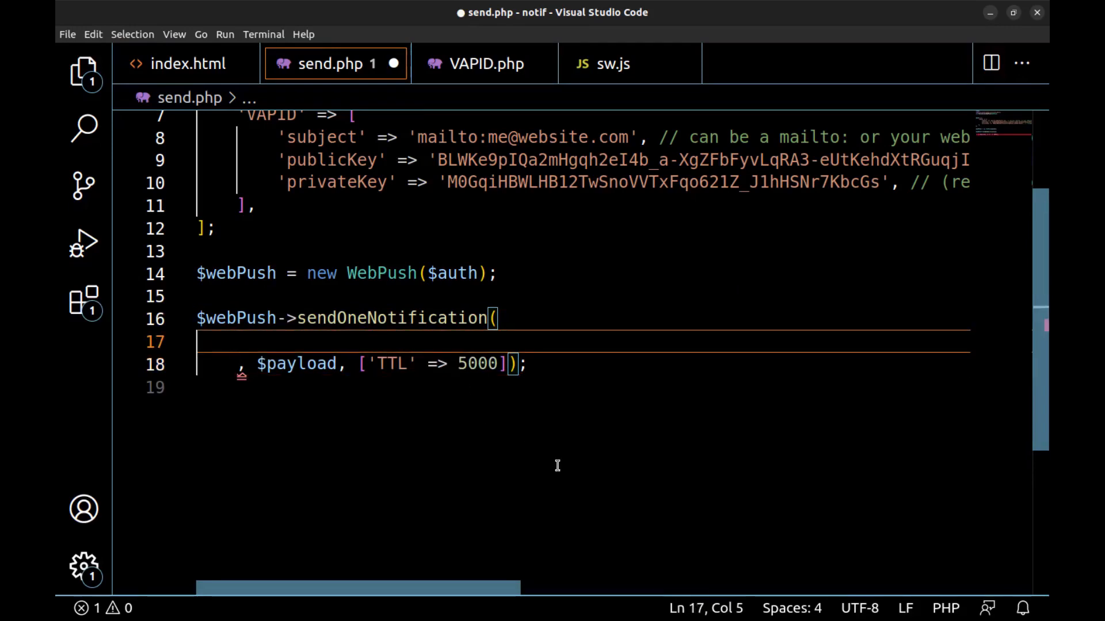
{"action": "type", "text": "Subscr"}
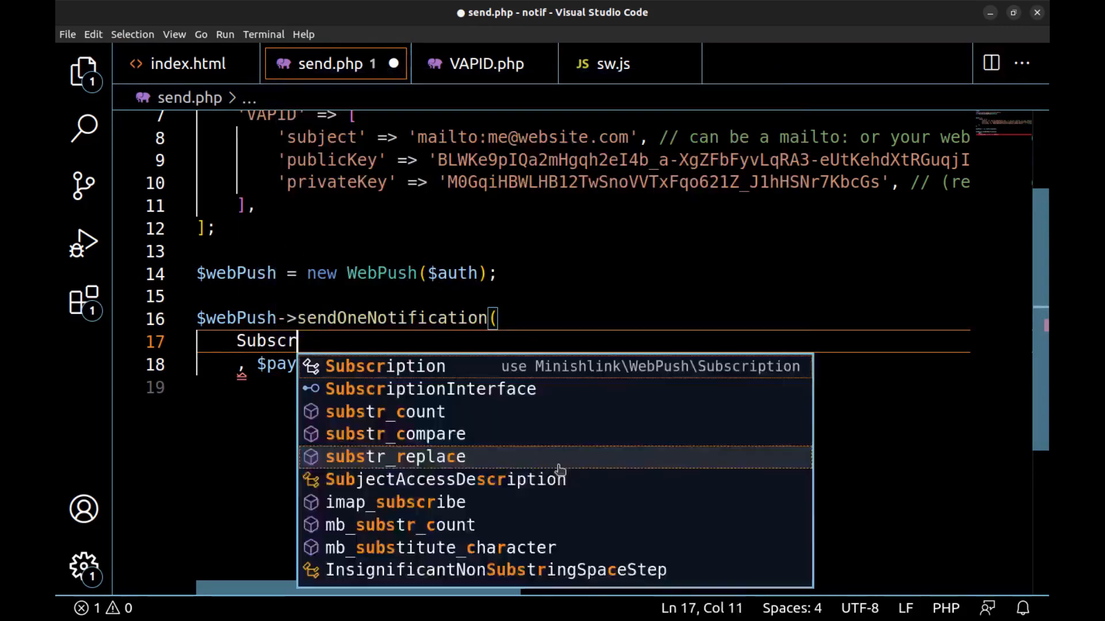
{"action": "type", "text": "iption"}
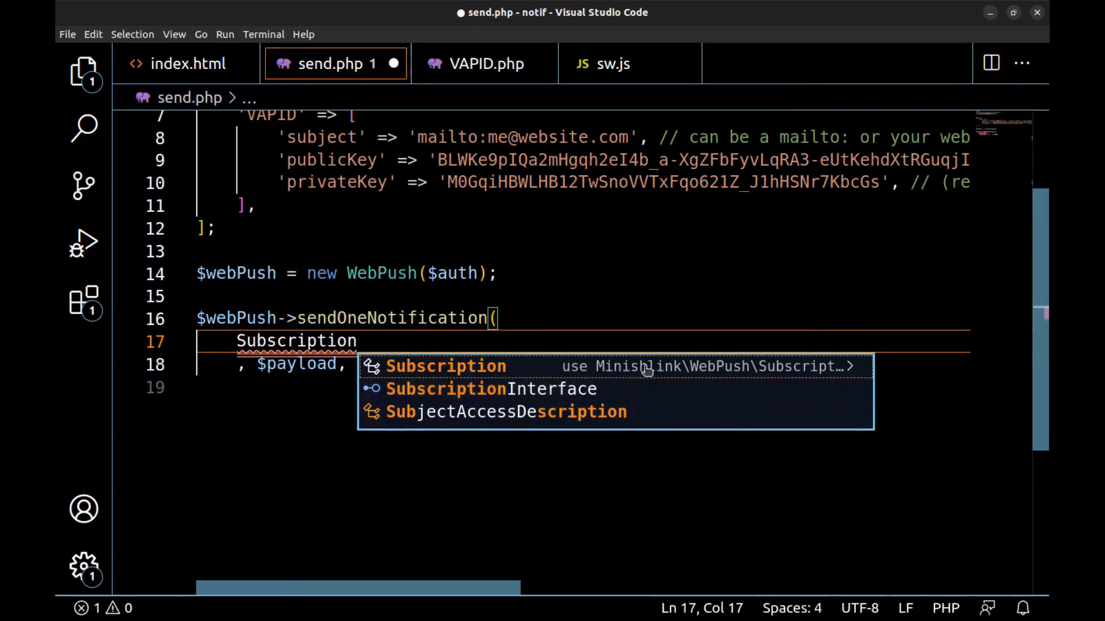
{"action": "type", "text": "::"}
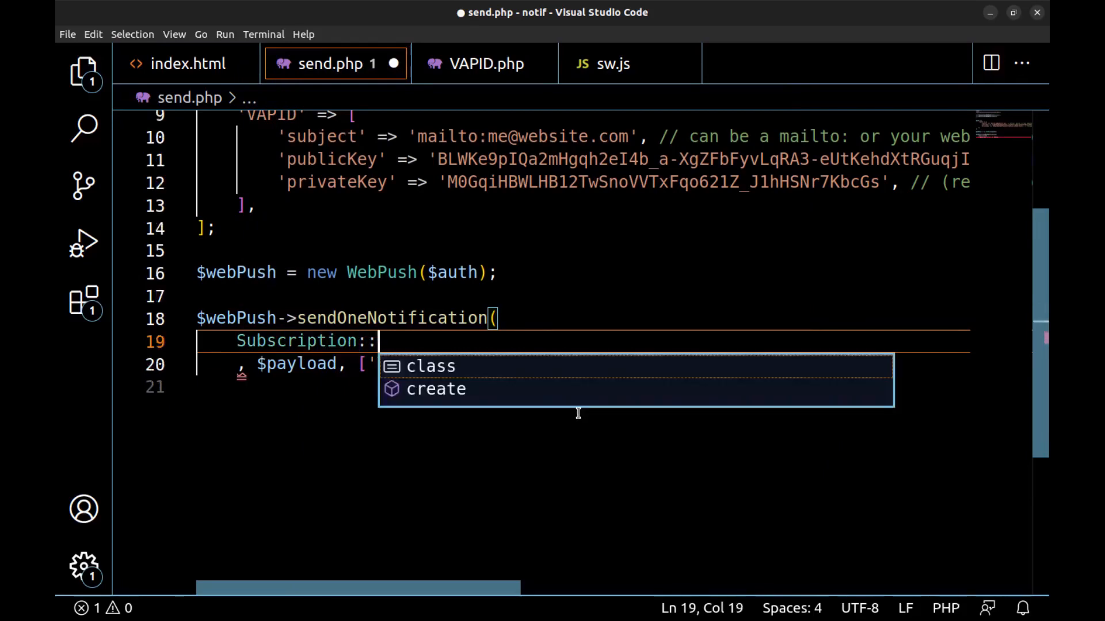
{"action": "left_click", "coordinate": [436, 389]}
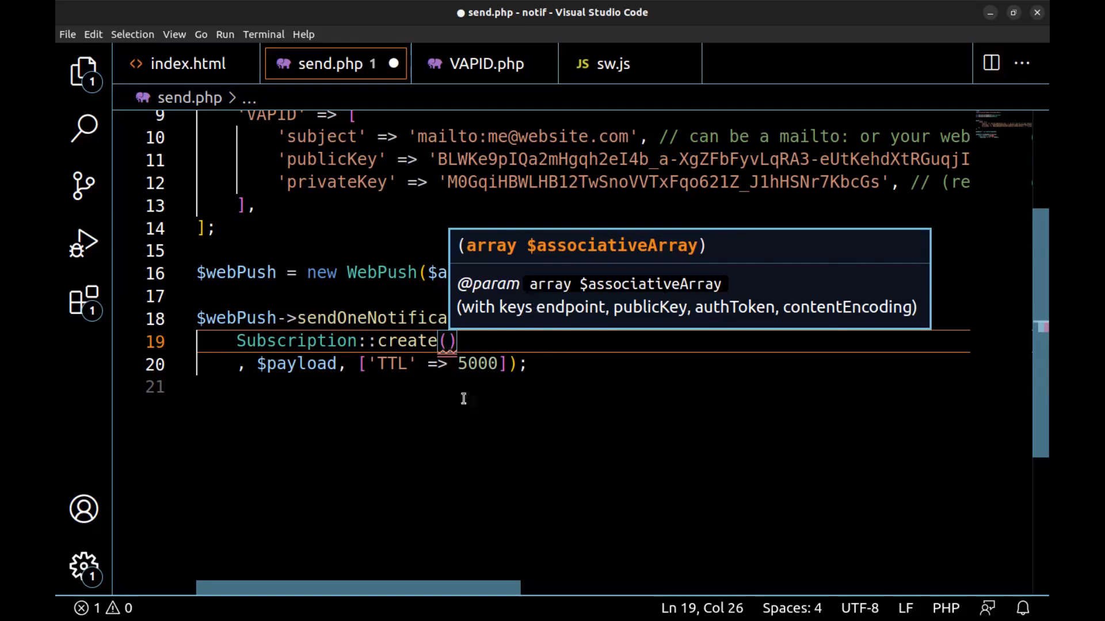
{"action": "type", "text": "js"}
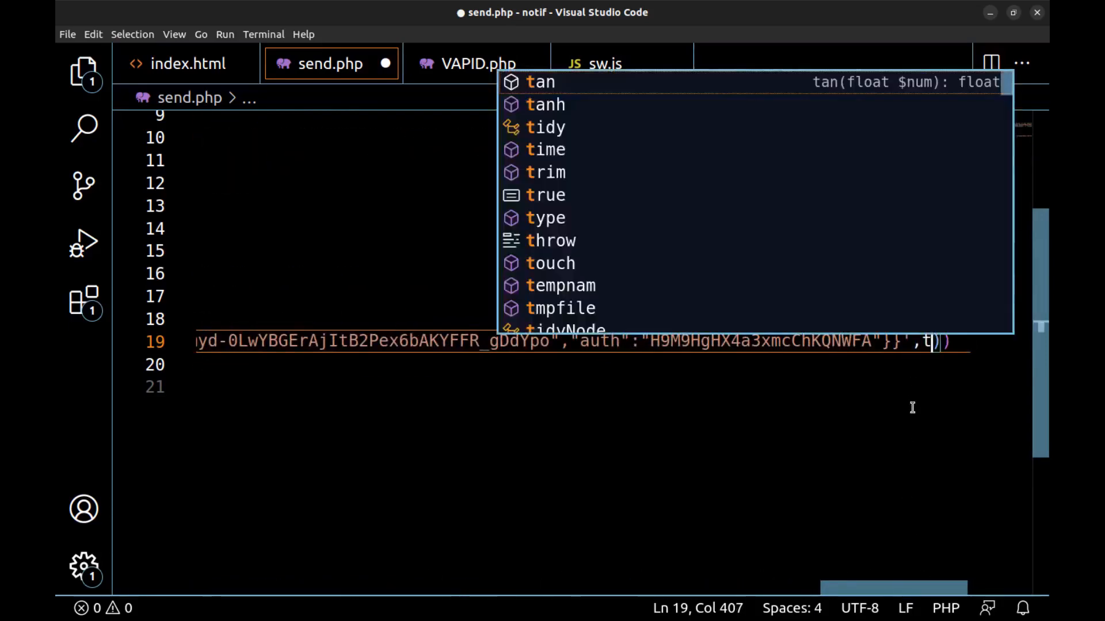
{"action": "type", "text": "rue"}
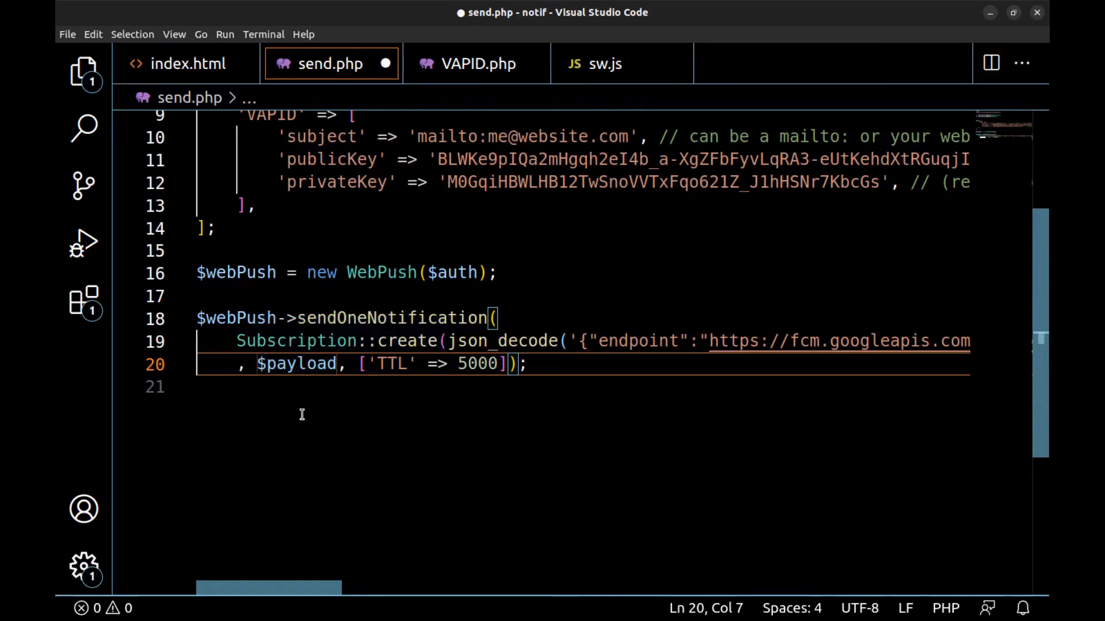
Paste the payload JSON as title Hi from php, body php is amazing!, assign $report and print_r it.
{"action": "left_click", "coordinate": [602, 64]}
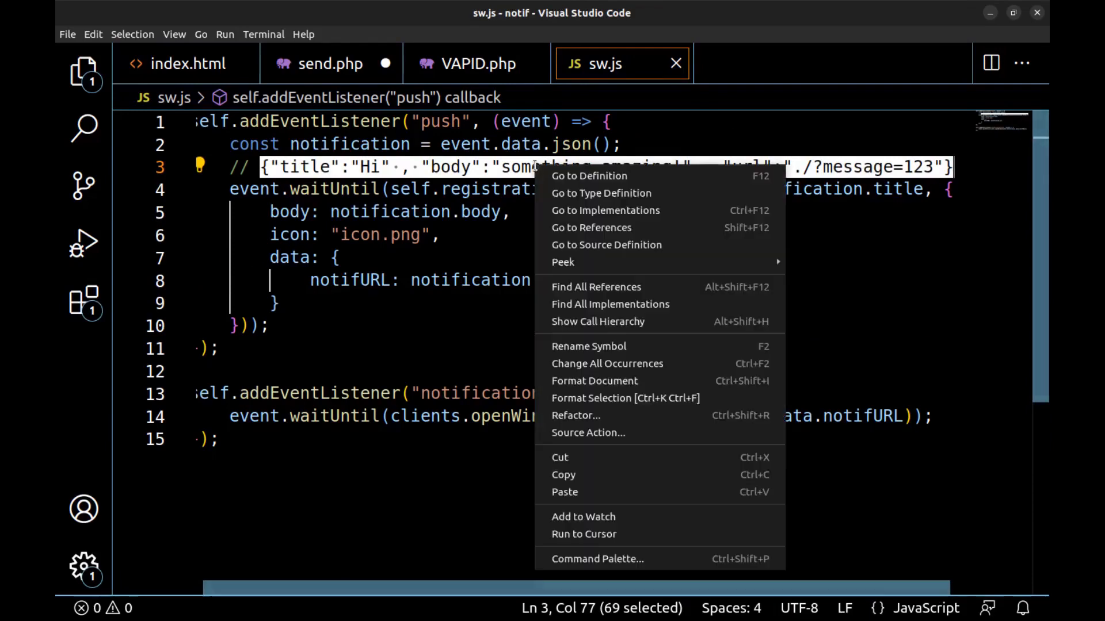
{"action": "left_click", "coordinate": [418, 140]}
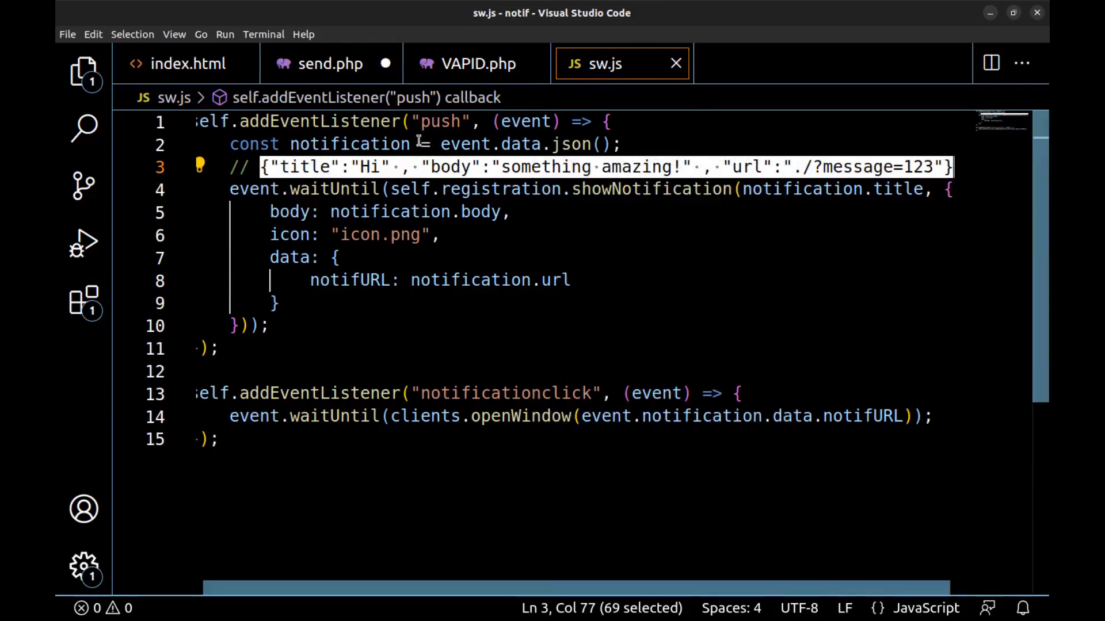
{"action": "left_click", "coordinate": [330, 63]}
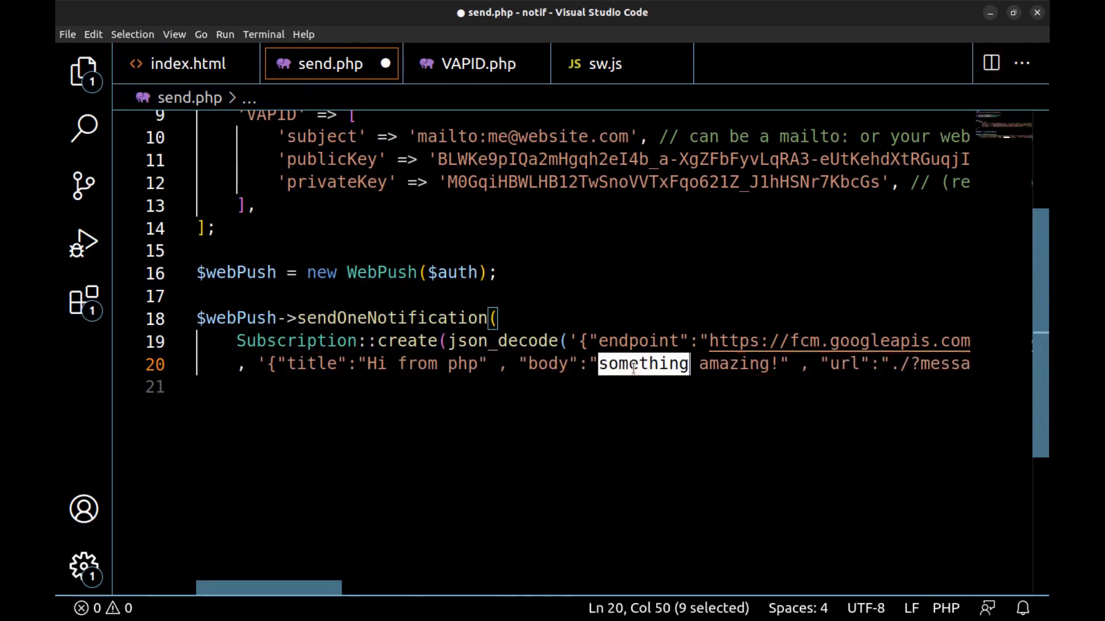
{"action": "type", "text": "php is"}
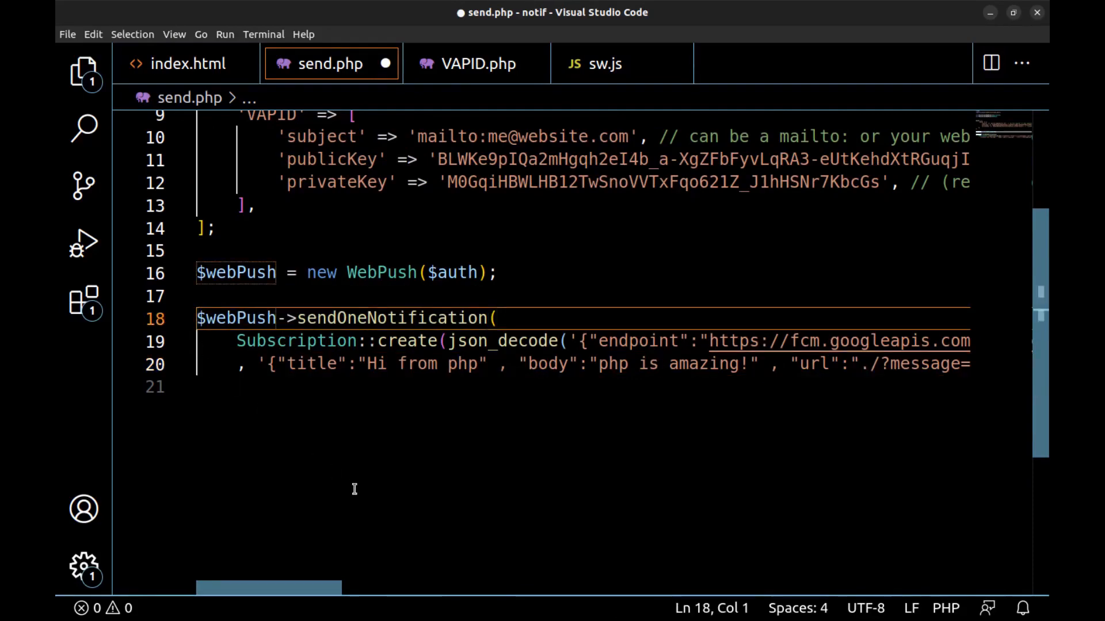
{"action": "type", "text": "$report ="}
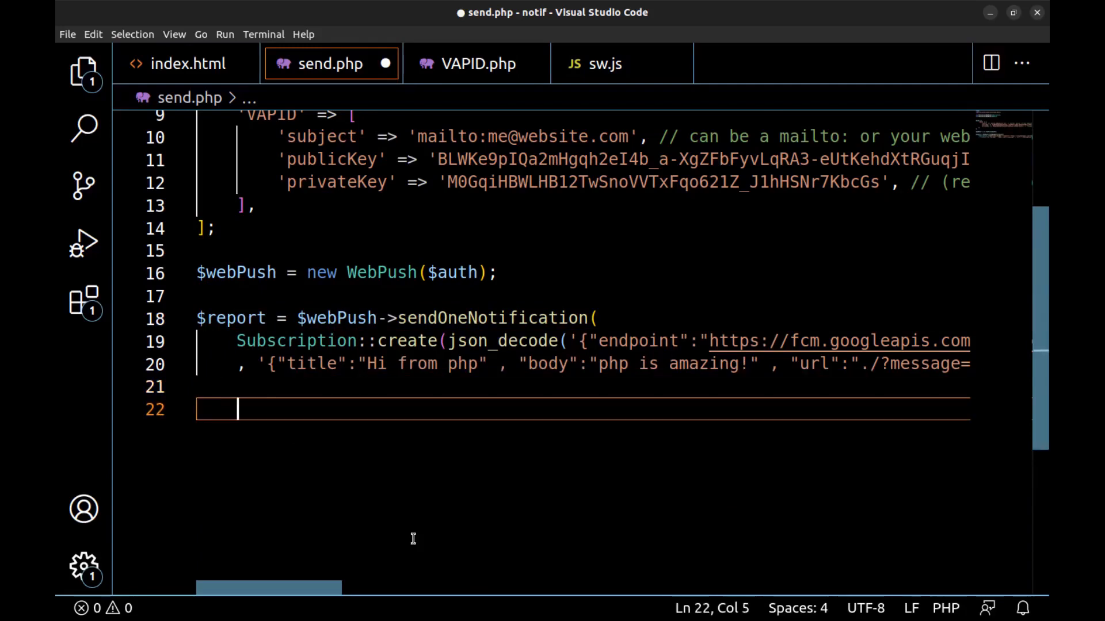
{"action": "type", "text": "print_r($report);"}
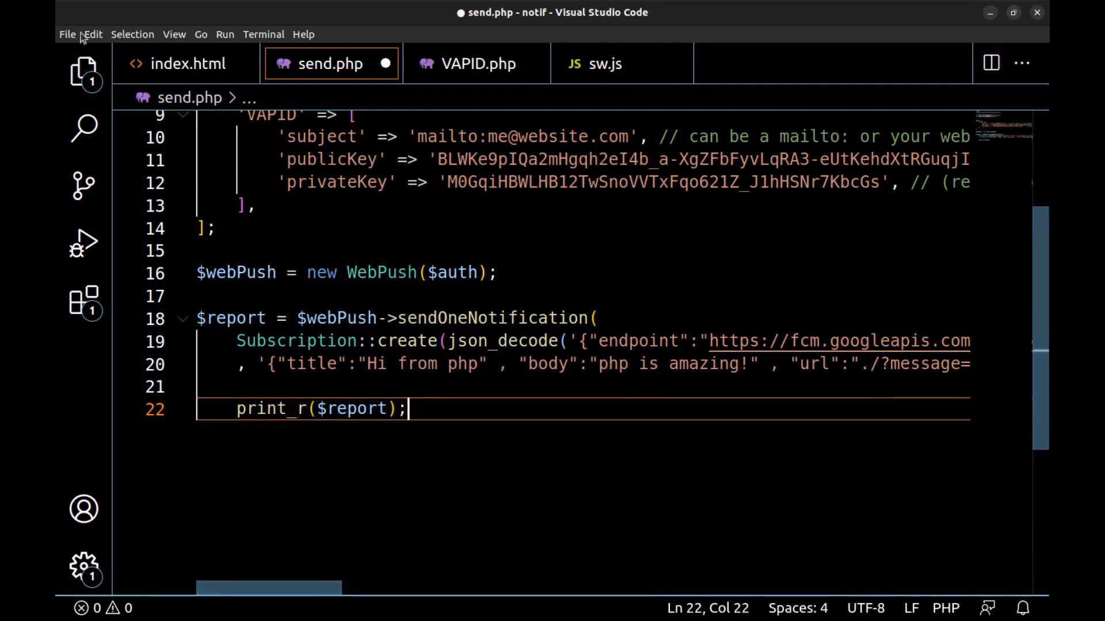
Save send.php, start php send in a new terminal and show the project's file list.
{"action": "key", "text": "ctrl+s"}
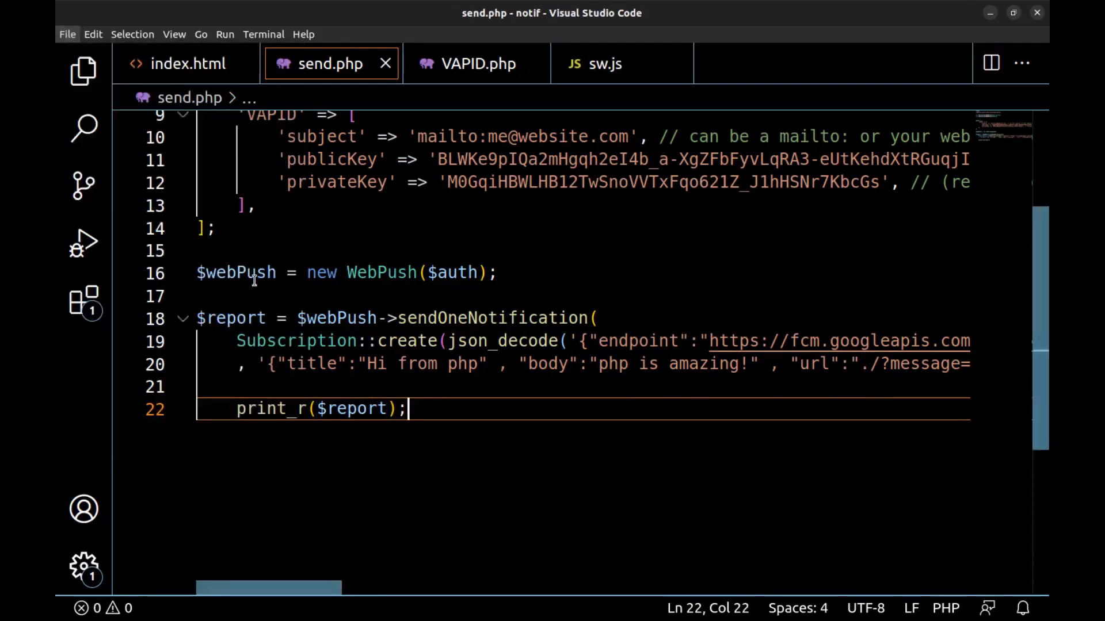
{"action": "left_click", "coordinate": [262, 33]}
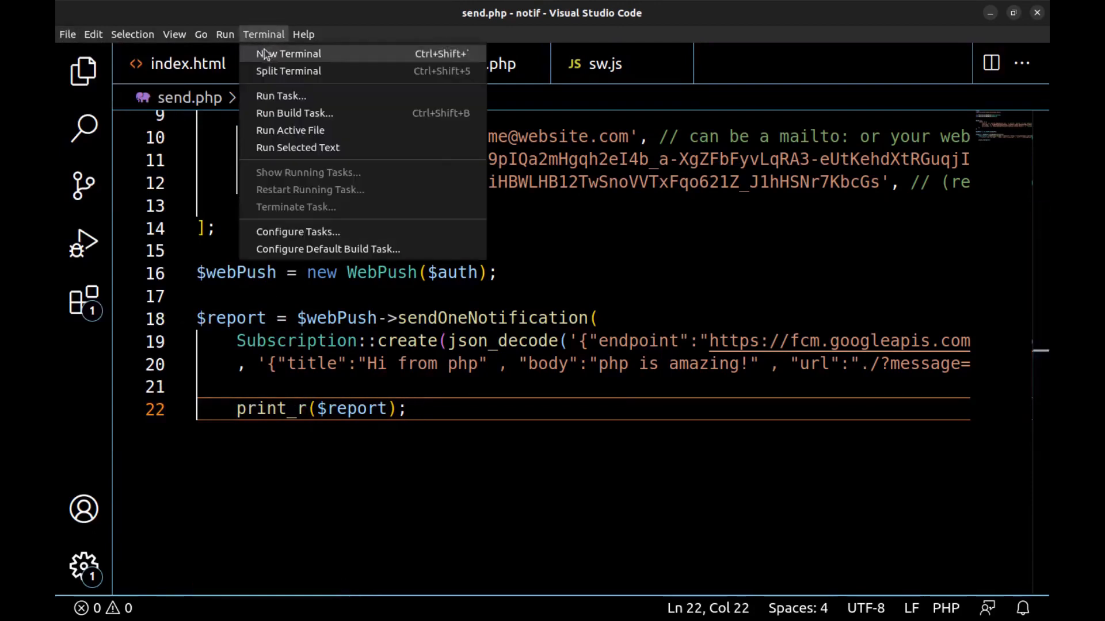
{"action": "left_click", "coordinate": [288, 52]}
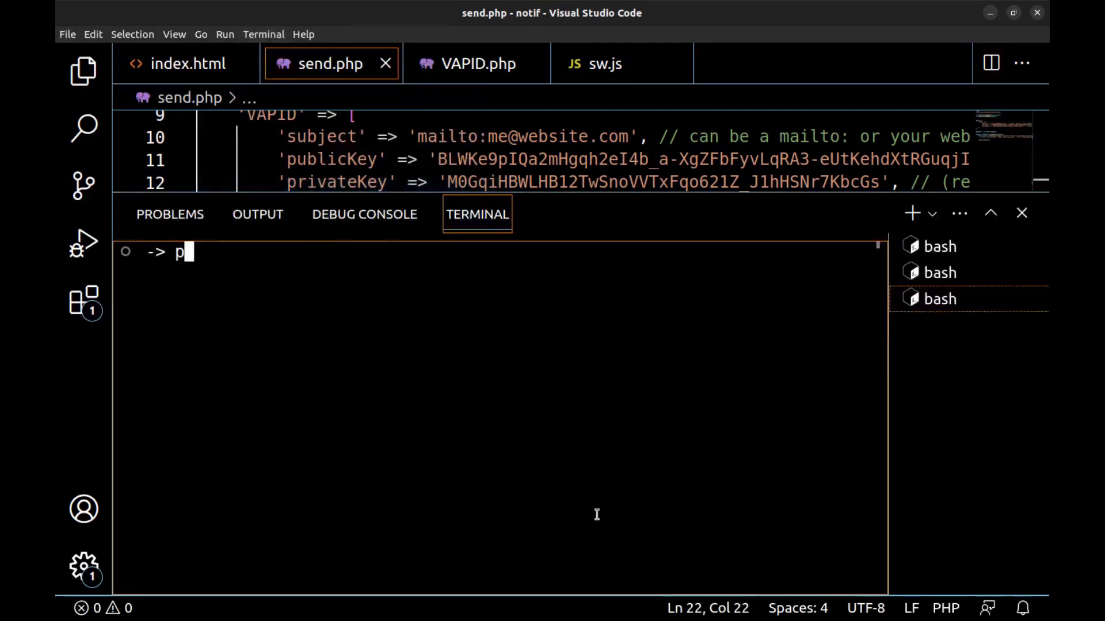
{"action": "type", "text": "hp sen"}
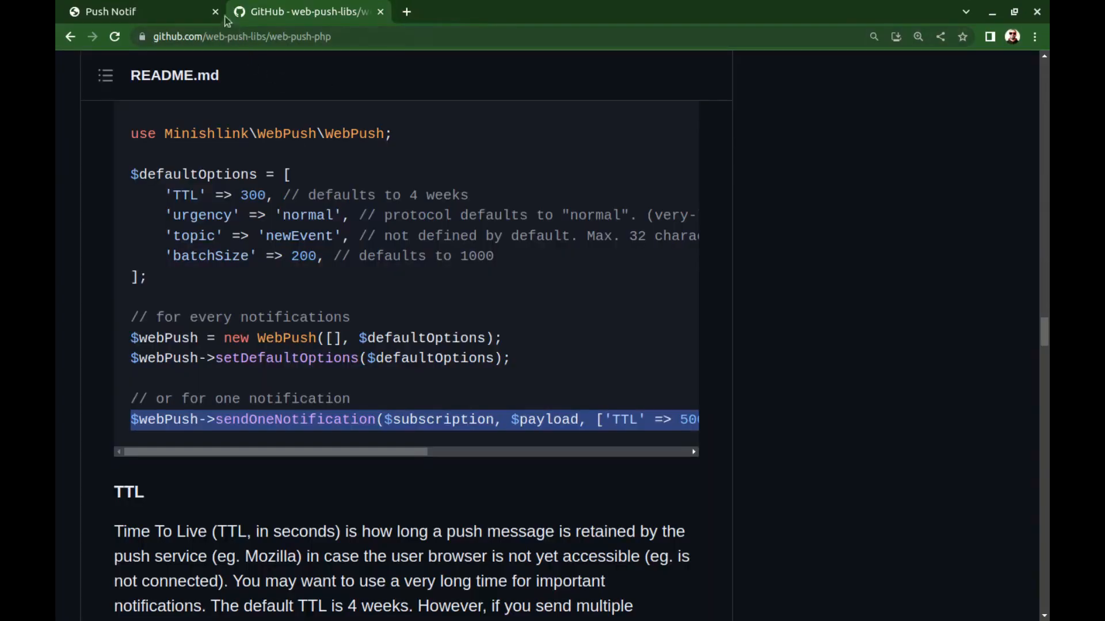
{"action": "left_click", "coordinate": [215, 12]}
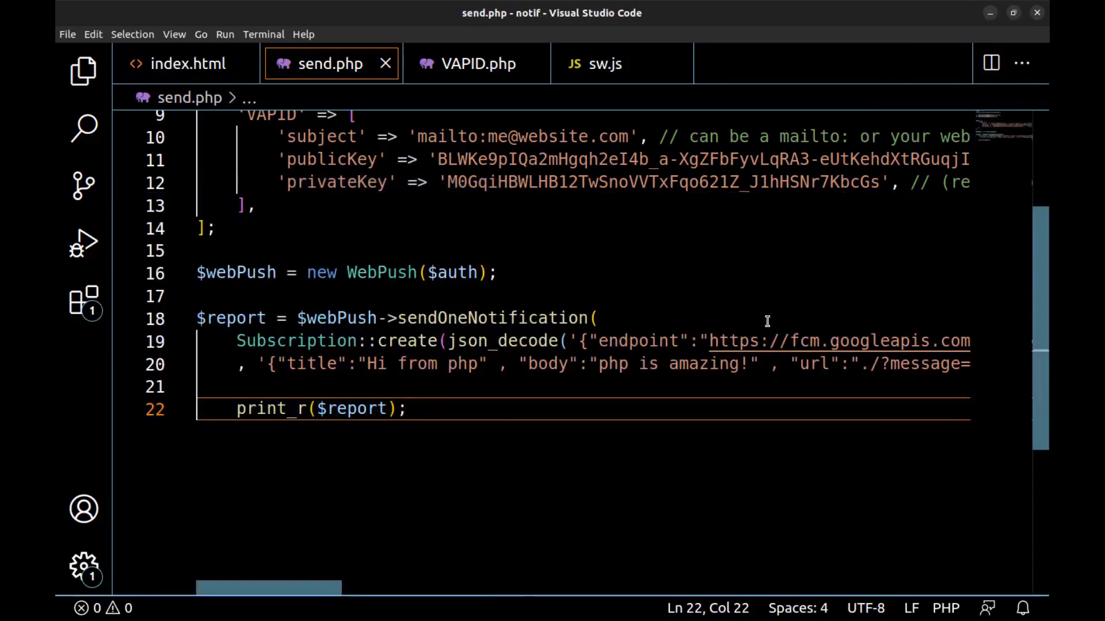
{"action": "left_click", "coordinate": [84, 71]}
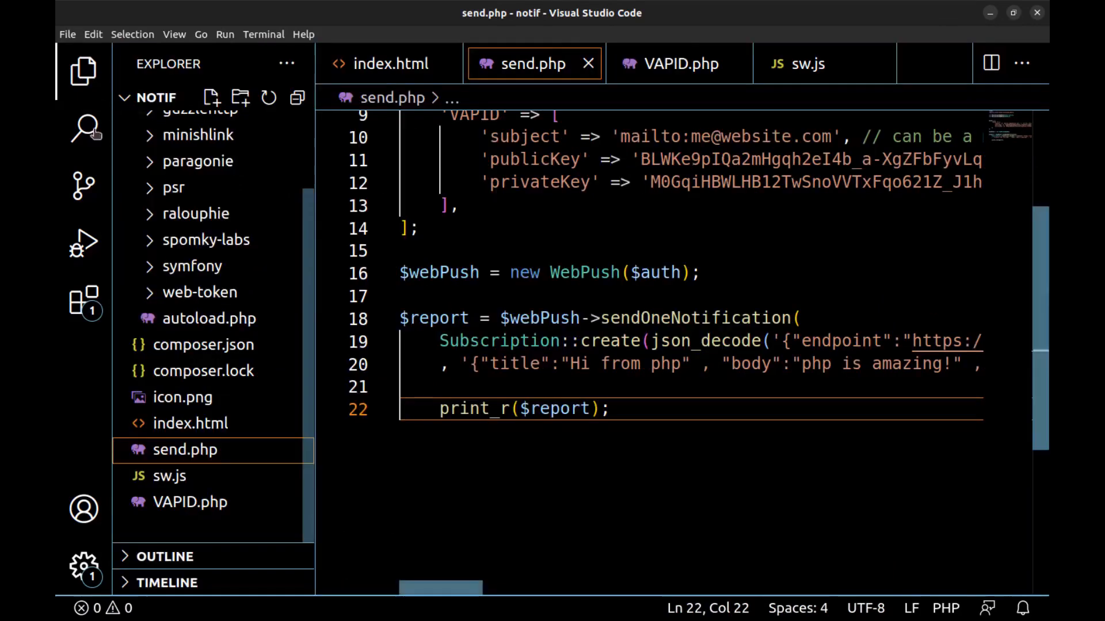